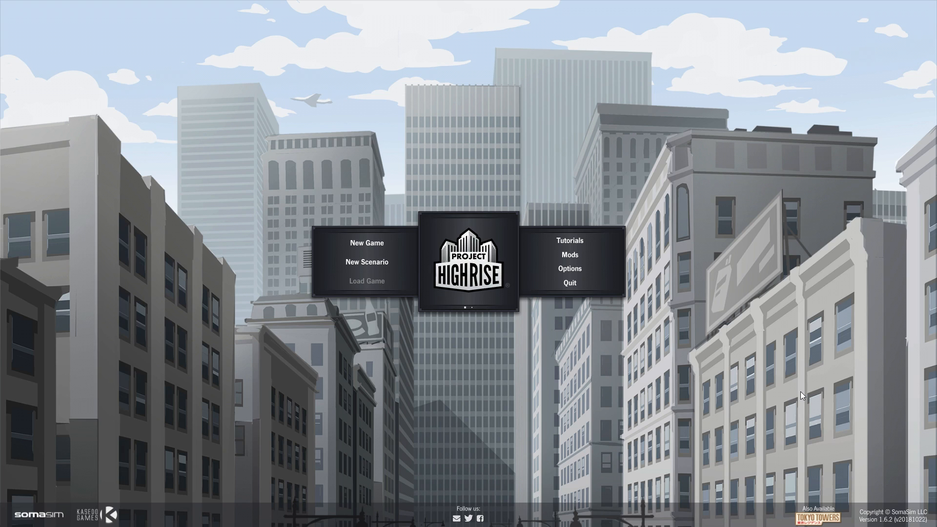
pyautogui.moveTo(367, 261)
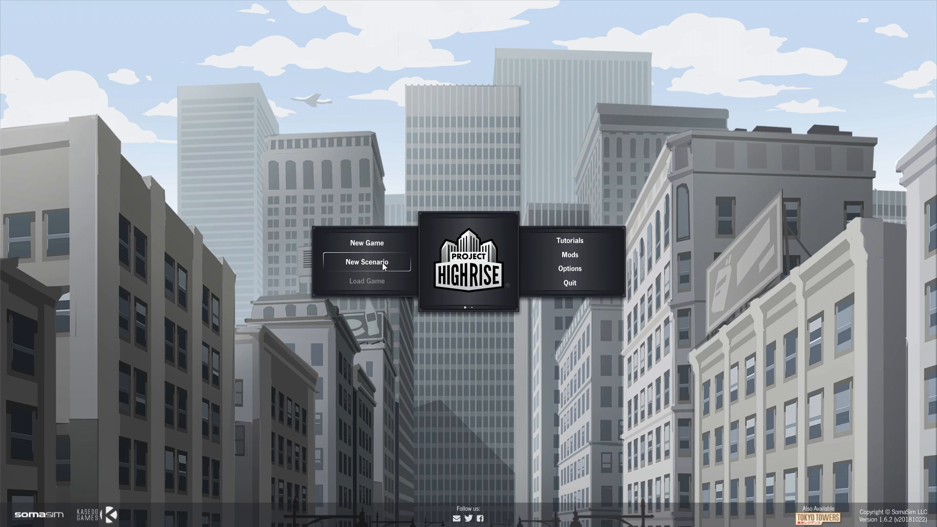
pyautogui.moveTo(470, 314)
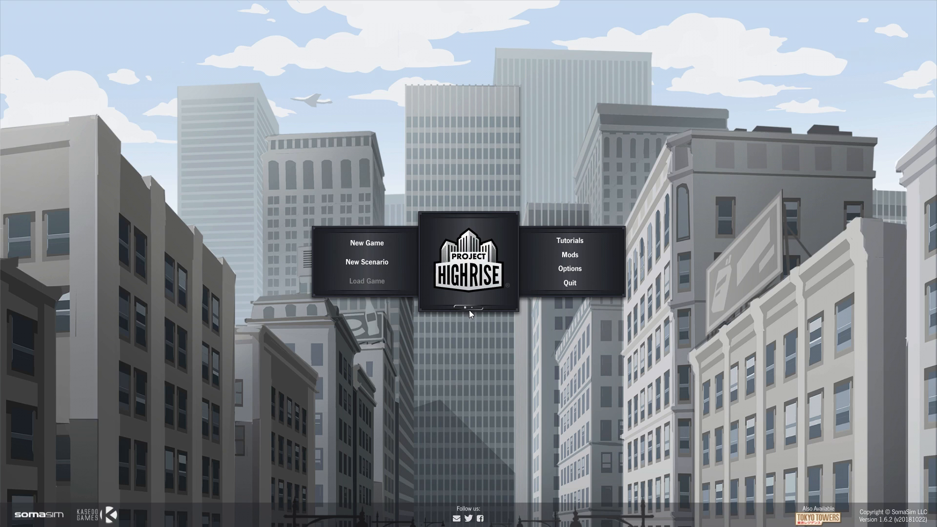
pyautogui.moveTo(367, 243)
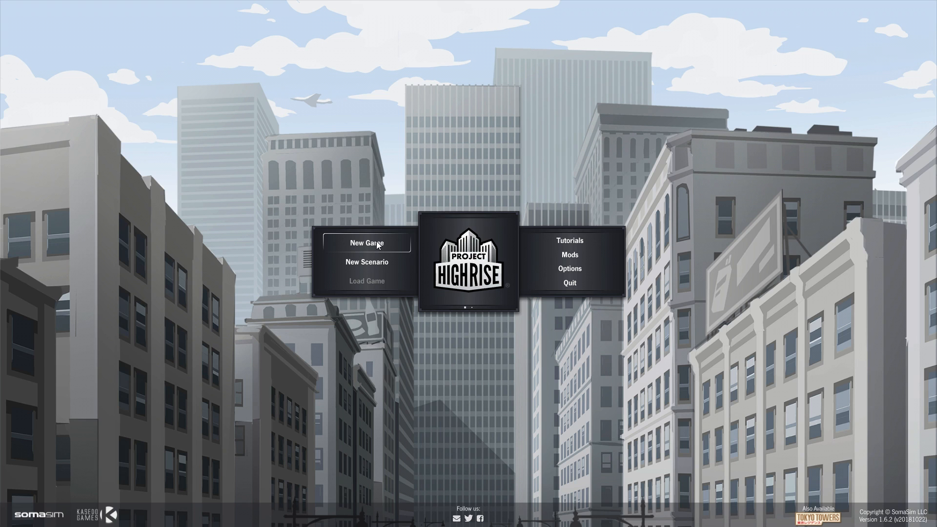
# Start a new game, try Medium difficulty, settle on Easy, and show then hide advanced settings.
pyautogui.click(367, 243)
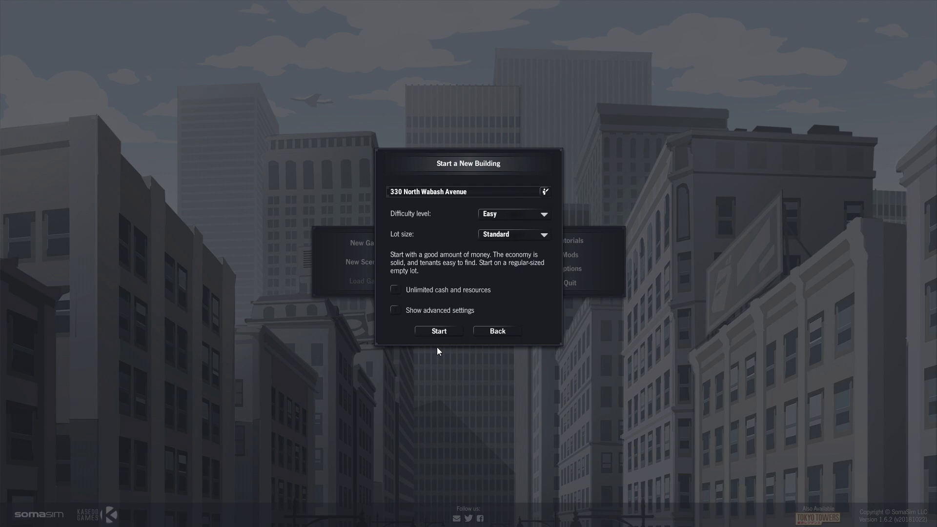
pyautogui.moveTo(480, 258)
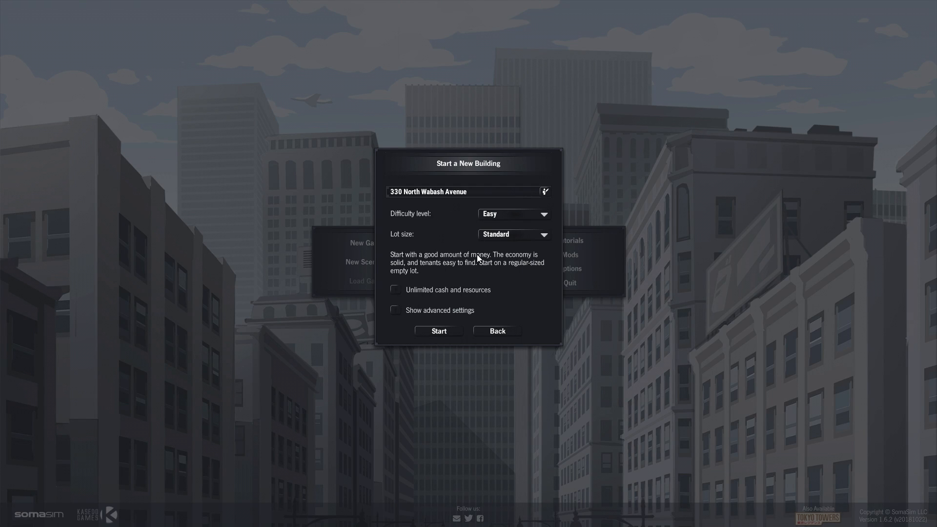
pyautogui.moveTo(562, 200)
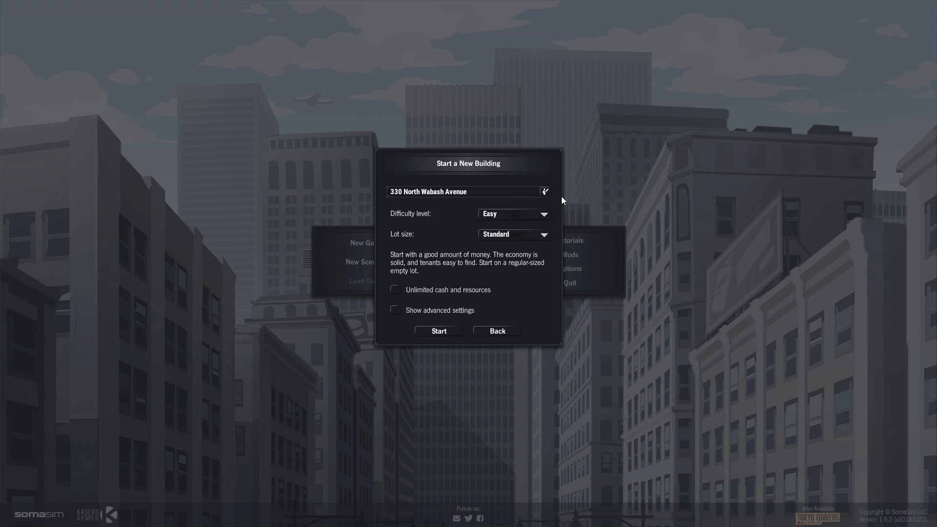
pyautogui.click(512, 214)
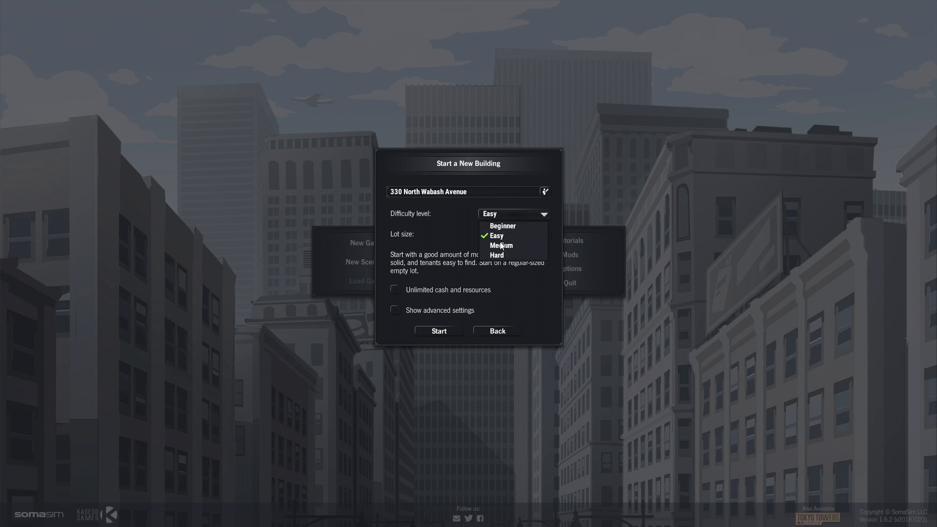
pyautogui.click(501, 245)
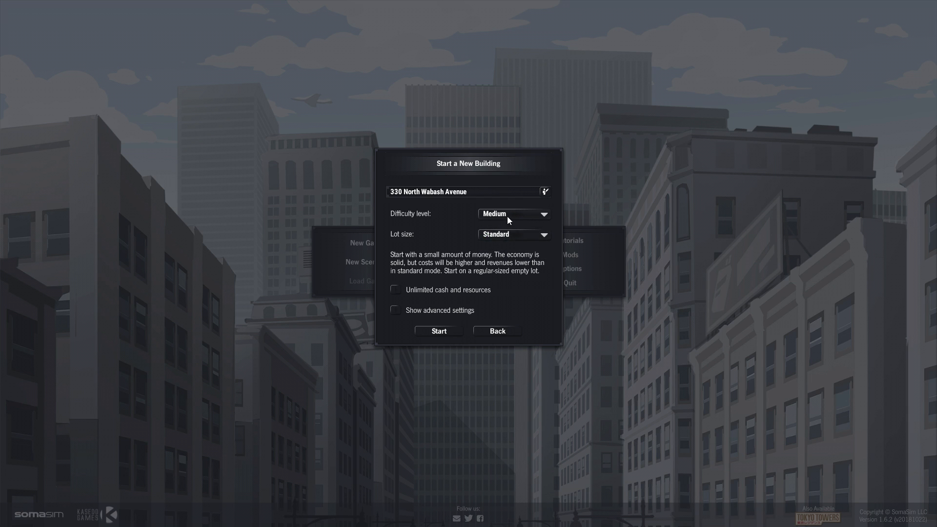
pyautogui.moveTo(505, 265)
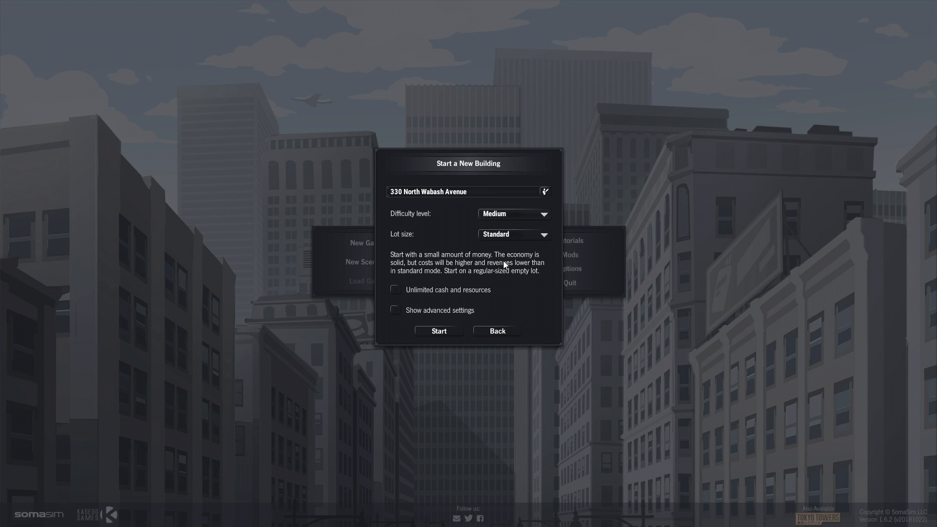
pyautogui.moveTo(513, 286)
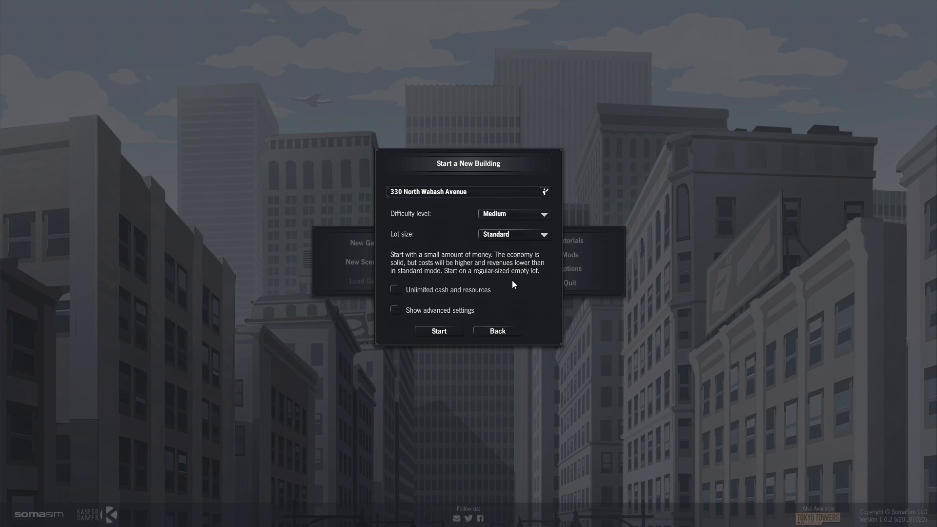
pyautogui.moveTo(492, 275)
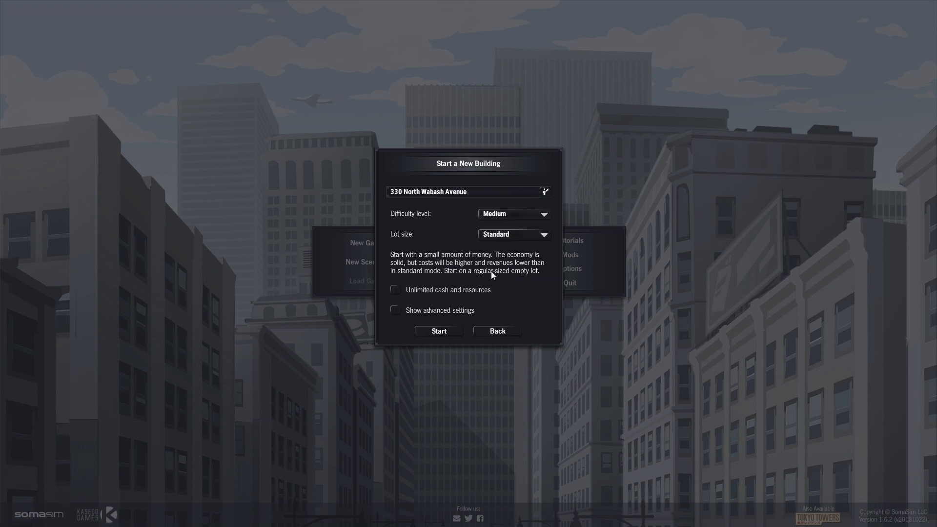
pyautogui.click(512, 214)
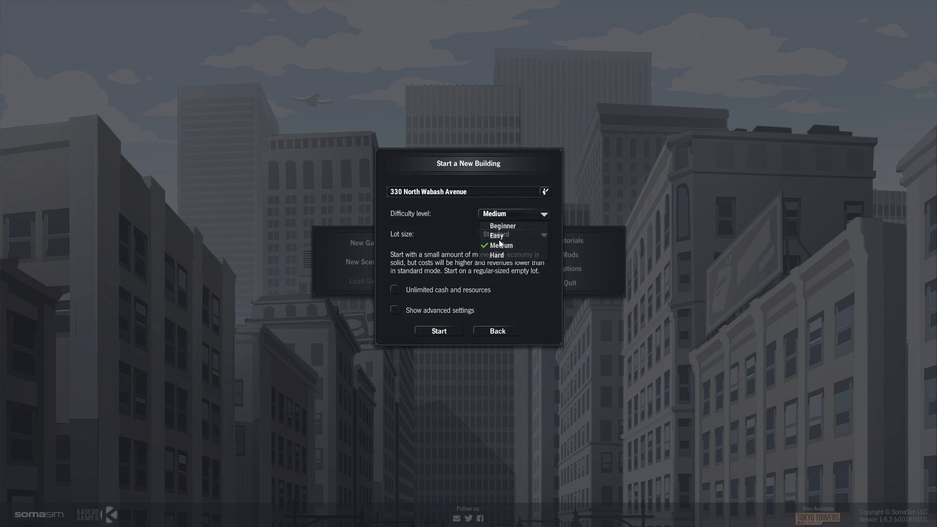
pyautogui.click(496, 234)
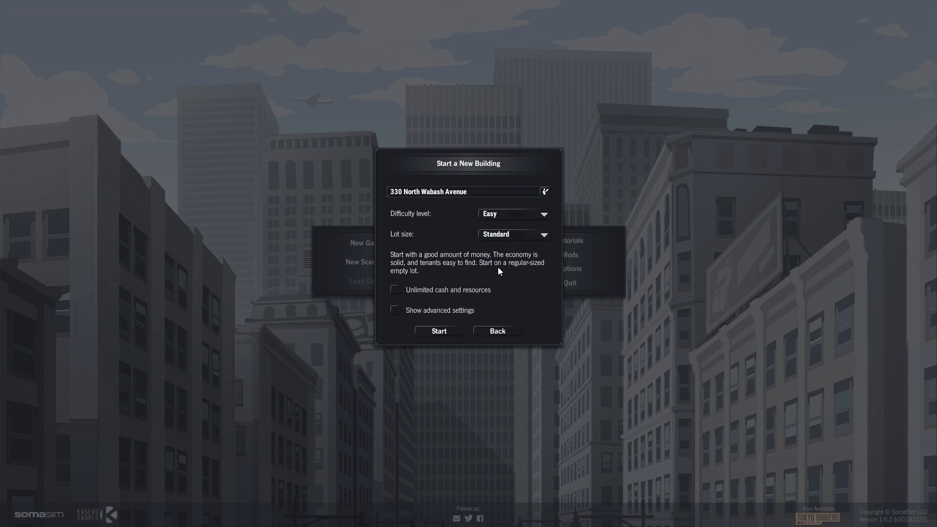
pyautogui.moveTo(507, 283)
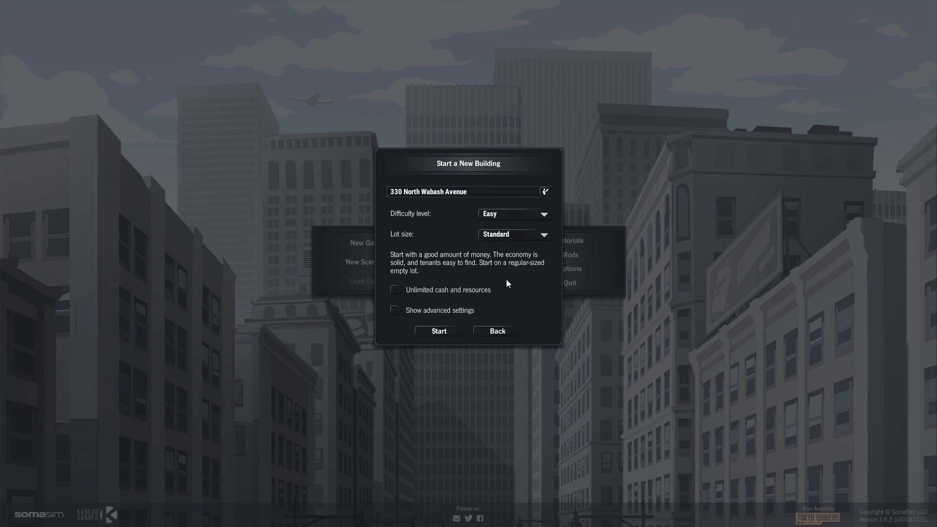
pyautogui.moveTo(510, 281)
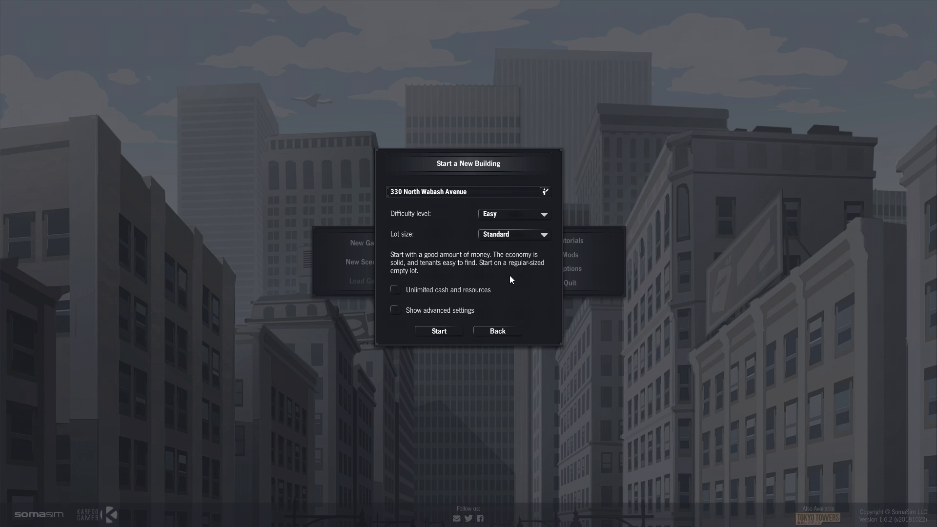
pyautogui.click(509, 213)
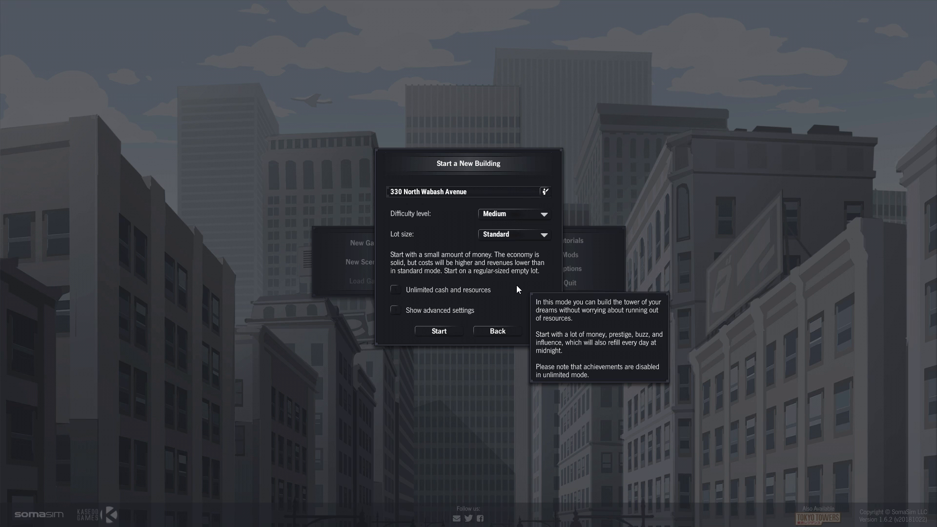
pyautogui.moveTo(516, 288)
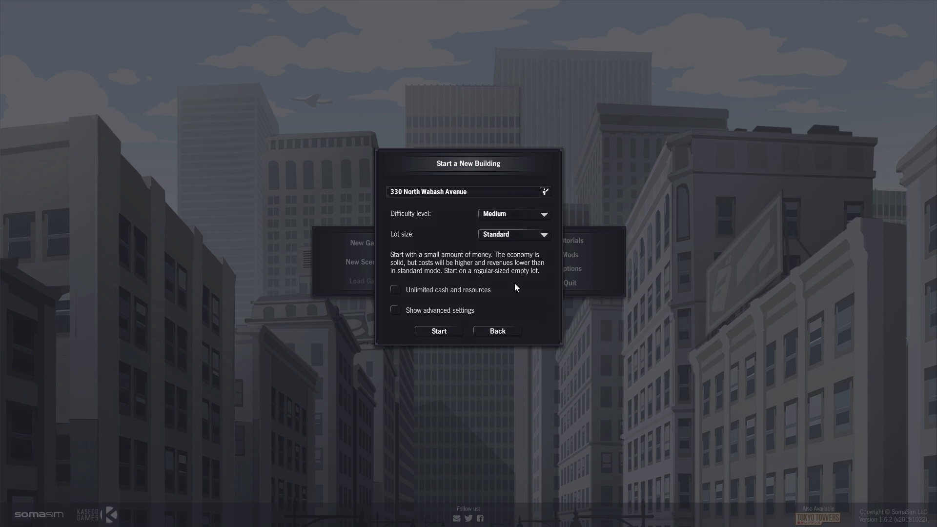
pyautogui.moveTo(500, 217)
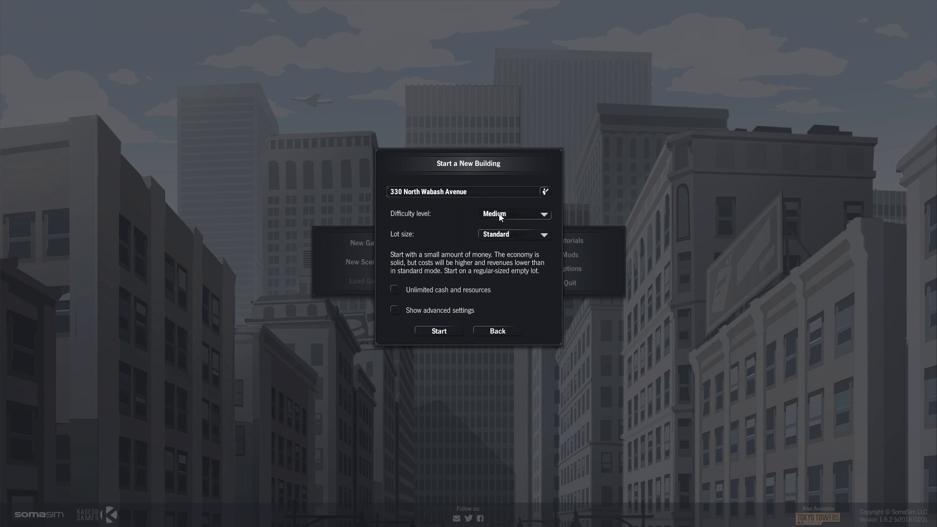
pyautogui.click(513, 213)
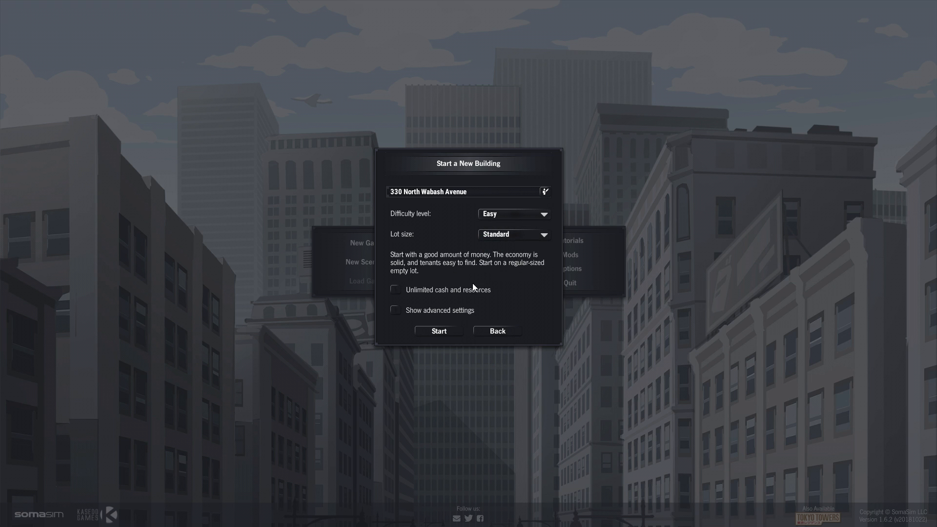
pyautogui.moveTo(448, 290)
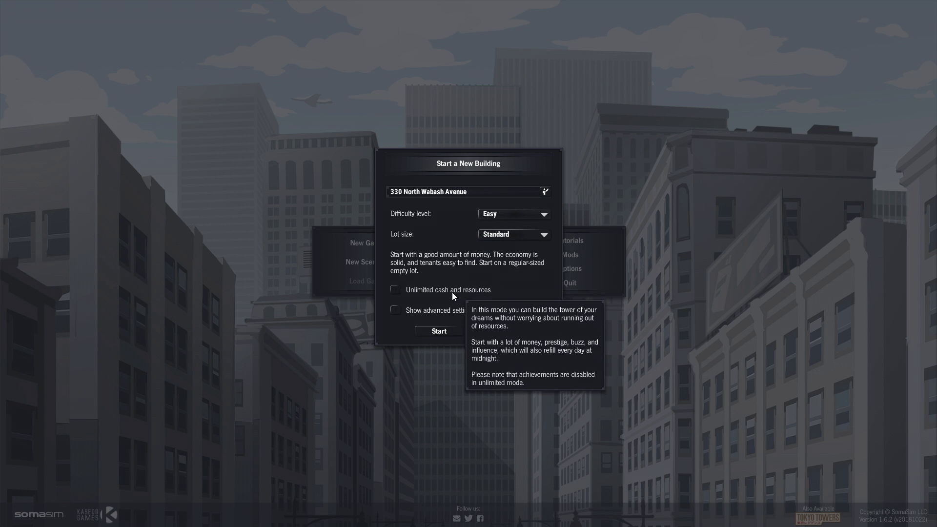
pyautogui.moveTo(453, 292)
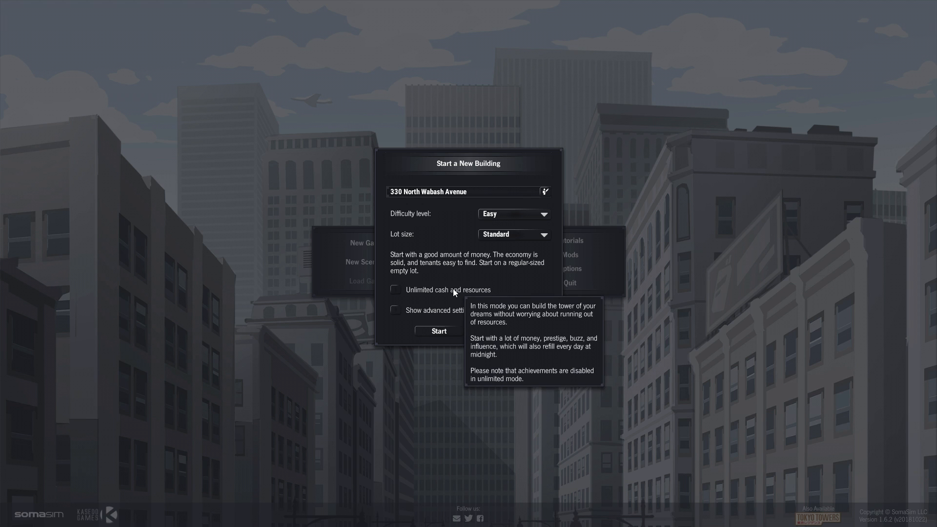
pyautogui.click(396, 310)
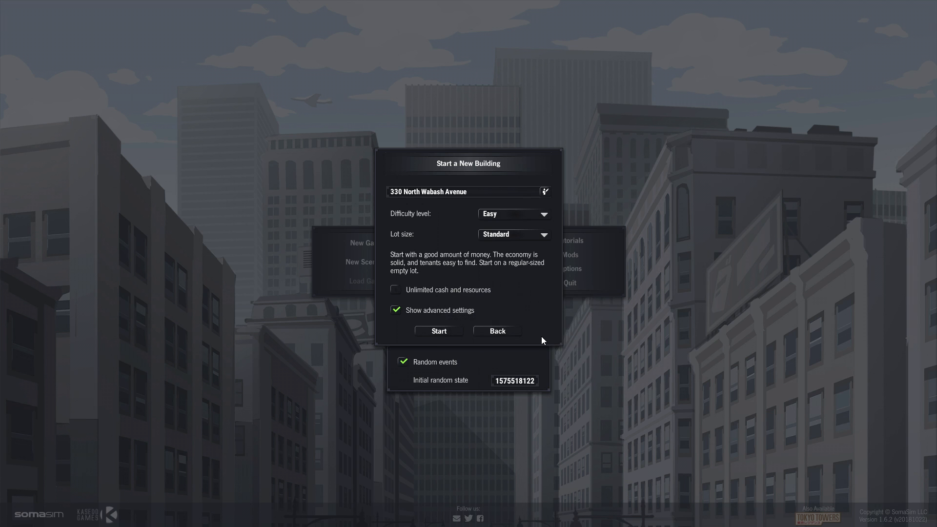
pyautogui.moveTo(476, 397)
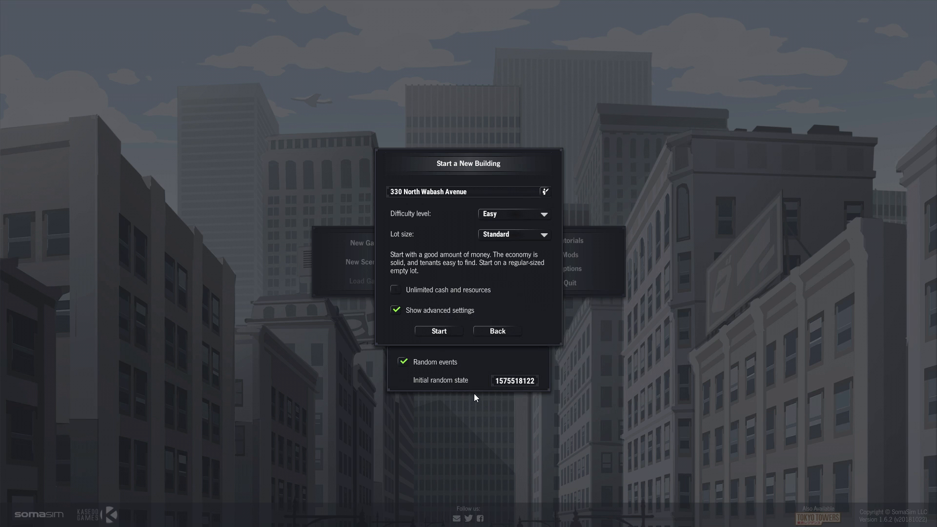
pyautogui.moveTo(514, 381)
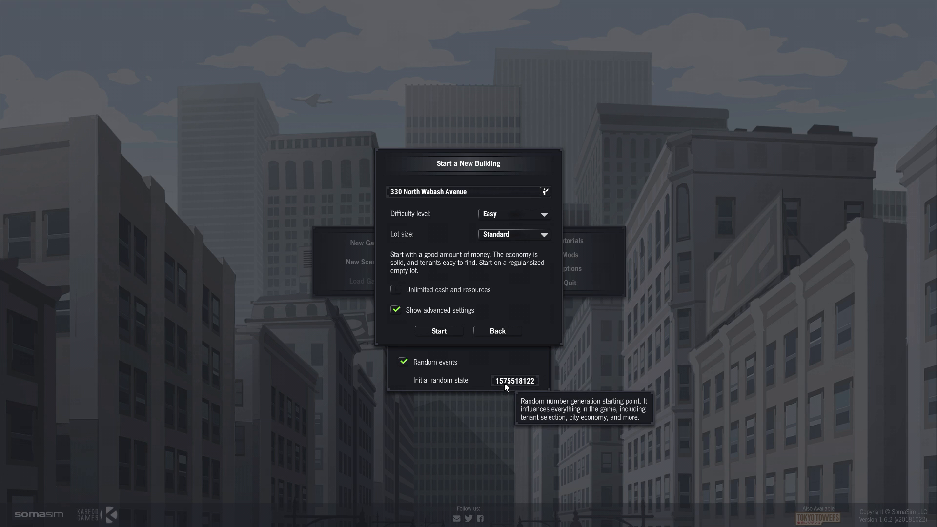
pyautogui.moveTo(511, 389)
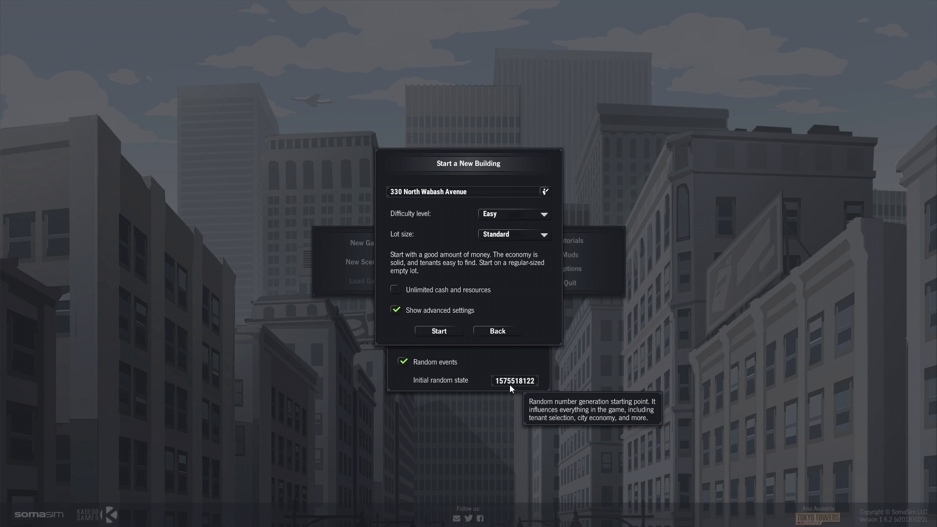
pyautogui.click(396, 309)
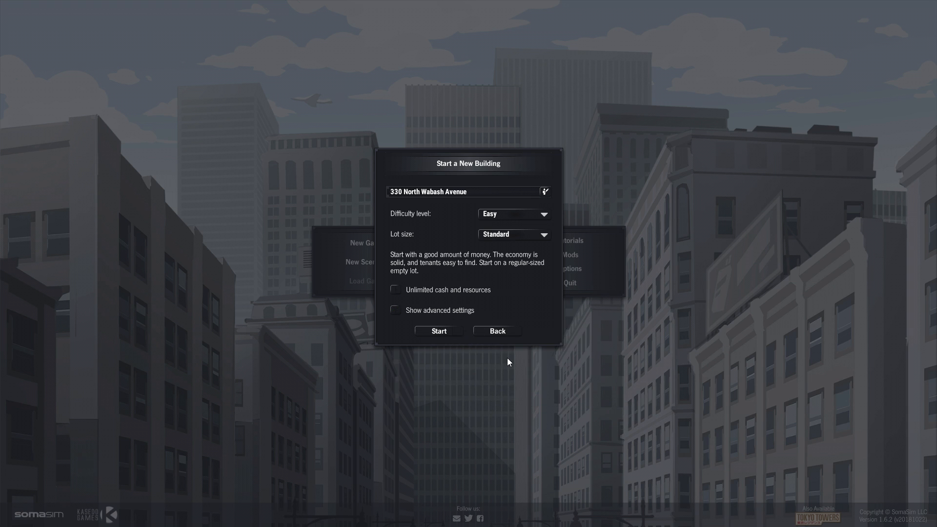
pyautogui.moveTo(614, 346)
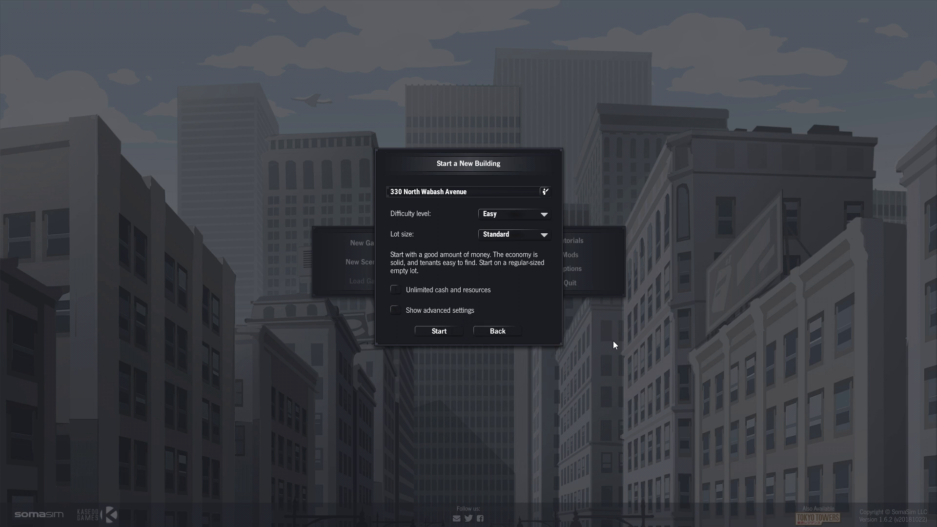
pyautogui.click(438, 331)
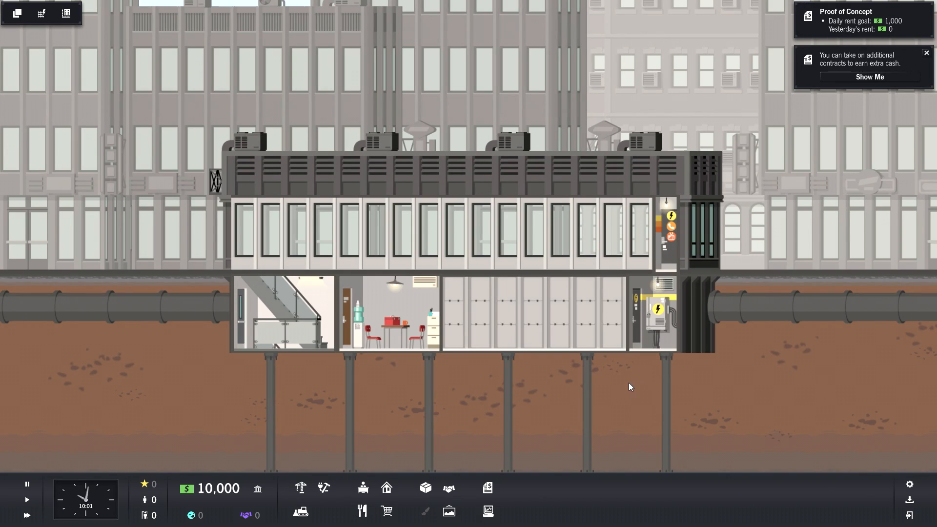
pyautogui.moveTo(661, 383)
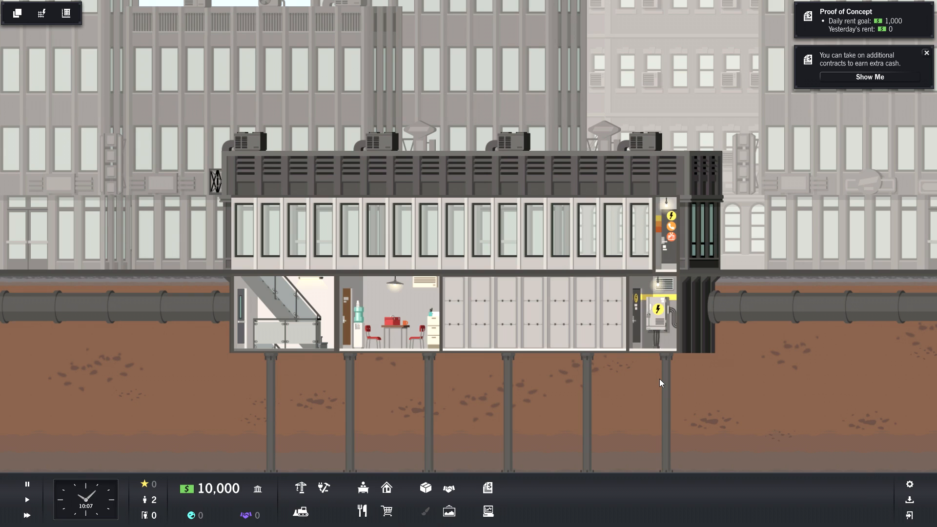
pyautogui.moveTo(661, 378)
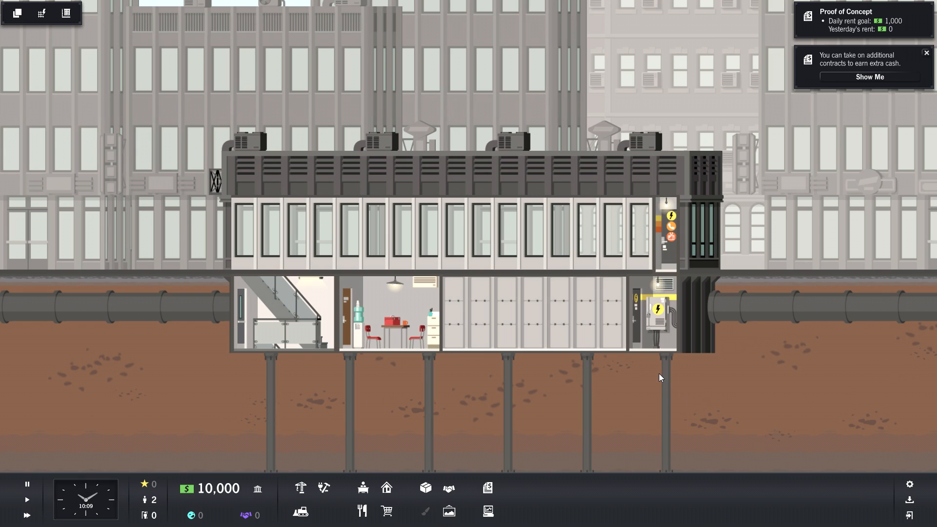
pyautogui.moveTo(145, 499)
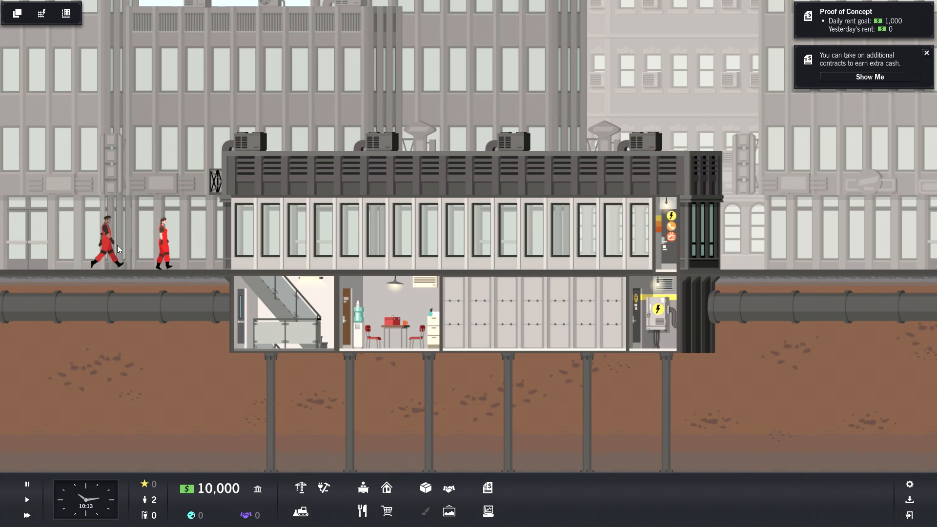
pyautogui.moveTo(292, 442)
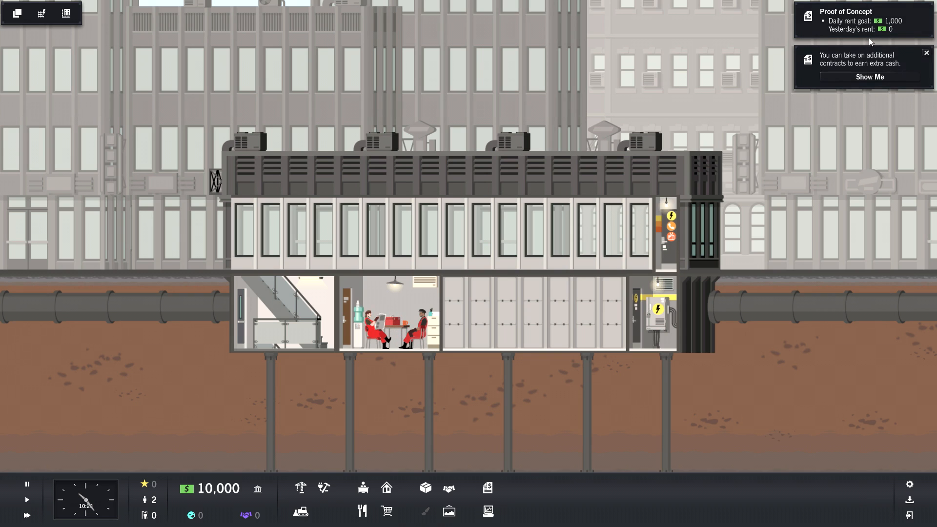
pyautogui.moveTo(868, 230)
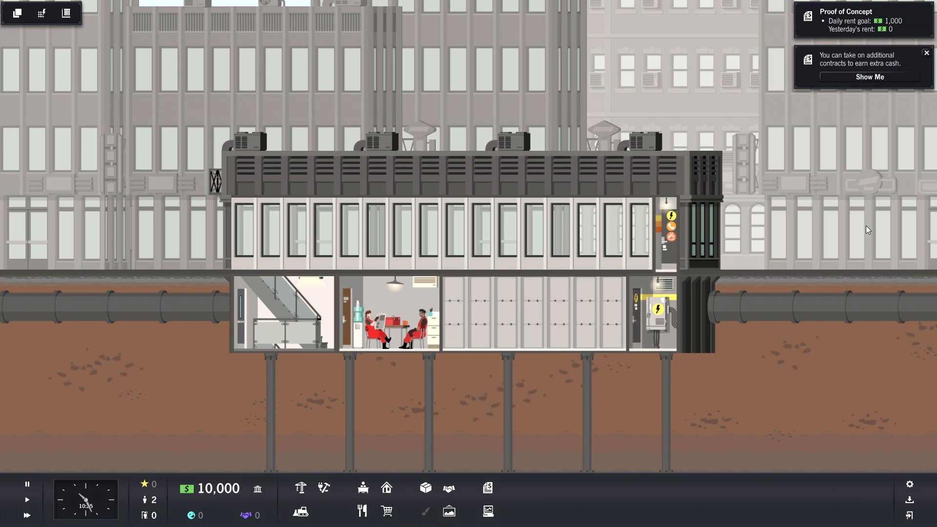
pyautogui.moveTo(878, 157)
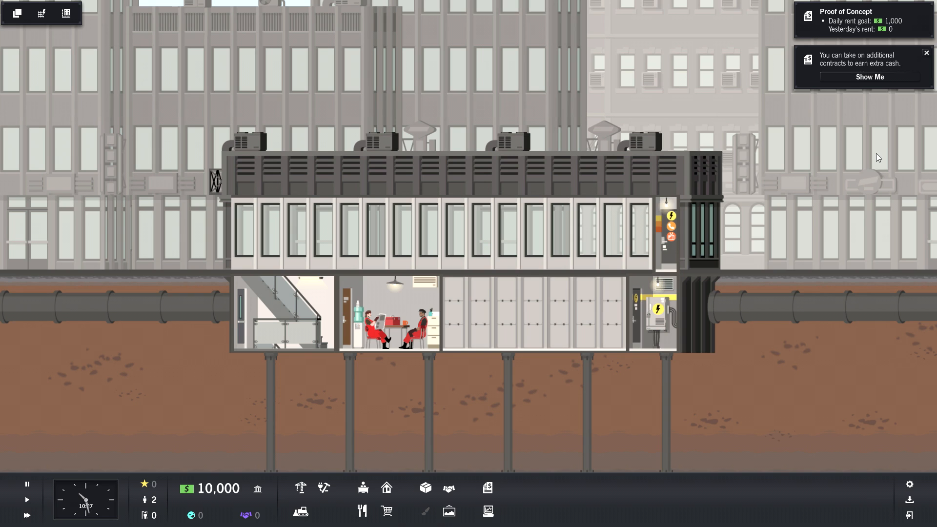
pyautogui.moveTo(892, 127)
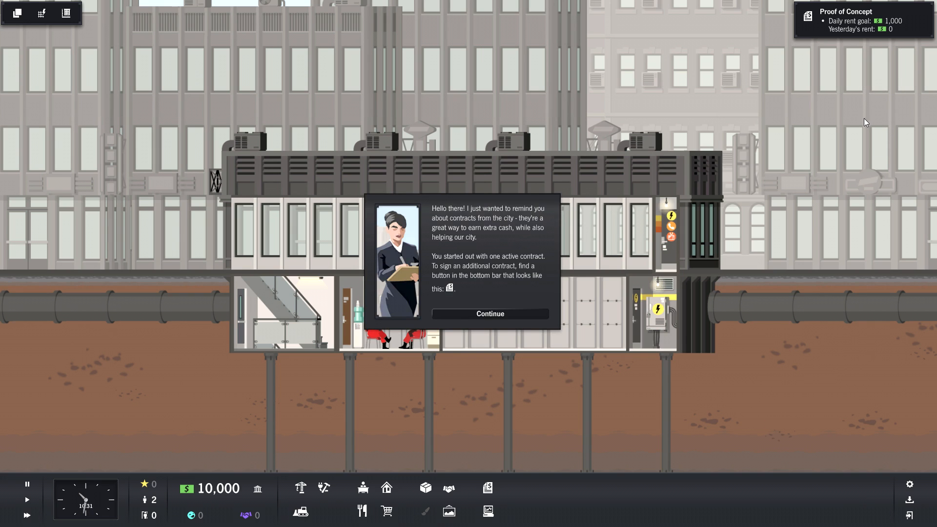
pyautogui.moveTo(793, 111)
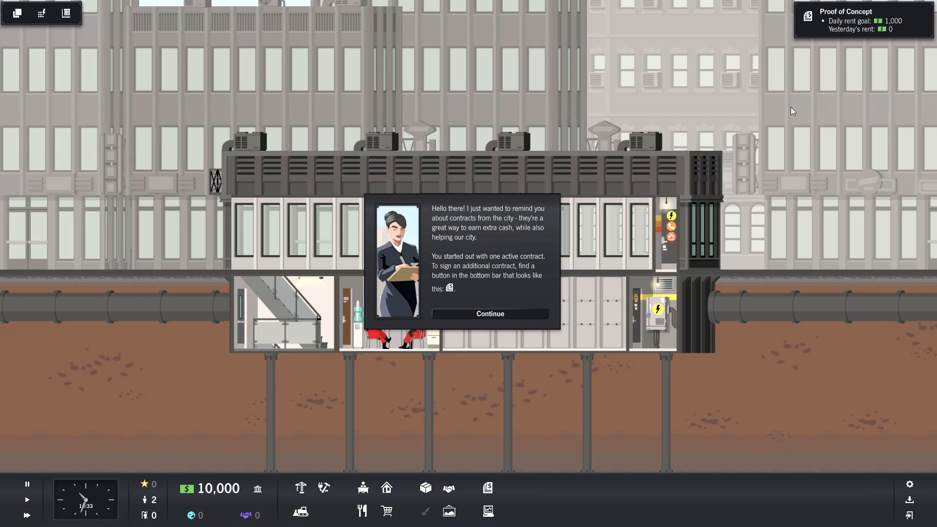
pyautogui.moveTo(783, 109)
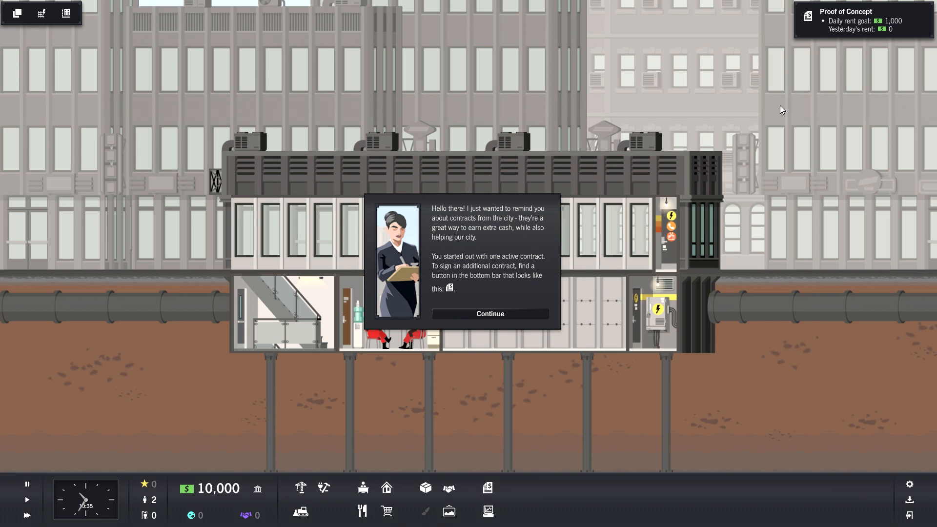
pyautogui.moveTo(772, 94)
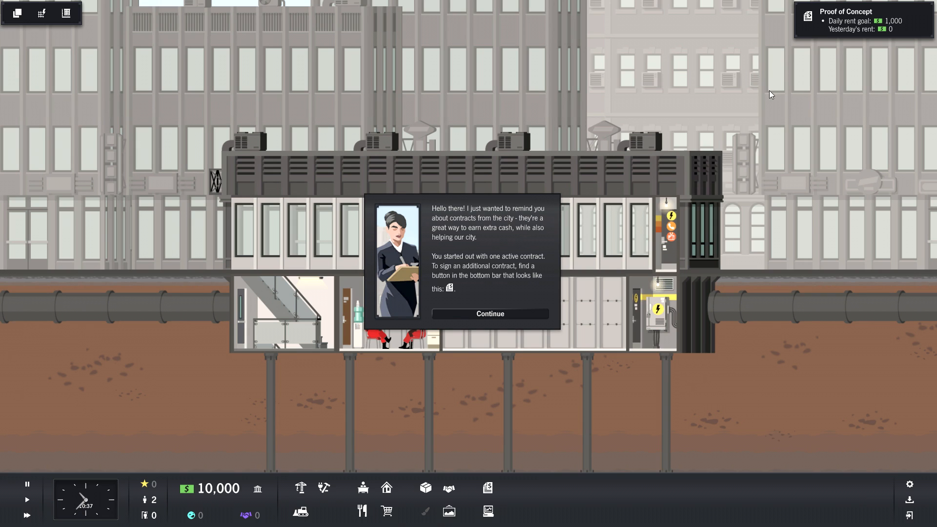
pyautogui.moveTo(733, 309)
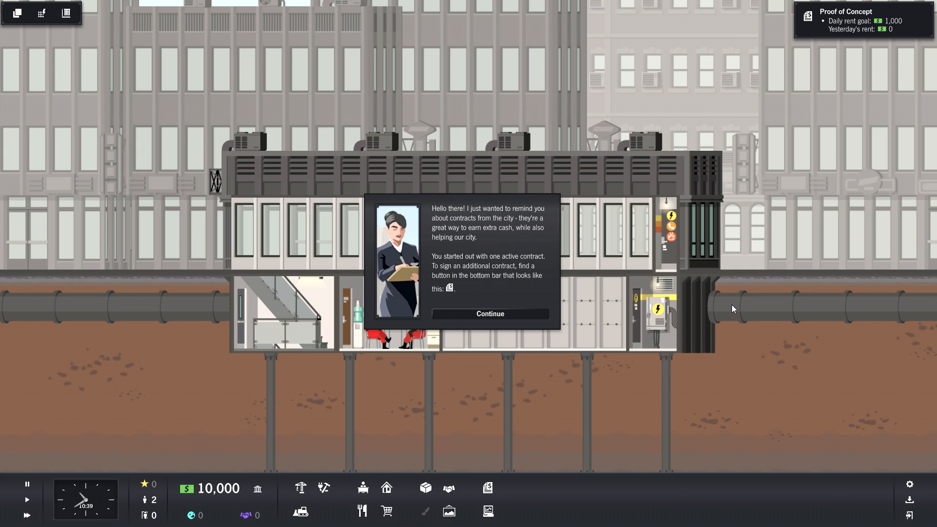
pyautogui.moveTo(730, 305)
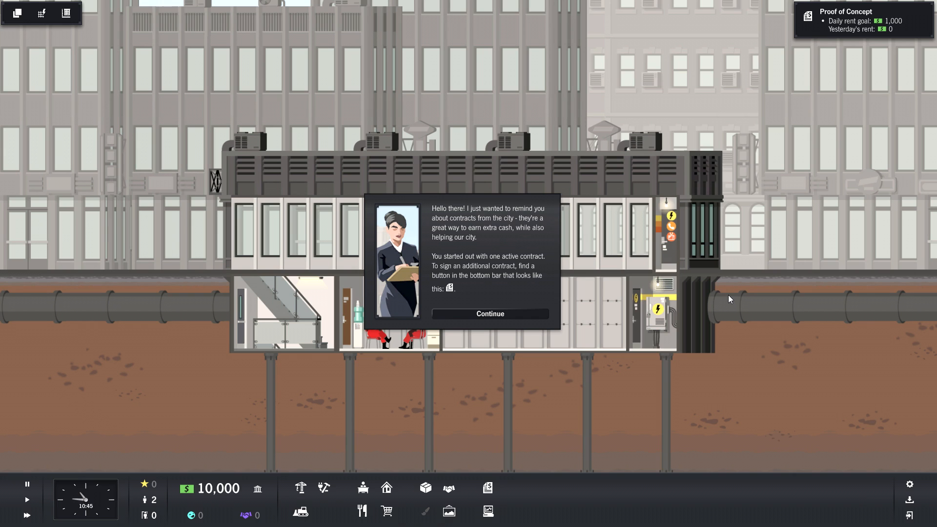
pyautogui.moveTo(736, 297)
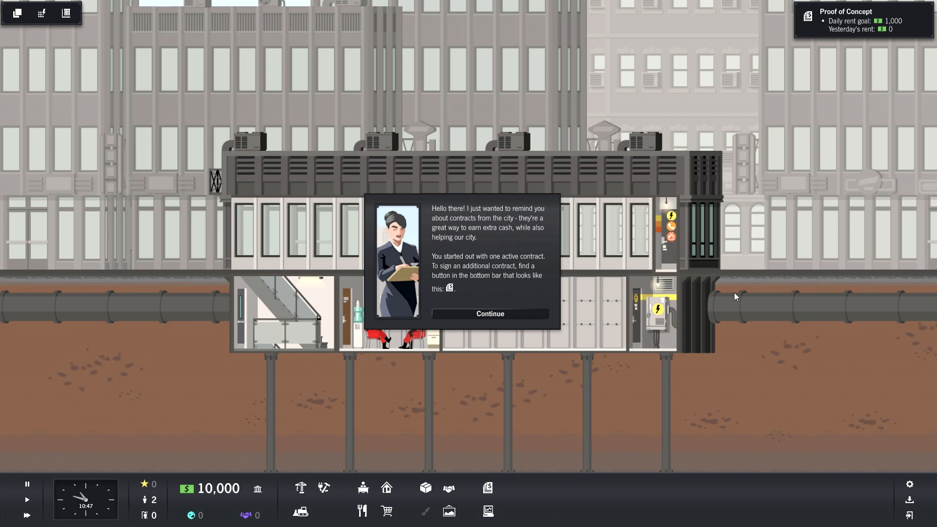
pyautogui.moveTo(740, 291)
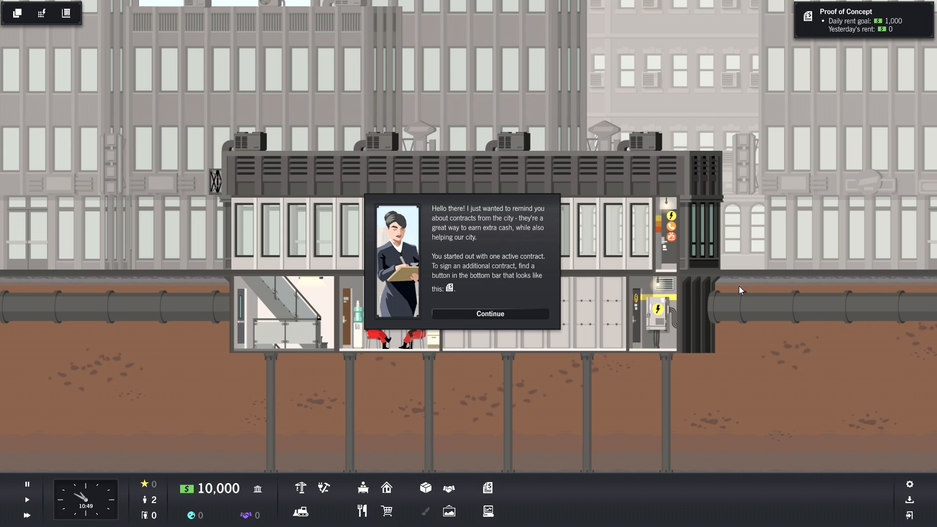
# Close the advisor's city contracts reminder popup with Continue.
pyautogui.click(490, 313)
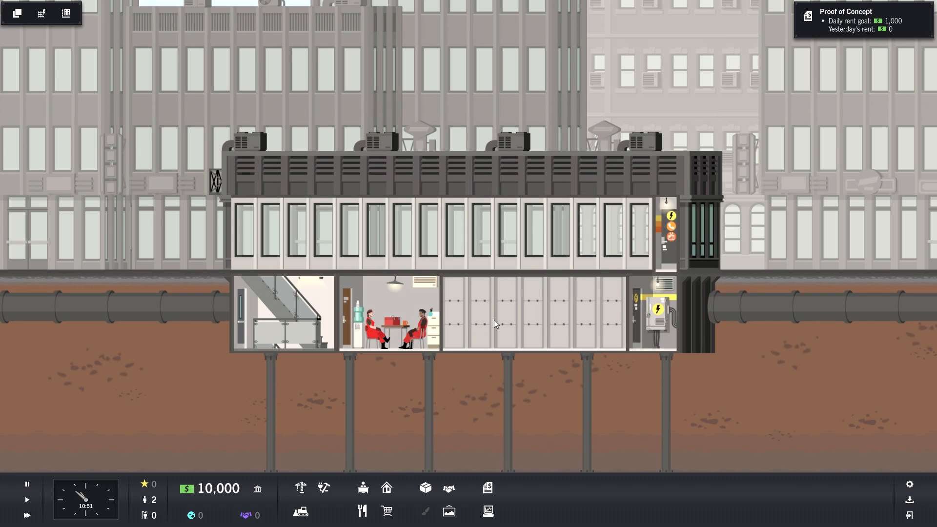
# Open City Contracts to view Proof of Concept, Basic Offices and Studio Apartments.
pyautogui.click(487, 488)
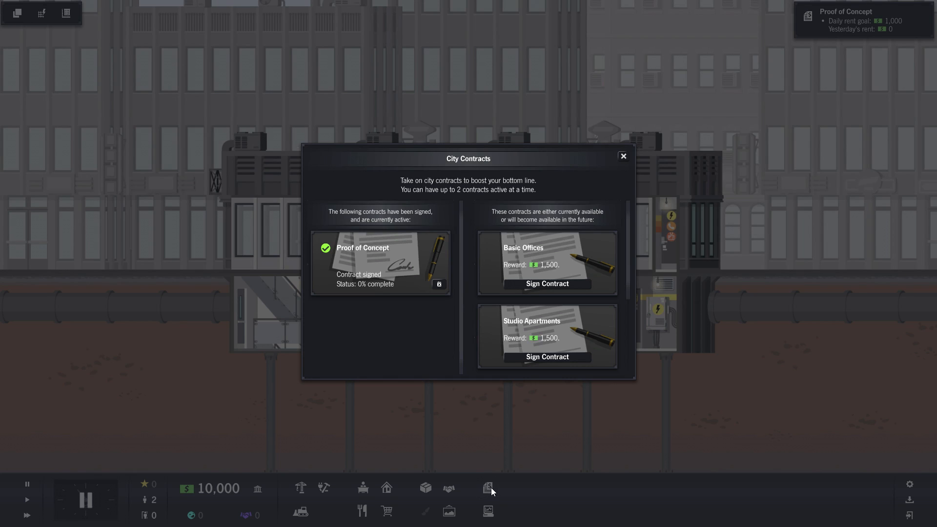
pyautogui.moveTo(584, 429)
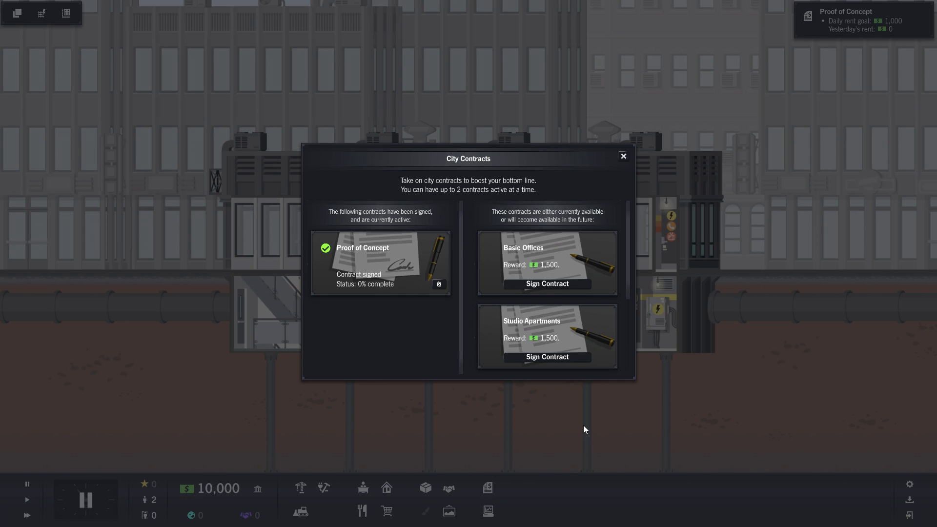
pyautogui.moveTo(565, 439)
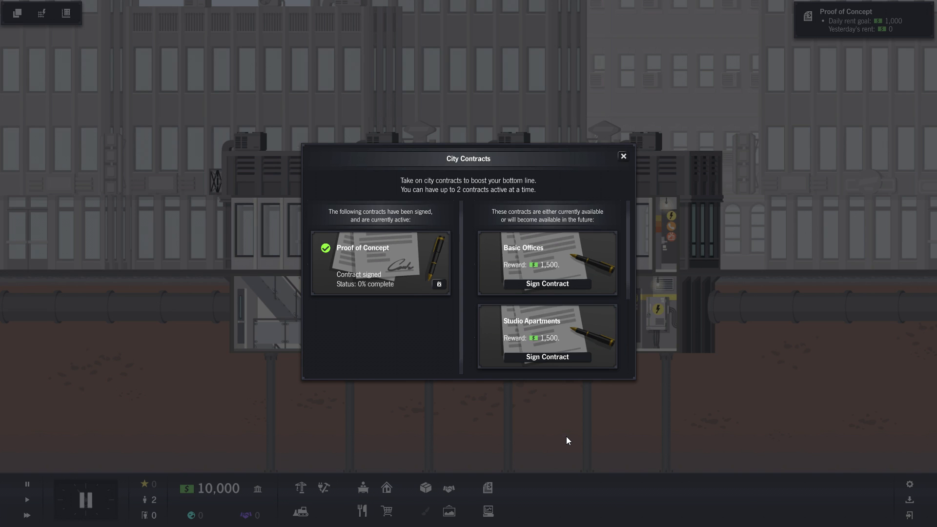
pyautogui.moveTo(375, 252)
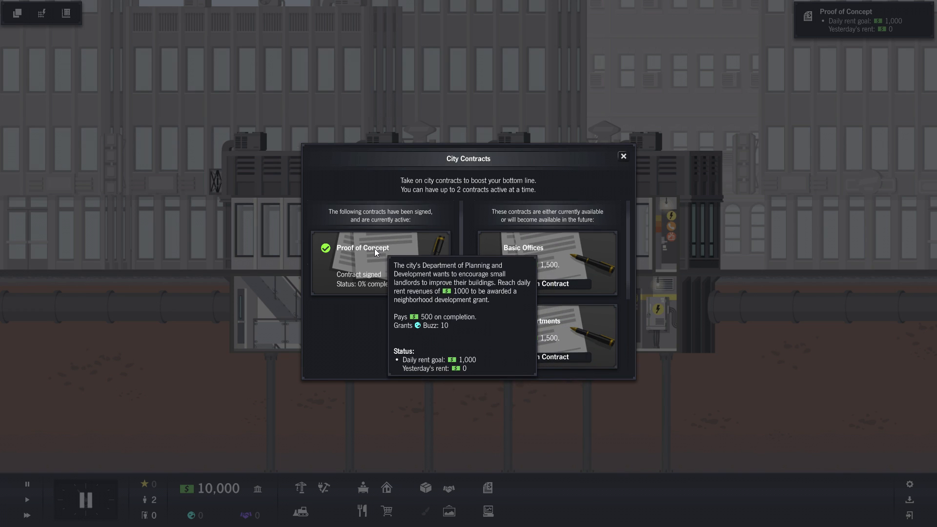
pyautogui.moveTo(469, 296)
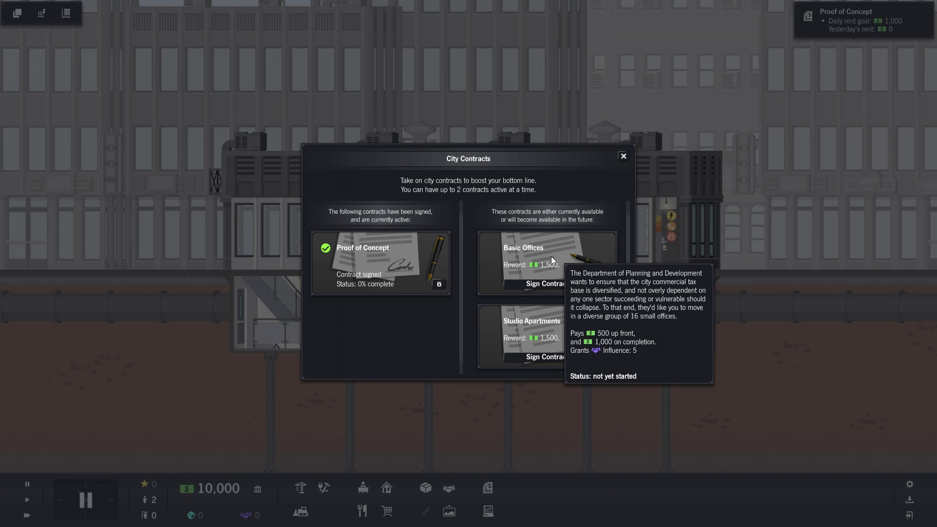
pyautogui.moveTo(560, 259)
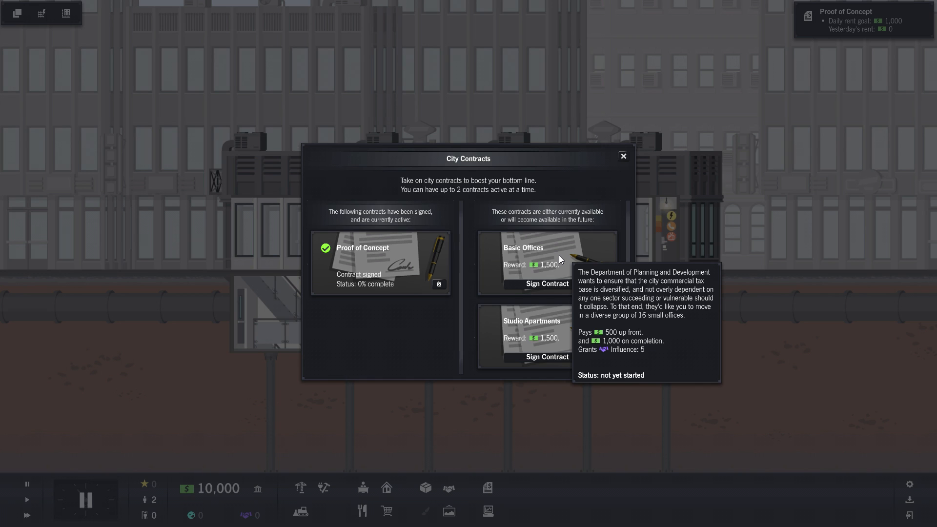
pyautogui.moveTo(555, 261)
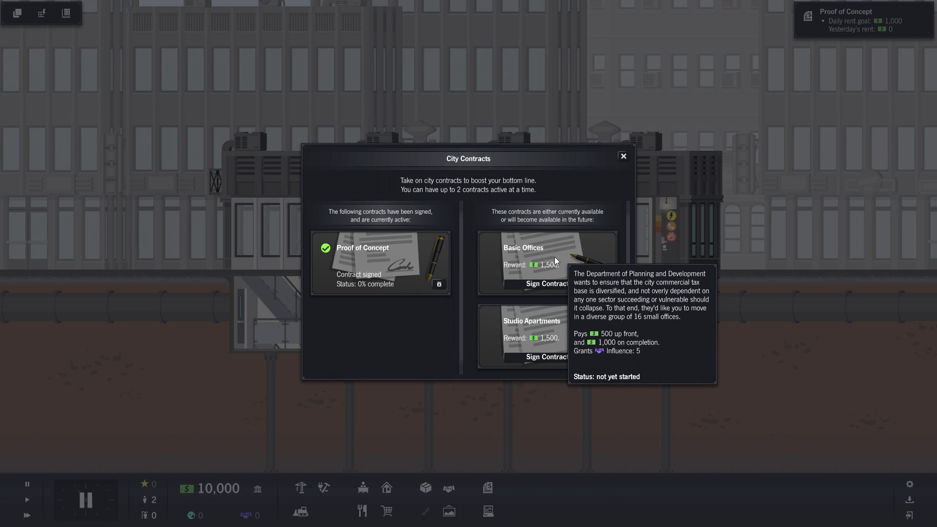
pyautogui.moveTo(533, 274)
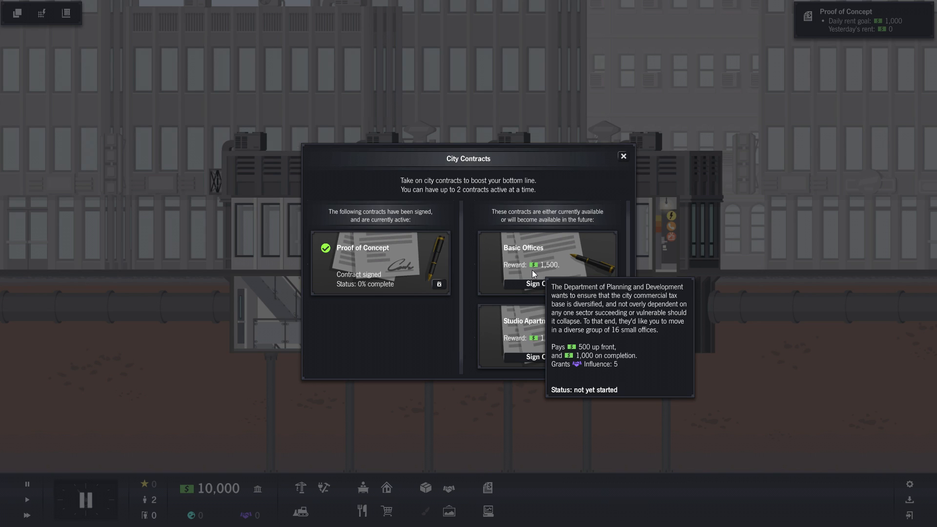
pyautogui.moveTo(546, 268)
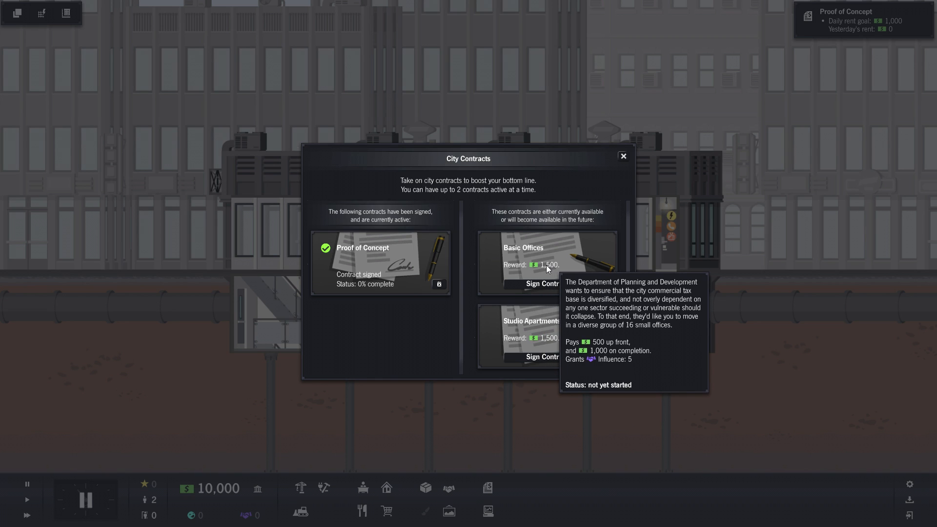
pyautogui.moveTo(539, 278)
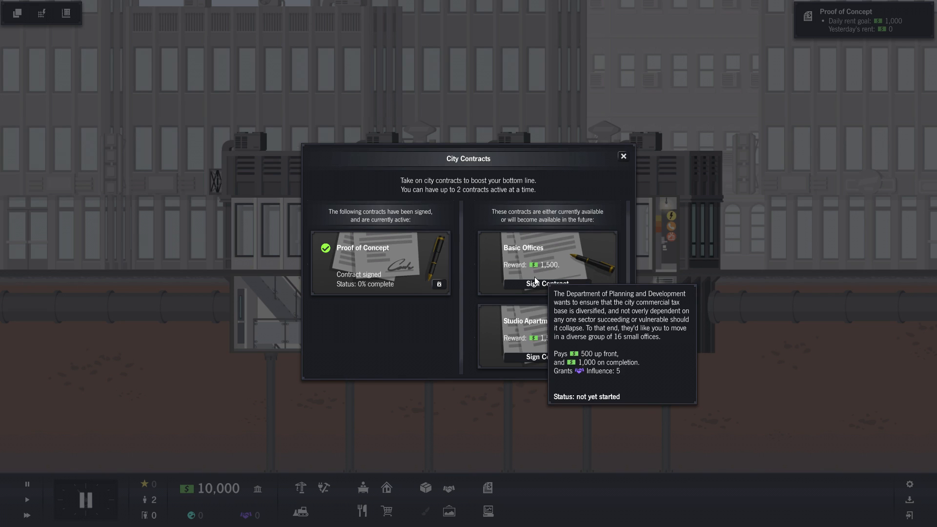
pyautogui.moveTo(510, 293)
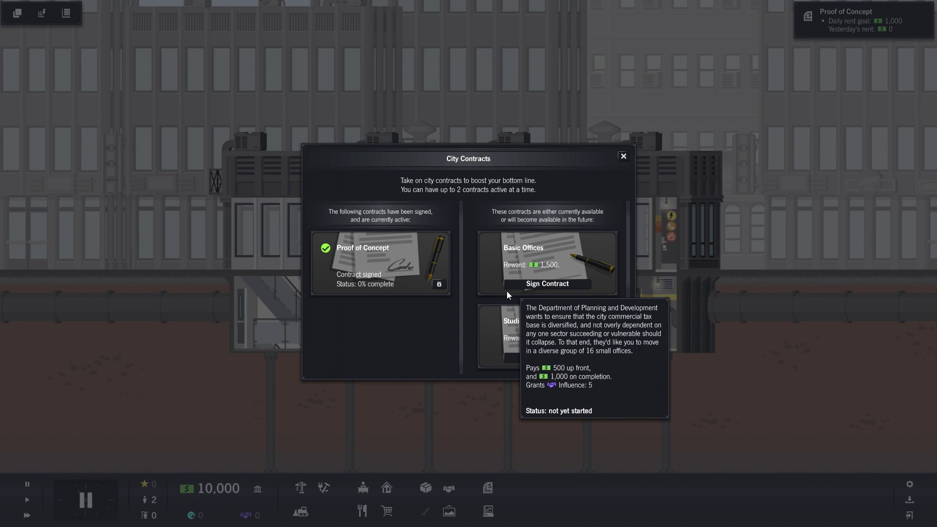
pyautogui.moveTo(546, 335)
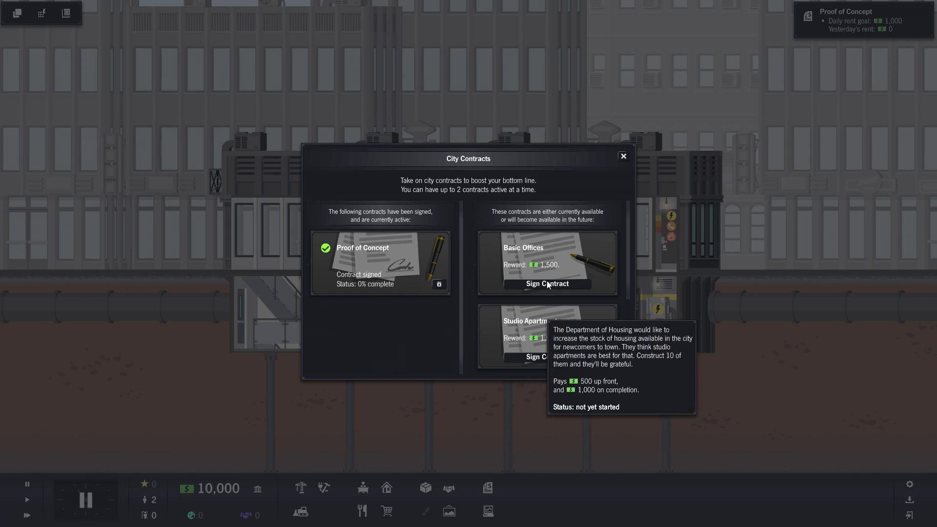
pyautogui.moveTo(543, 251)
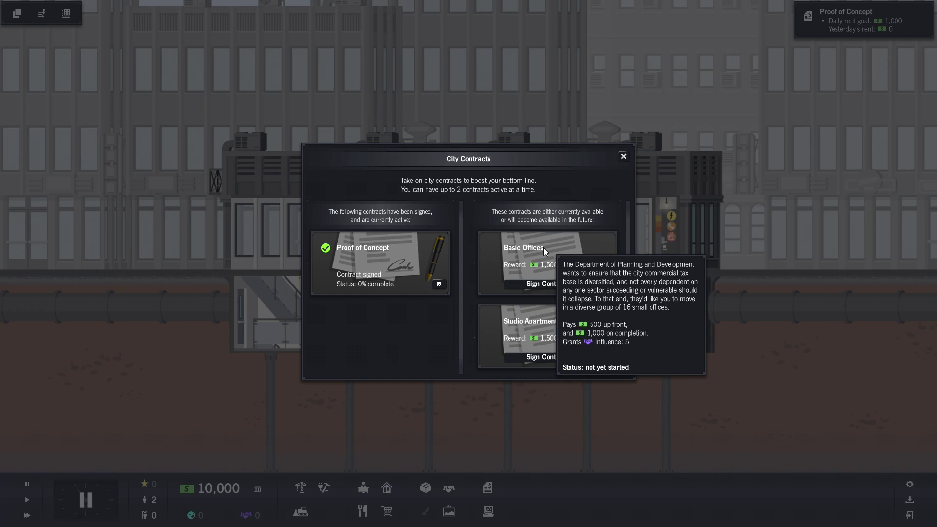
pyautogui.moveTo(568, 341)
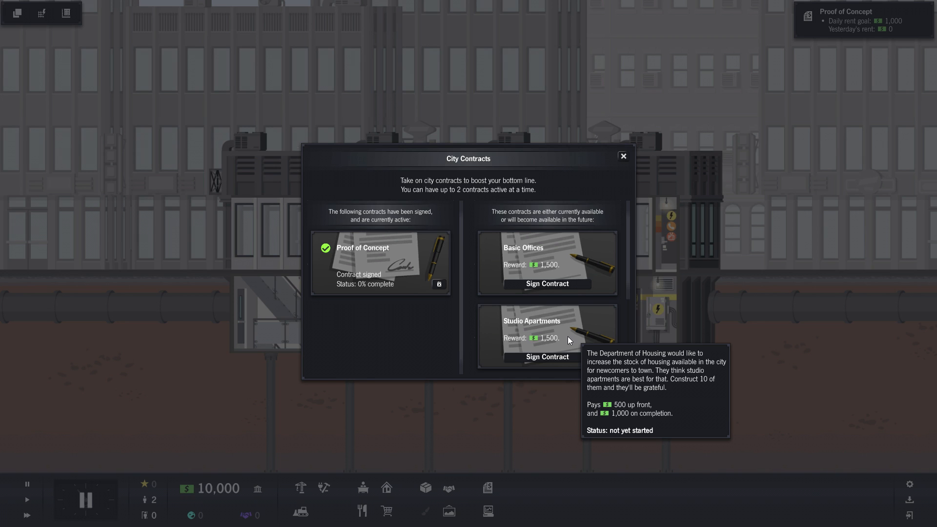
pyautogui.moveTo(560, 259)
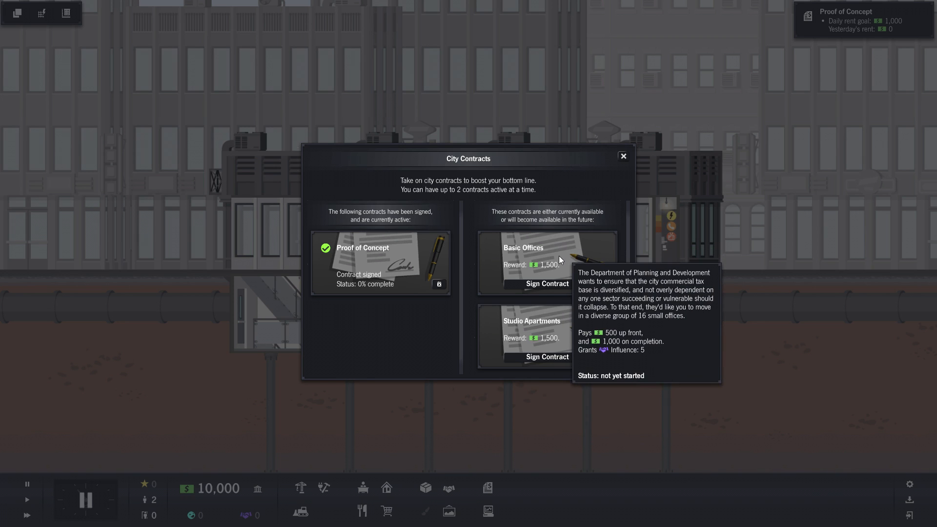
pyautogui.moveTo(525, 330)
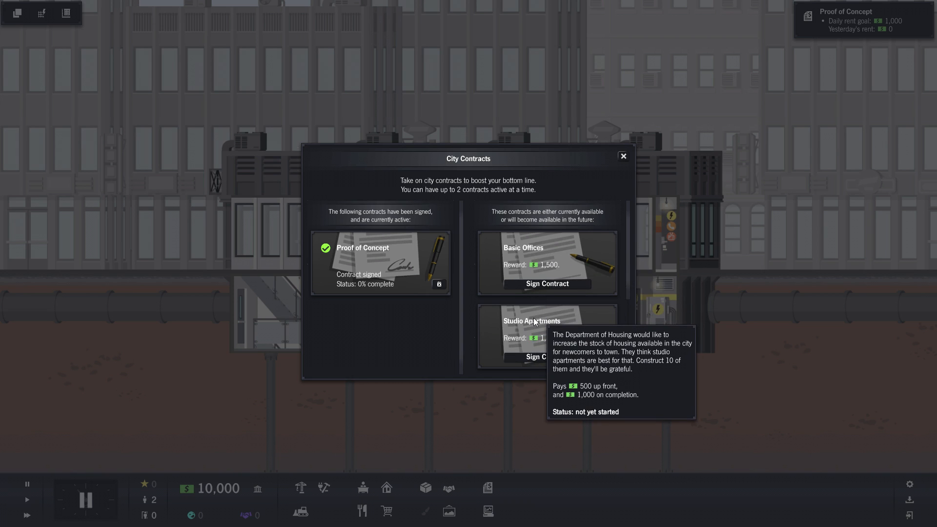
pyautogui.moveTo(534, 266)
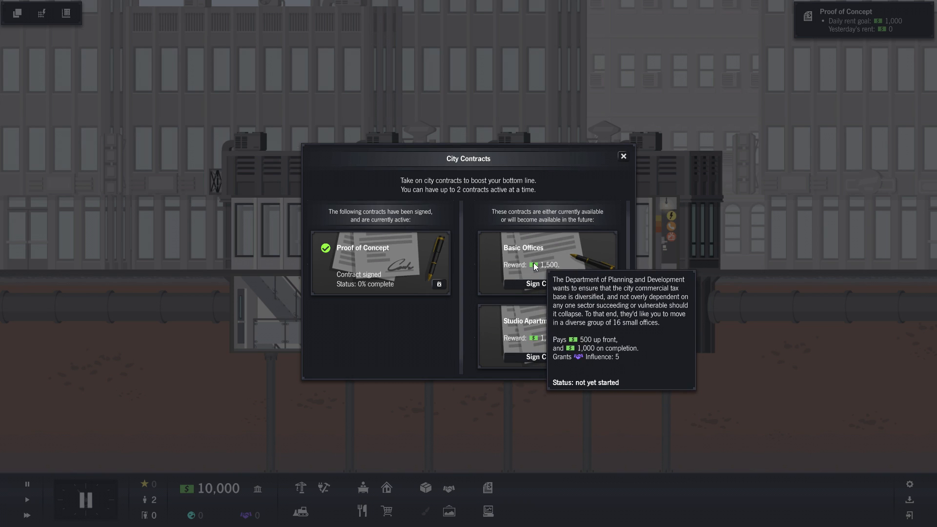
pyautogui.moveTo(543, 315)
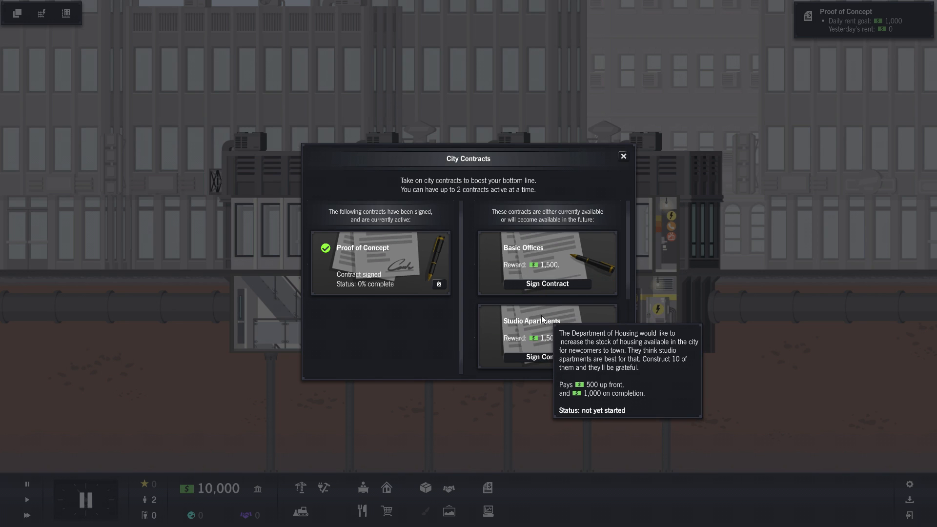
pyautogui.click(546, 283)
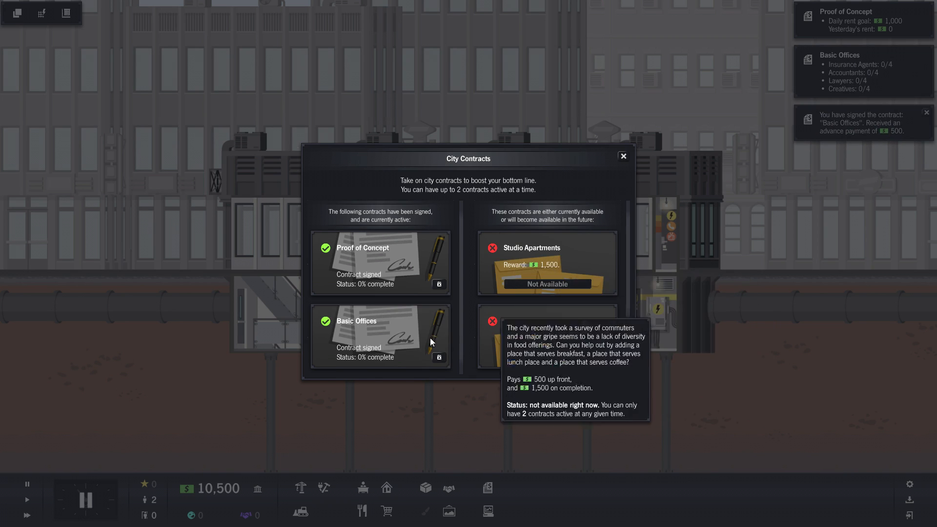
pyautogui.moveTo(592, 385)
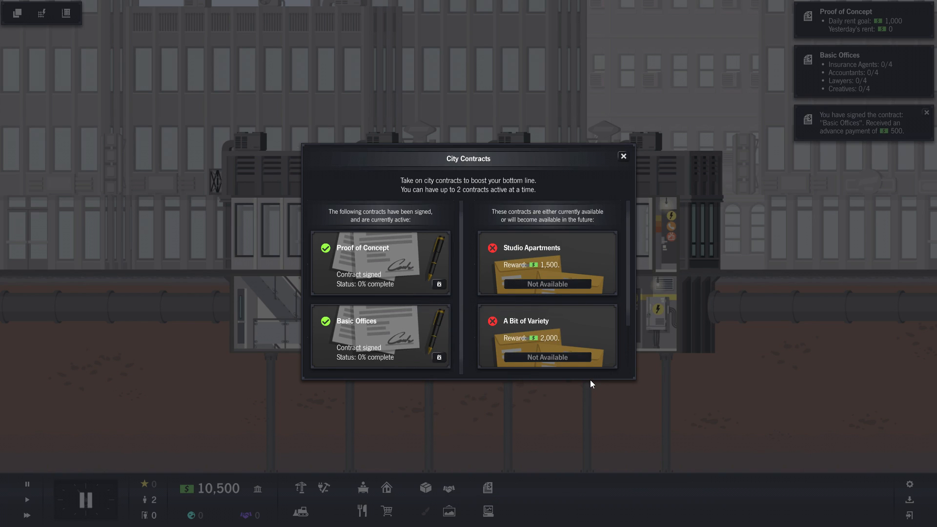
pyautogui.moveTo(577, 348)
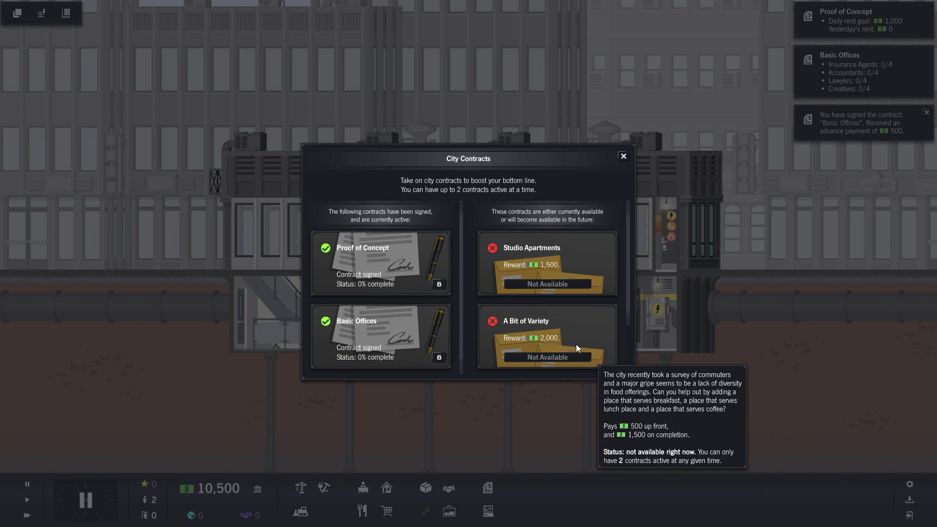
pyautogui.scroll(-3)
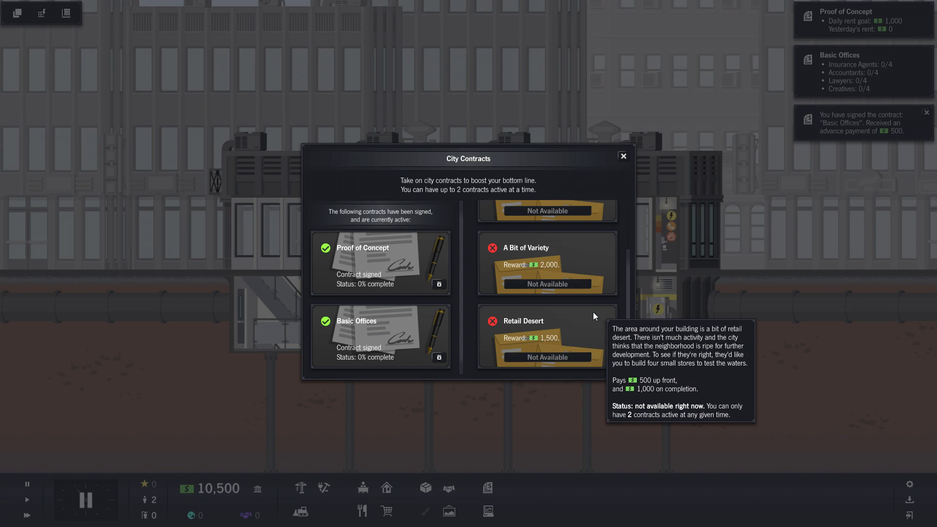
pyautogui.moveTo(576, 263)
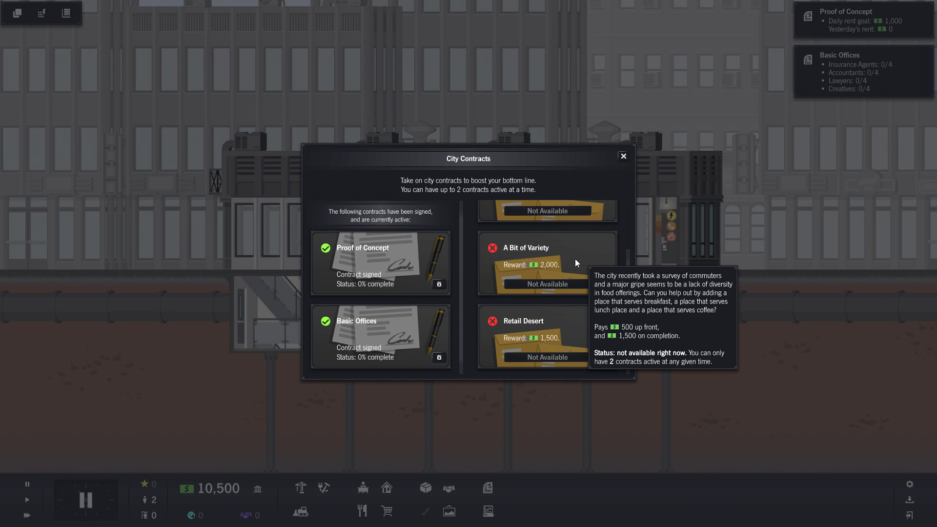
pyautogui.moveTo(546, 322)
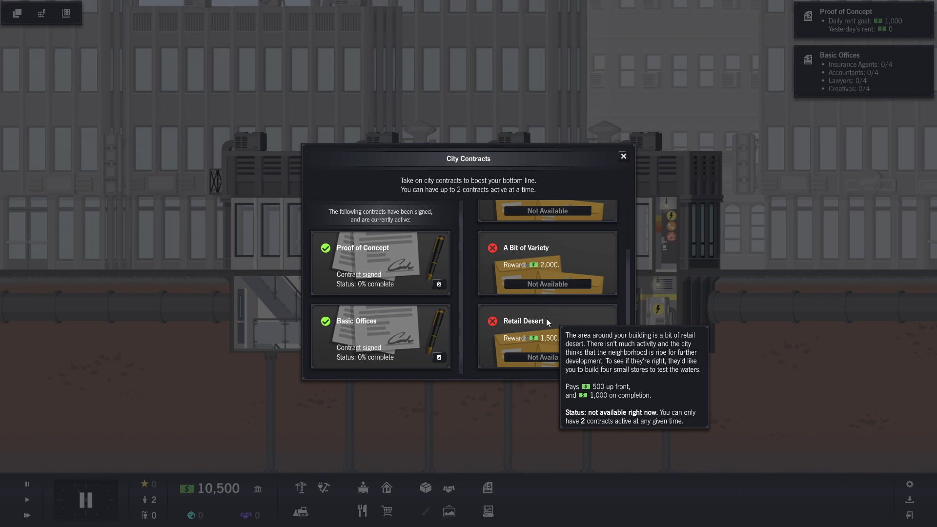
pyautogui.moveTo(578, 282)
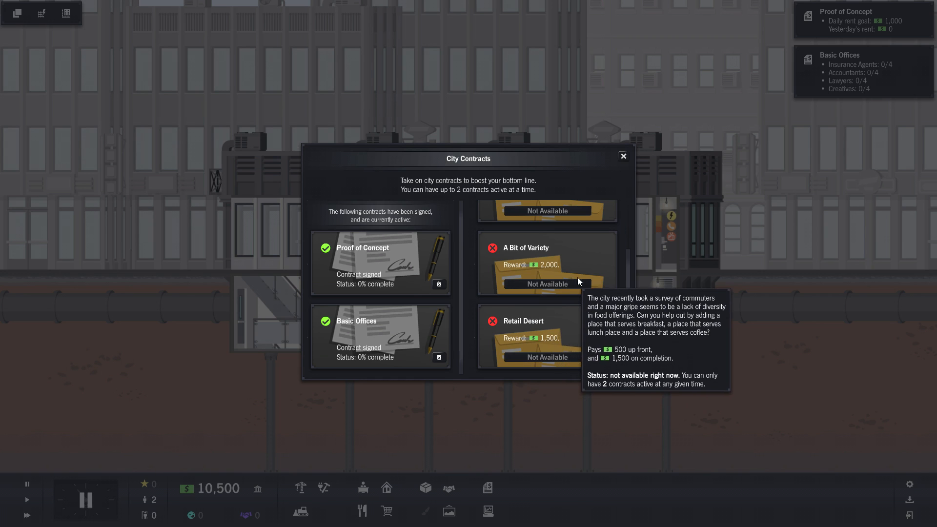
pyautogui.moveTo(613, 252)
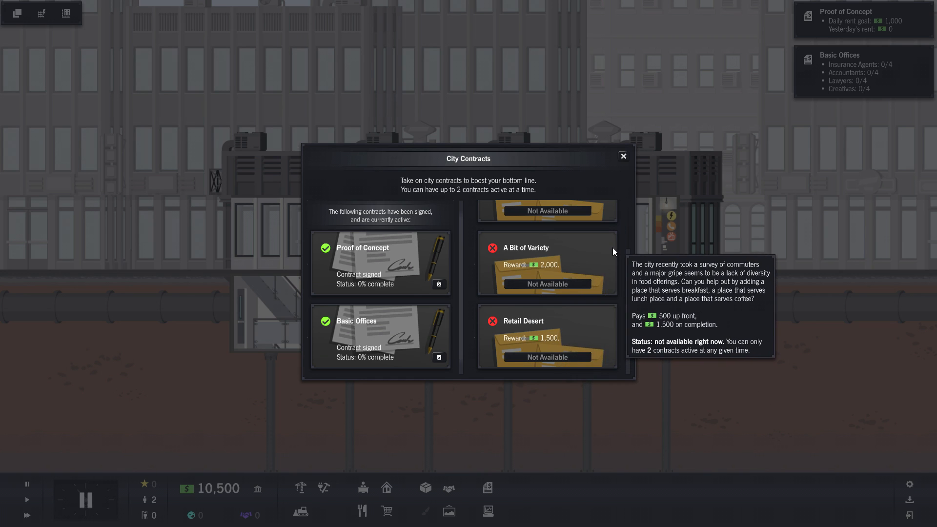
# Close the City Contracts window, back to the tower view at $10,500.
pyautogui.click(622, 157)
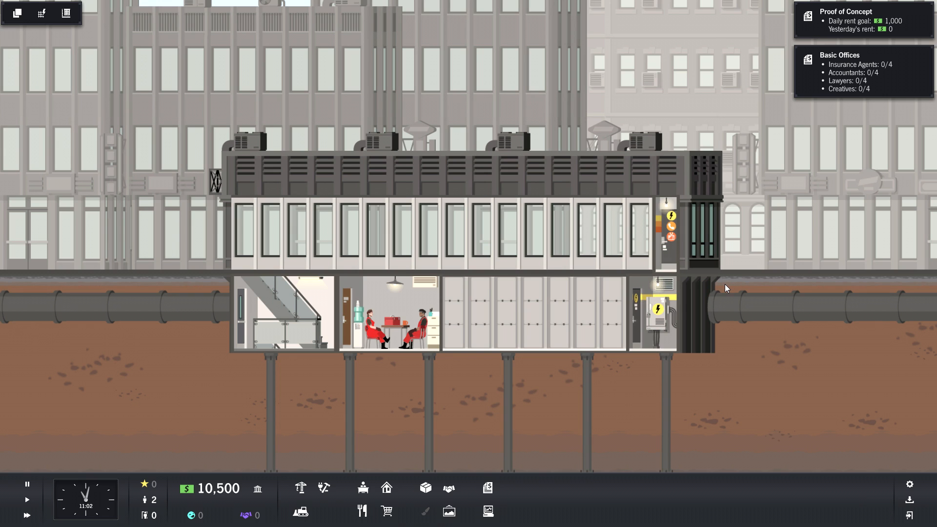
pyautogui.moveTo(791, 293)
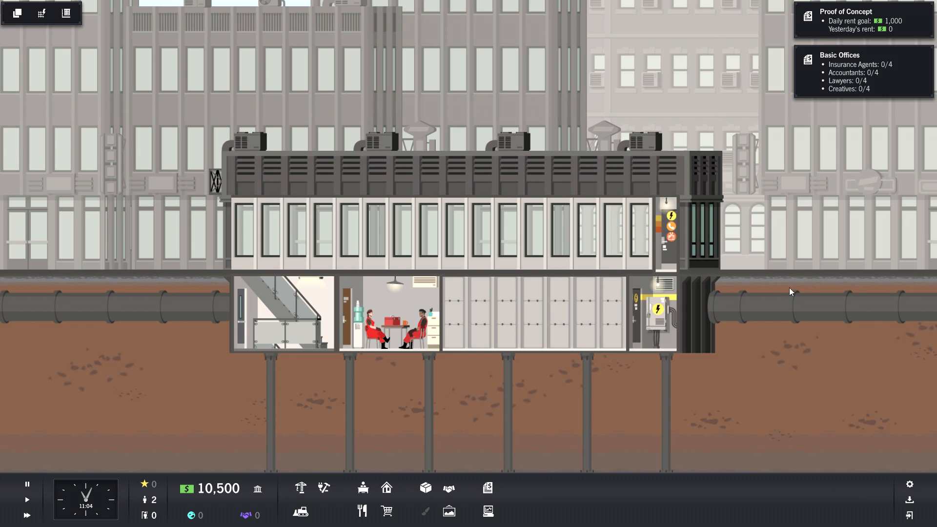
pyautogui.moveTo(363, 487)
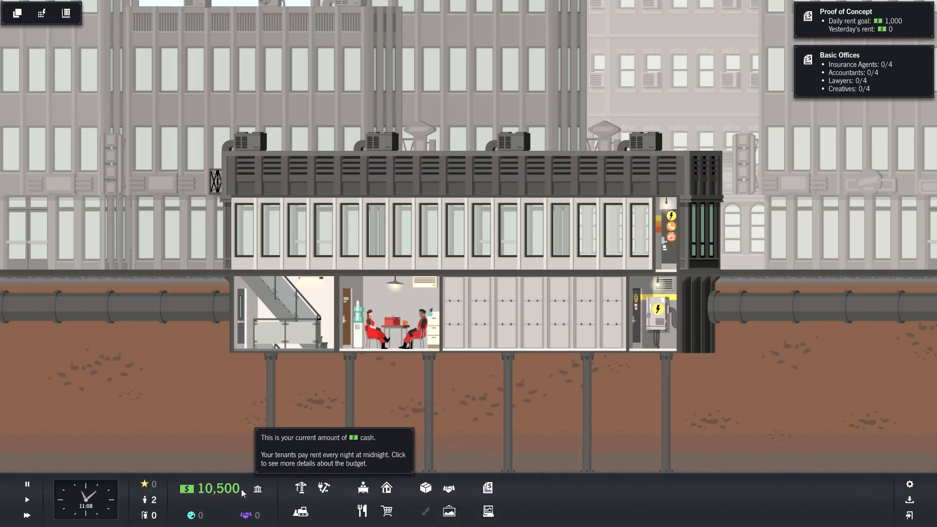
pyautogui.moveTo(516, 443)
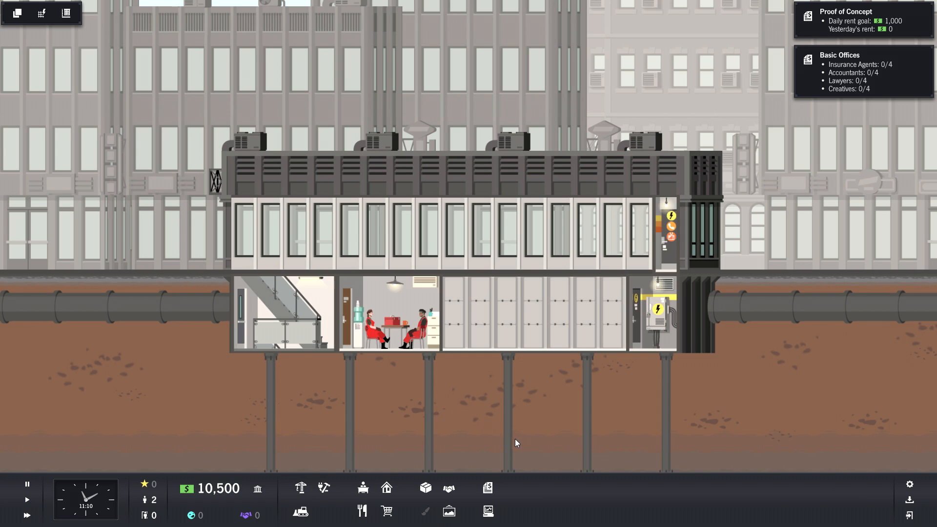
pyautogui.moveTo(300, 488)
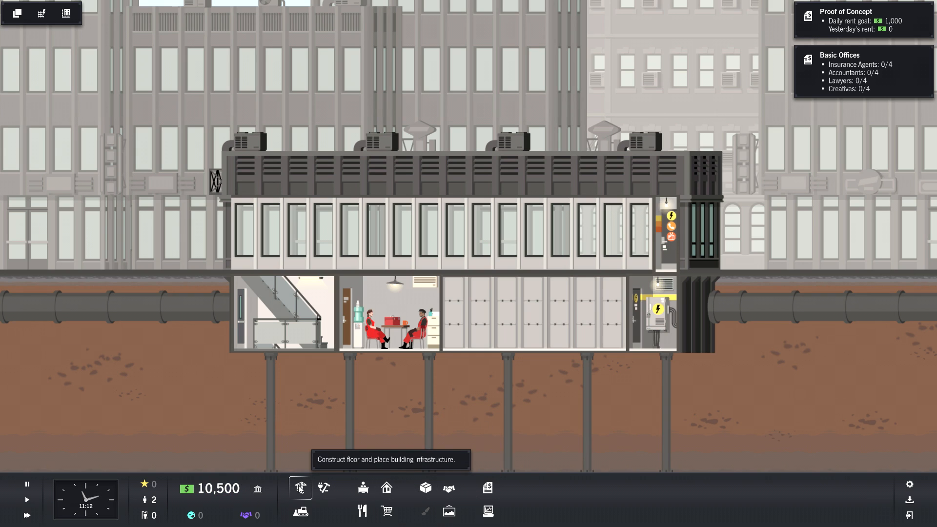
pyautogui.click(300, 487)
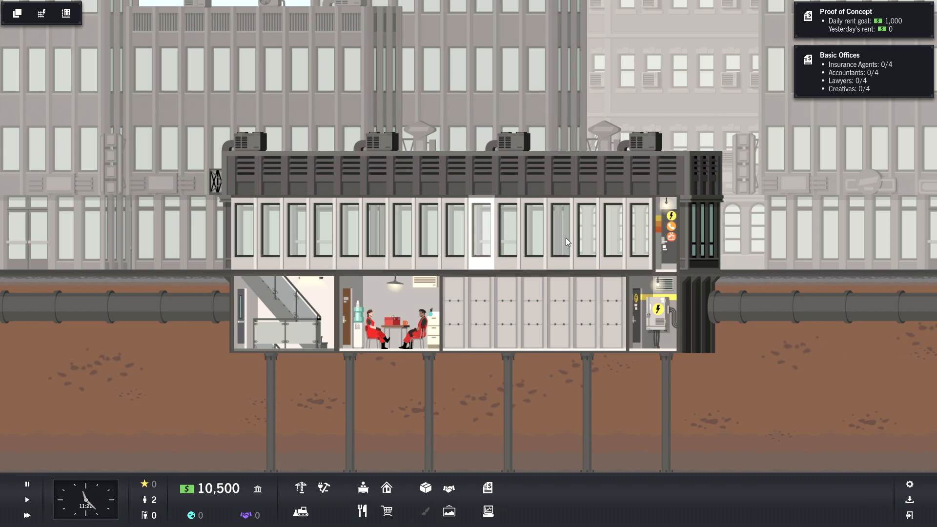
pyautogui.click(665, 233)
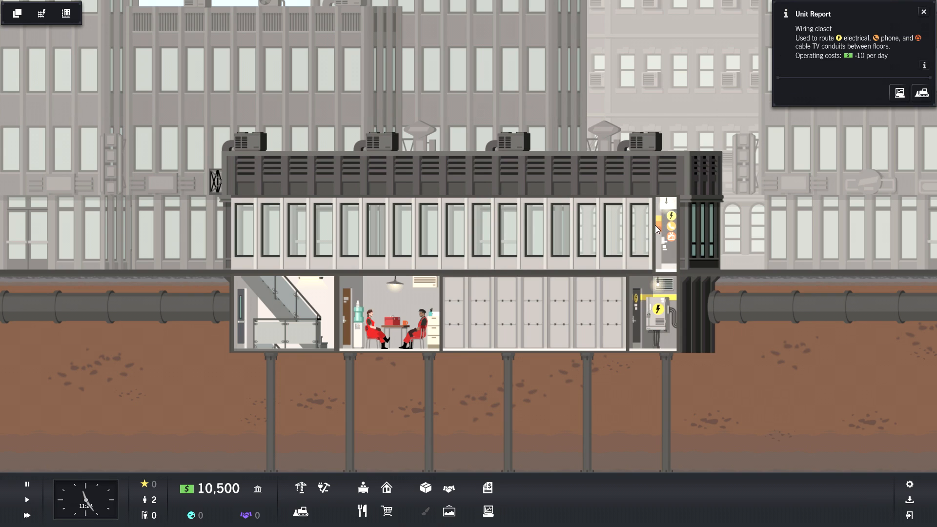
pyautogui.moveTo(643, 219)
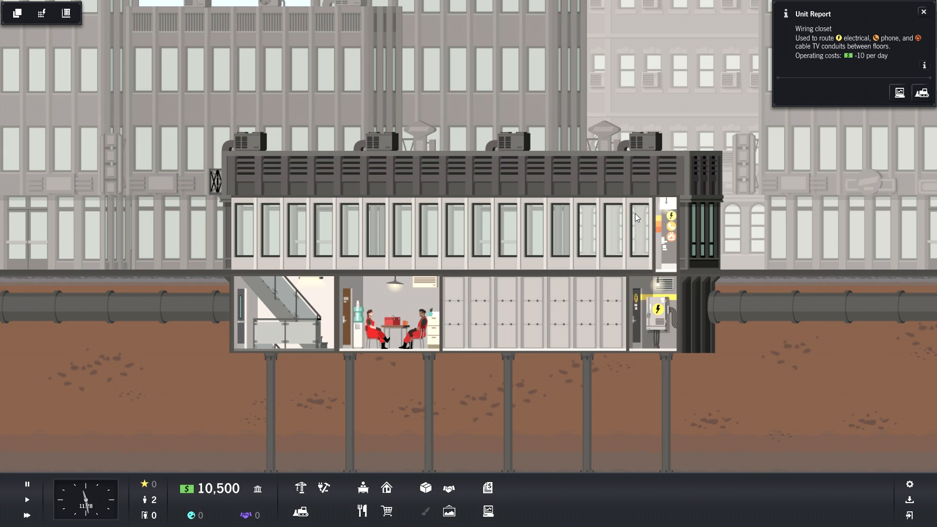
pyautogui.moveTo(631, 226)
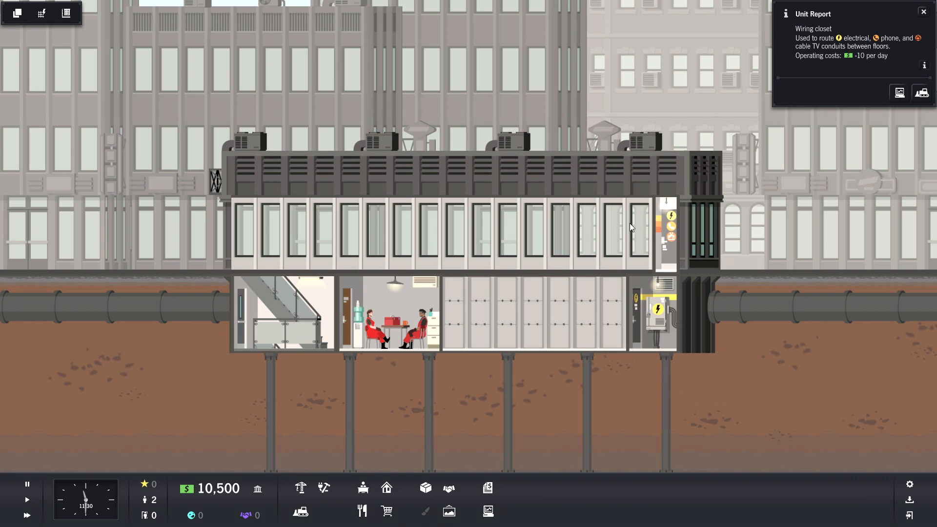
pyautogui.moveTo(544, 276)
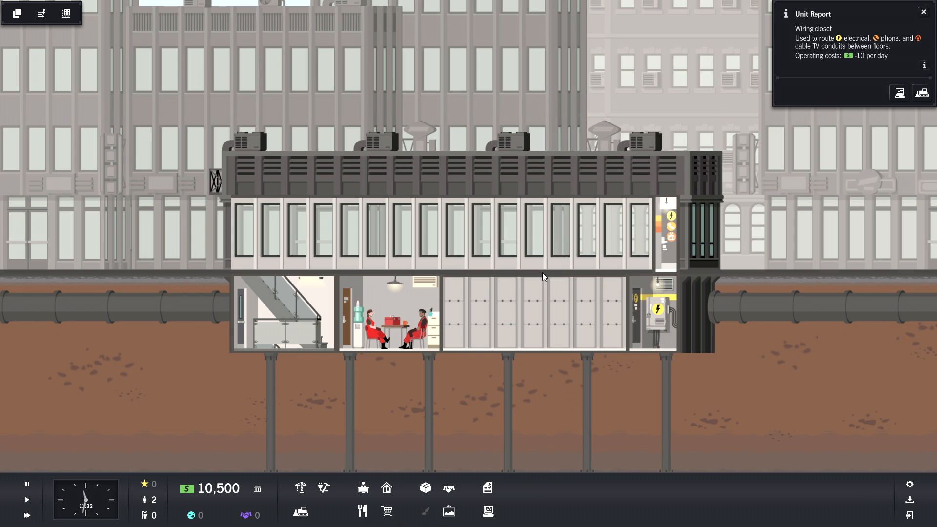
pyautogui.moveTo(16, 14)
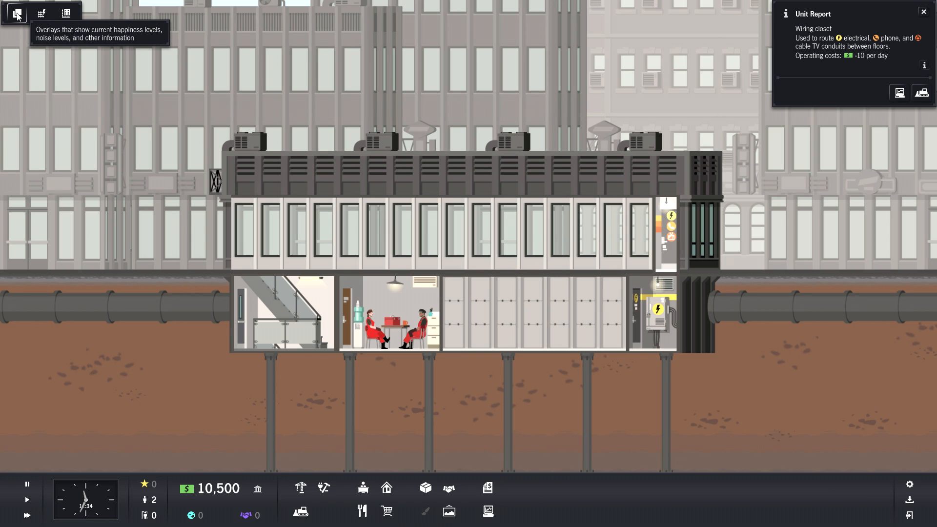
pyautogui.click(16, 12)
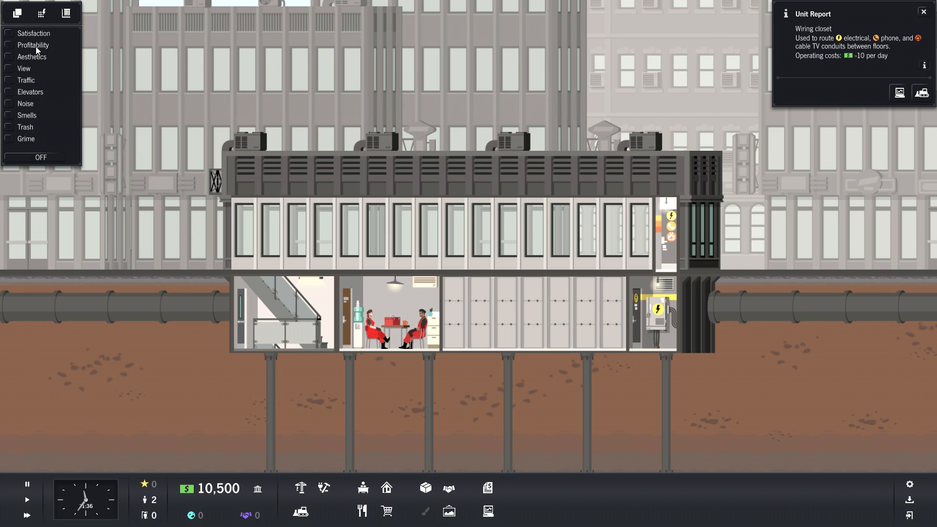
pyautogui.click(9, 45)
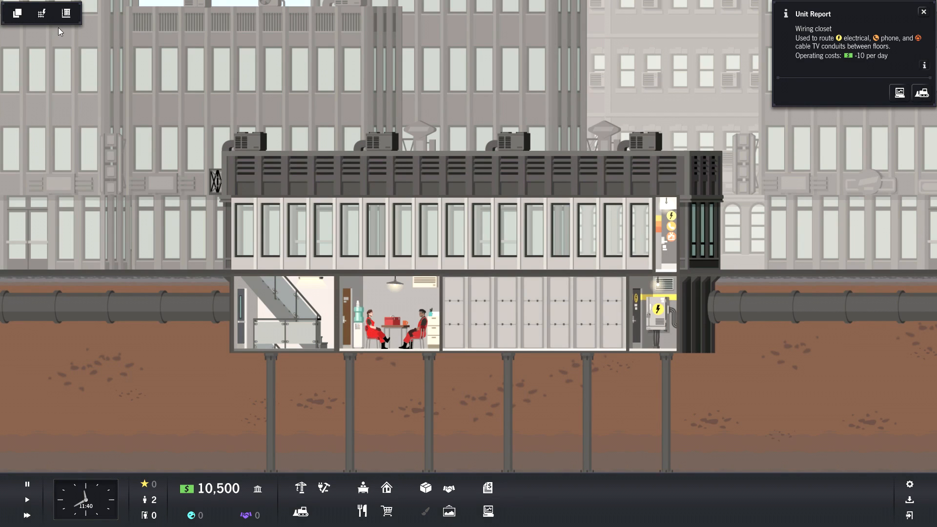
pyautogui.click(41, 13)
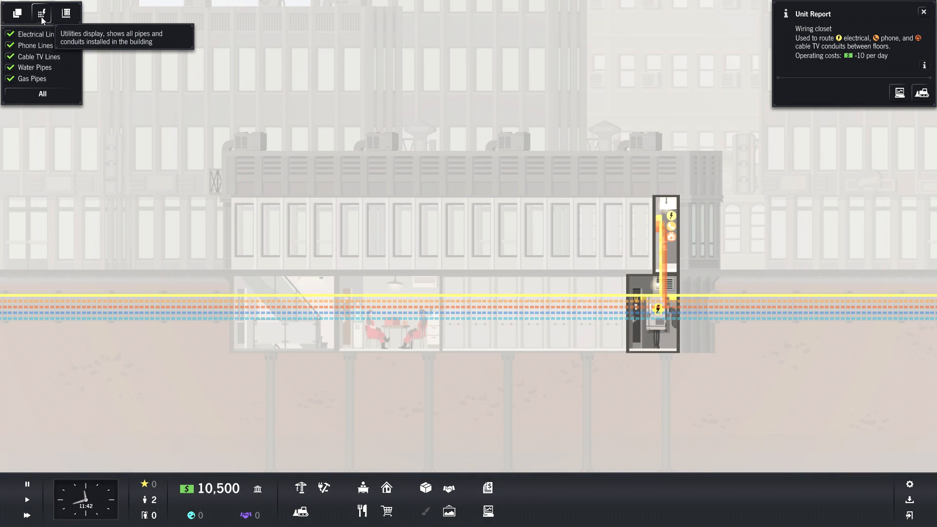
pyautogui.click(67, 14)
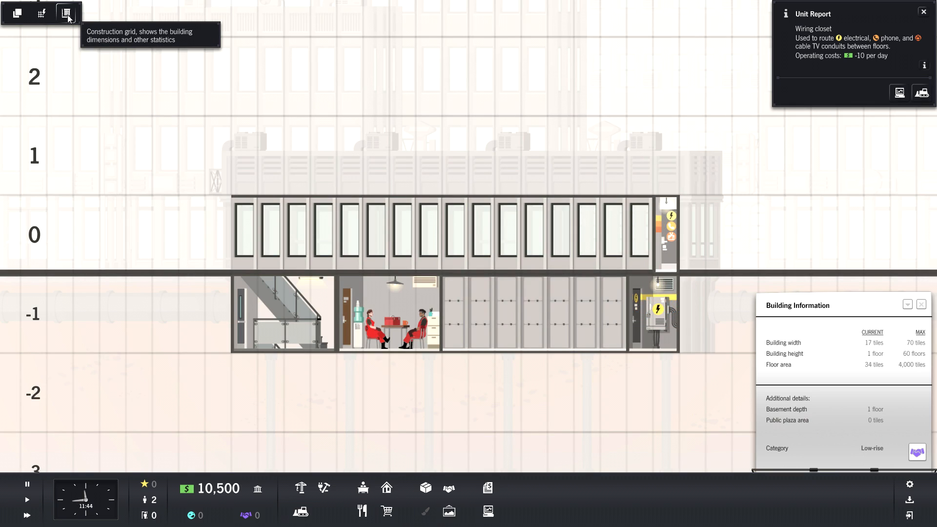
pyautogui.moveTo(63, 16)
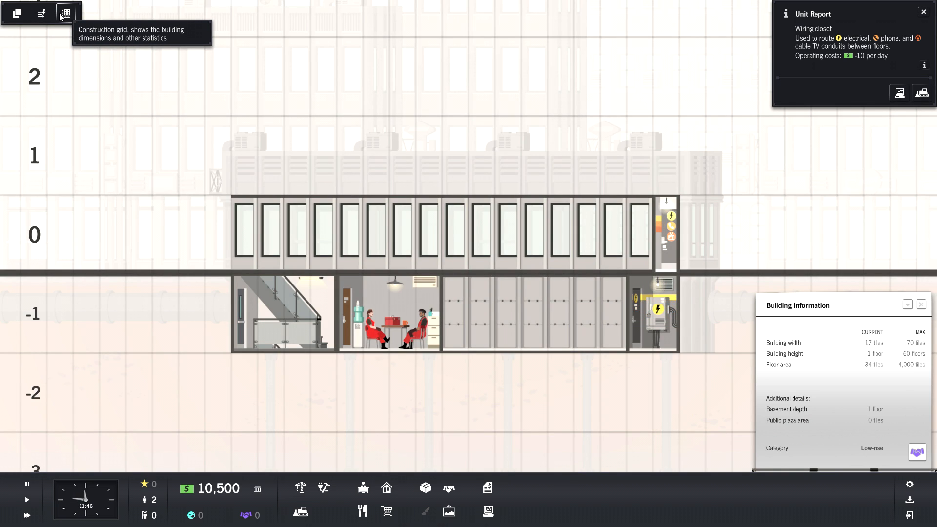
pyautogui.click(65, 13)
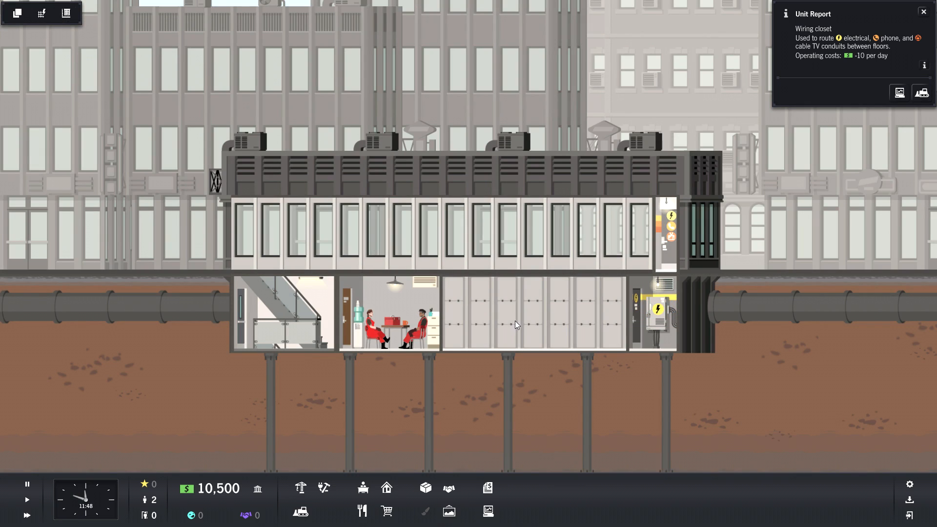
pyautogui.moveTo(904, 87)
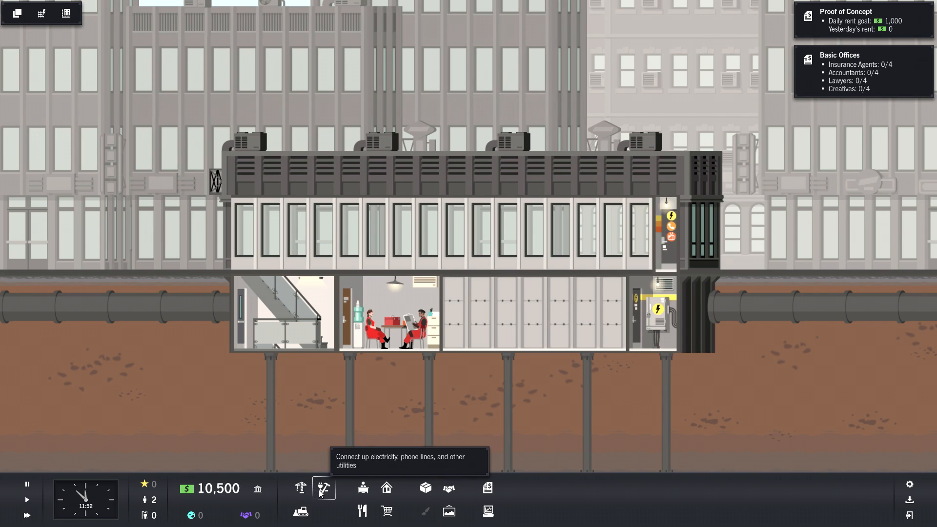
pyautogui.moveTo(301, 512)
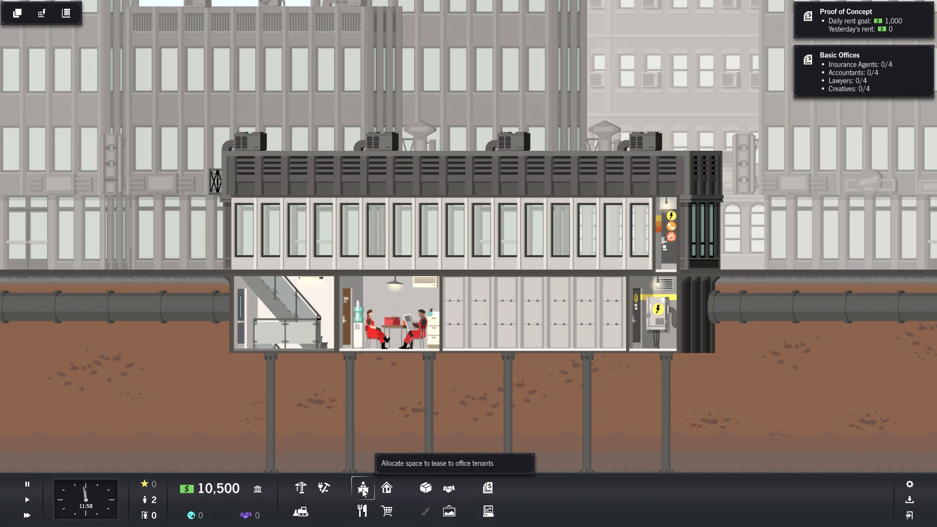
pyautogui.moveTo(363, 512)
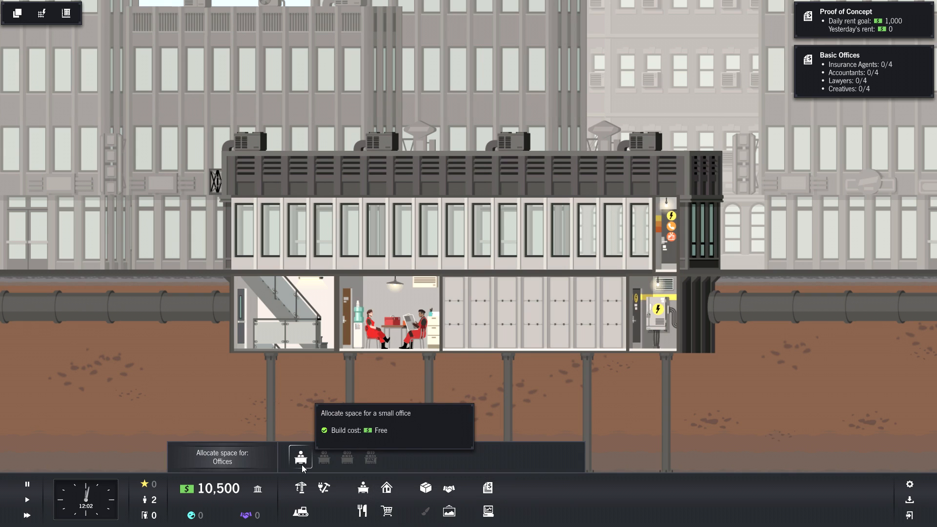
# Pick the small empty office space for placement on the ground floor.
pyautogui.click(301, 458)
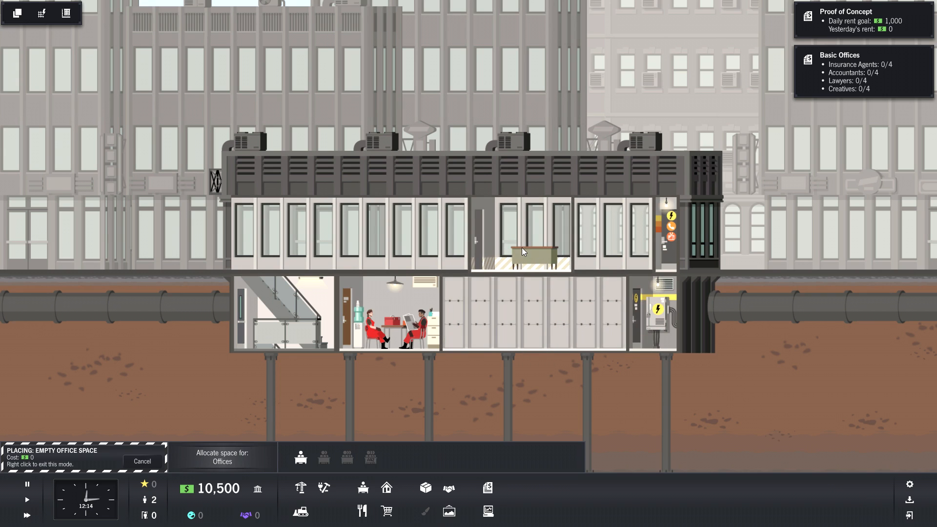
pyautogui.moveTo(444, 245)
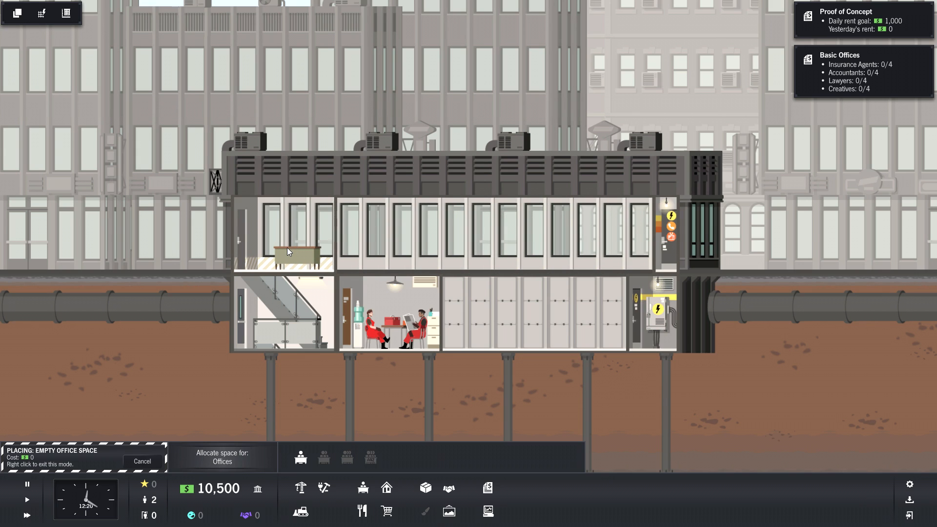
pyautogui.moveTo(289, 242)
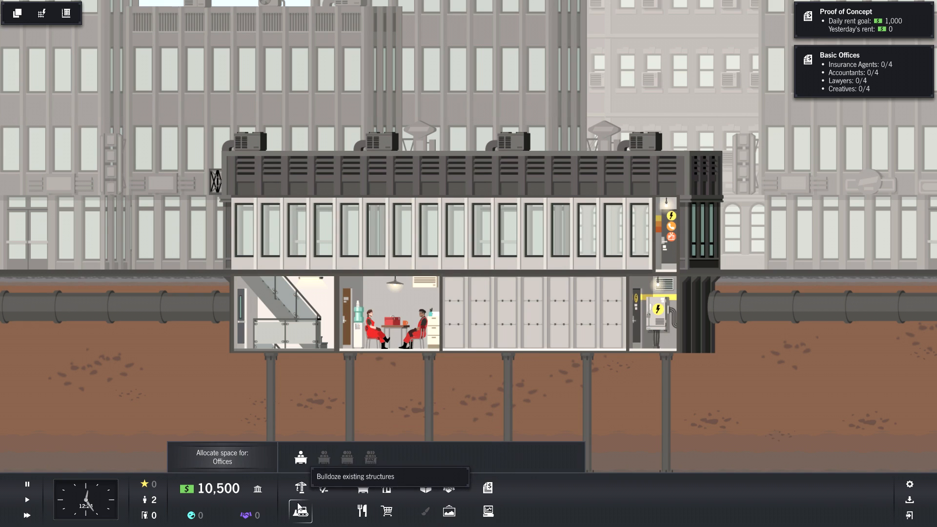
pyautogui.moveTo(425, 487)
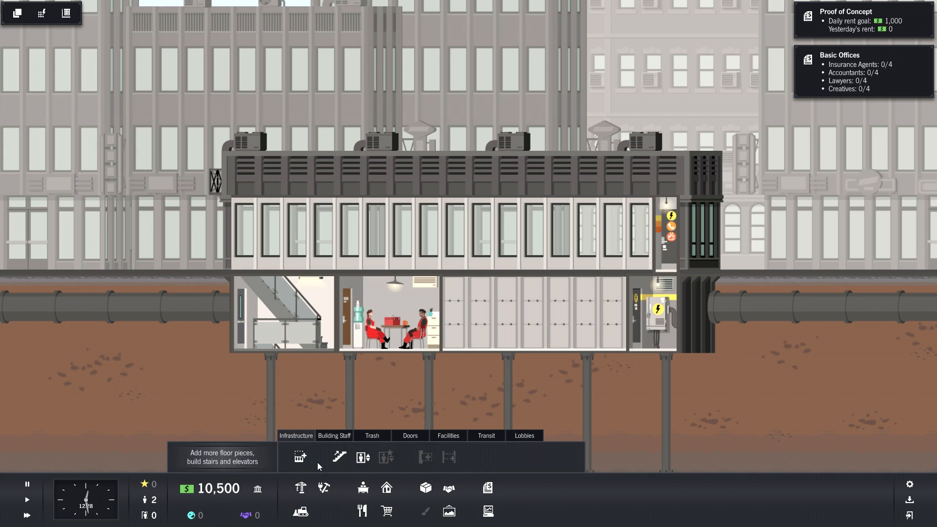
pyautogui.moveTo(339, 457)
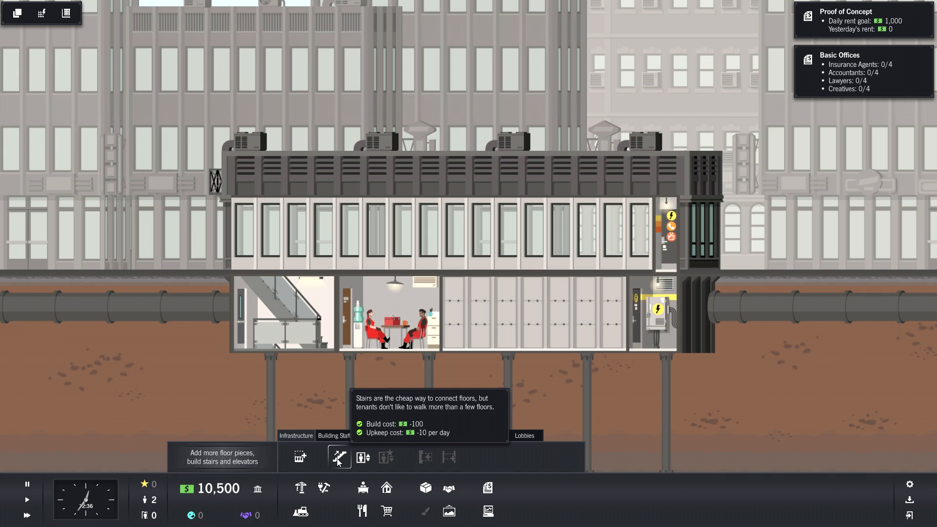
pyautogui.moveTo(328, 457)
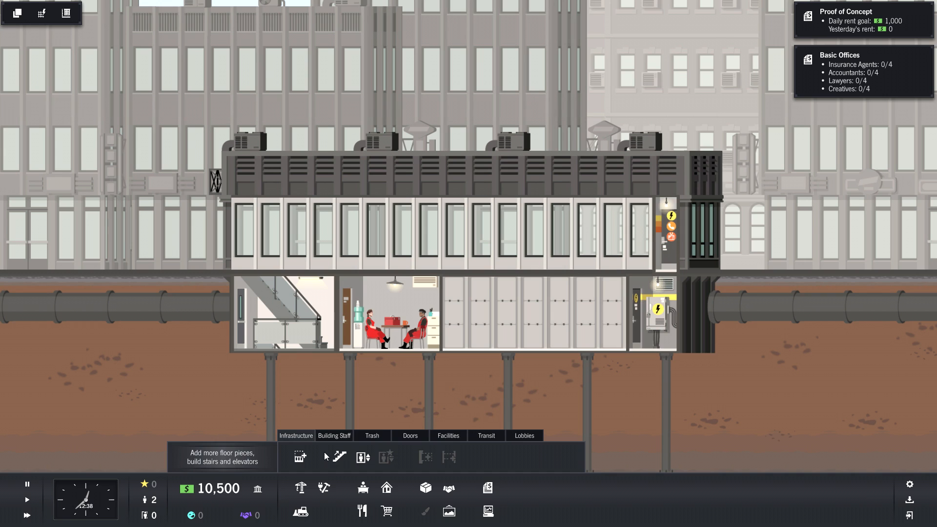
pyautogui.moveTo(362, 457)
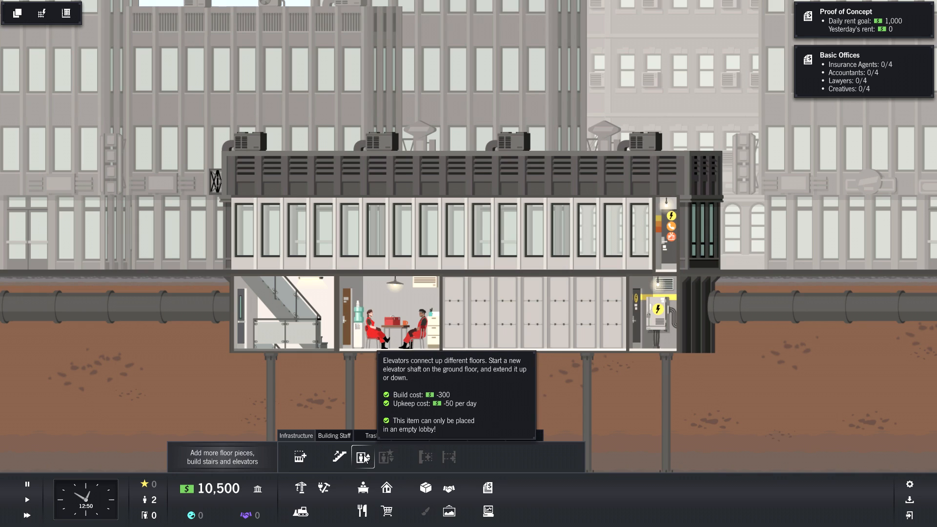
# Build a $300 elevator at the left end of the ground-floor lobby.
pyautogui.click(362, 457)
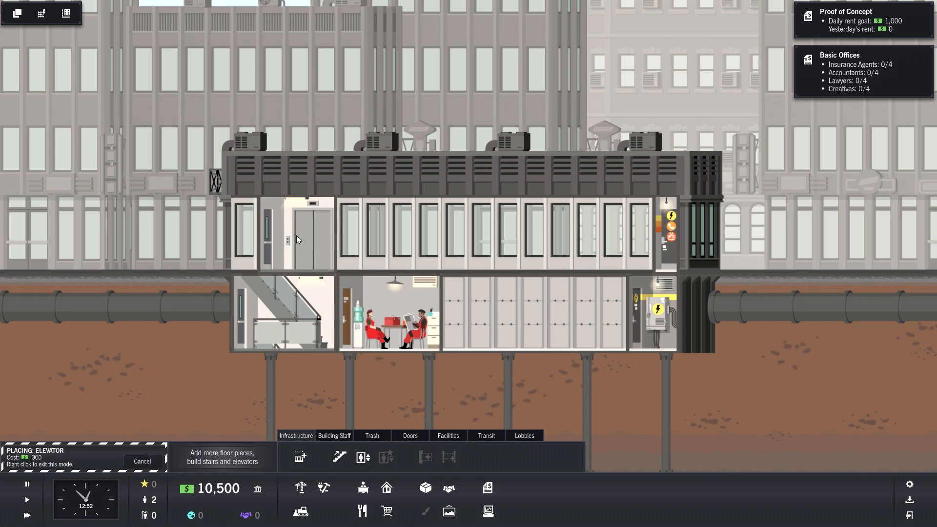
pyautogui.moveTo(275, 239)
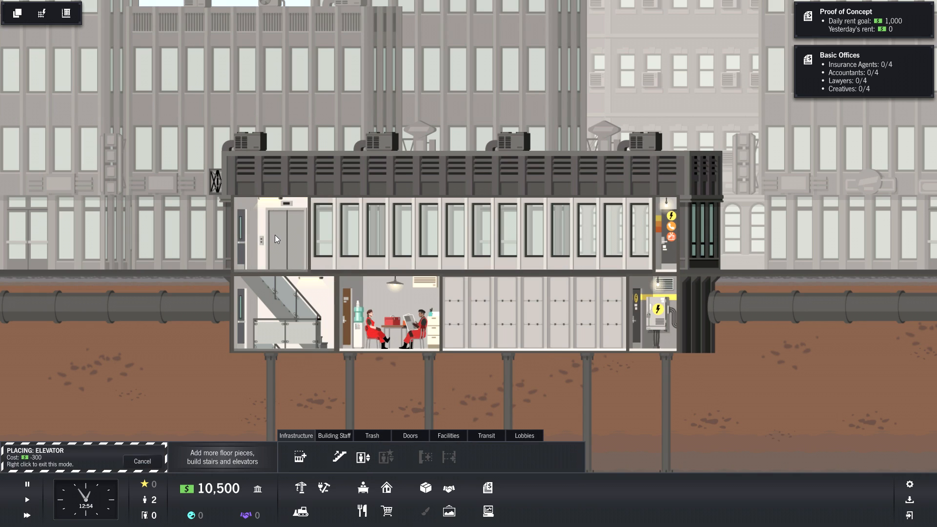
pyautogui.click(277, 236)
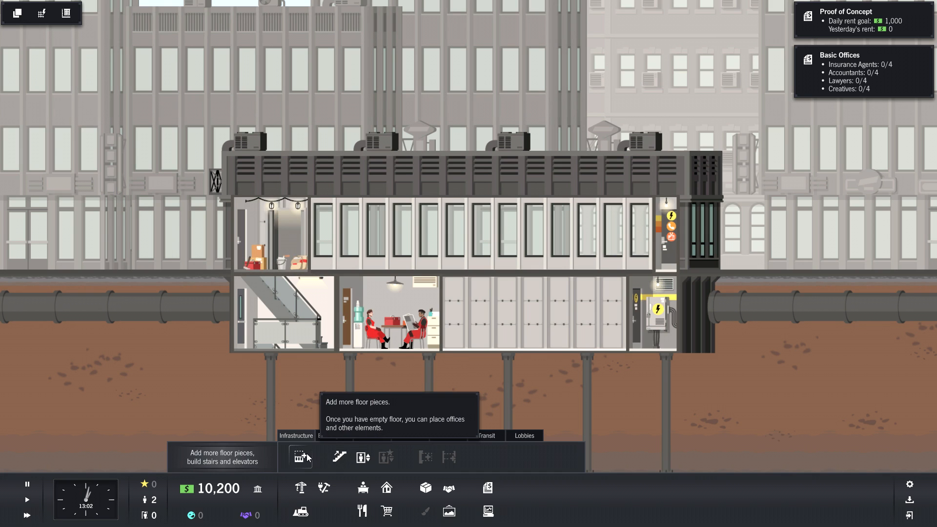
# Add a floor above the ground floor, then cancel office space placement.
pyautogui.click(300, 458)
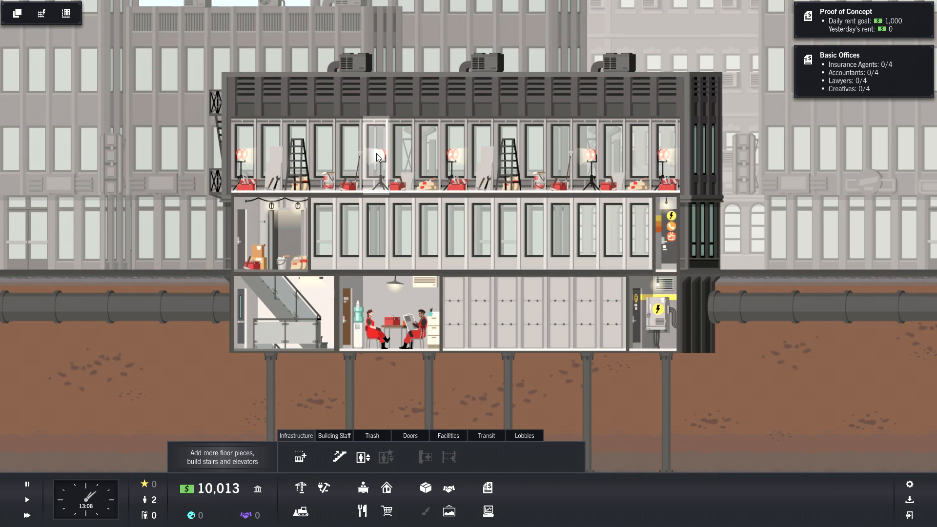
pyautogui.moveTo(339, 457)
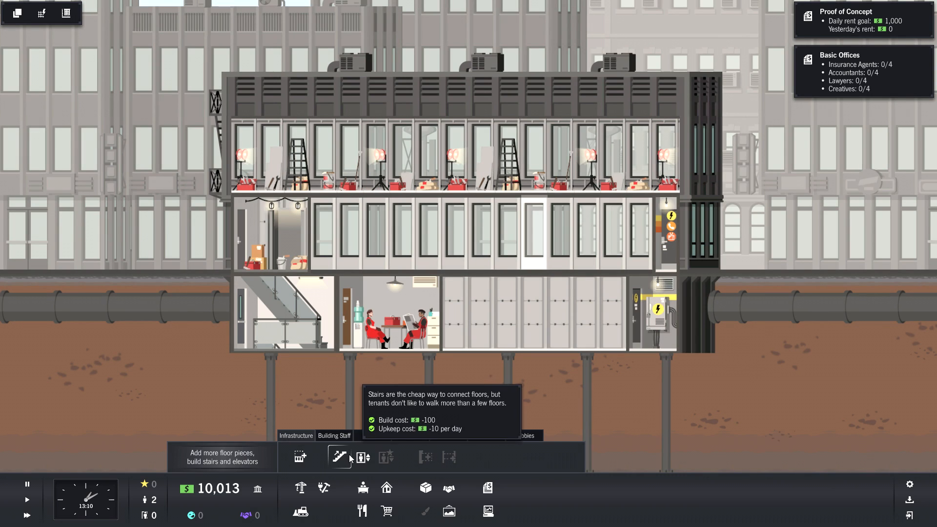
pyautogui.moveTo(386, 489)
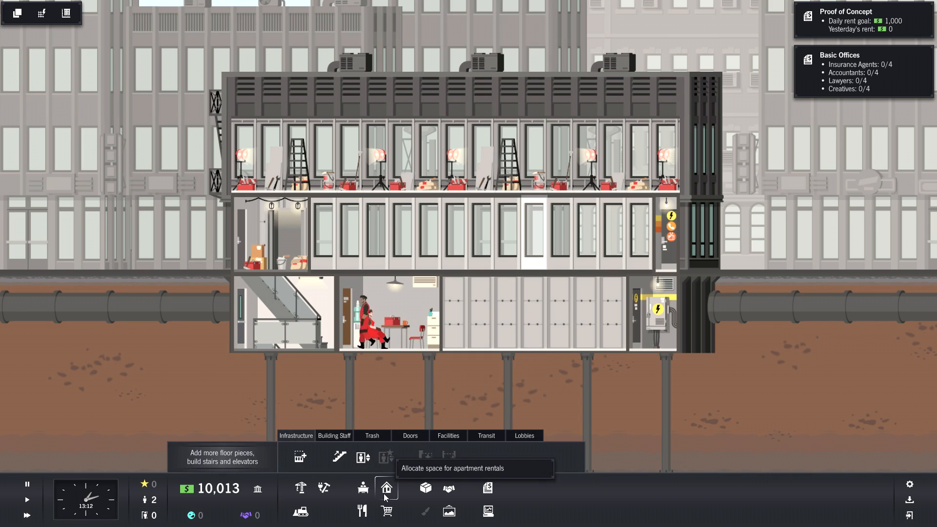
pyautogui.click(386, 488)
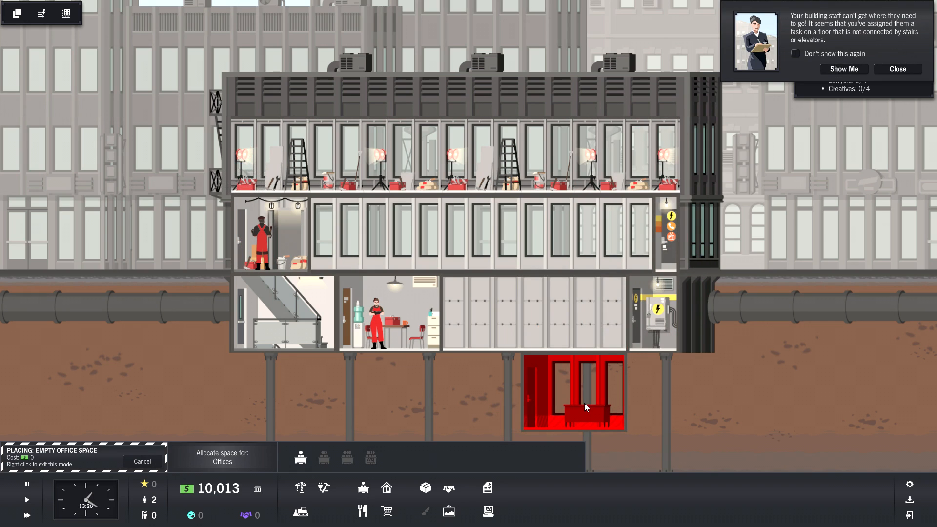
pyautogui.rightClick(574, 392)
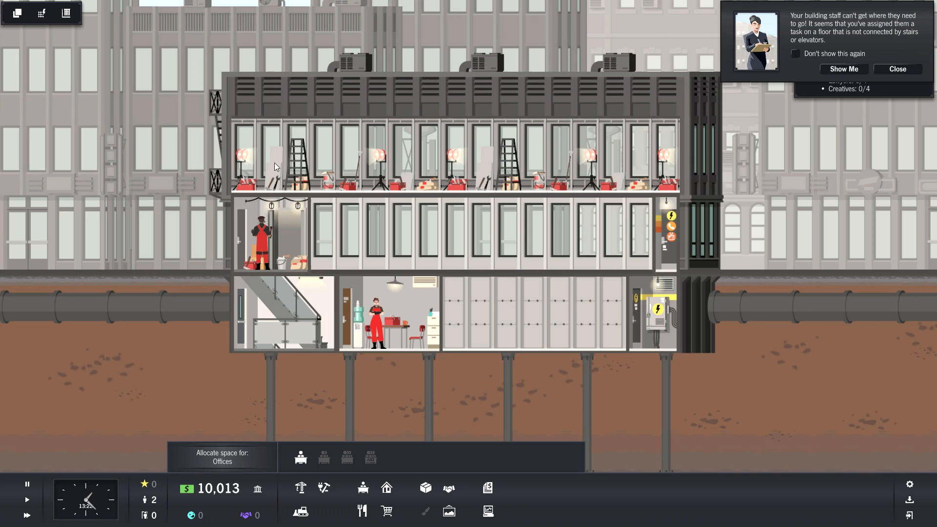
pyautogui.moveTo(317, 290)
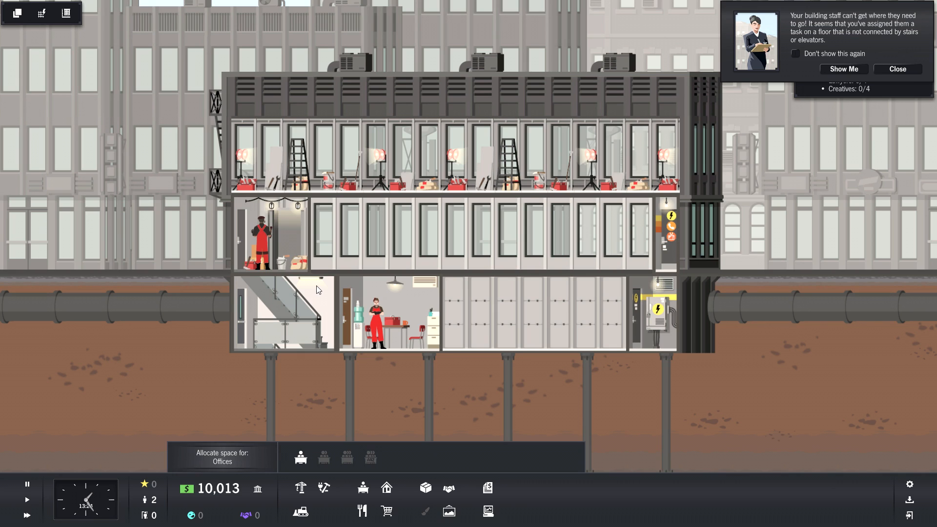
pyautogui.moveTo(881, 46)
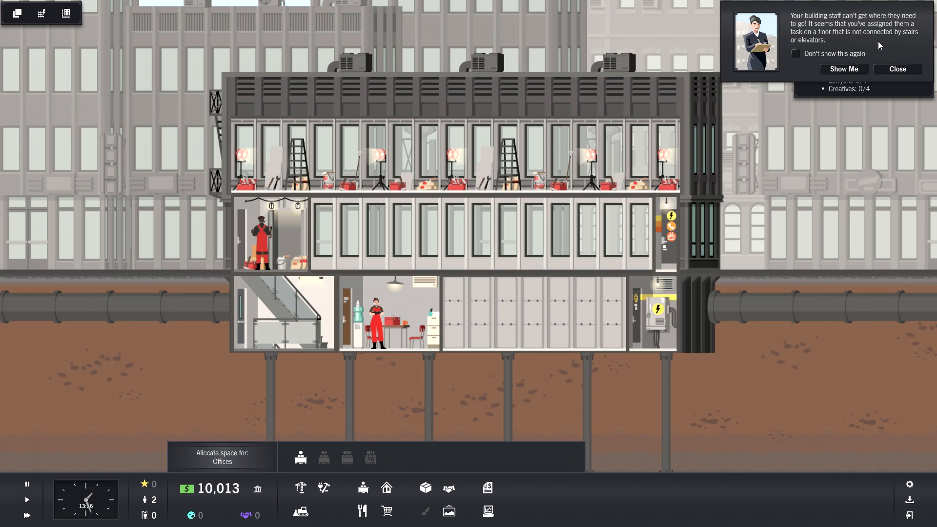
pyautogui.moveTo(871, 44)
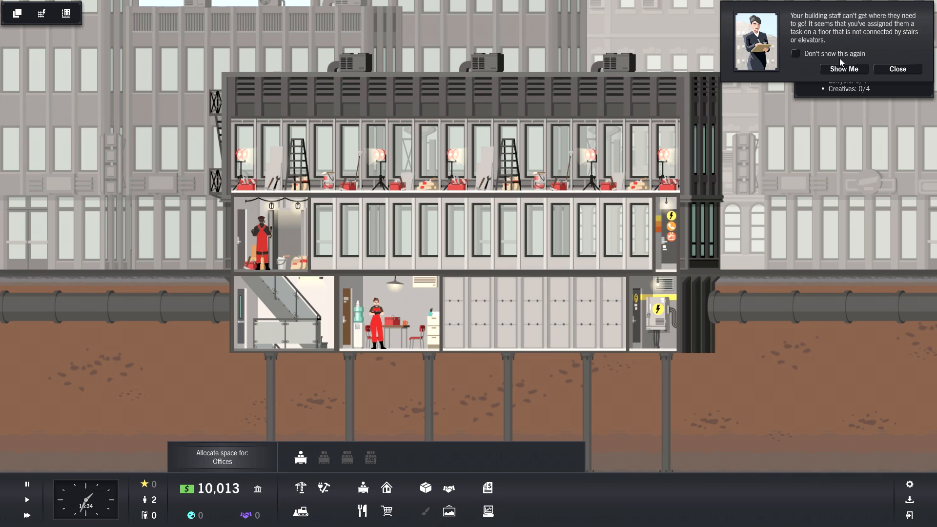
# Dismiss the staff warning and extend the elevator through two upper floors, adding a top floor.
pyautogui.click(897, 69)
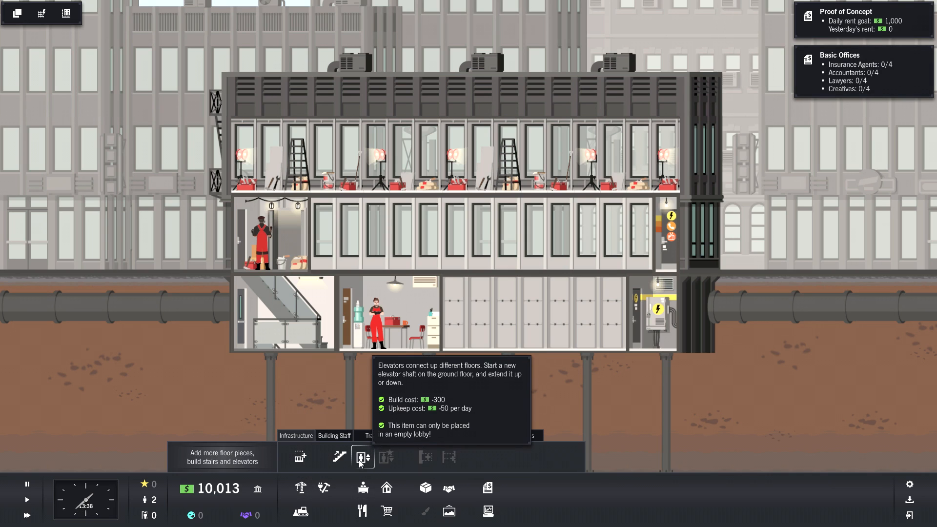
pyautogui.click(363, 457)
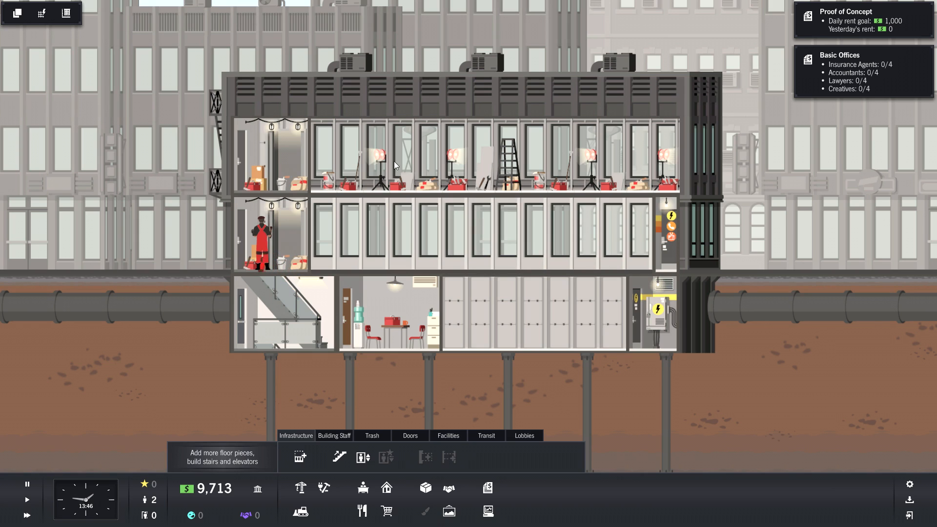
pyautogui.moveTo(287, 143)
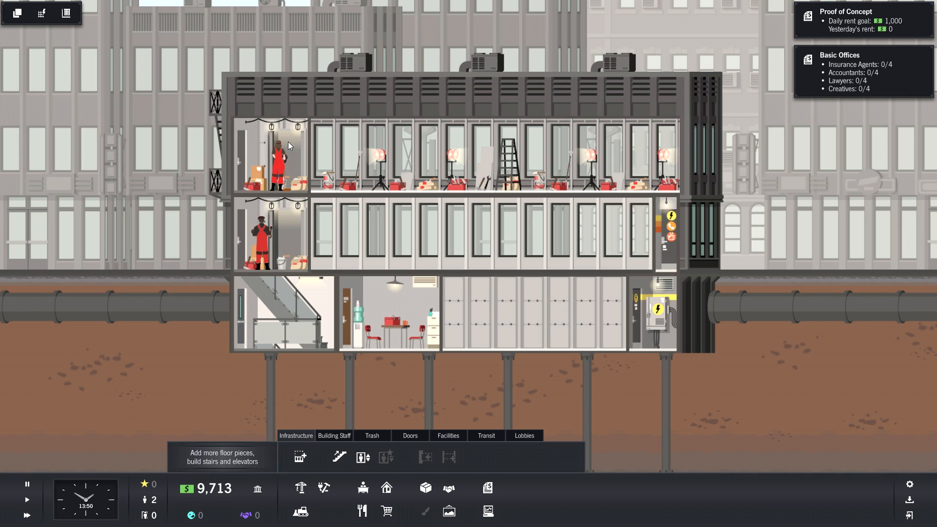
pyautogui.moveTo(338, 457)
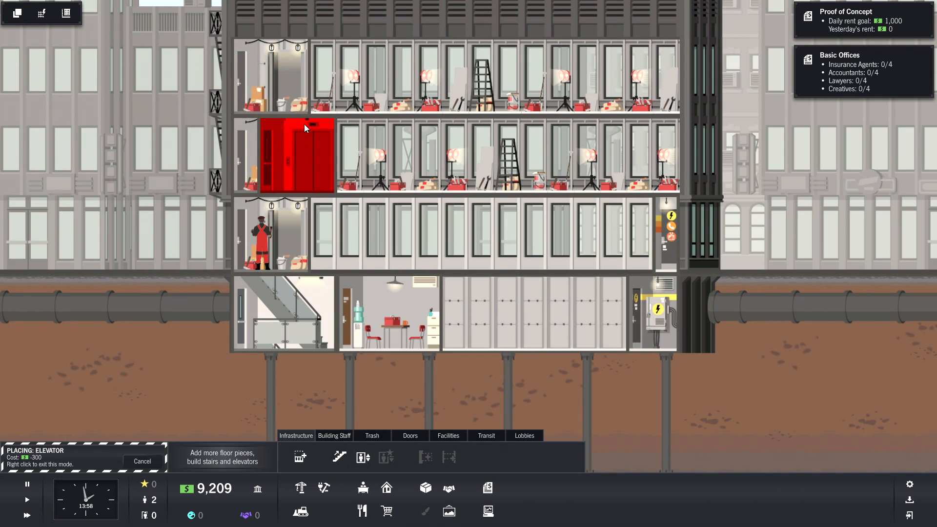
pyautogui.rightClick(293, 155)
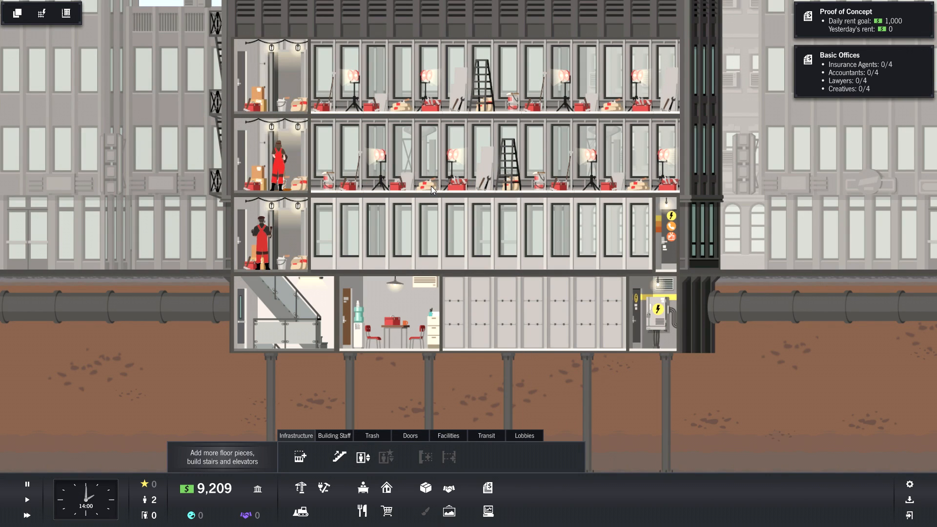
pyautogui.moveTo(363, 487)
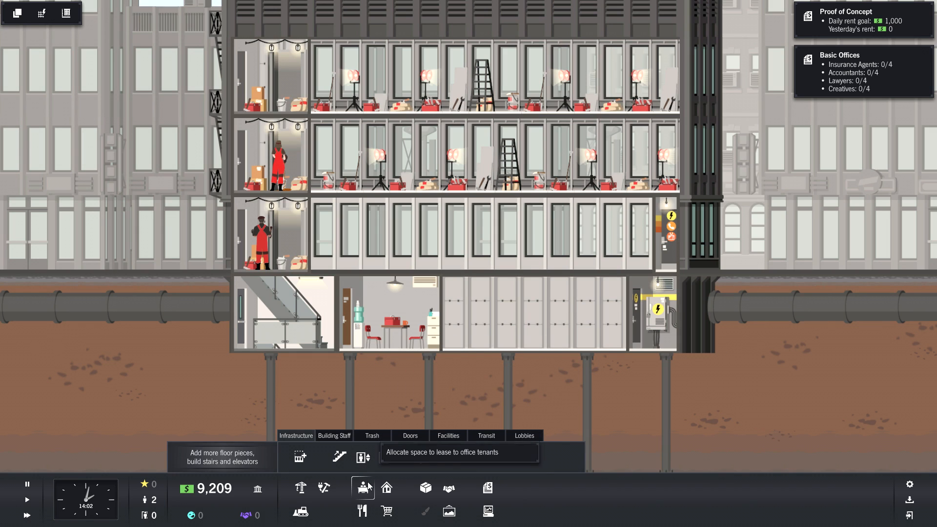
# Mark three empty office spaces along the ground floor for lease.
pyautogui.click(363, 488)
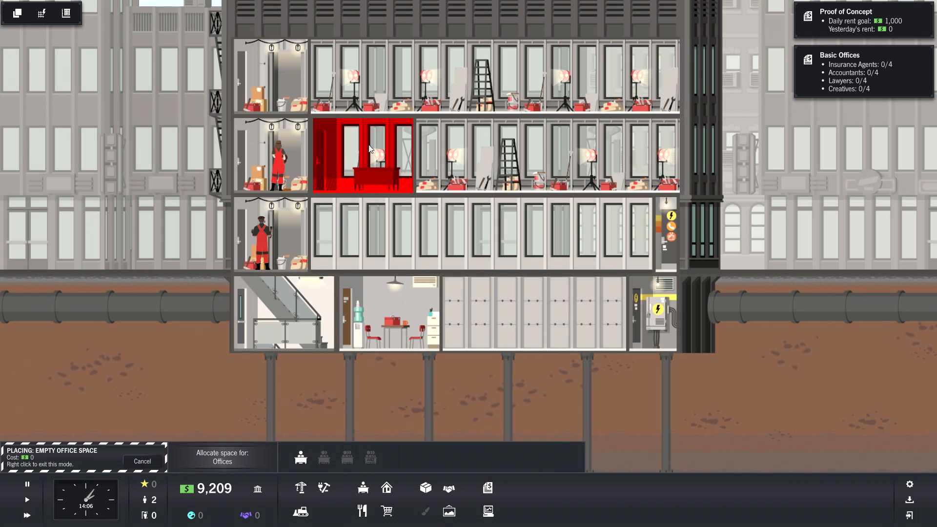
pyautogui.click(415, 233)
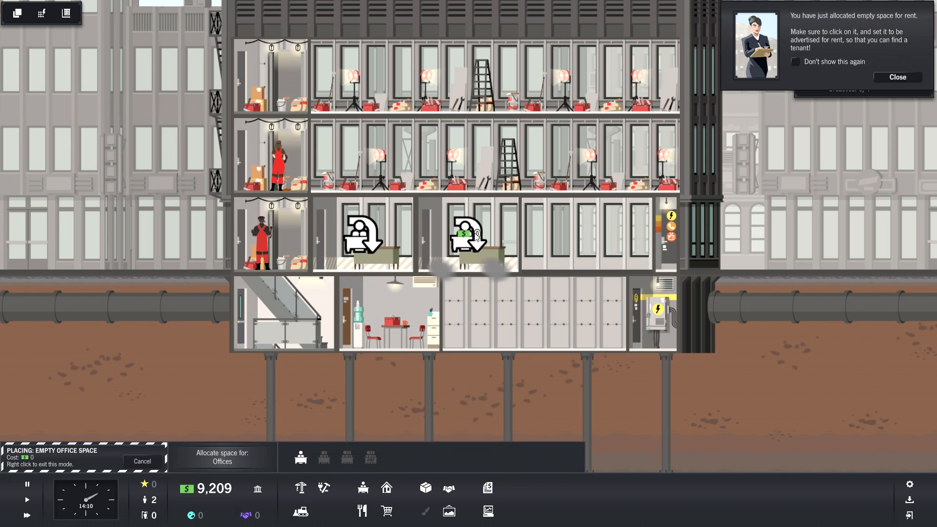
pyautogui.click(573, 233)
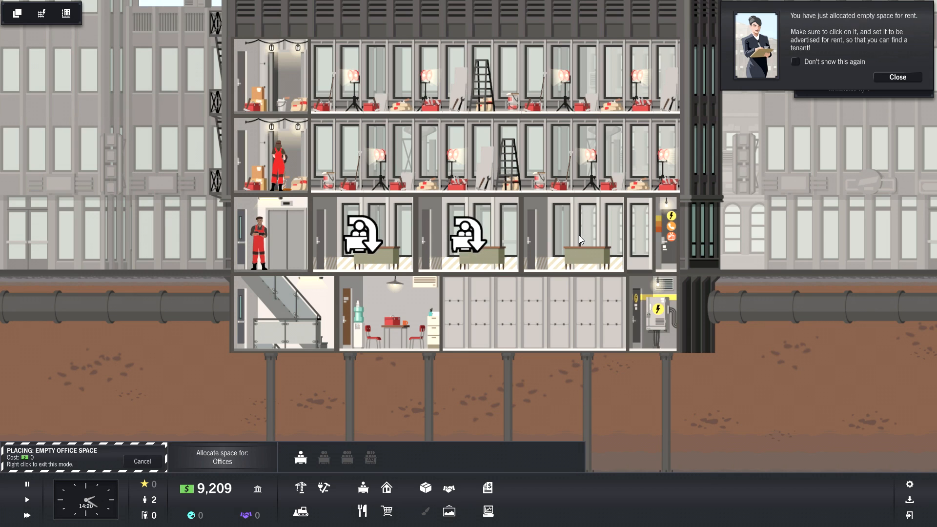
pyautogui.click(574, 239)
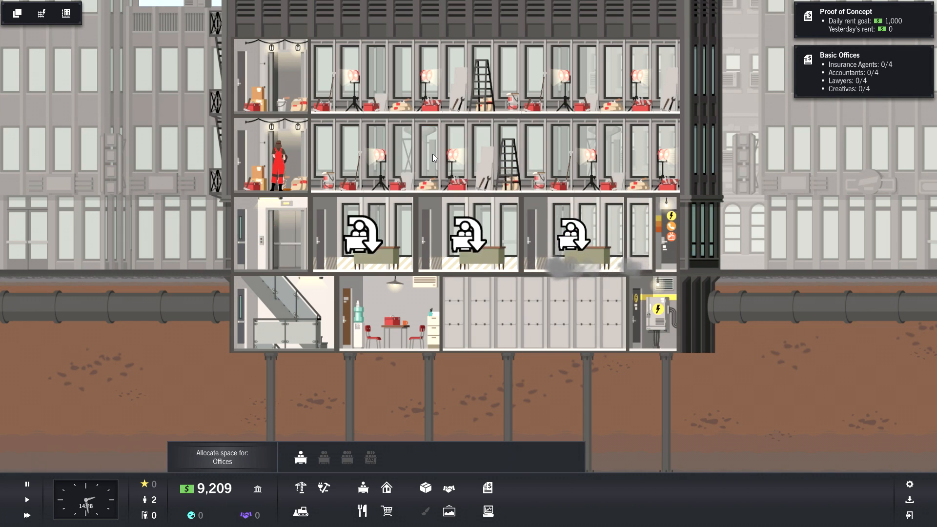
pyautogui.moveTo(276, 153)
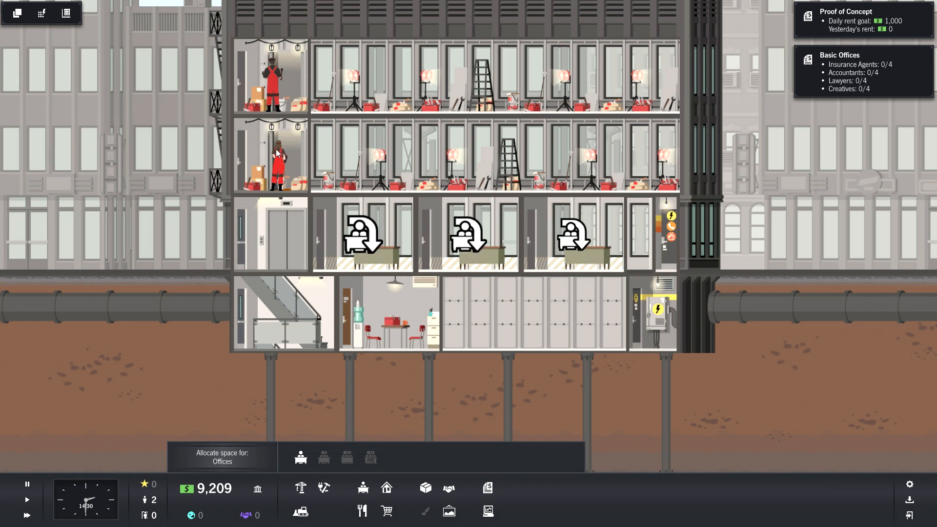
# Lease the leftmost ground-floor office to an Insurance Offices tenant.
pyautogui.click(362, 233)
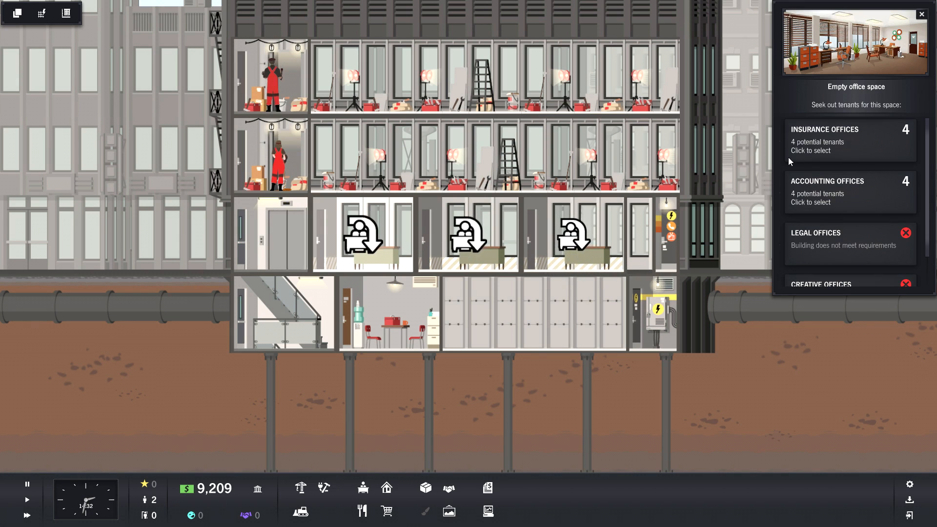
pyautogui.moveTo(849, 160)
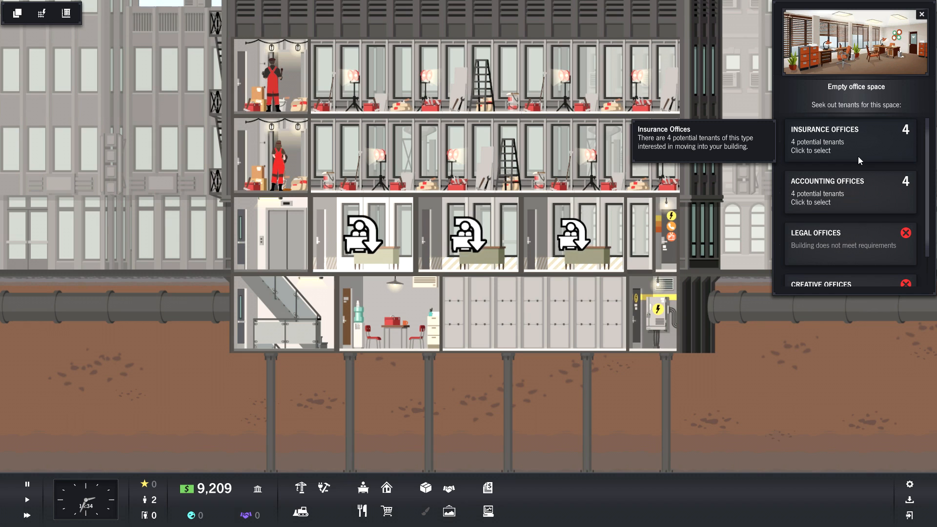
pyautogui.moveTo(859, 169)
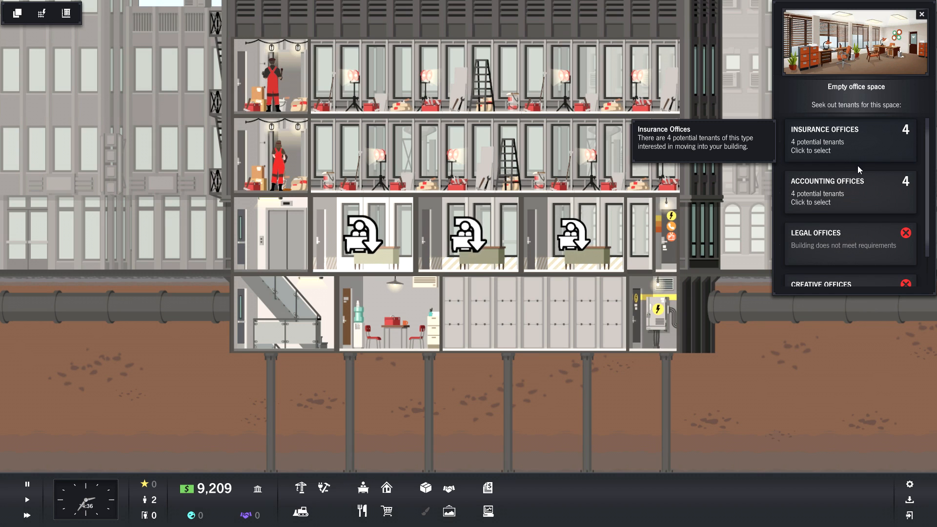
pyautogui.moveTo(874, 184)
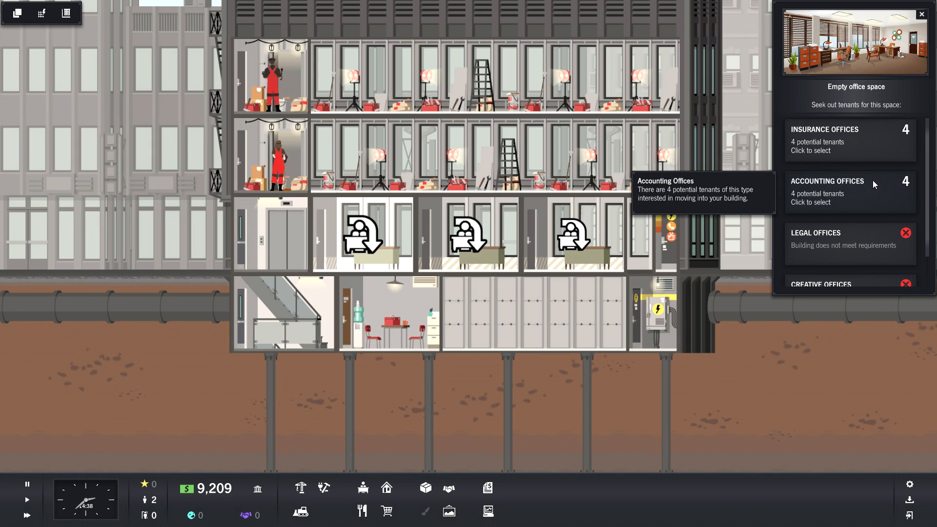
pyautogui.moveTo(879, 192)
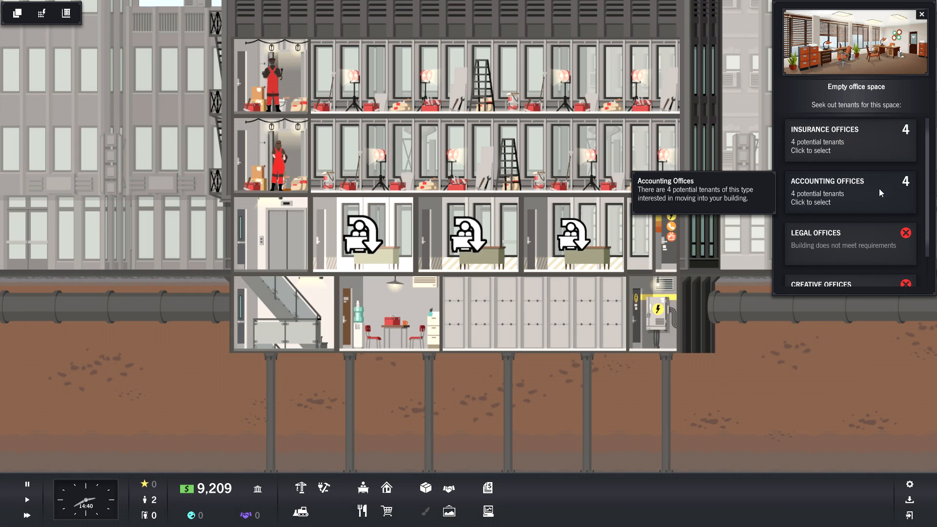
pyautogui.scroll(-3)
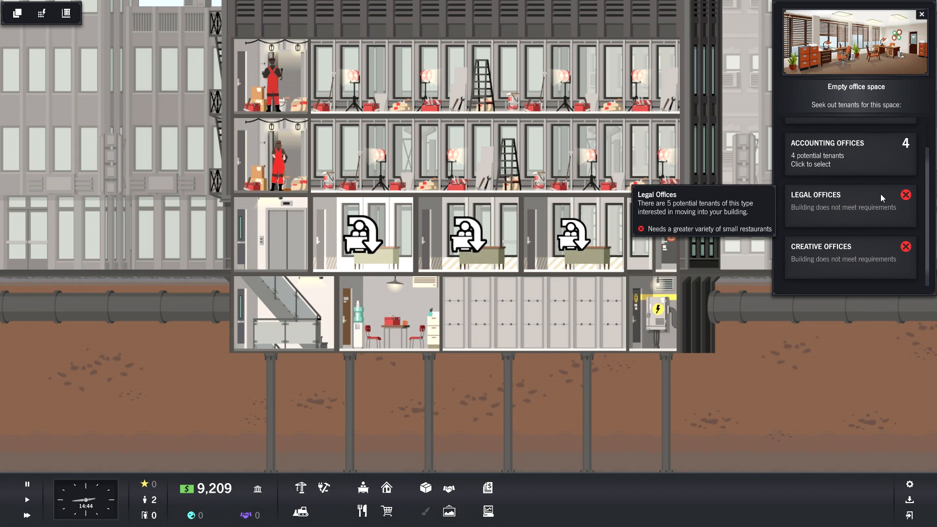
pyautogui.moveTo(883, 199)
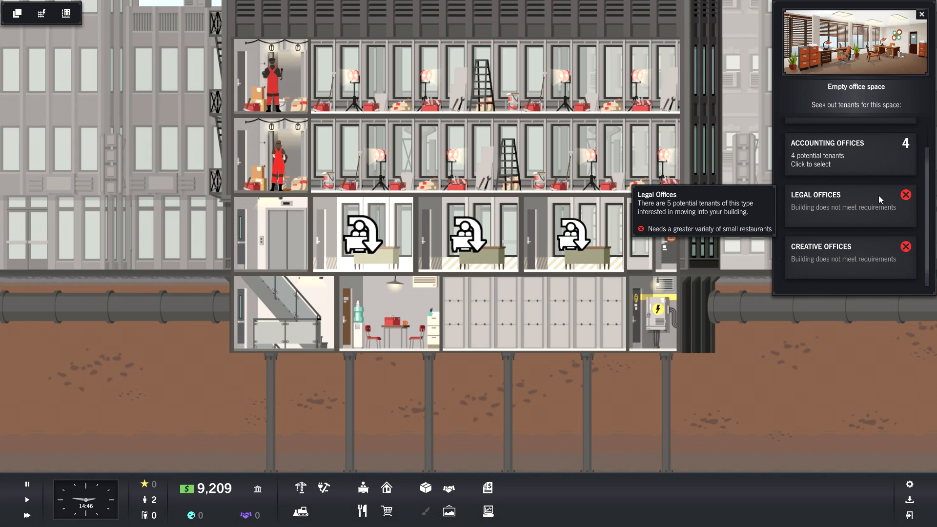
pyautogui.moveTo(851, 258)
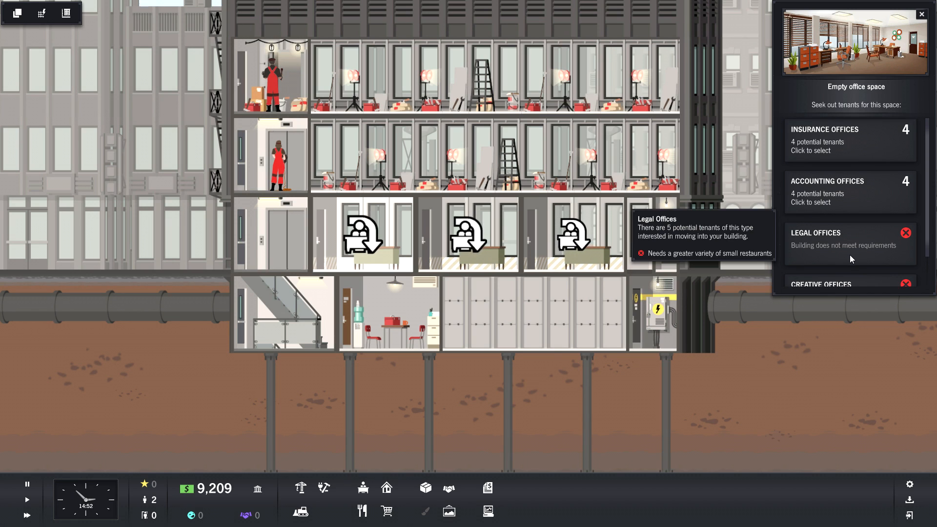
pyautogui.click(849, 139)
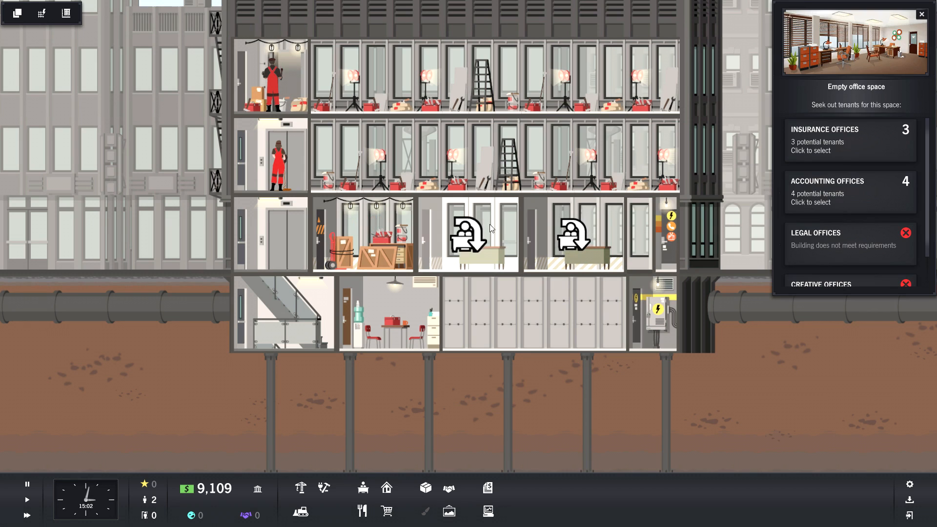
# Browse Insurance Offices tenants for the empty ground-floor office, then view the wiring closet's Unit Report.
pyautogui.click(828, 191)
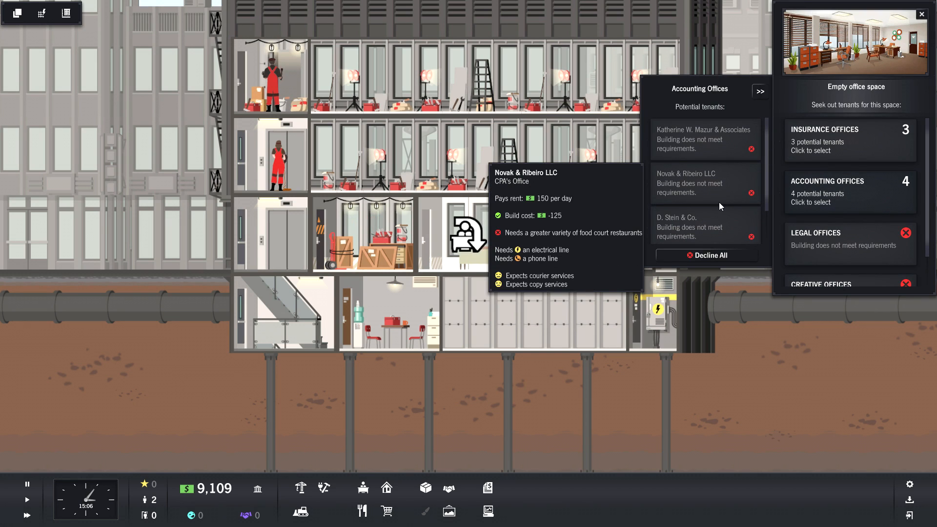
pyautogui.moveTo(703, 138)
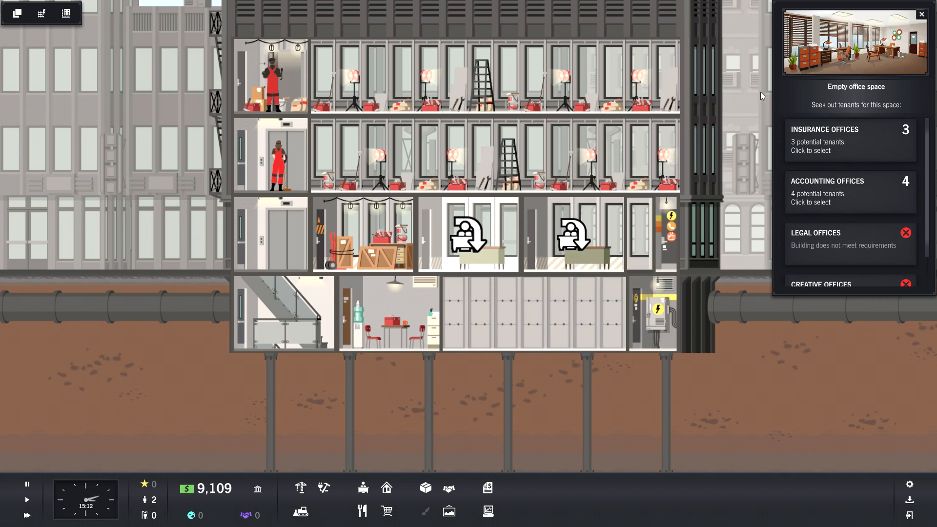
pyautogui.click(849, 140)
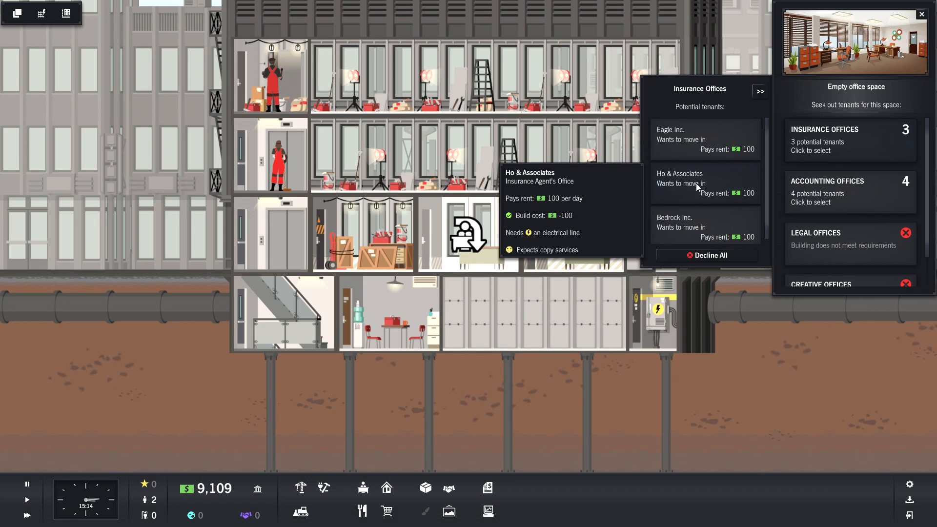
pyautogui.moveTo(717, 136)
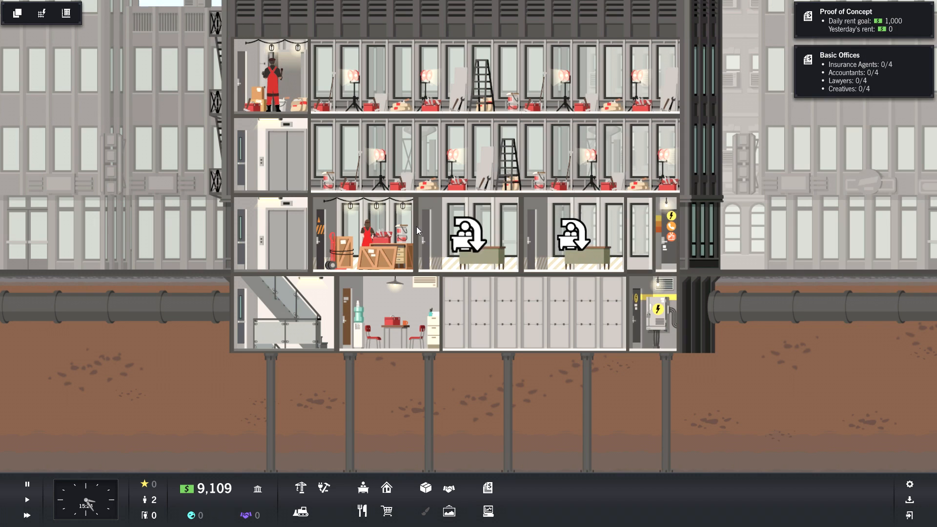
pyautogui.click(363, 233)
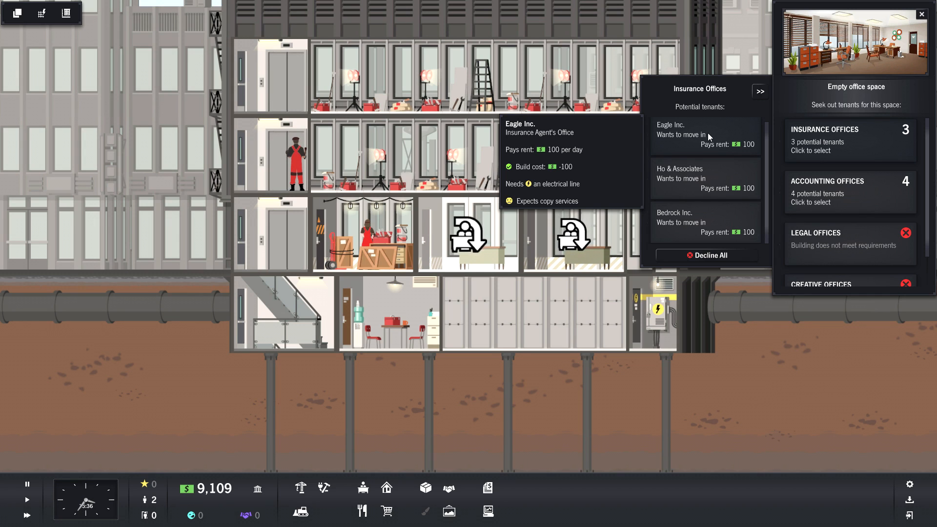
pyautogui.click(660, 221)
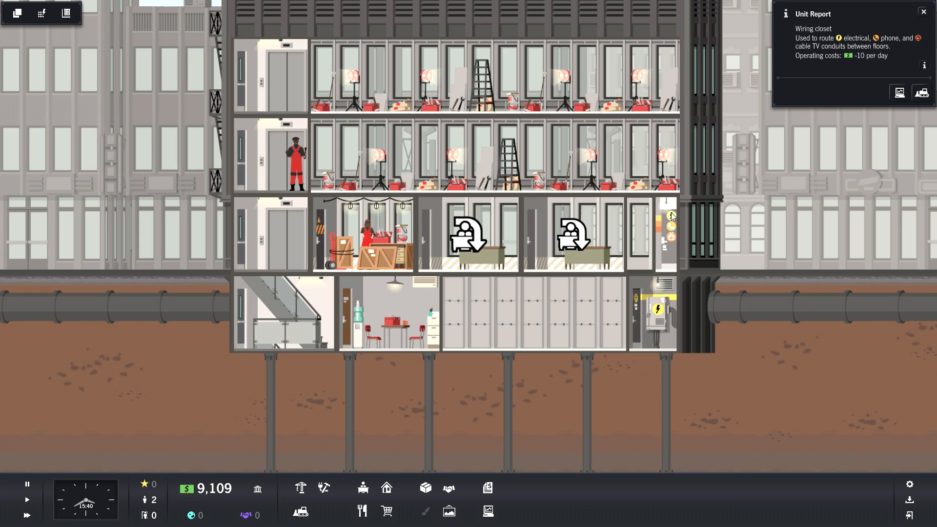
pyautogui.moveTo(256, 446)
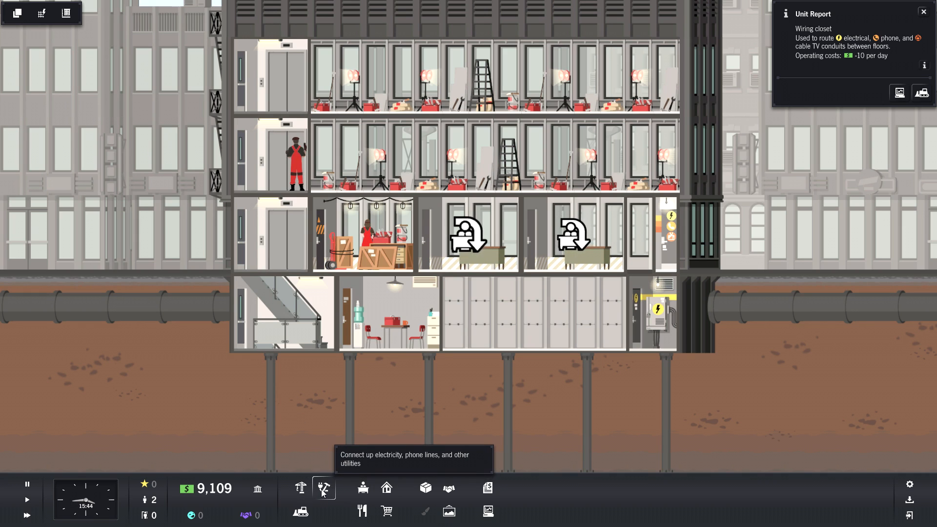
# Show the Electricity utilities view and the basement transformer's report: 10 production, zero demand.
pyautogui.click(323, 488)
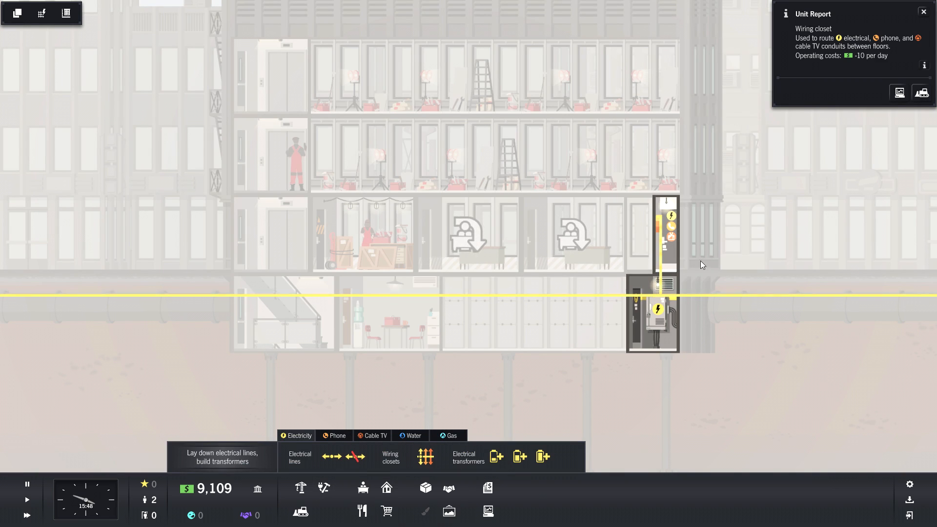
pyautogui.moveTo(578, 227)
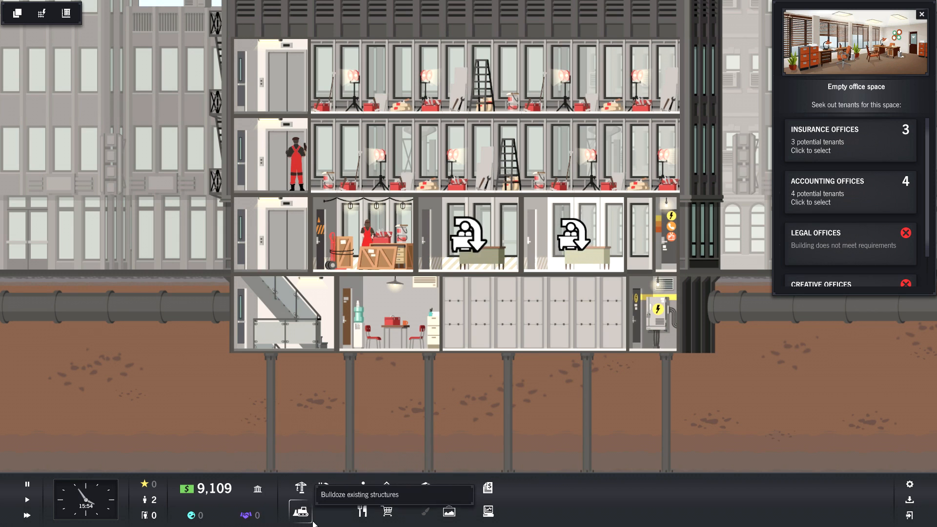
pyautogui.moveTo(362, 488)
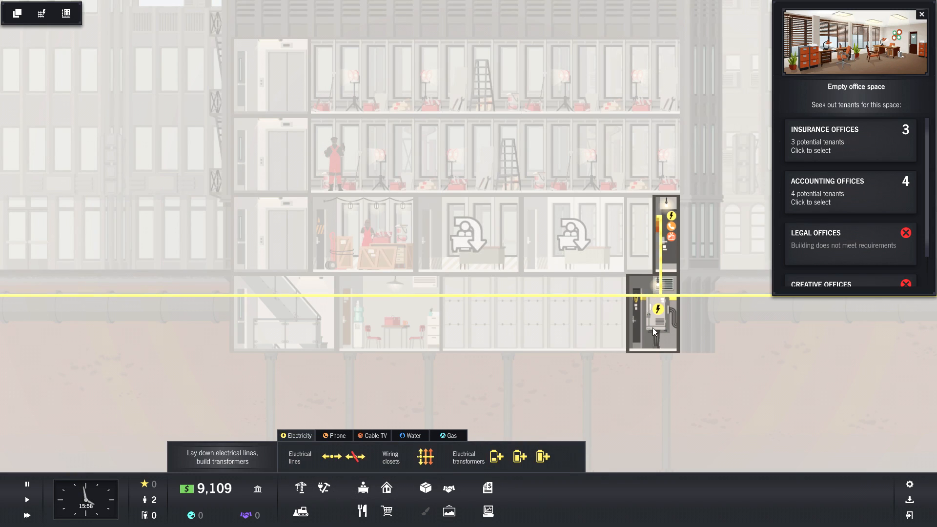
pyautogui.click(653, 314)
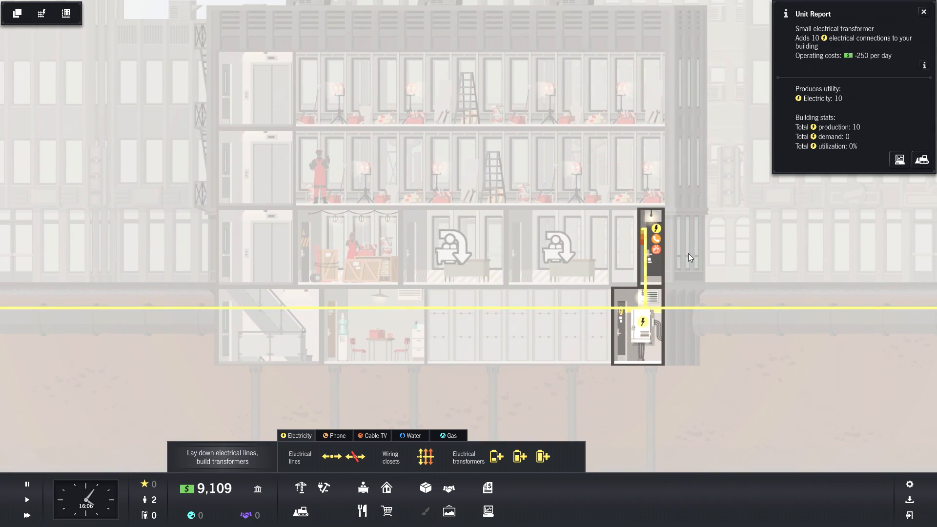
pyautogui.moveTo(647, 243)
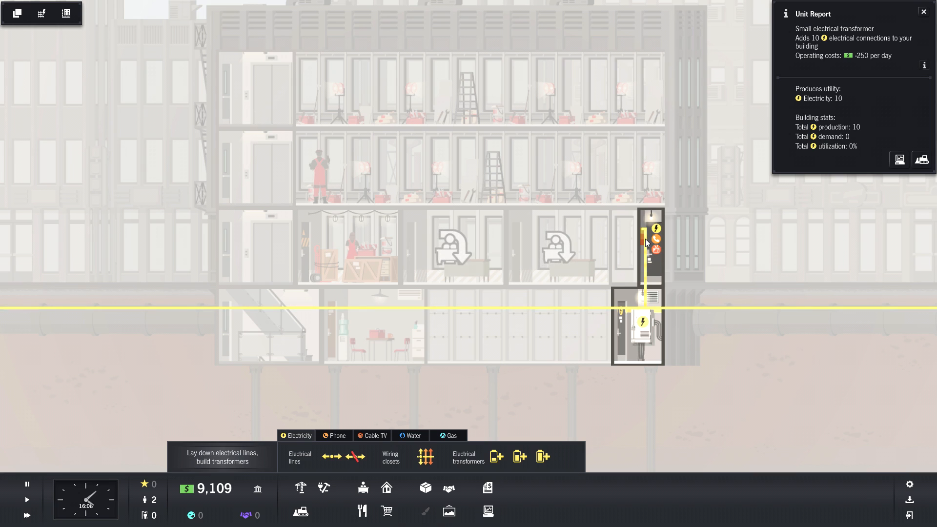
pyautogui.moveTo(597, 388)
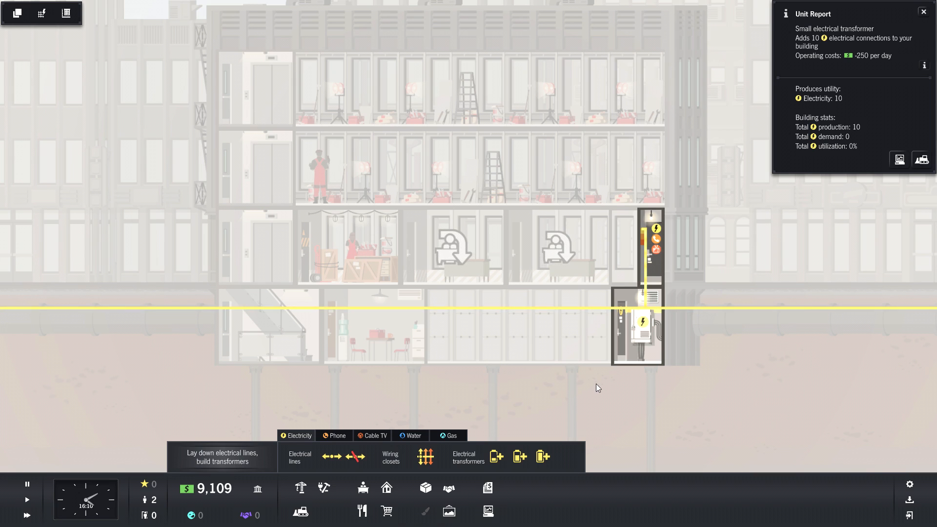
pyautogui.moveTo(426, 456)
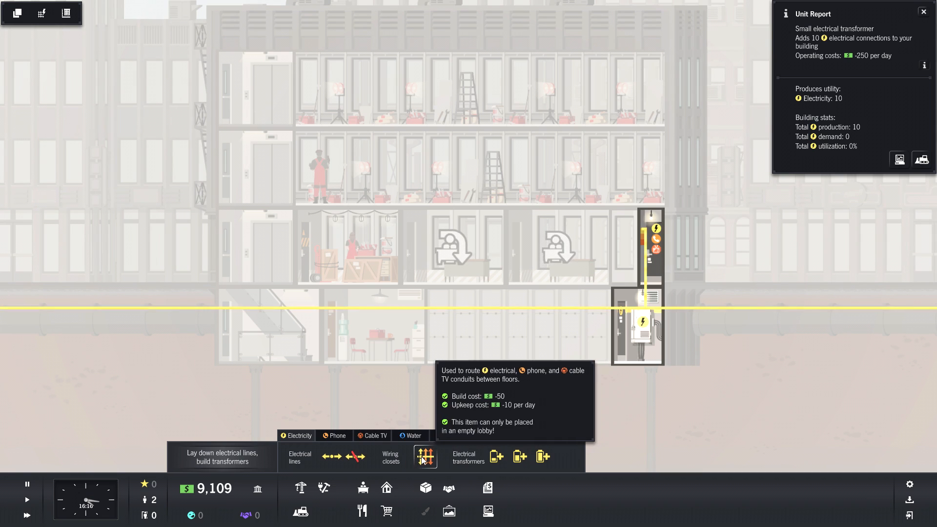
# Place a $50 wiring closet in the top-floor lobby above the existing closet.
pyautogui.click(426, 457)
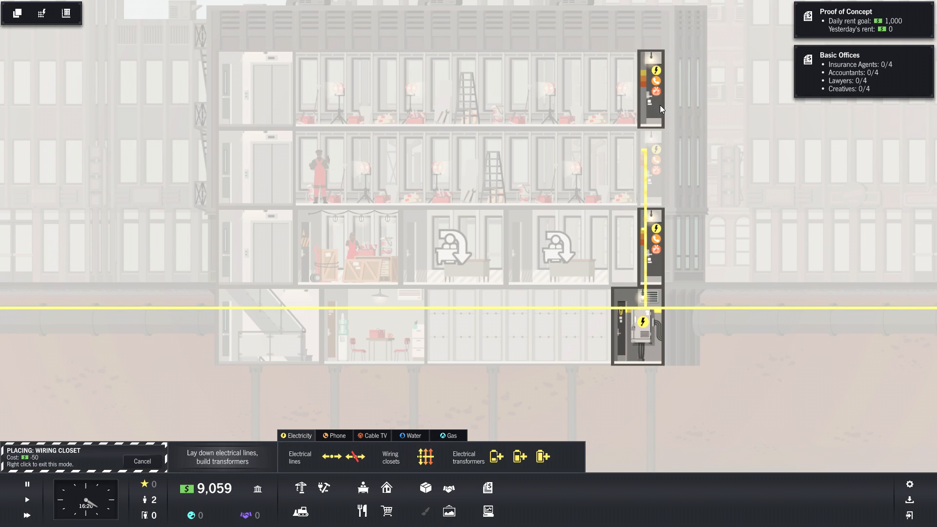
pyautogui.moveTo(426, 457)
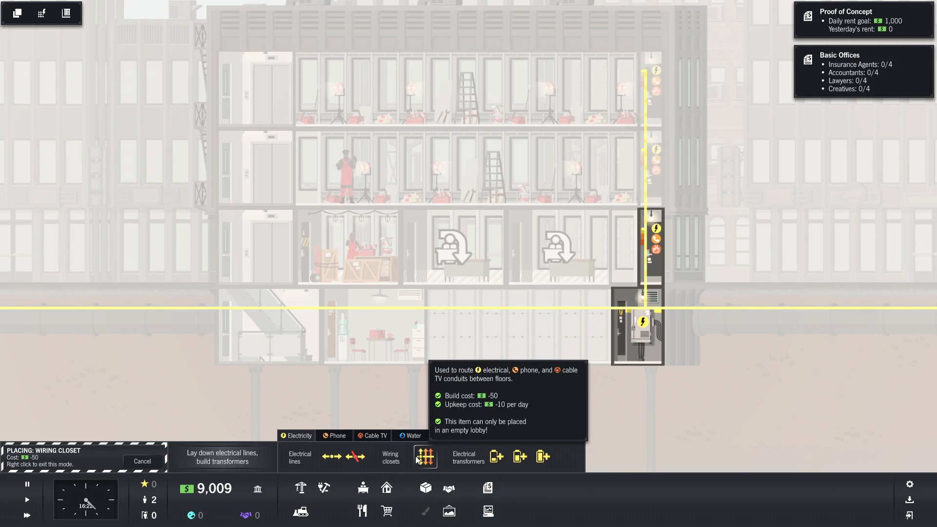
pyautogui.moveTo(495, 458)
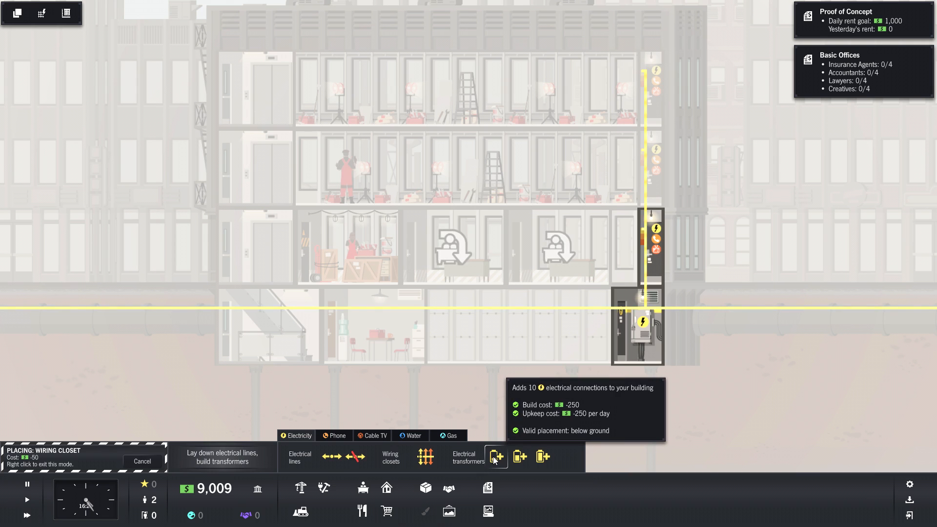
pyautogui.moveTo(495, 459)
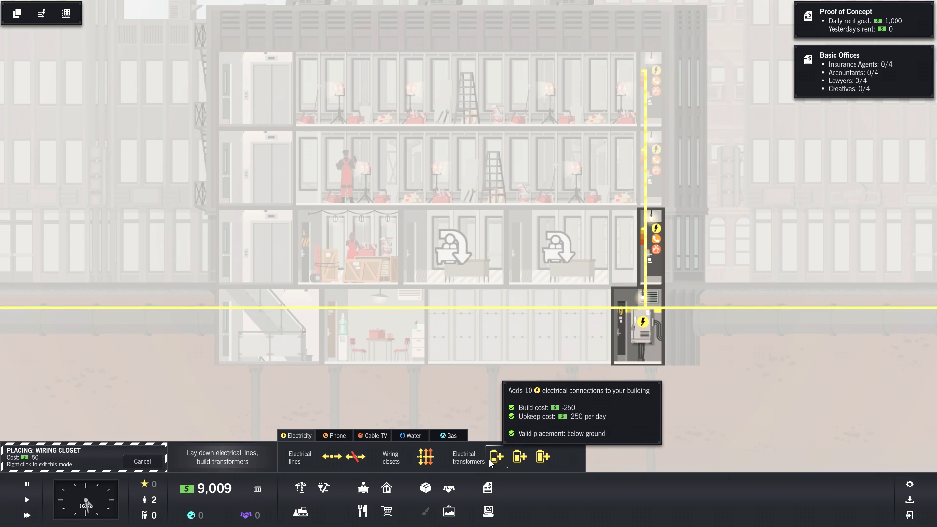
pyautogui.moveTo(519, 457)
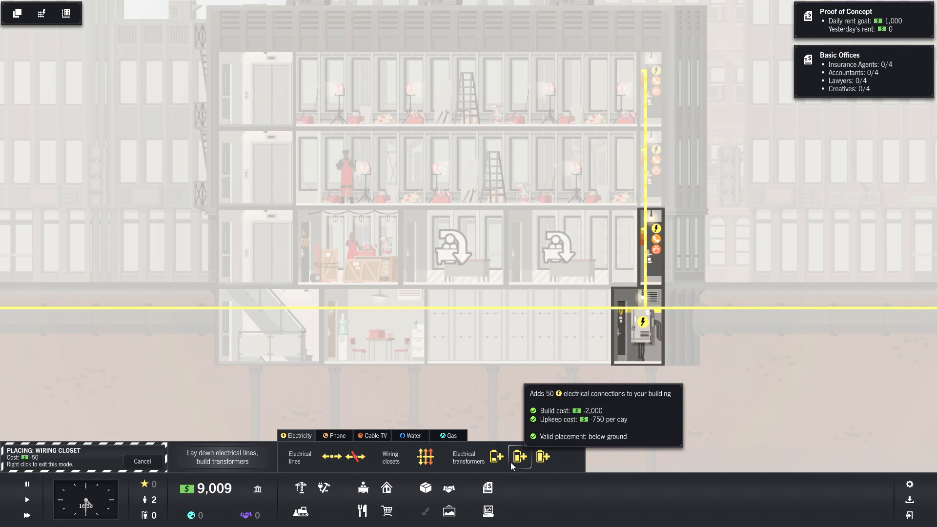
pyautogui.moveTo(543, 457)
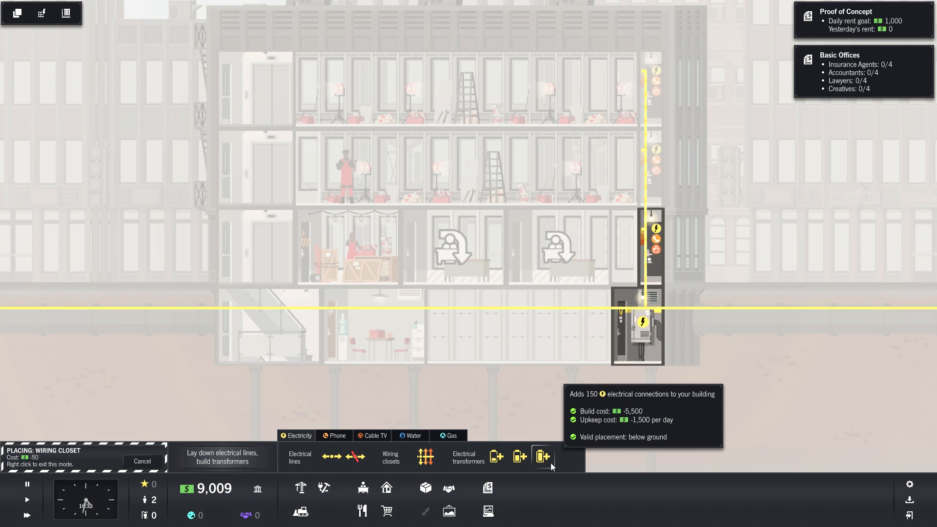
pyautogui.moveTo(357, 457)
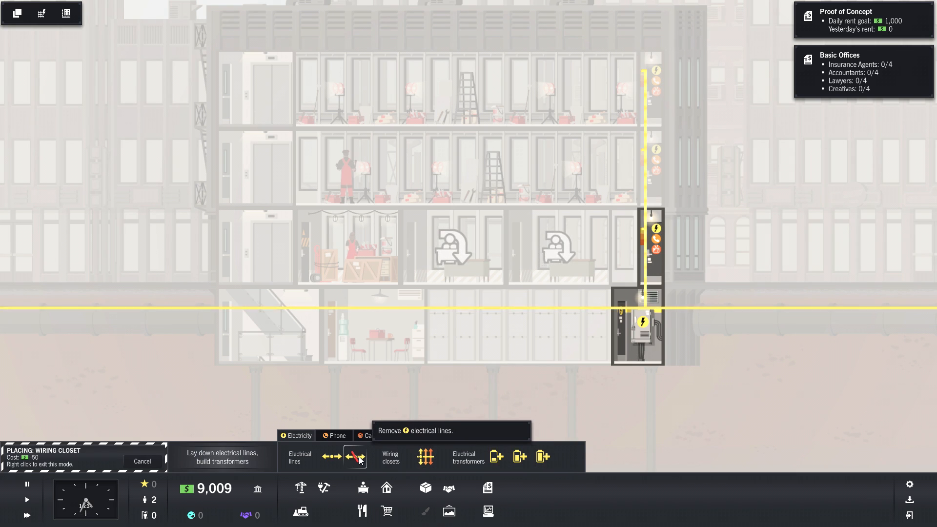
# Lay electrical lines from the stacked wiring closets across floors 1–3 to the left edge.
pyautogui.click(332, 456)
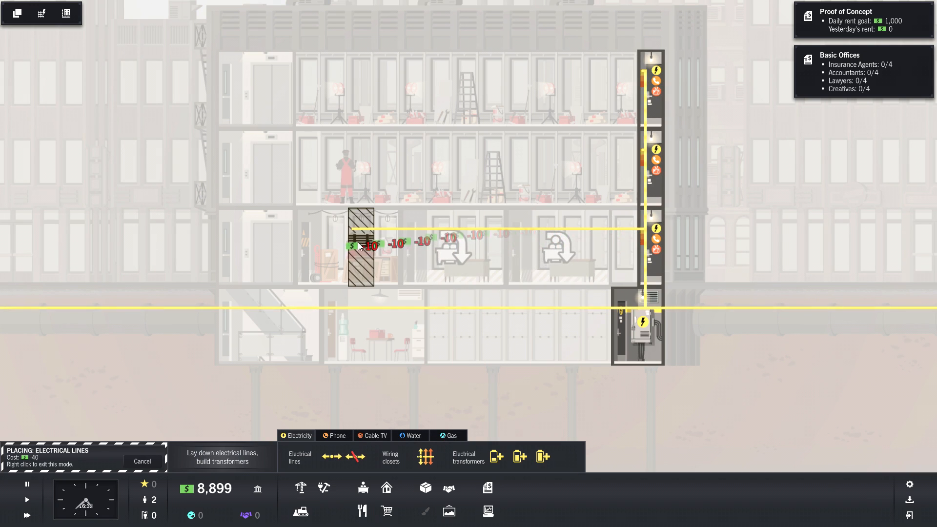
pyautogui.click(282, 245)
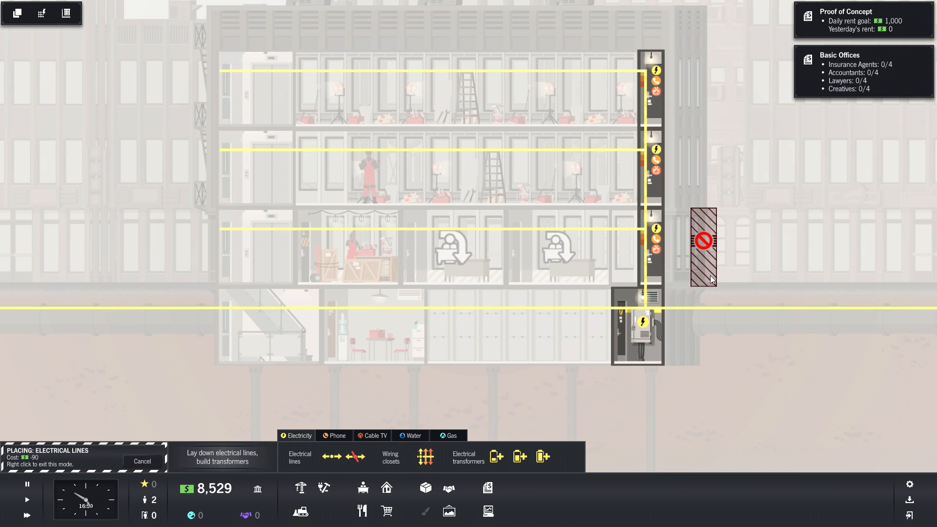
pyautogui.moveTo(708, 301)
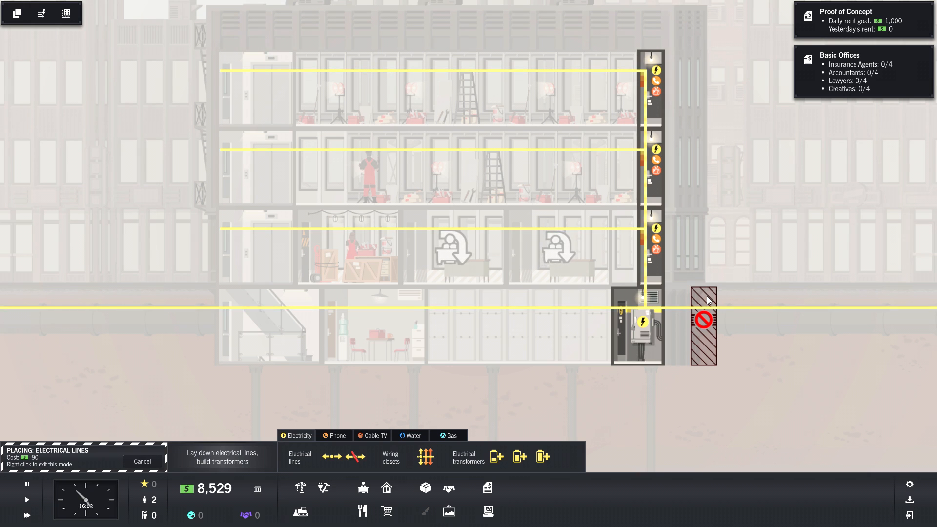
pyautogui.moveTo(699, 300)
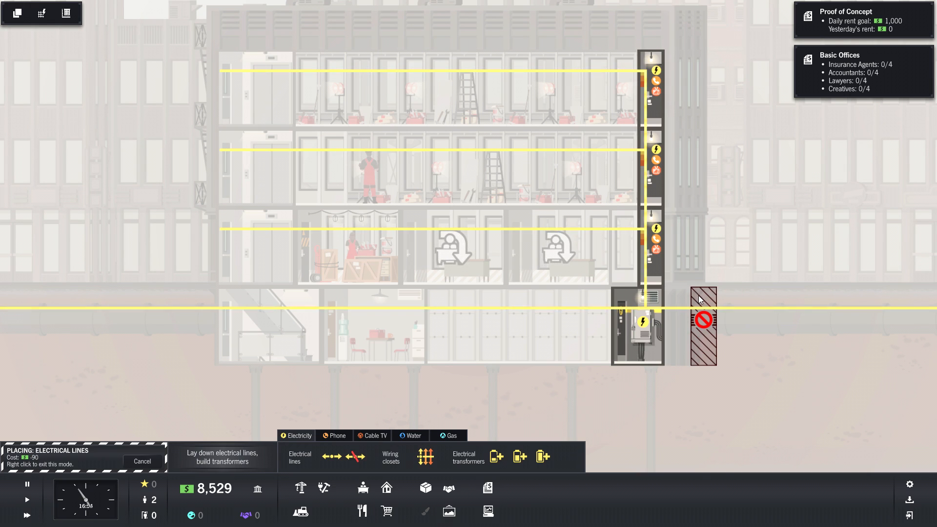
pyautogui.moveTo(631, 162)
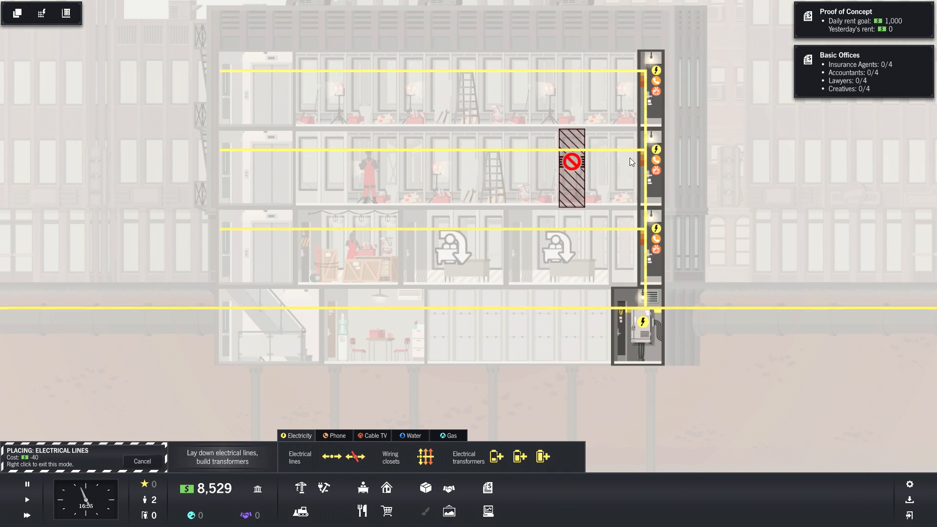
pyautogui.moveTo(765, 231)
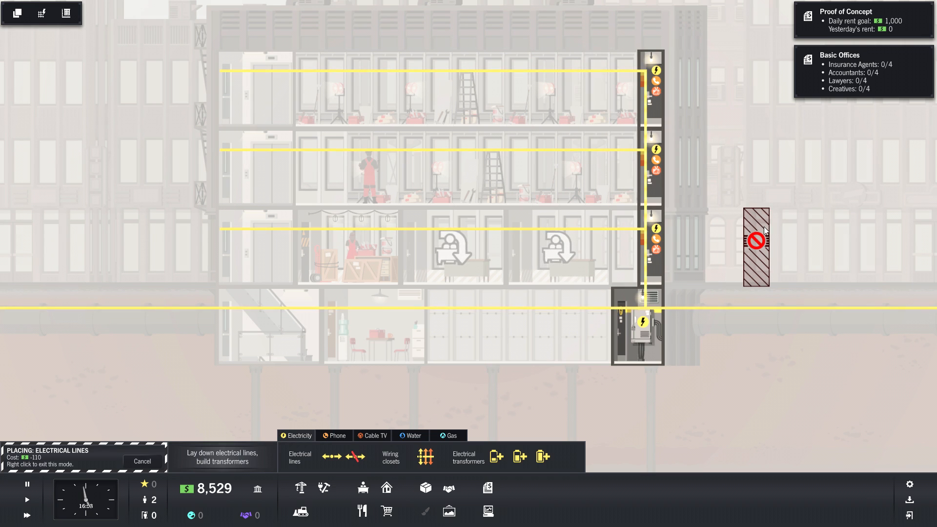
pyautogui.moveTo(729, 404)
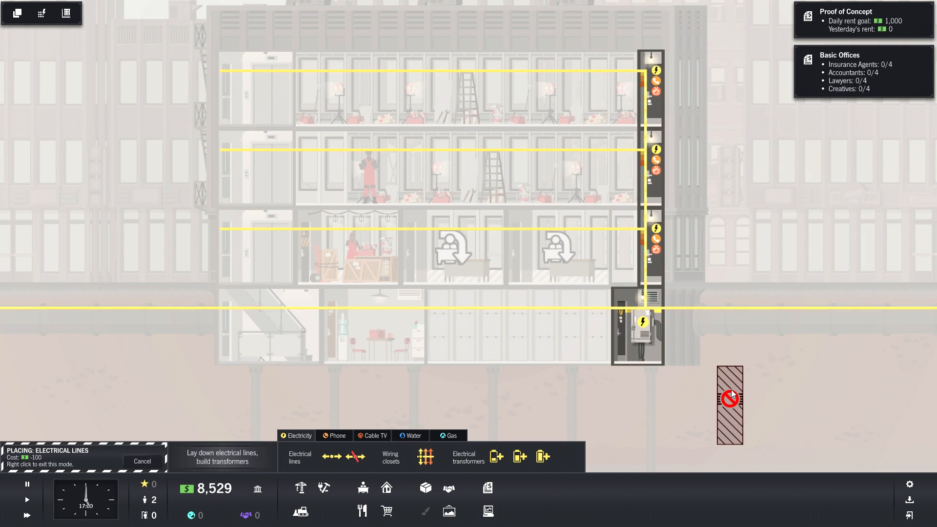
pyautogui.moveTo(740, 377)
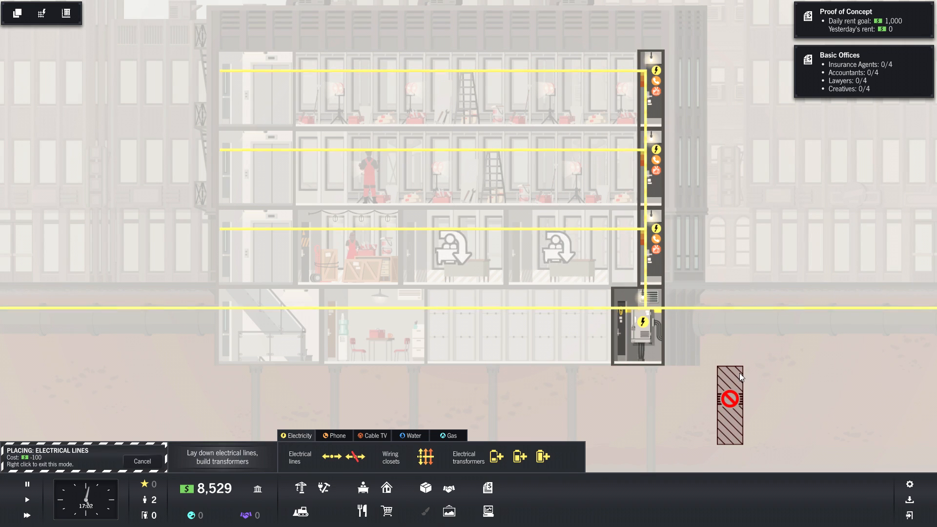
# Cycle through phone, water and gas views, then view Main Street Insurance Co.'s $105 rent report.
pyautogui.click(337, 435)
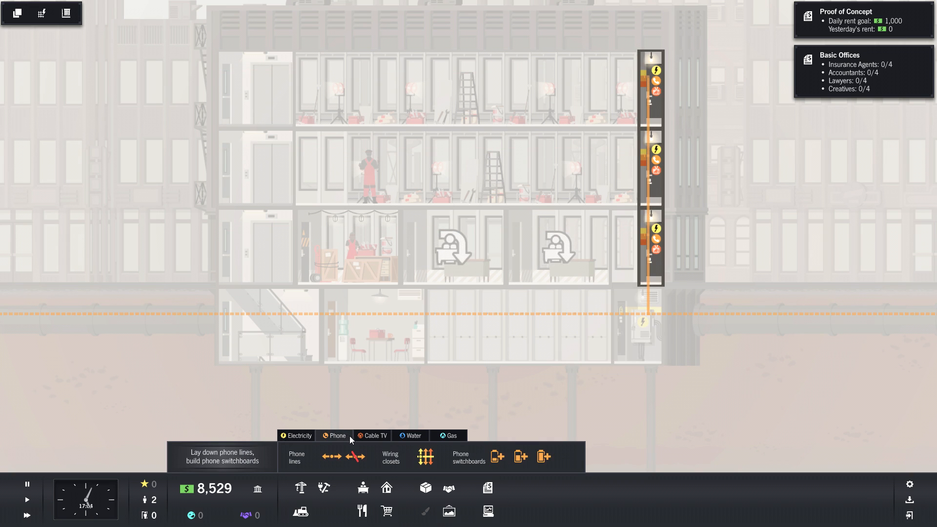
pyautogui.moveTo(383, 381)
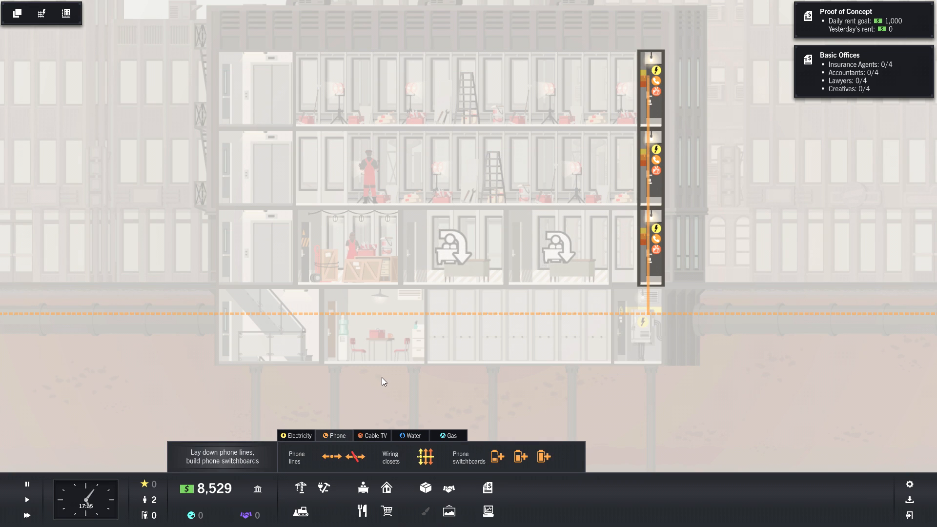
pyautogui.click(413, 435)
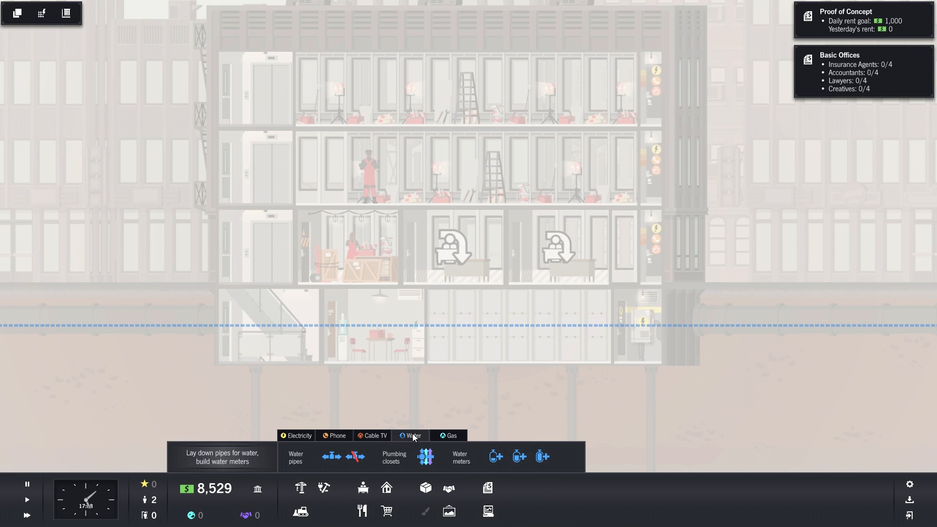
pyautogui.click(451, 435)
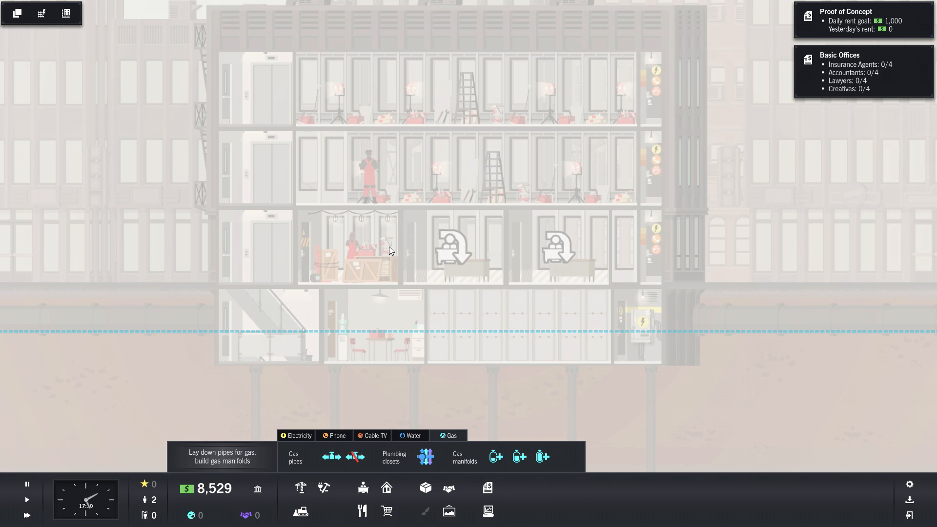
pyautogui.click(349, 248)
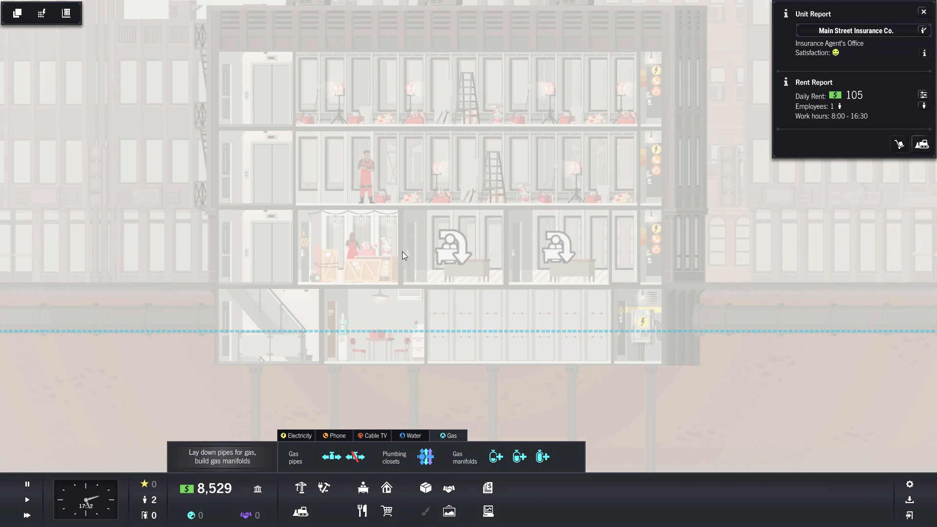
pyautogui.moveTo(468, 279)
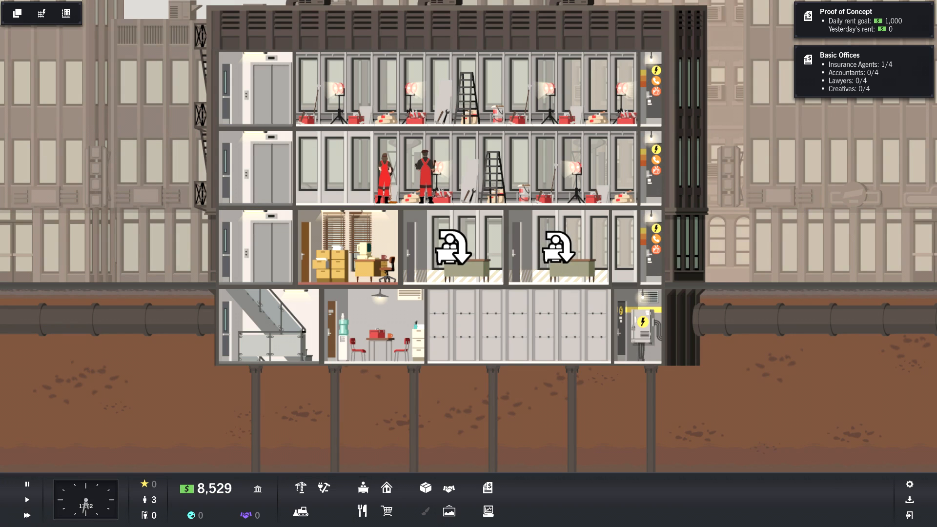
pyautogui.moveTo(122, 452)
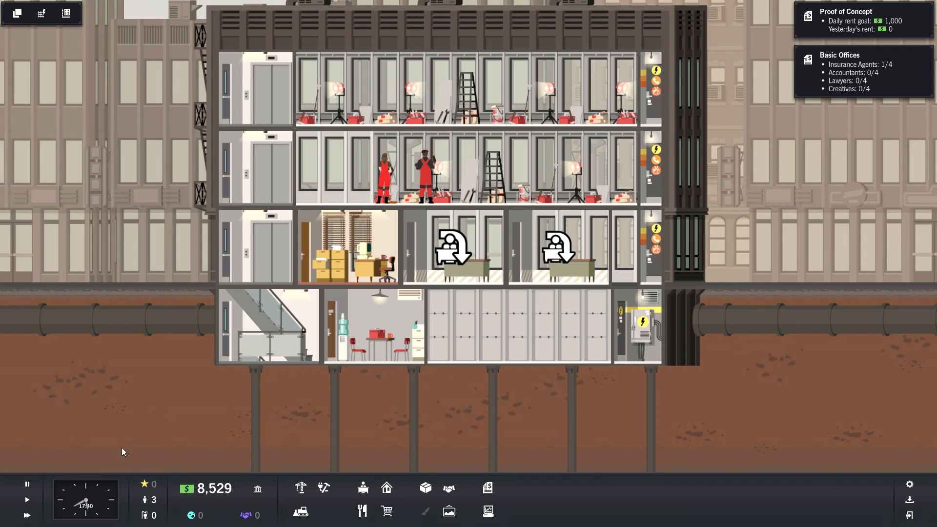
pyautogui.moveTo(282, 321)
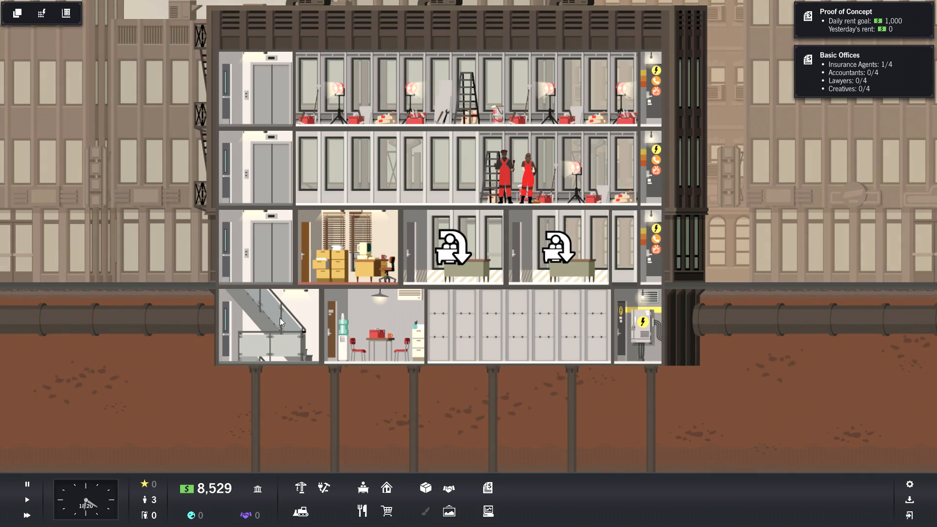
# List Insurance Offices tenants for the middle street-floor office, each offering $100 daily rent.
pyautogui.click(453, 248)
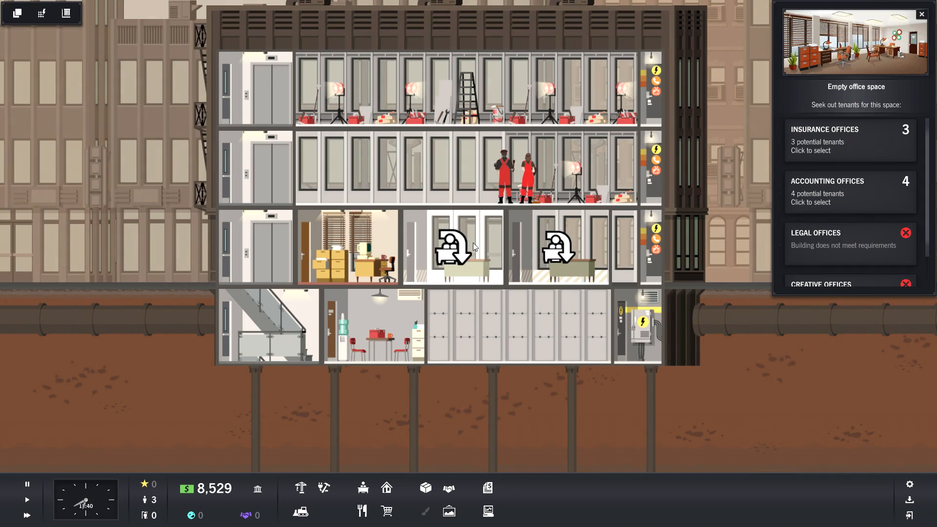
pyautogui.click(849, 140)
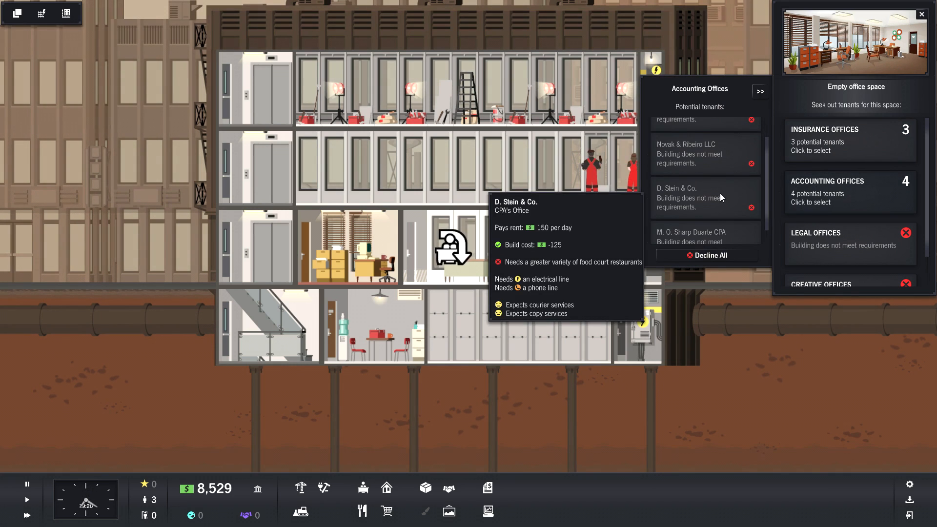
pyautogui.click(849, 140)
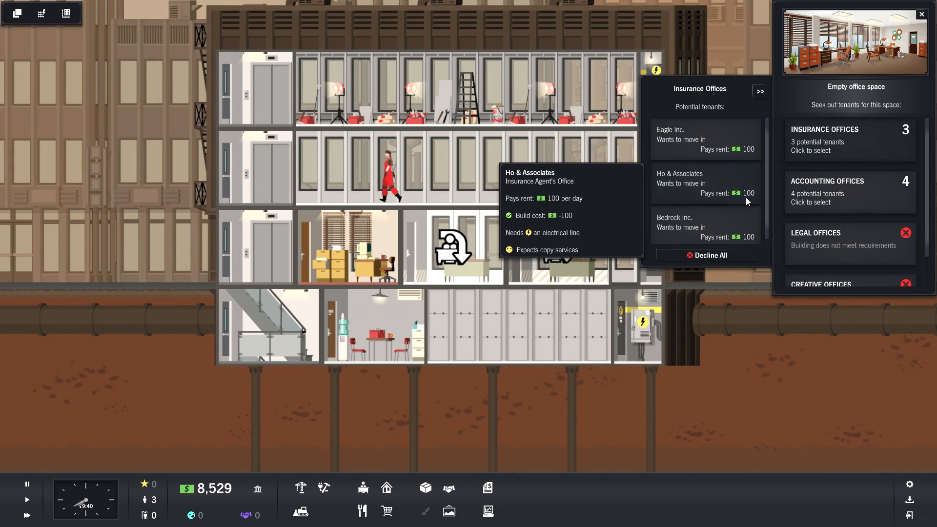
pyautogui.moveTo(735, 216)
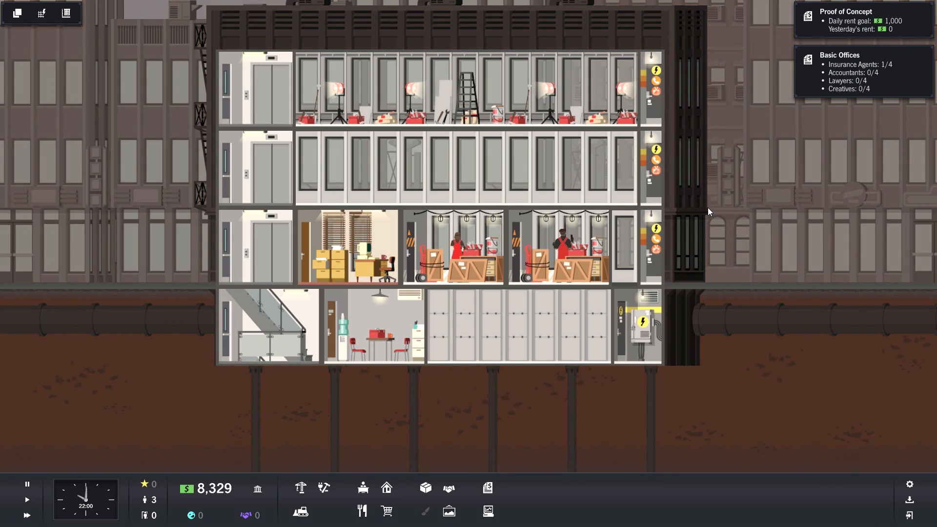
pyautogui.moveTo(425, 488)
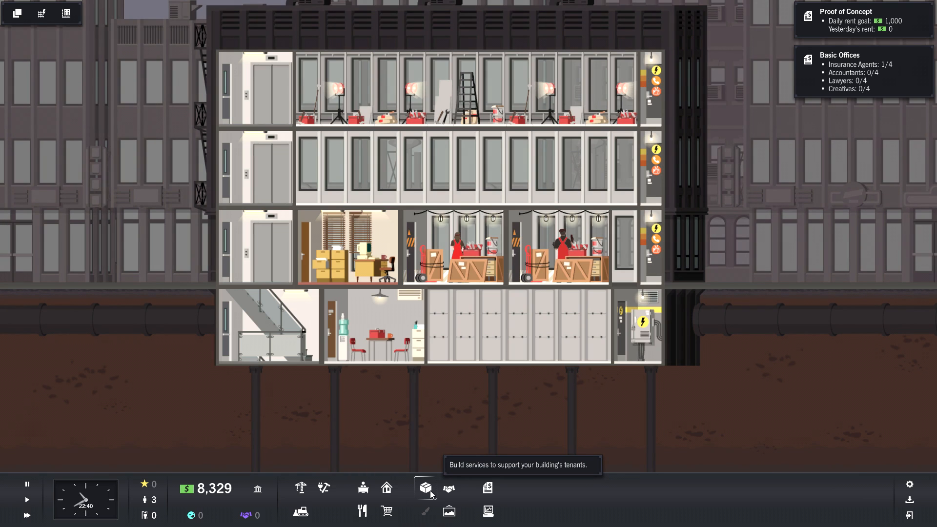
# Find Copy Services under Office Services and start placing a copy center.
pyautogui.click(424, 488)
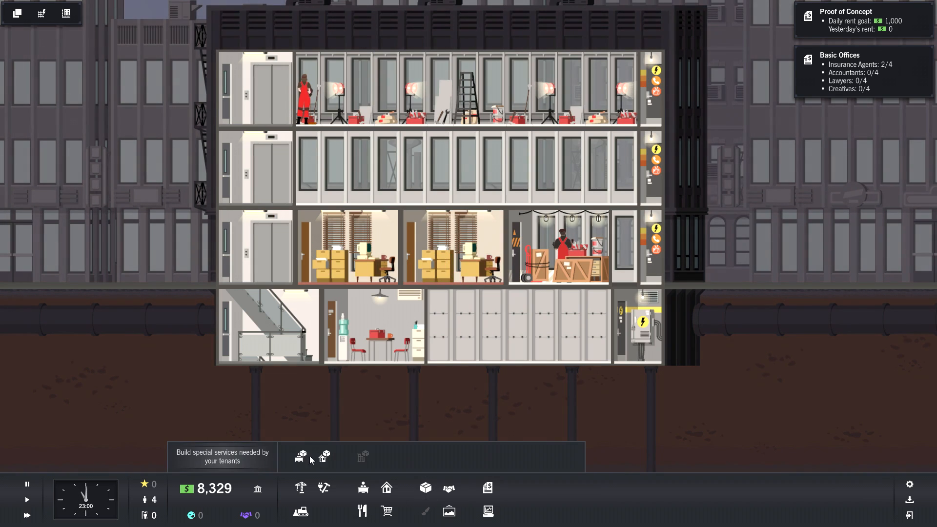
pyautogui.moveTo(325, 457)
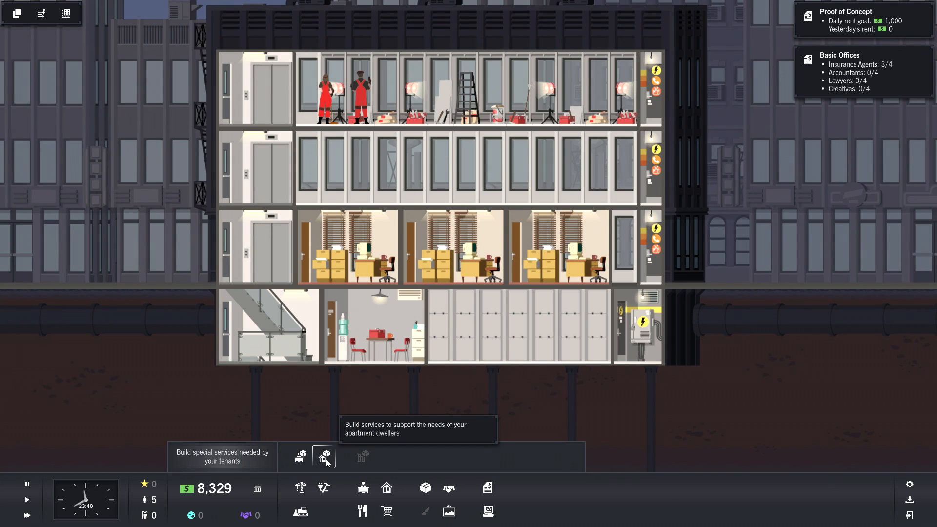
pyautogui.click(301, 457)
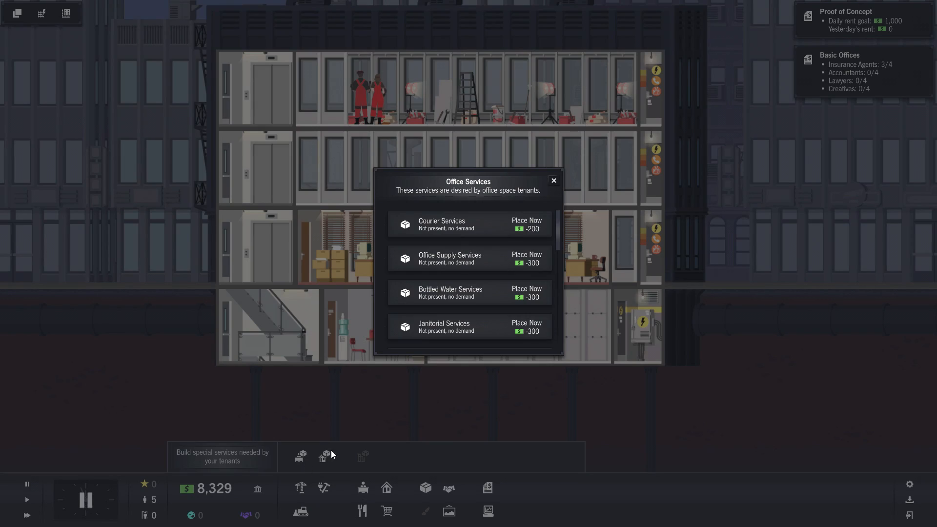
pyautogui.moveTo(484, 233)
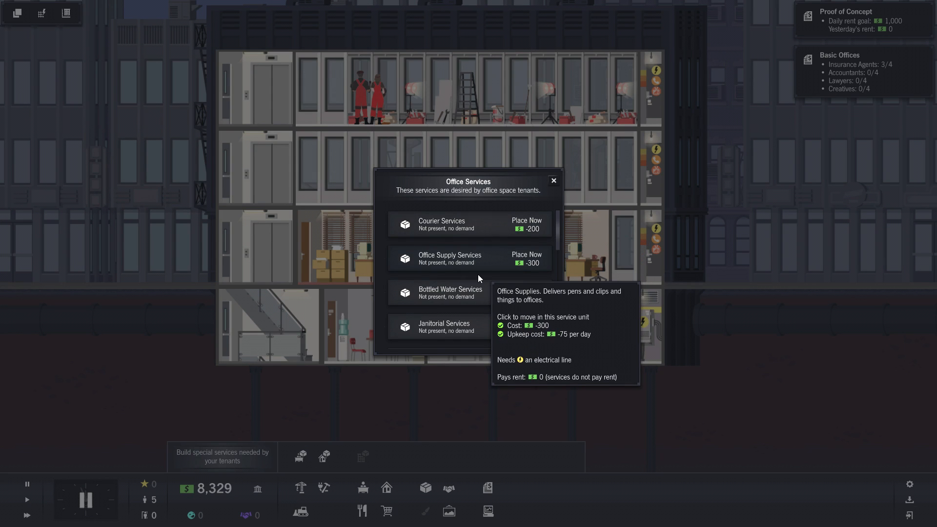
pyautogui.moveTo(493, 299)
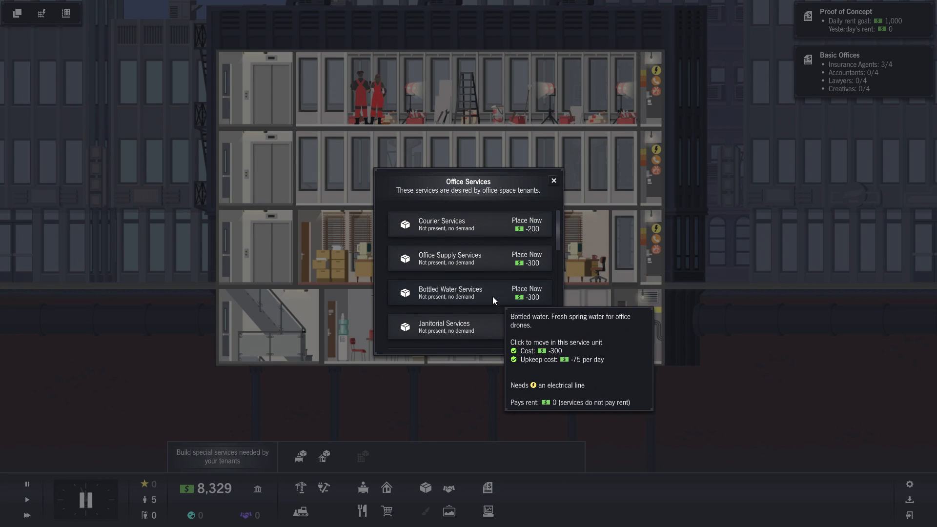
pyautogui.scroll(-3)
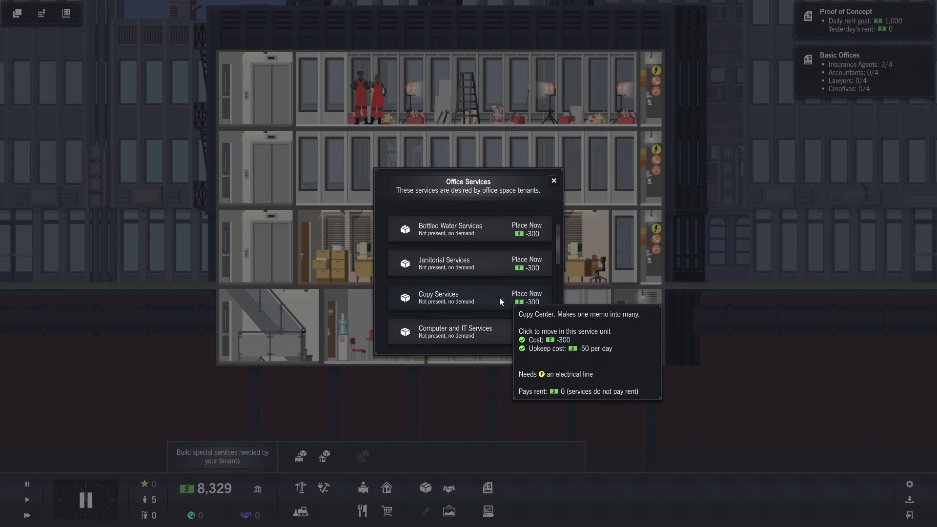
pyautogui.moveTo(501, 294)
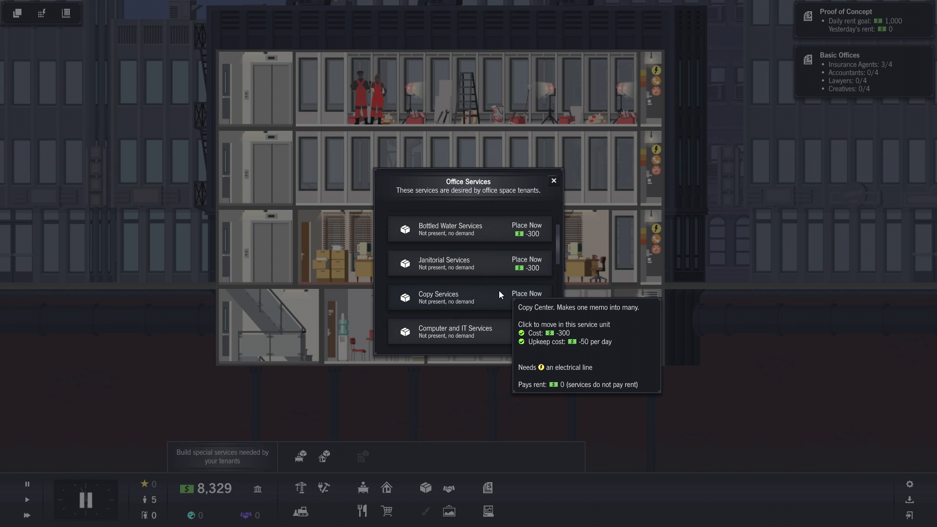
pyautogui.moveTo(449, 301)
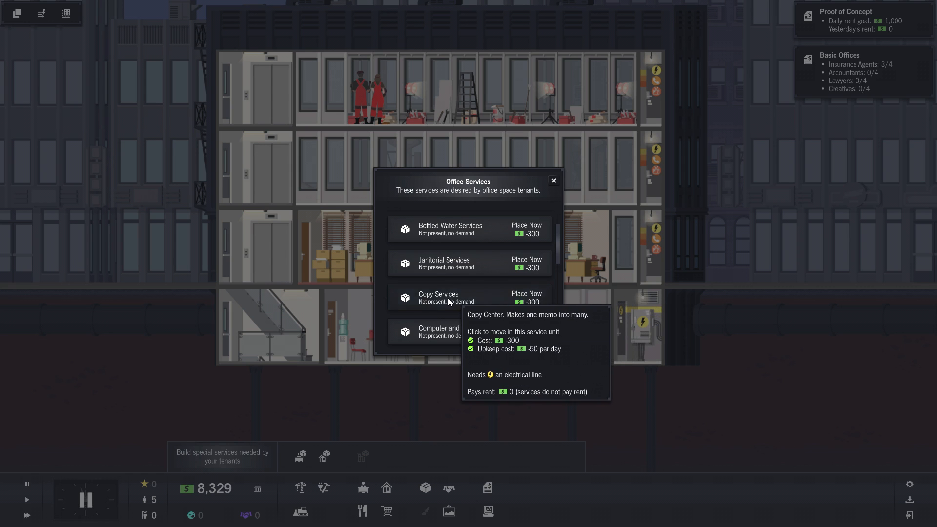
pyautogui.click(526, 297)
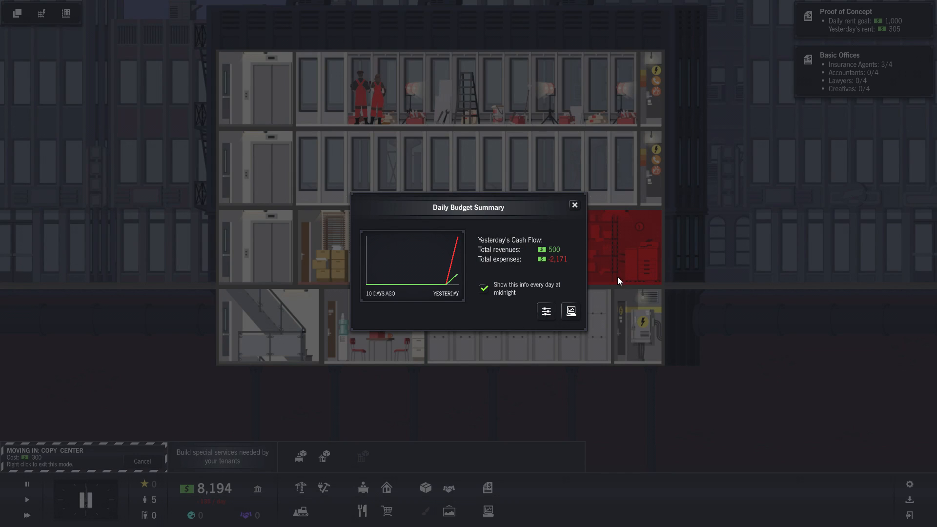
pyautogui.moveTo(575, 247)
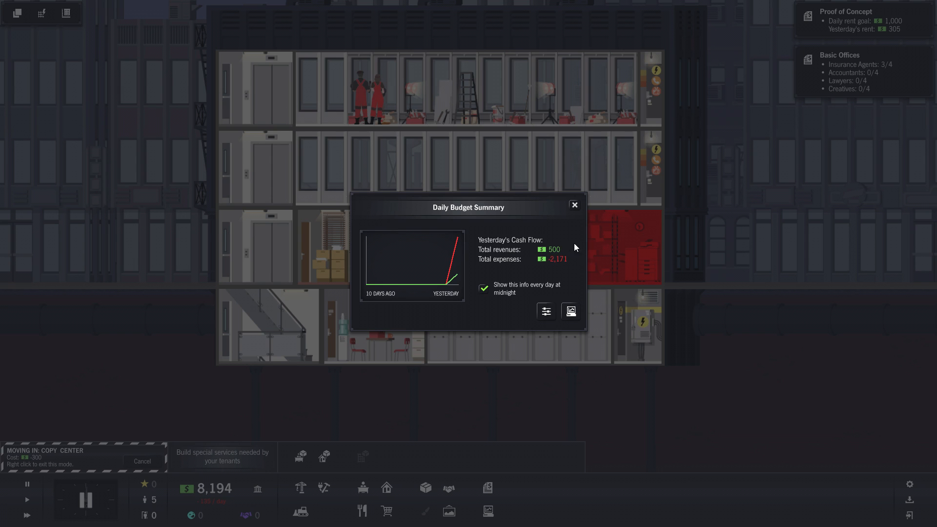
pyautogui.moveTo(679, 268)
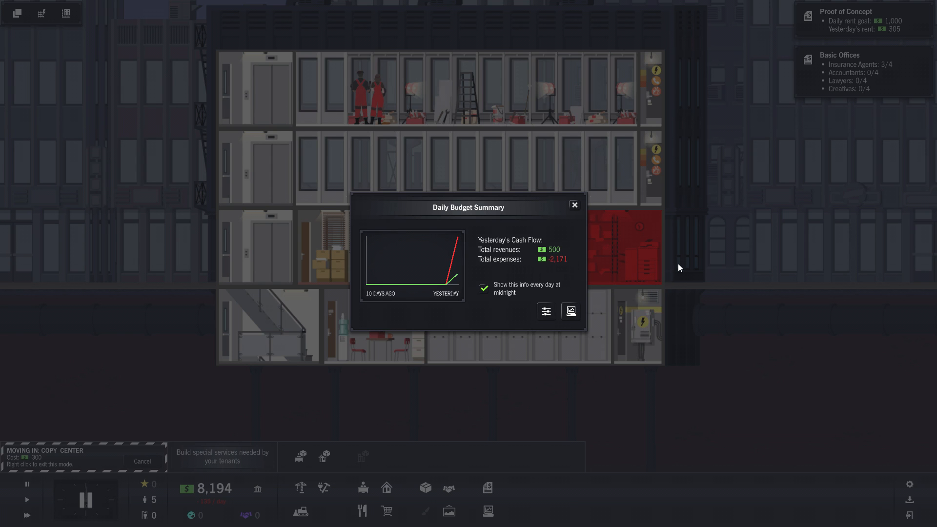
pyautogui.moveTo(629, 279)
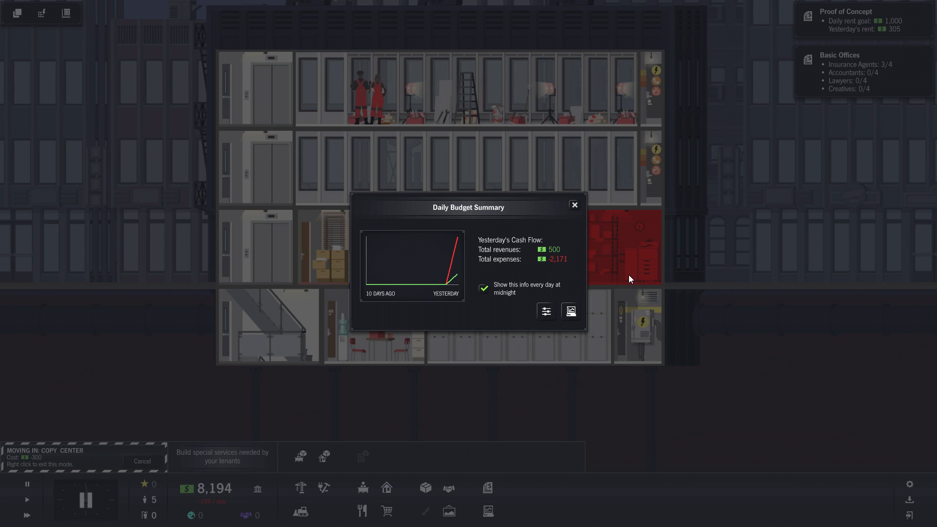
pyautogui.moveTo(584, 220)
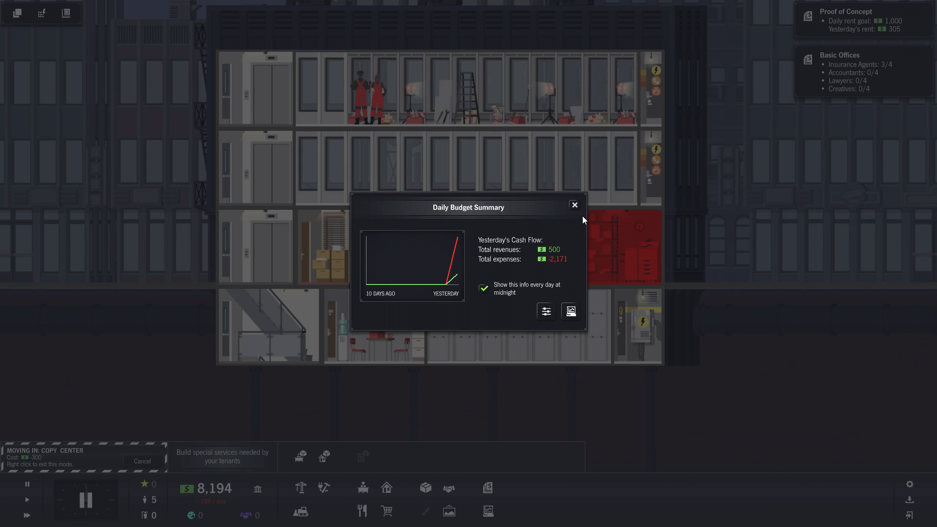
# Dismiss the Daily Budget Summary and place the copy center beside the second-floor elevator.
pyautogui.click(573, 205)
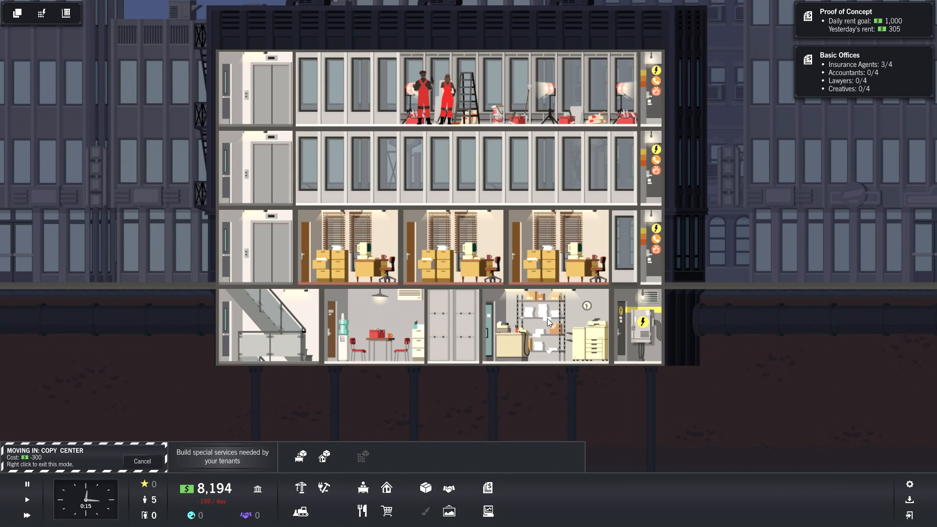
pyautogui.click(571, 167)
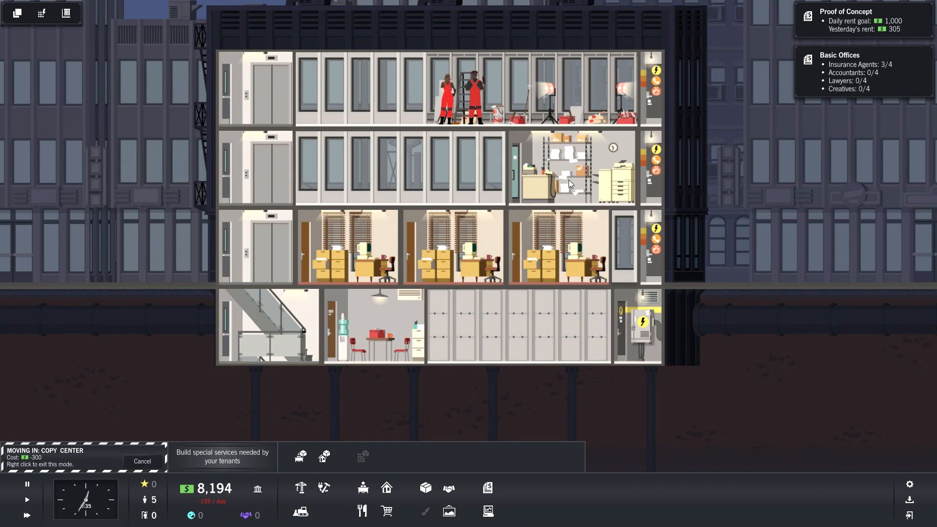
pyautogui.click(547, 332)
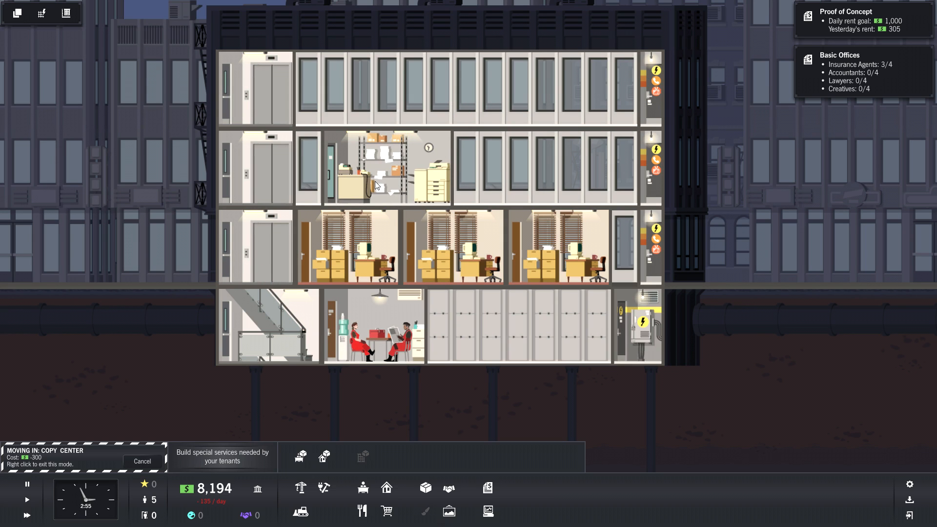
pyautogui.click(387, 167)
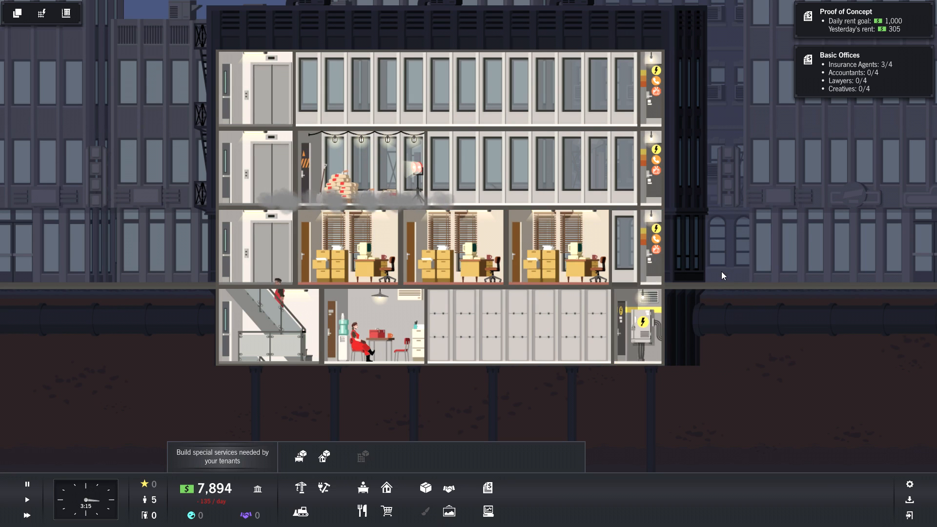
pyautogui.moveTo(301, 456)
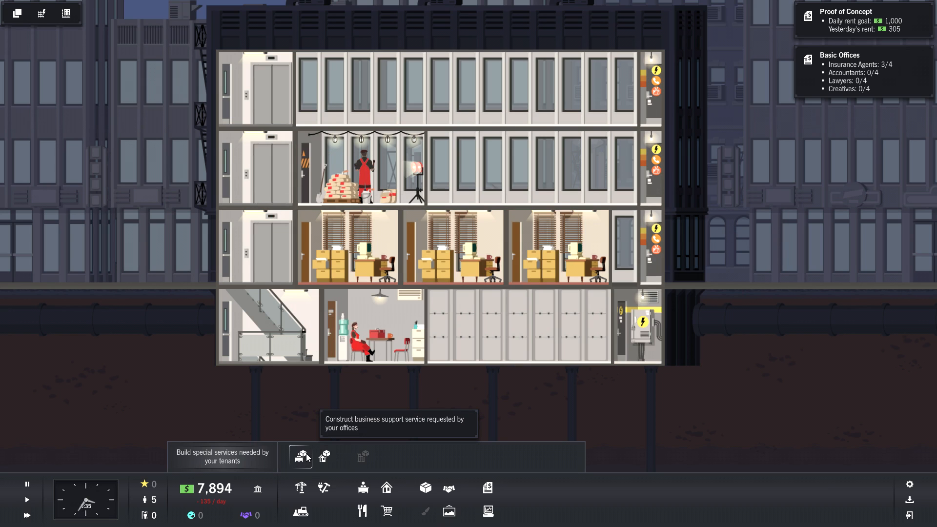
pyautogui.moveTo(323, 458)
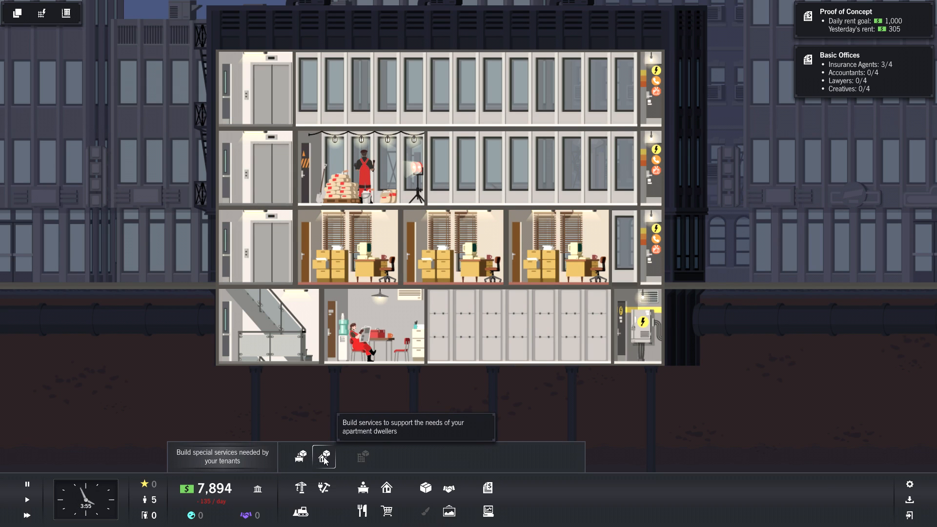
# Browse the Residential and Office Services lists, then close the services panel.
pyautogui.click(324, 457)
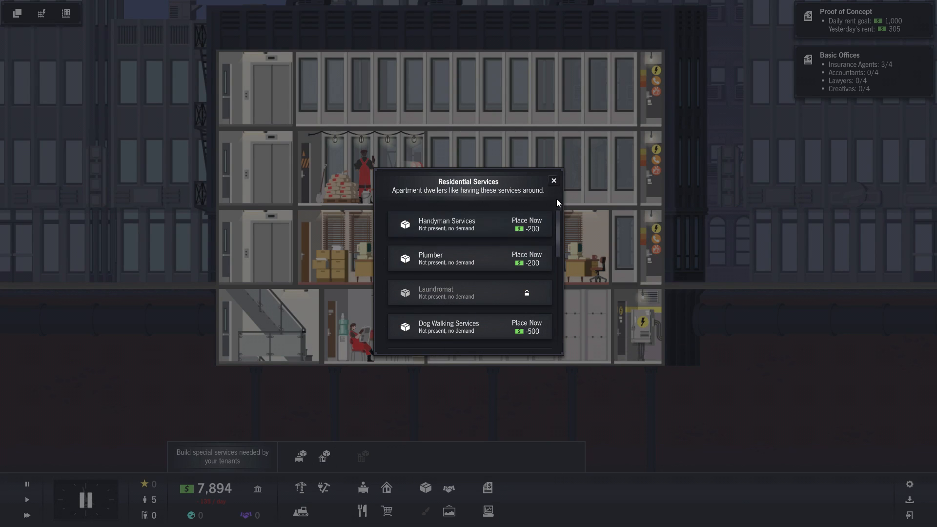
pyautogui.click(324, 456)
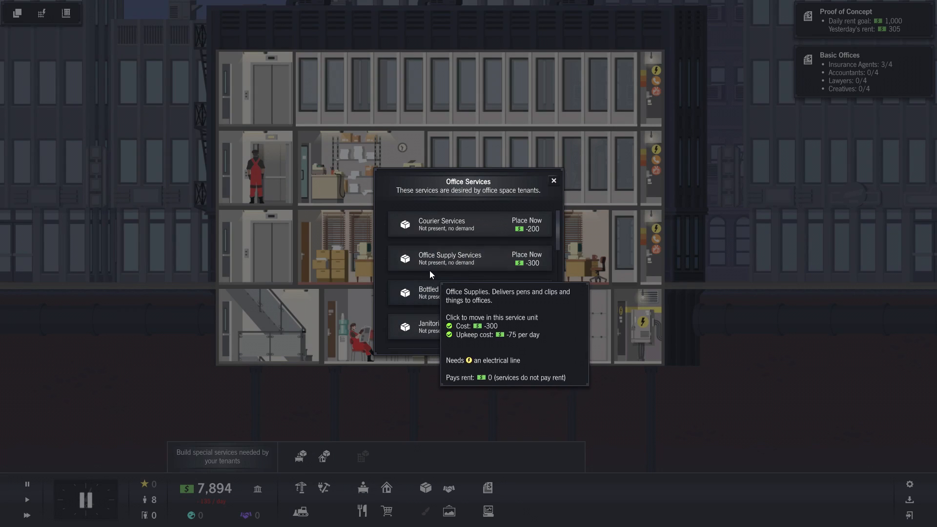
pyautogui.click(551, 180)
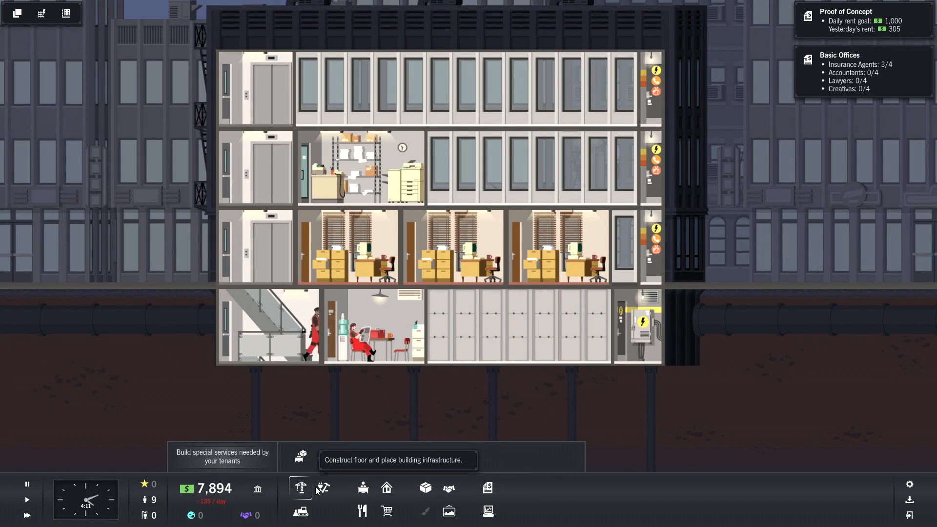
# Move an Insurance Offices tenant into the empty middle-floor office space.
pyautogui.click(301, 488)
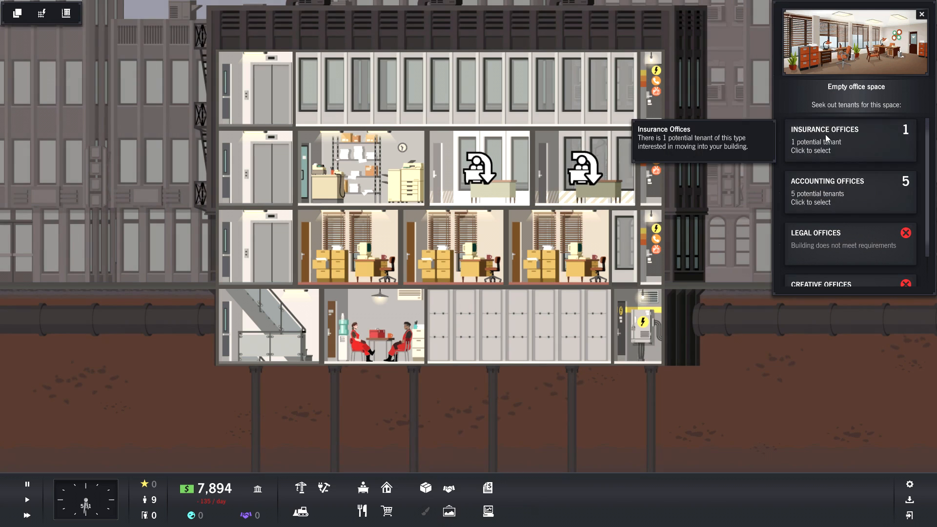
pyautogui.click(828, 191)
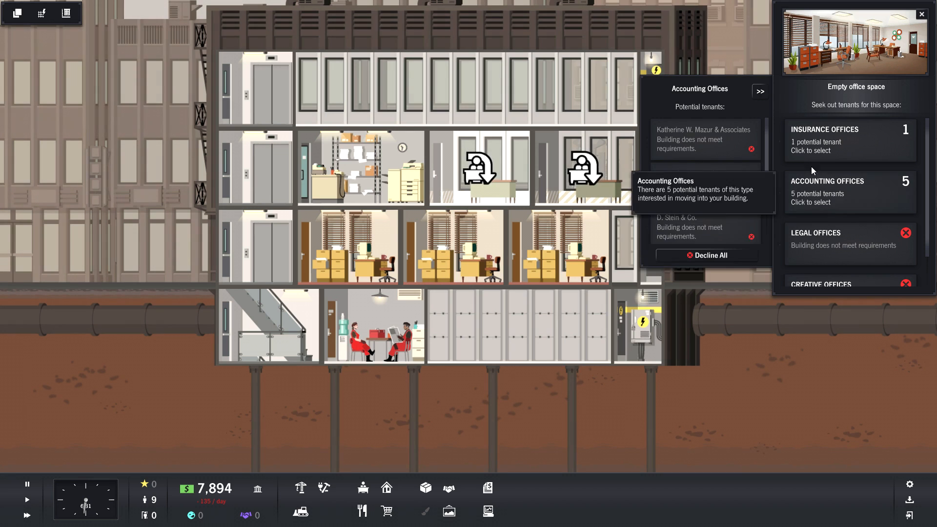
pyautogui.click(825, 139)
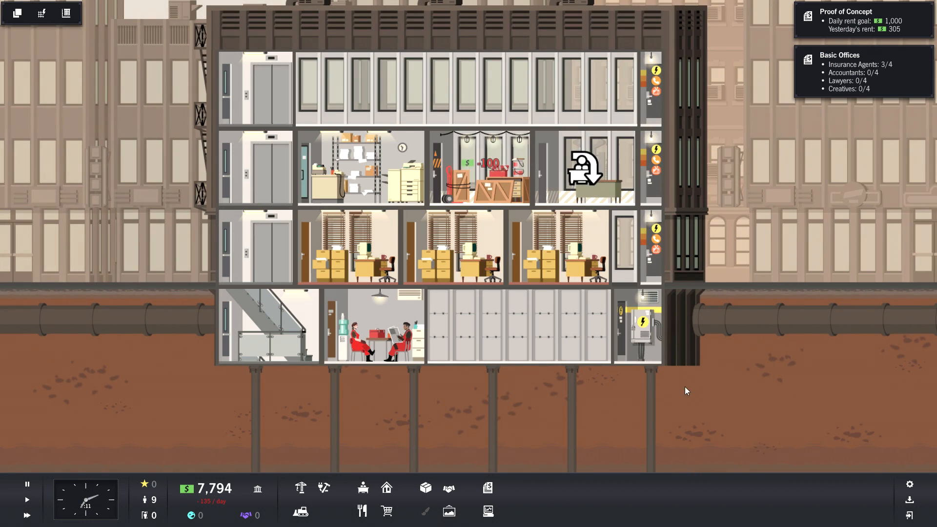
pyautogui.moveTo(324, 489)
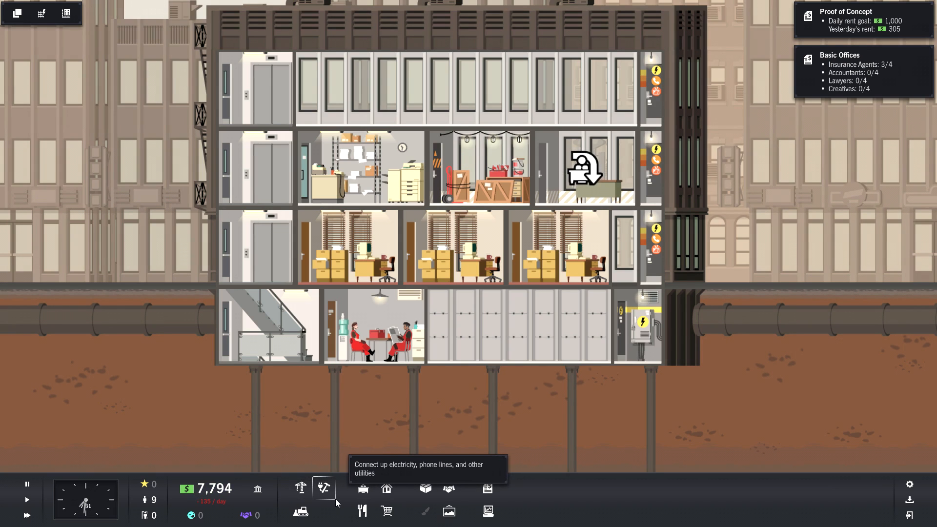
pyautogui.click(324, 489)
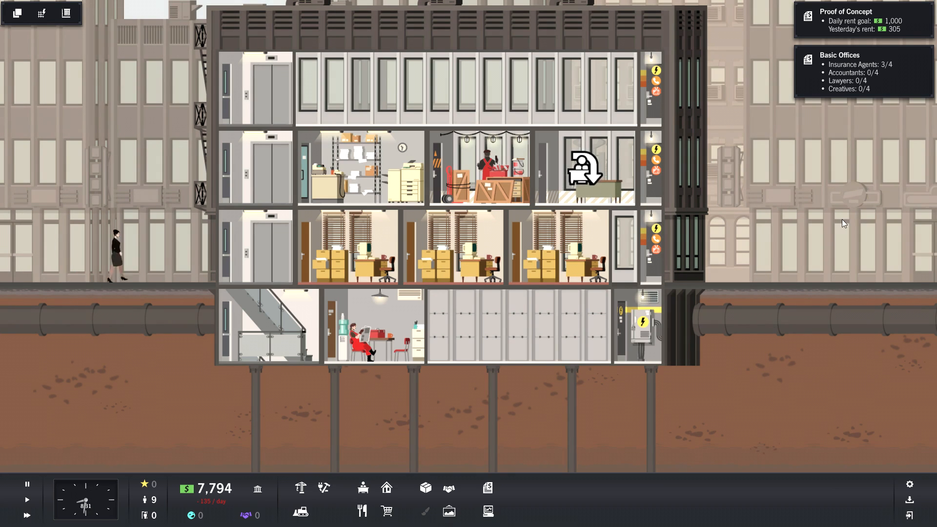
pyautogui.moveTo(740, 235)
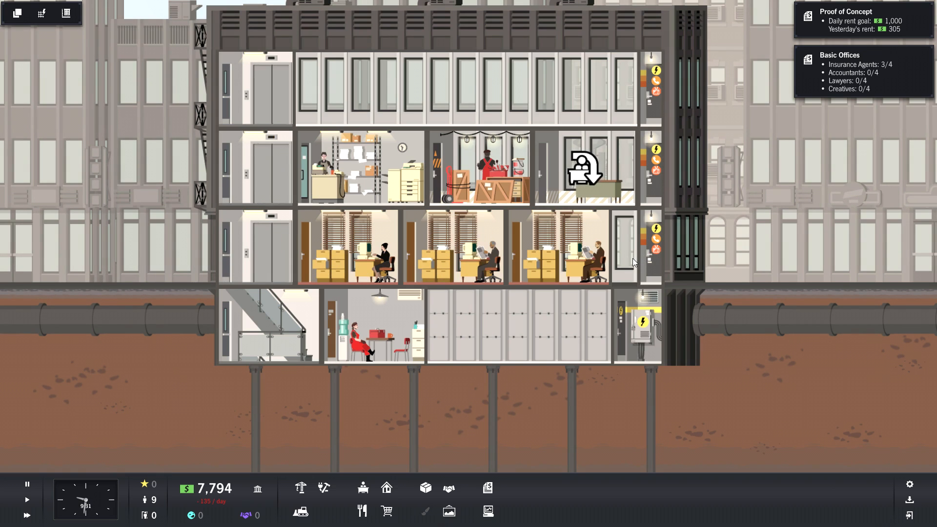
pyautogui.moveTo(362, 511)
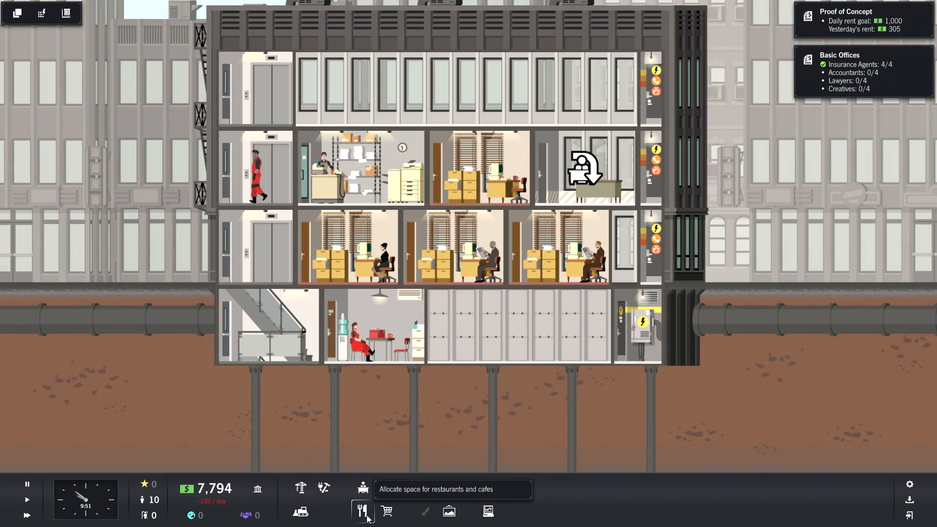
pyautogui.moveTo(385, 512)
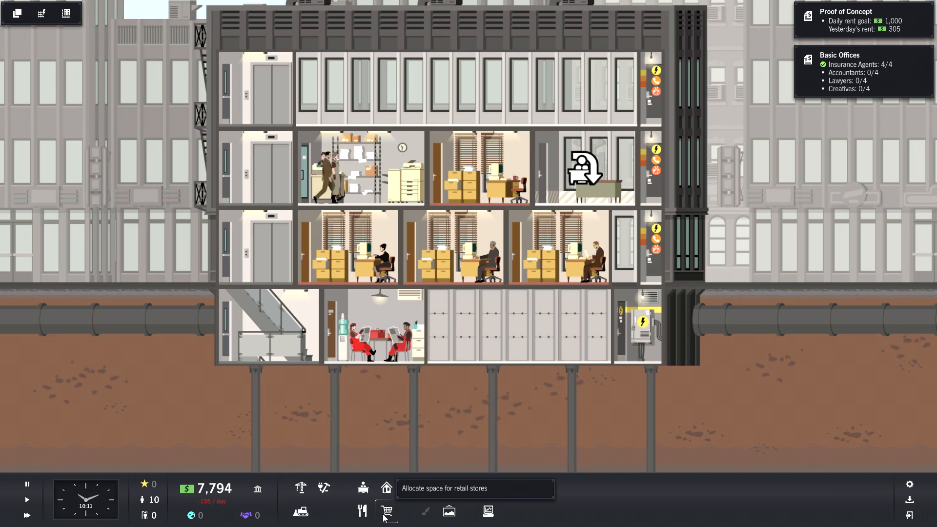
pyautogui.moveTo(362, 511)
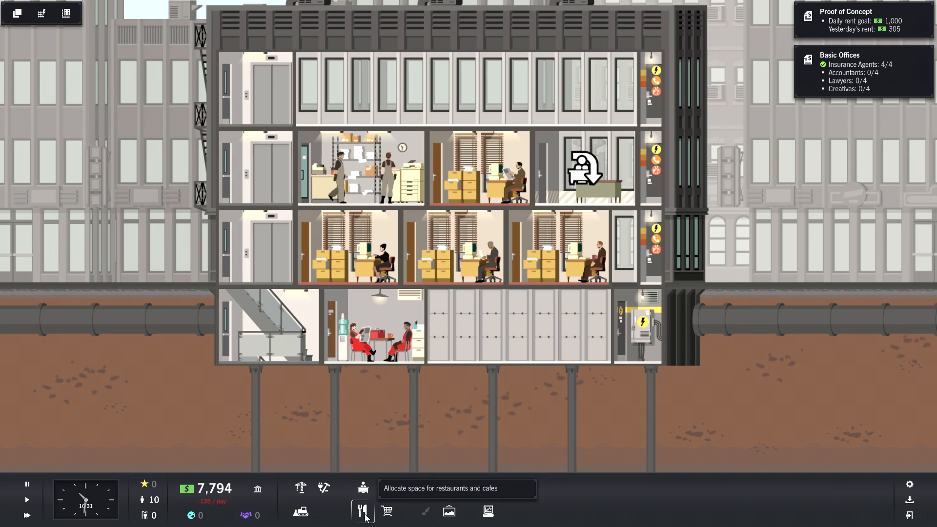
# Pick a small restaurant space from the Restaurants menu for the top floor's left end.
pyautogui.click(363, 512)
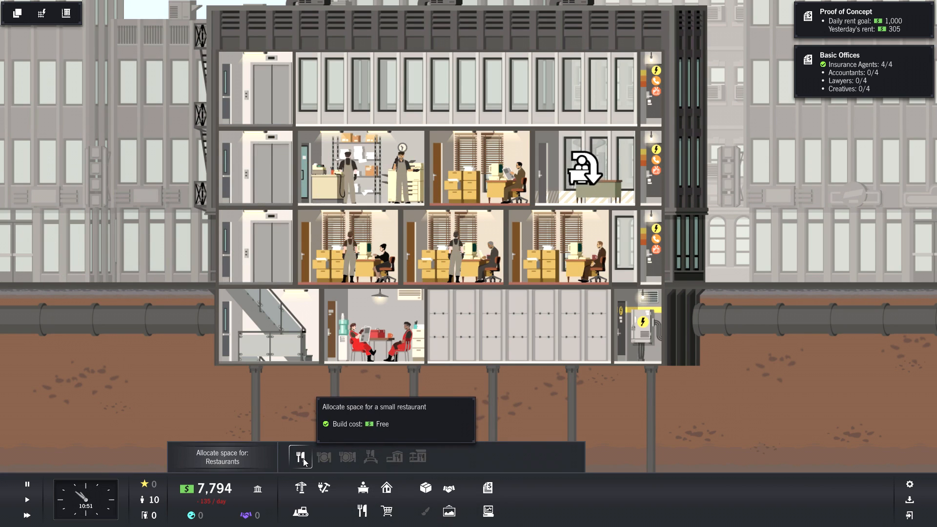
pyautogui.click(300, 458)
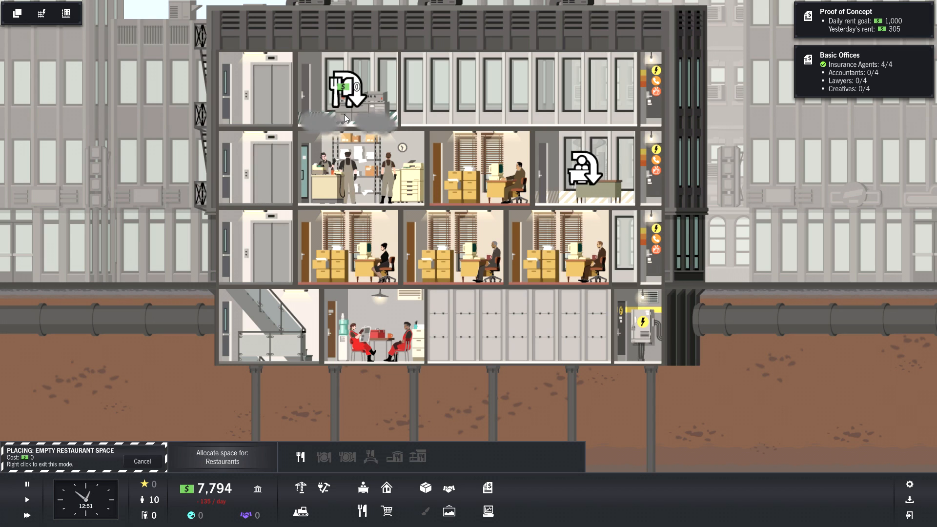
pyautogui.moveTo(428, 99)
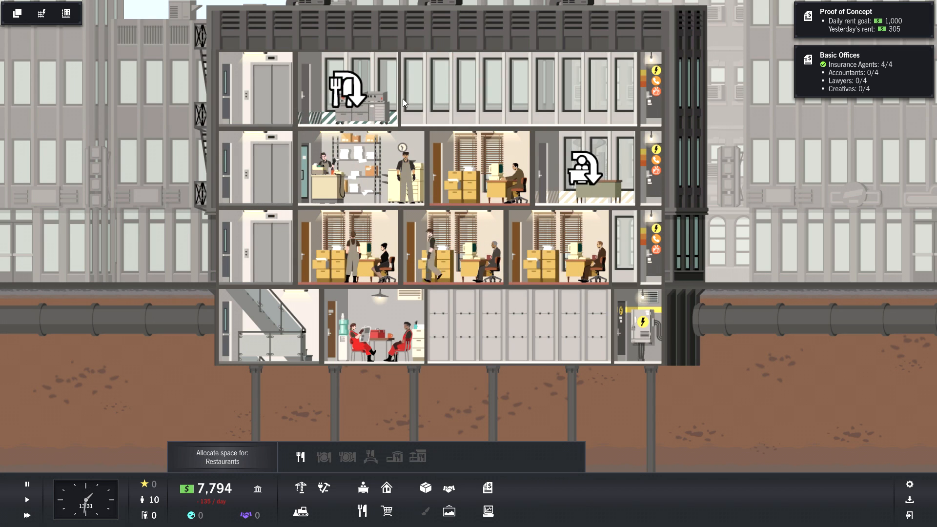
# Accept City View Easy Rolls from the Food Court Restaurants list for the top-floor space.
pyautogui.click(300, 457)
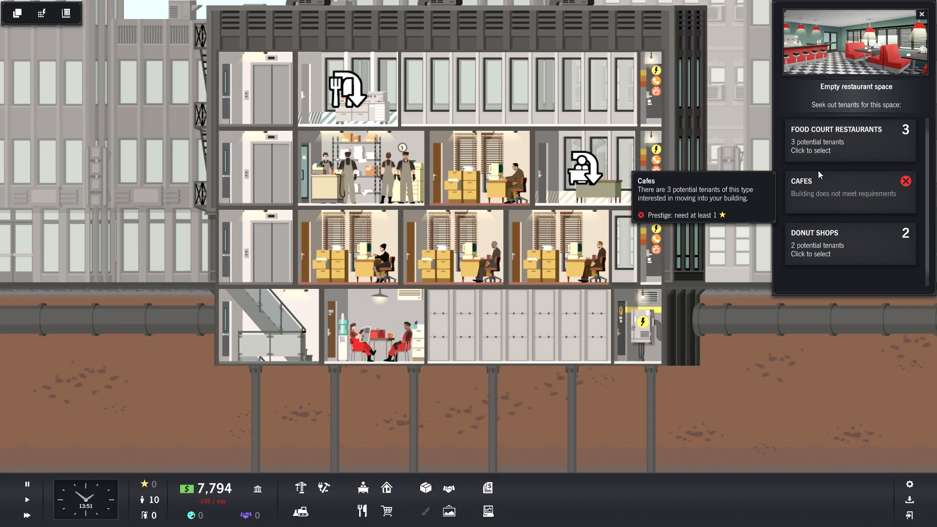
pyautogui.moveTo(836, 170)
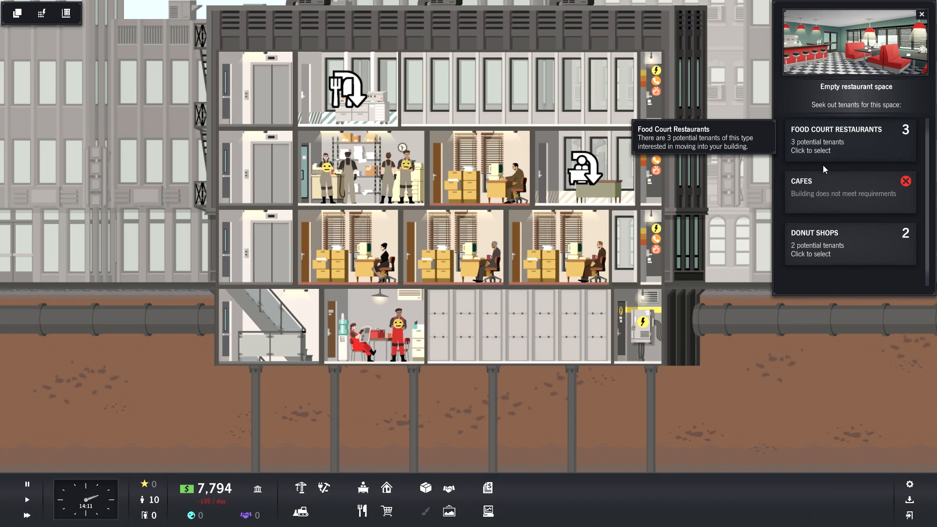
pyautogui.moveTo(849, 254)
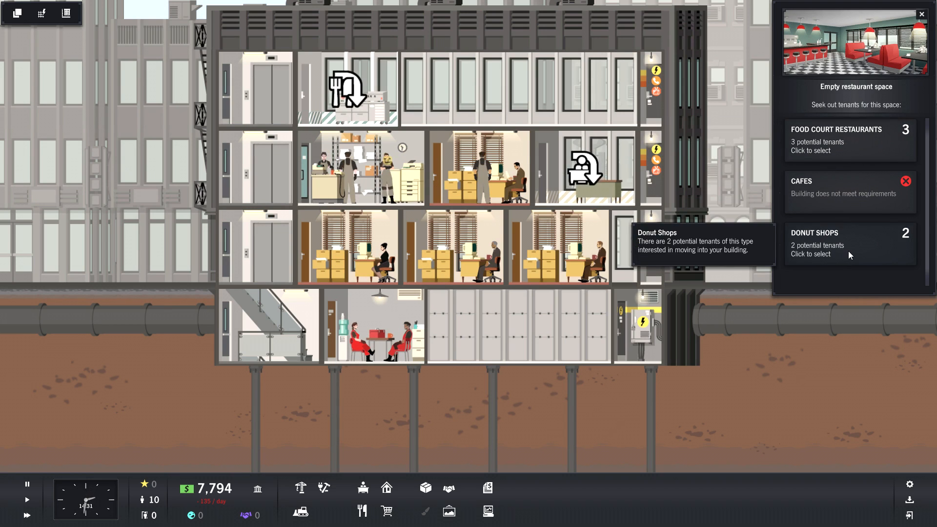
pyautogui.click(836, 137)
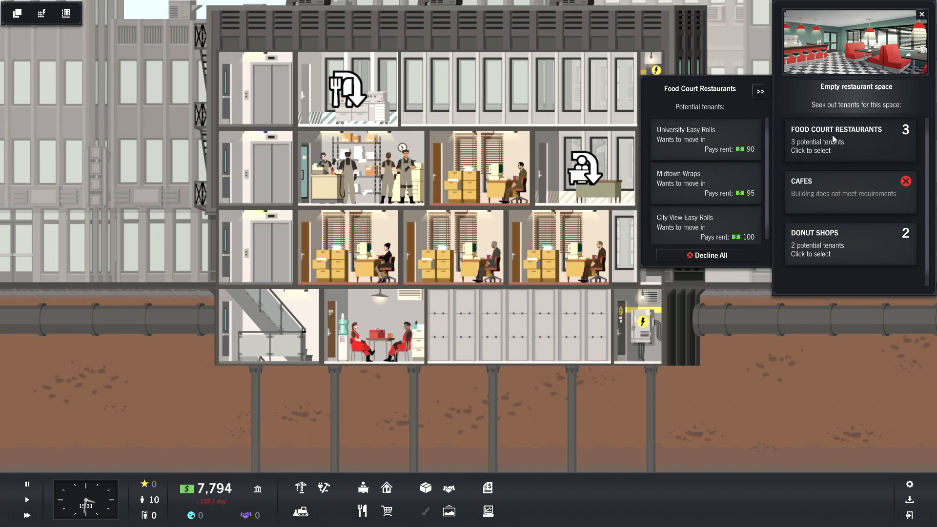
pyautogui.moveTo(825, 266)
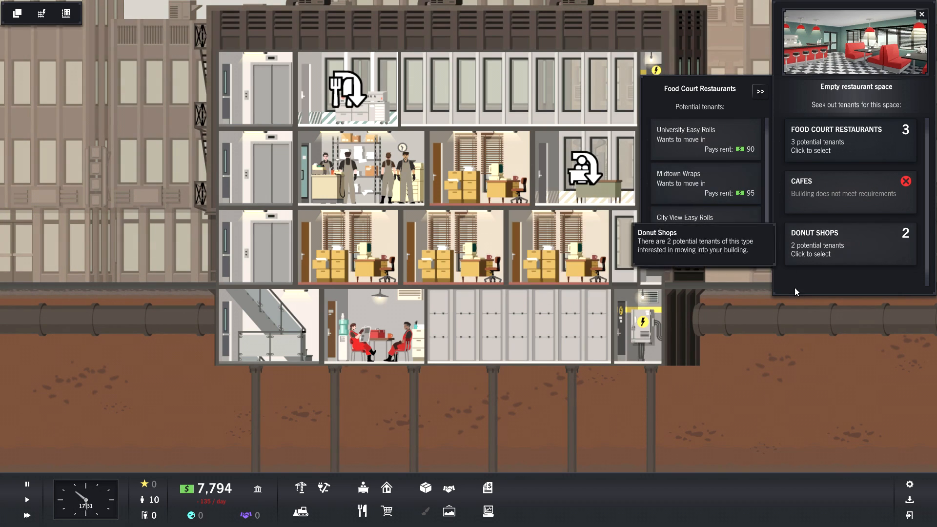
pyautogui.click(921, 13)
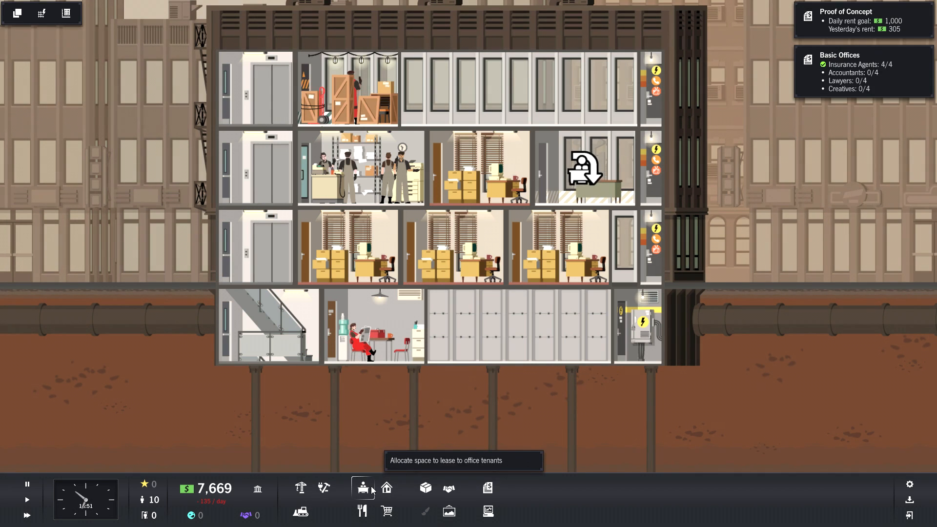
pyautogui.click(361, 511)
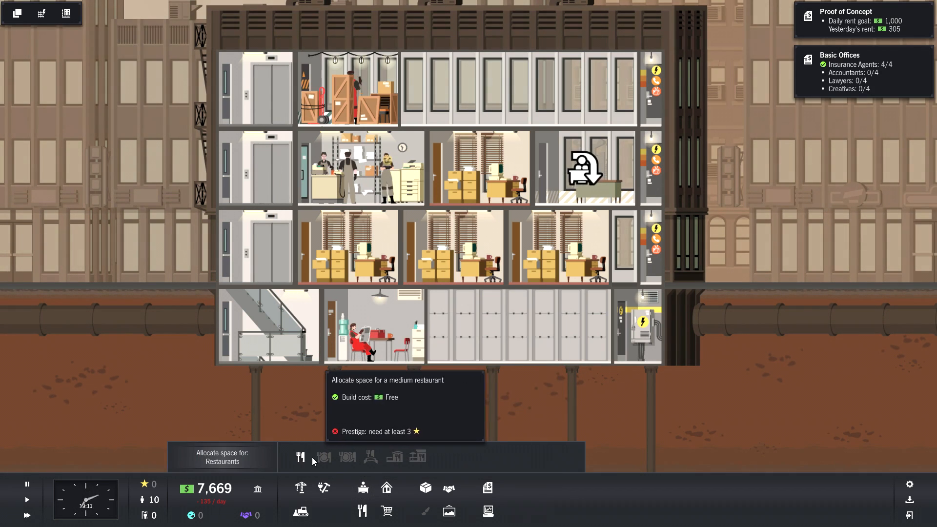
pyautogui.moveTo(300, 457)
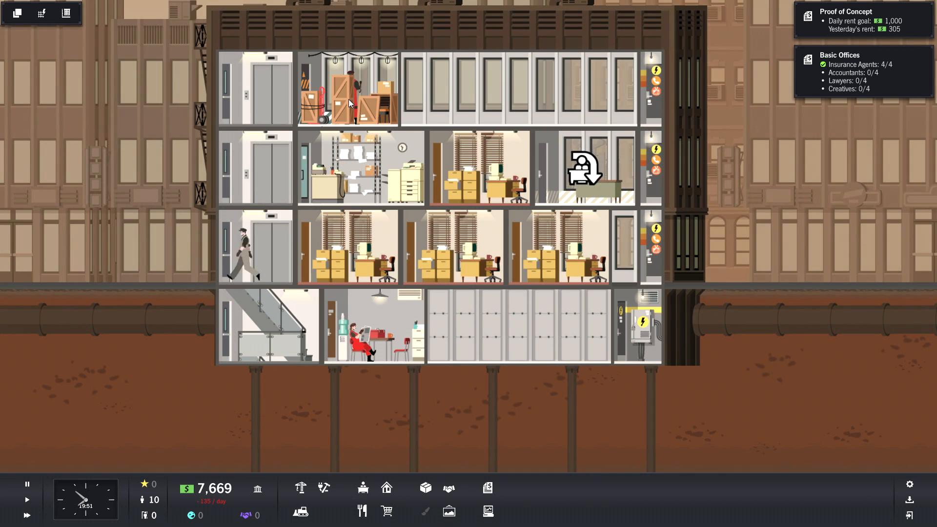
# Inspect a City View Easy Rolls worker and its Unit Report, then bring up the empty office's tenants.
pyautogui.click(351, 104)
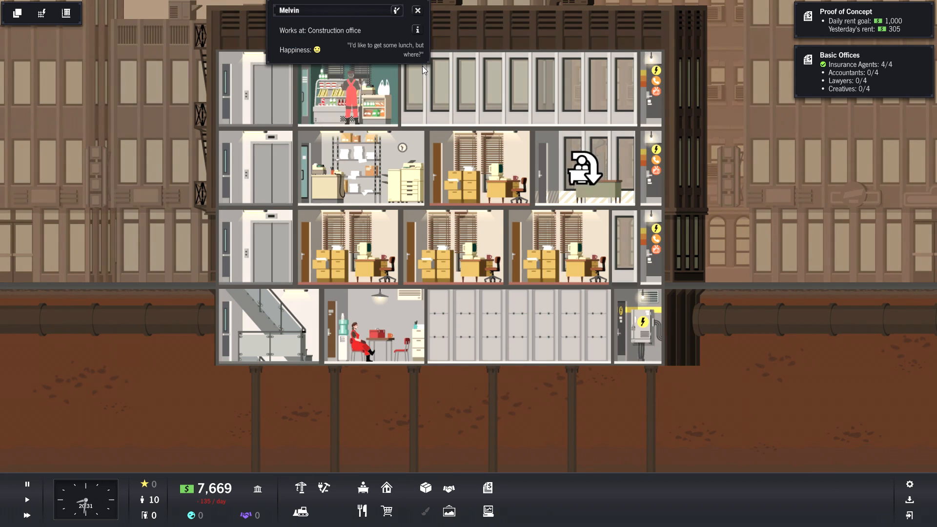
pyautogui.click(347, 95)
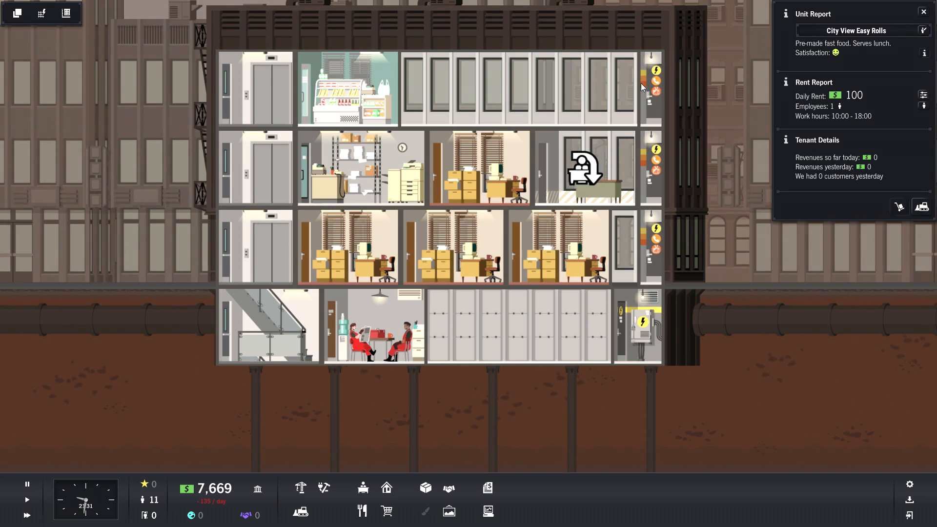
pyautogui.moveTo(927, 73)
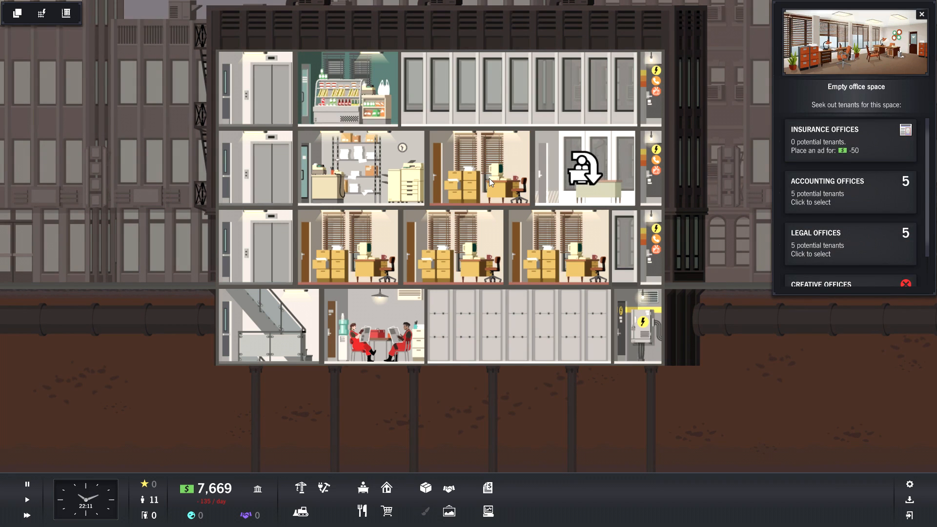
pyautogui.click(359, 167)
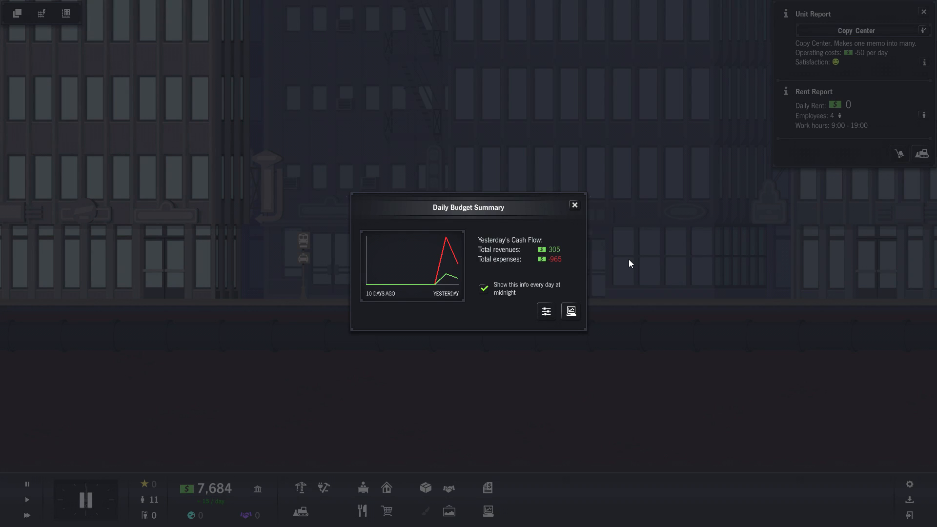
pyautogui.moveTo(607, 242)
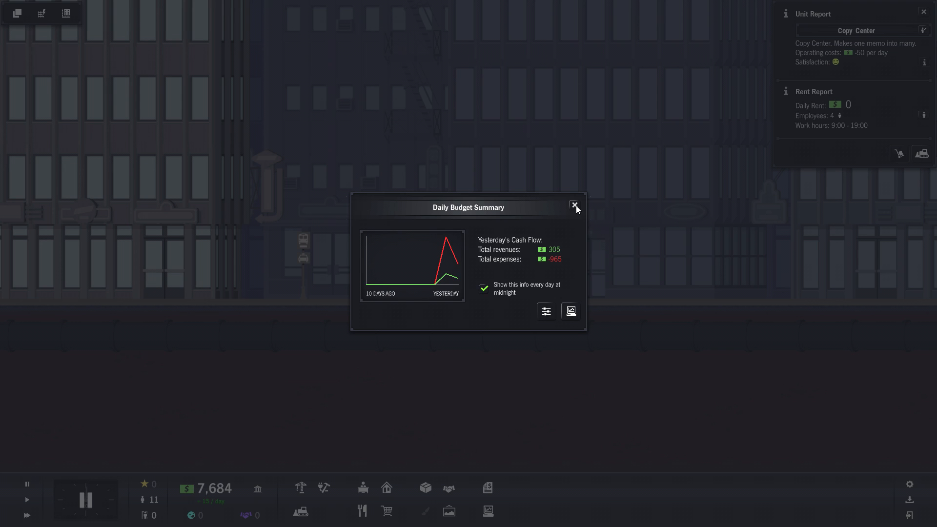
# Close the Daily Budget Summary popup to get back to the night-time tower.
pyautogui.click(575, 204)
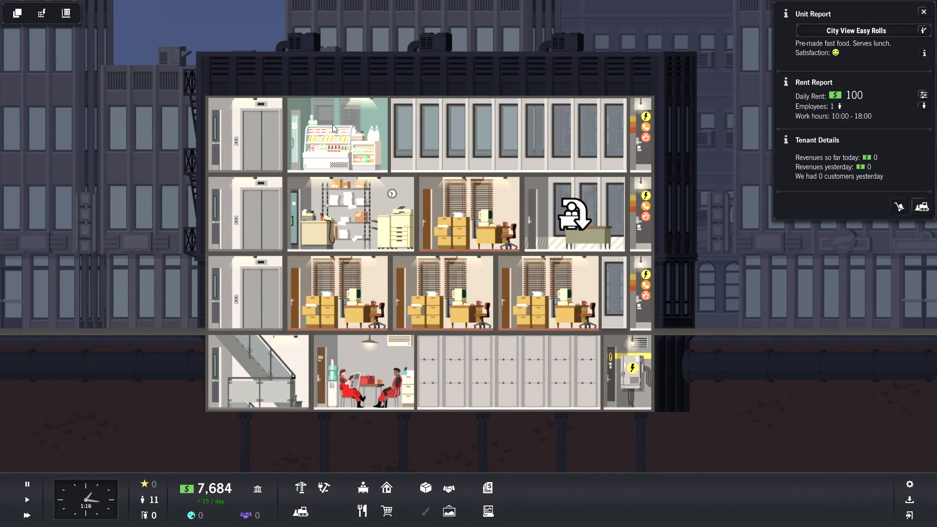
pyautogui.moveTo(852, 143)
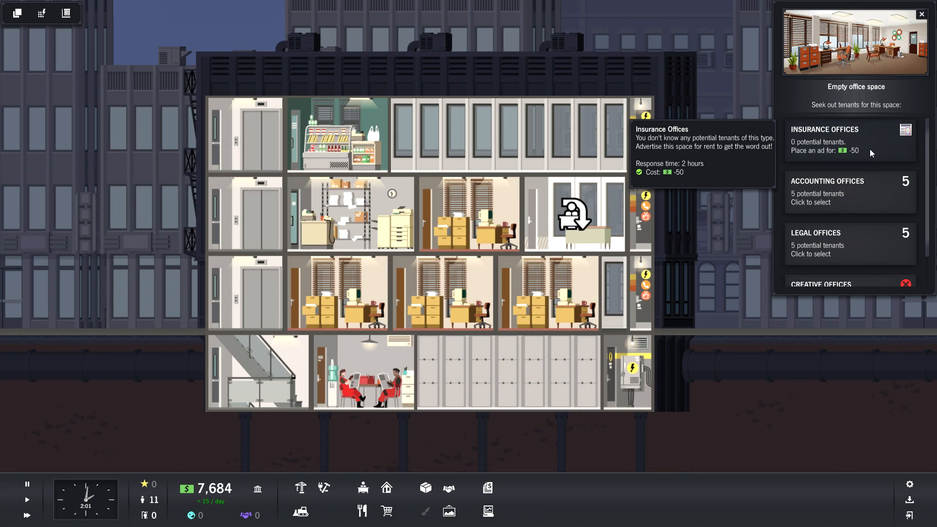
# Browse the Accounting Offices and then the Legal Offices tenant lists for the empty office.
pyautogui.click(849, 191)
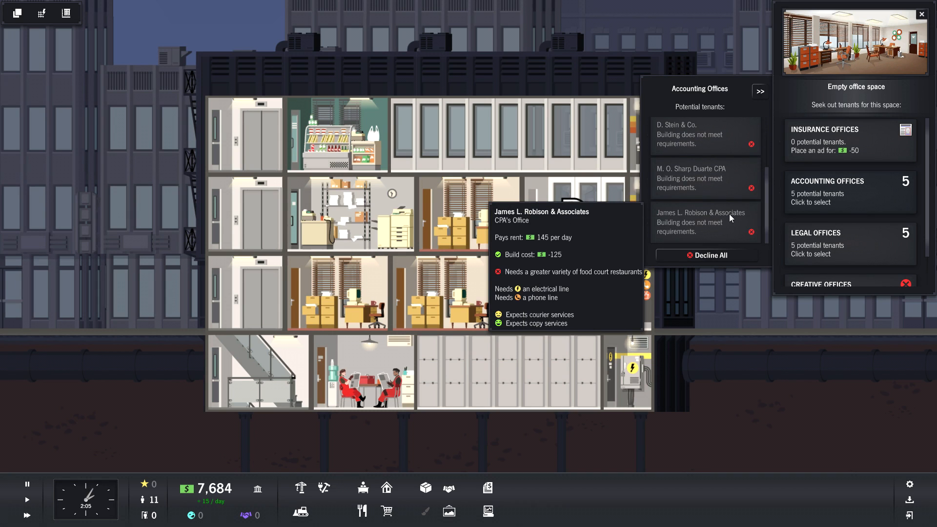
pyautogui.moveTo(837, 234)
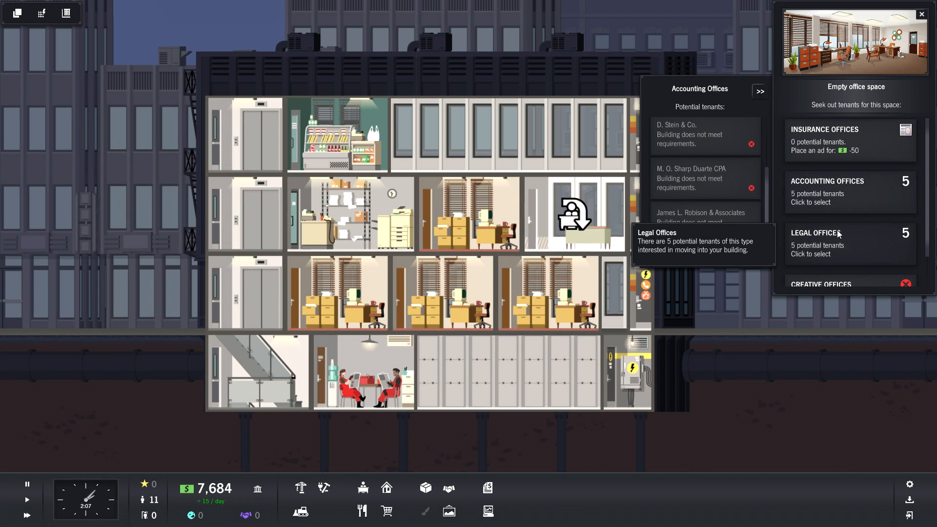
pyautogui.click(849, 232)
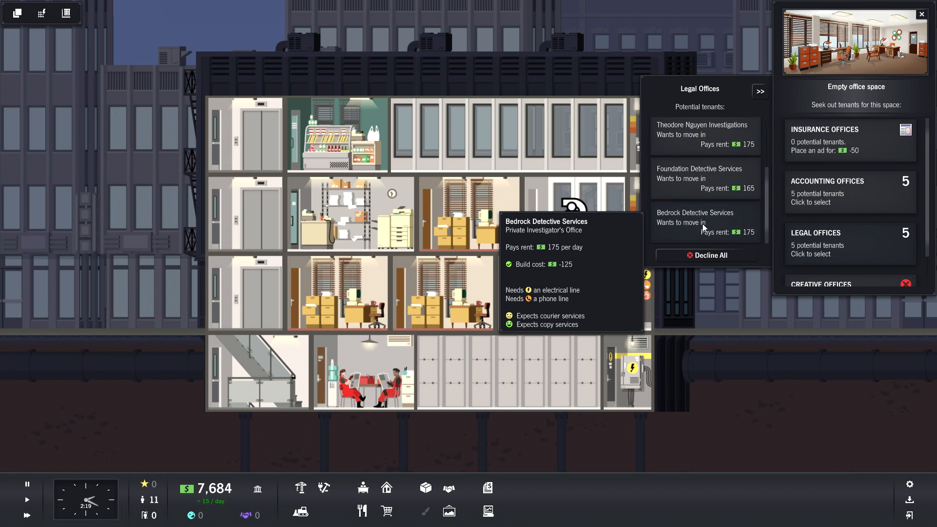
pyautogui.moveTo(710, 210)
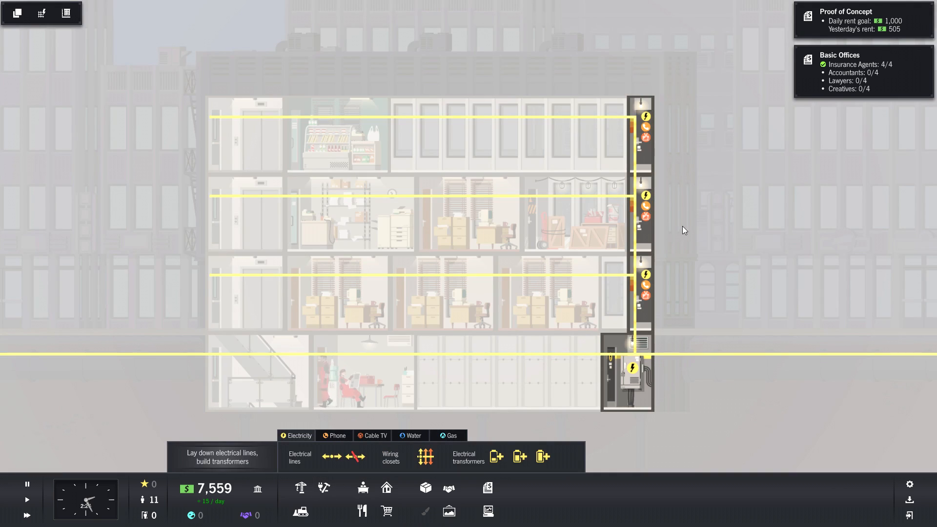
pyautogui.moveTo(426, 457)
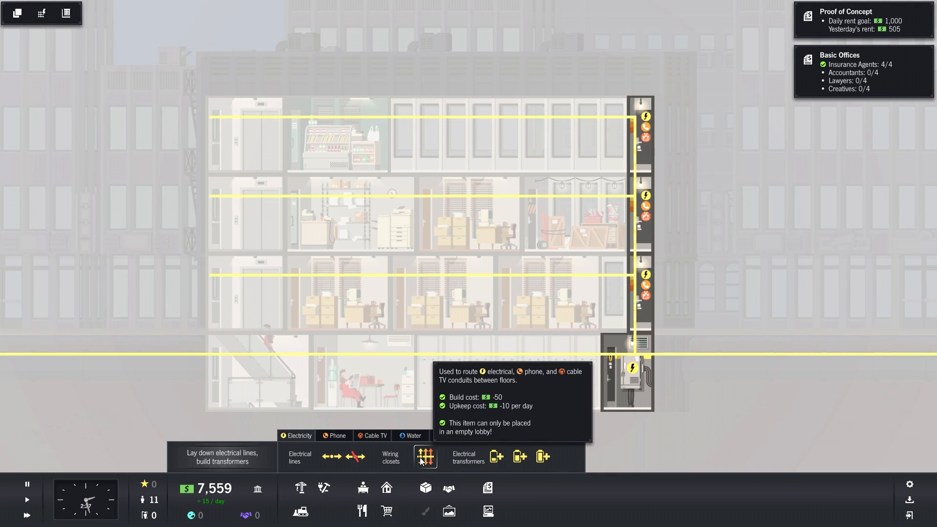
pyautogui.click(338, 434)
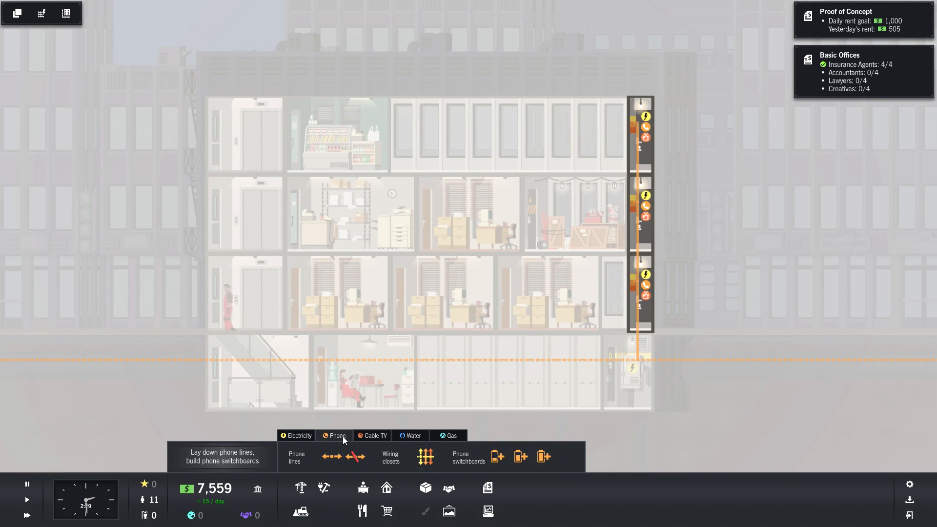
pyautogui.moveTo(333, 456)
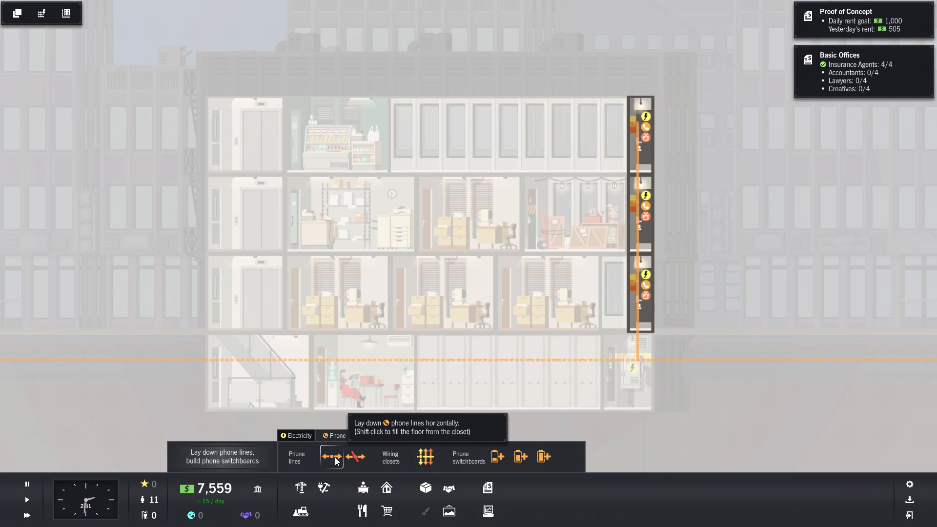
pyautogui.click(332, 456)
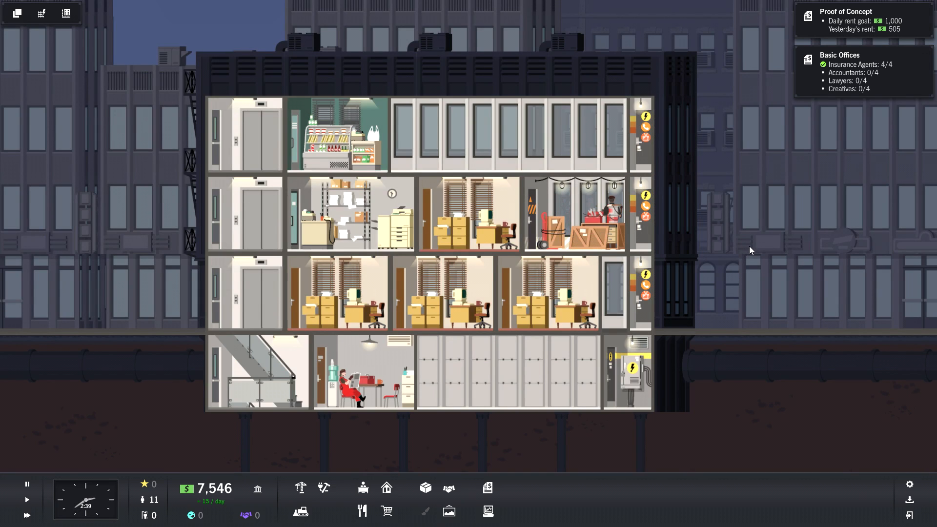
pyautogui.moveTo(362, 489)
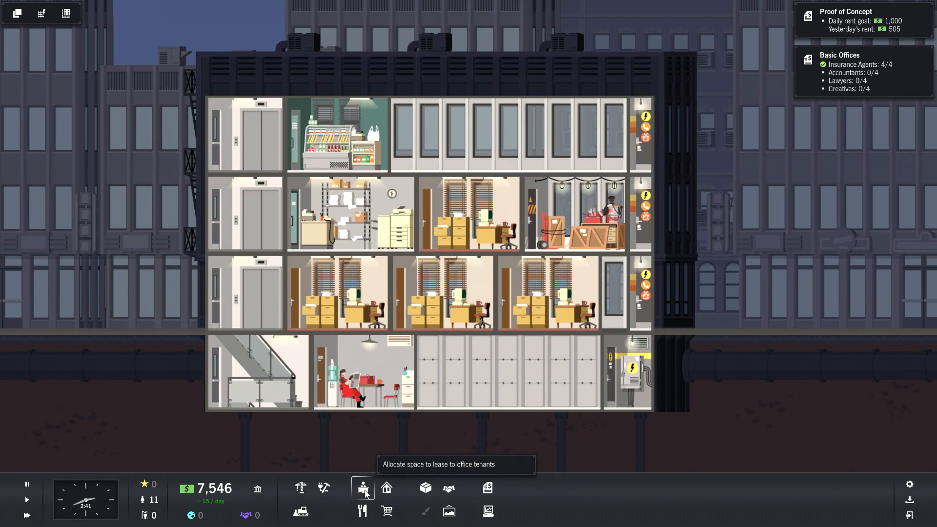
pyautogui.moveTo(361, 512)
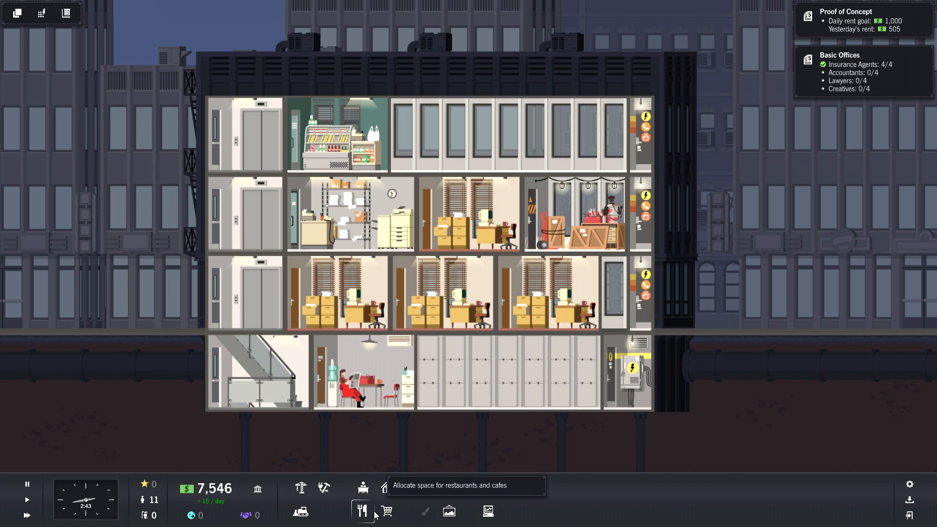
# Allocate Empty Restaurant Space on the top-floor stretch beside the donut shop.
pyautogui.click(362, 511)
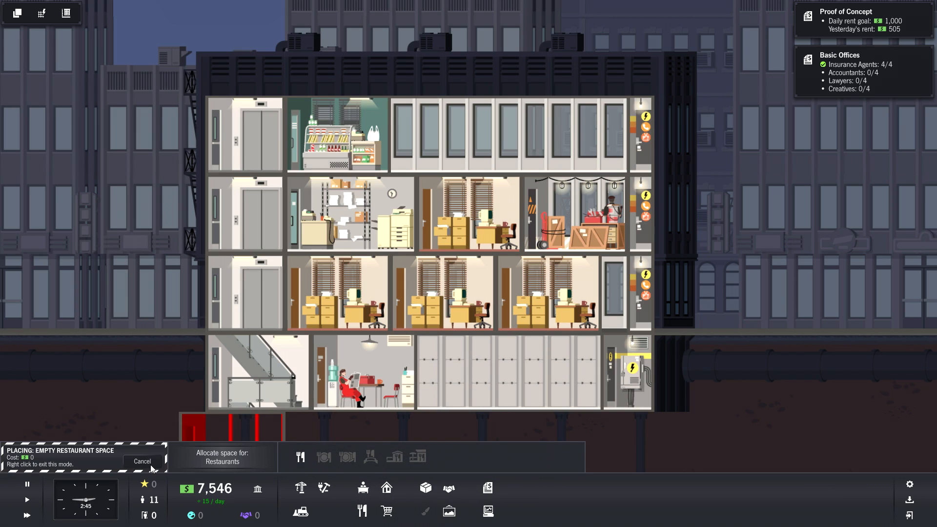
pyautogui.moveTo(550, 135)
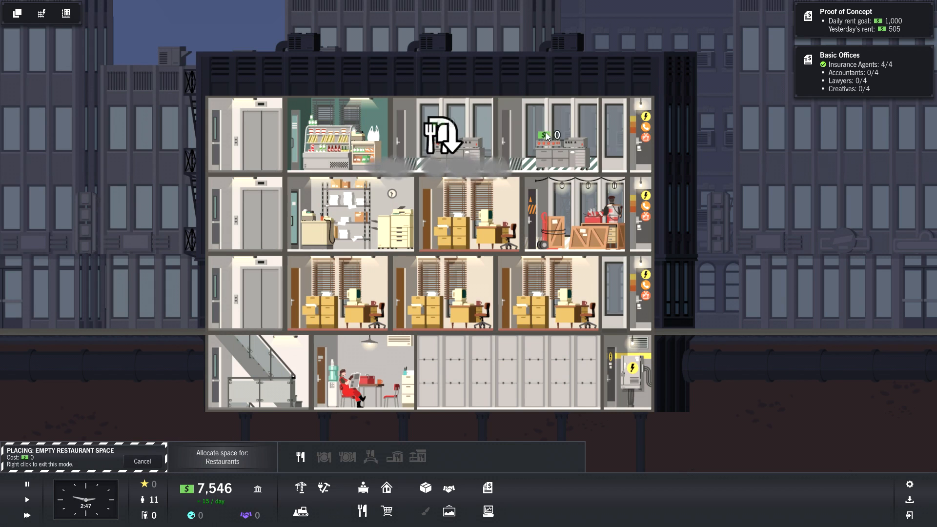
pyautogui.click(550, 134)
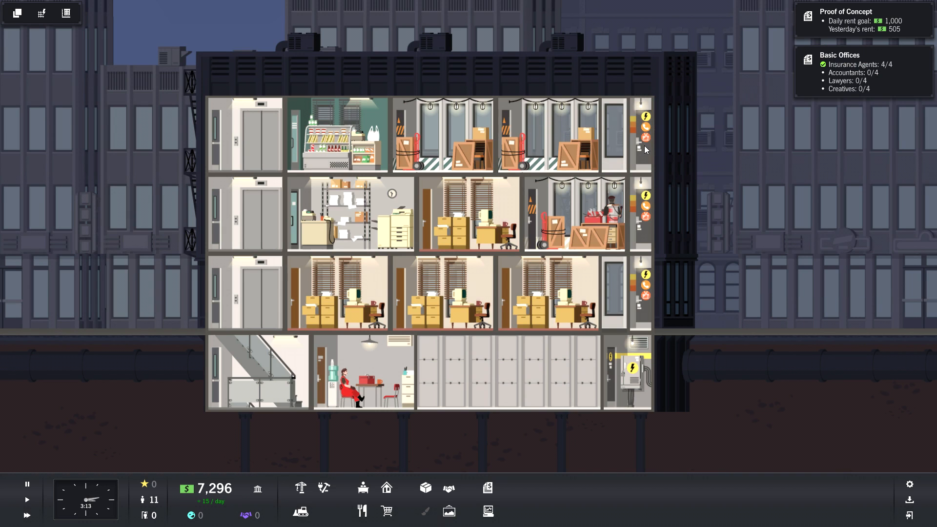
pyautogui.moveTo(694, 278)
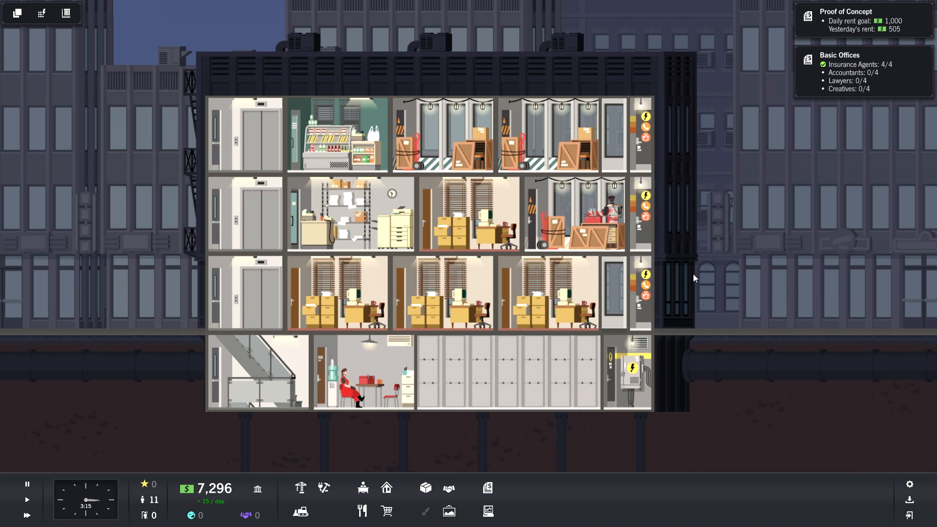
pyautogui.moveTo(412, 482)
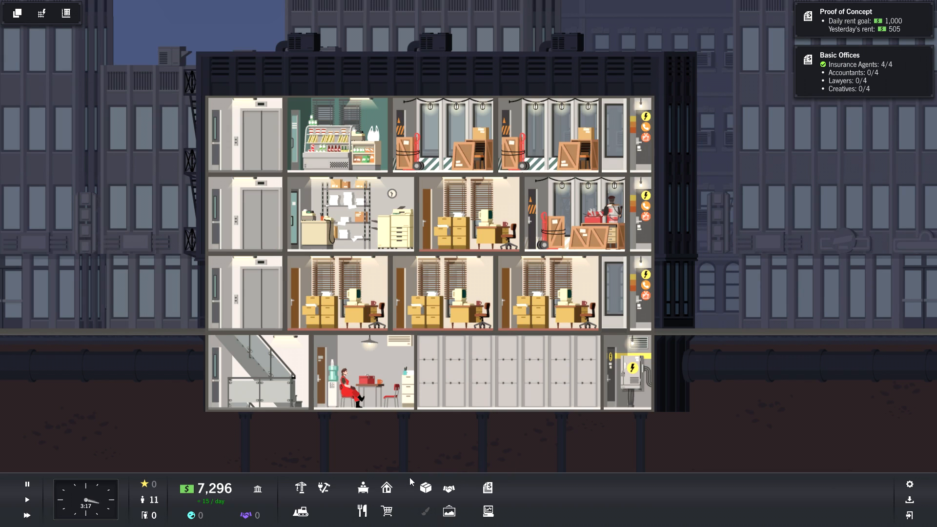
pyautogui.moveTo(386, 511)
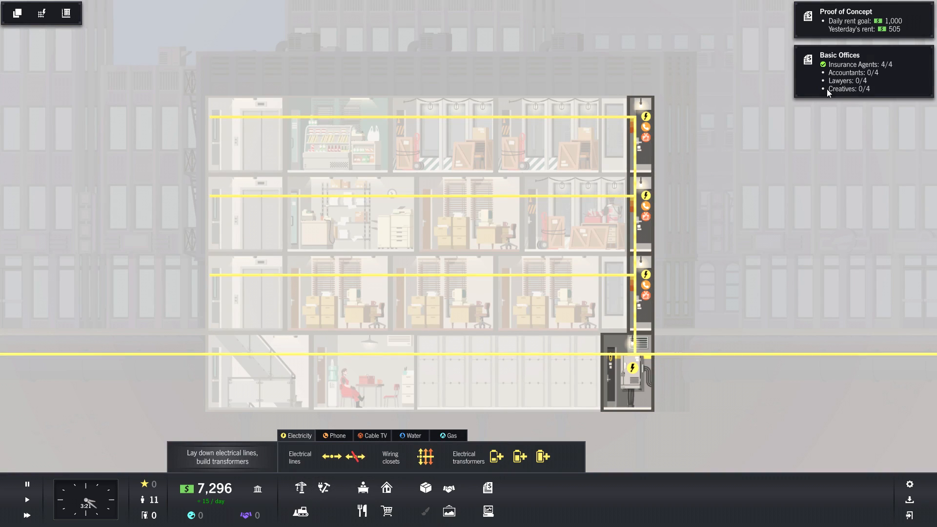
pyautogui.click(413, 436)
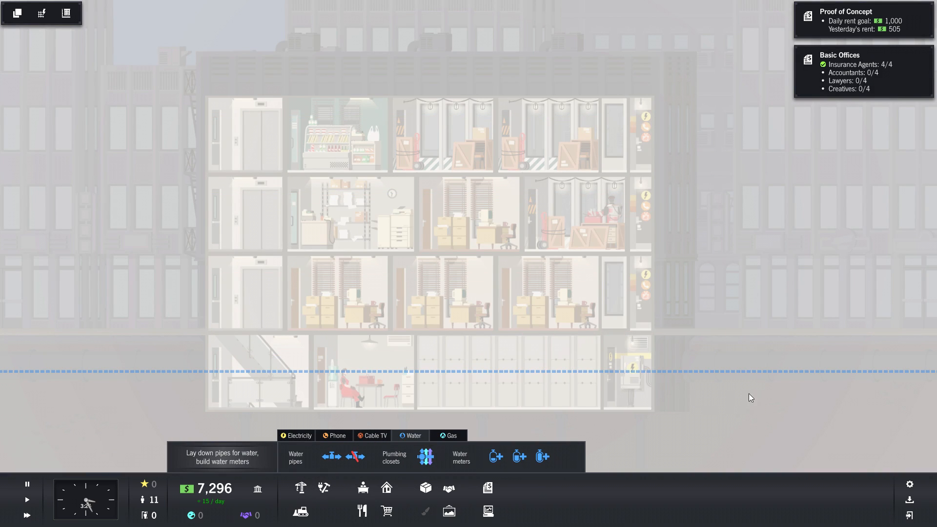
pyautogui.moveTo(426, 457)
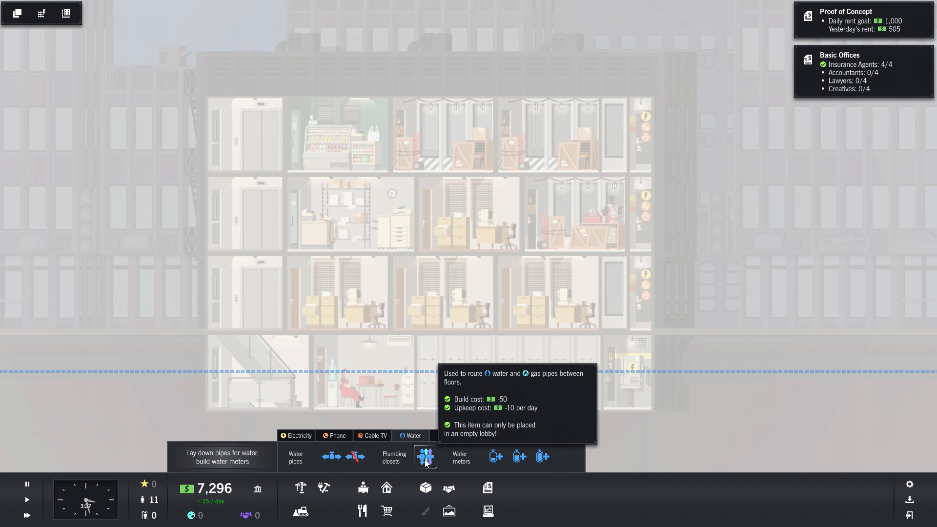
pyautogui.click(426, 456)
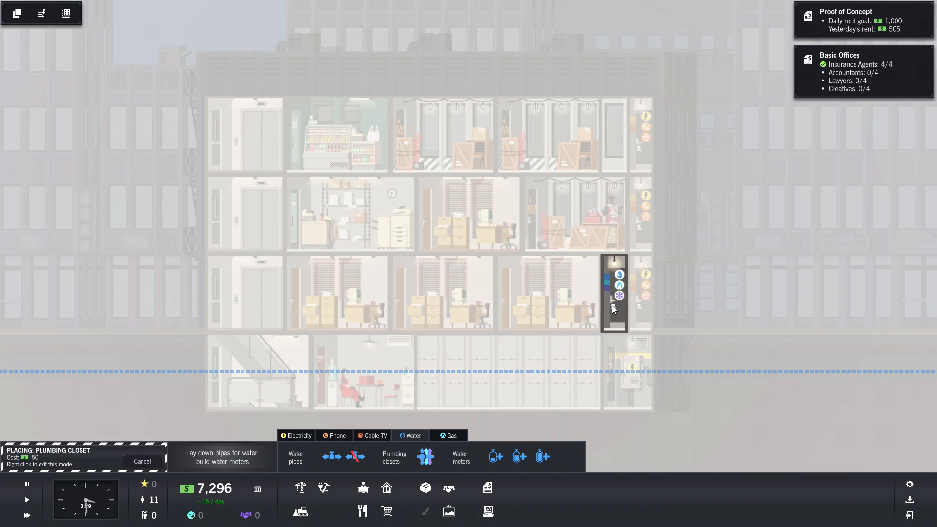
pyautogui.moveTo(607, 365)
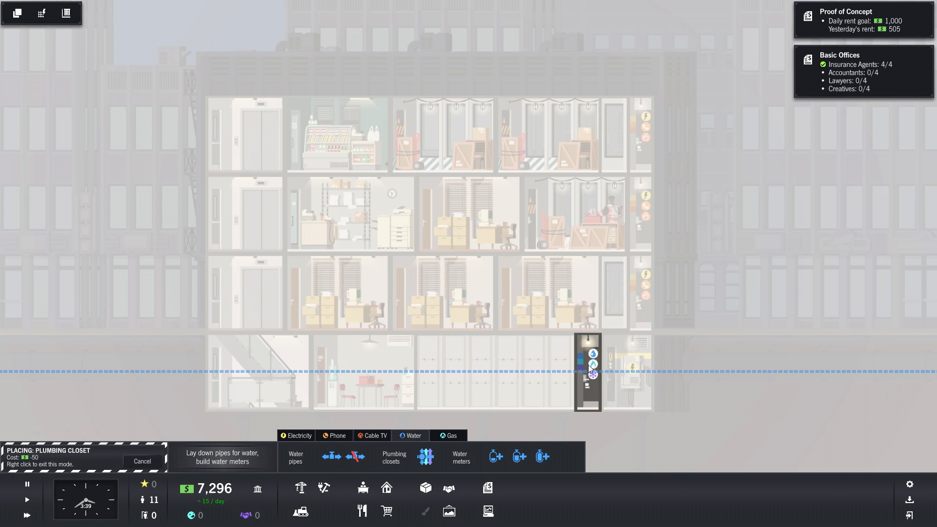
pyautogui.moveTo(658, 314)
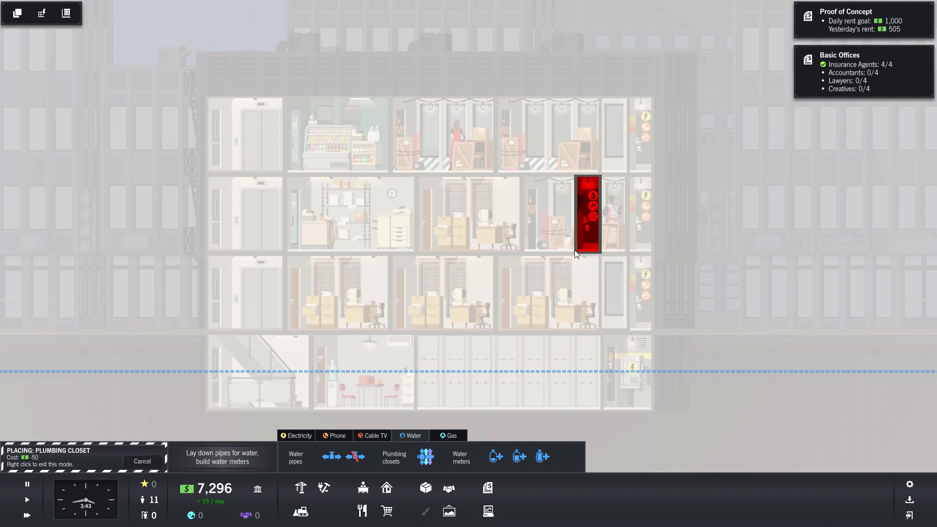
pyautogui.moveTo(679, 285)
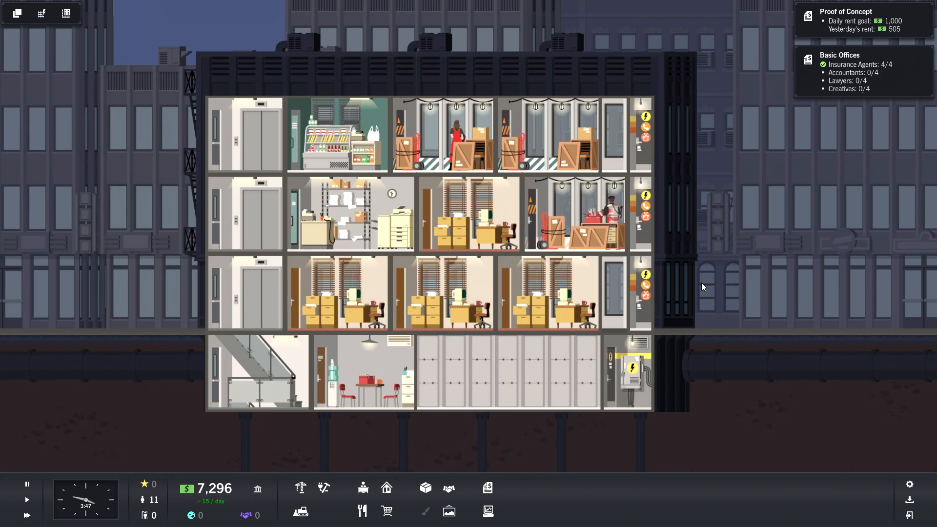
pyautogui.moveTo(257, 489)
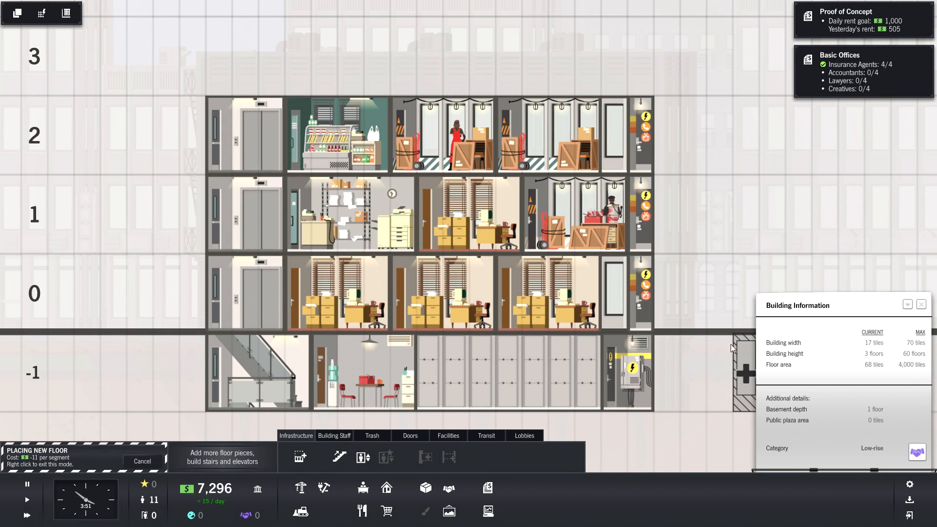
# Add a new floor segment along the tower's right edge.
pyautogui.click(665, 134)
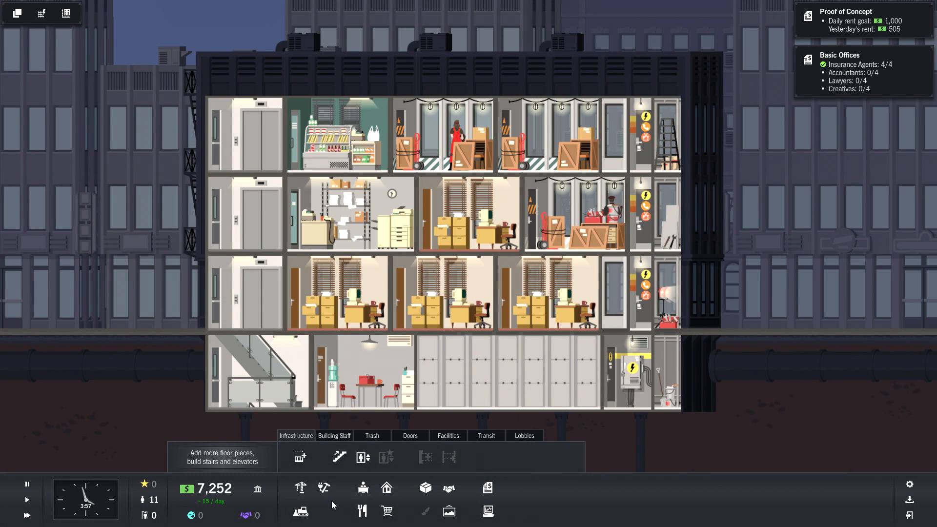
pyautogui.moveTo(323, 487)
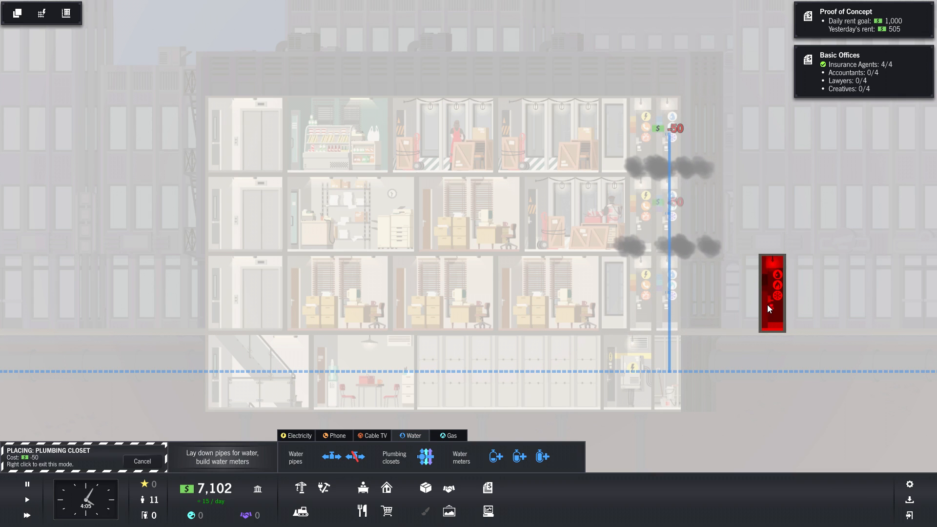
pyautogui.moveTo(641, 421)
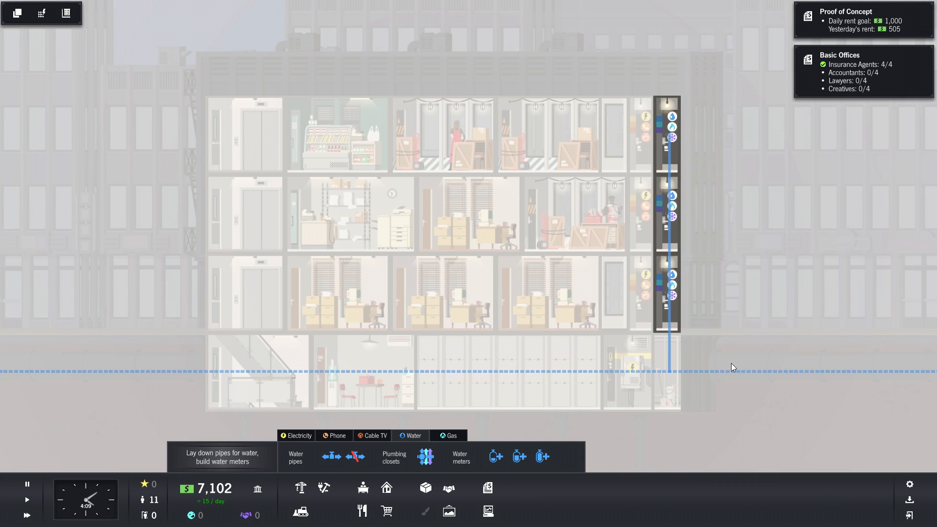
pyautogui.moveTo(727, 351)
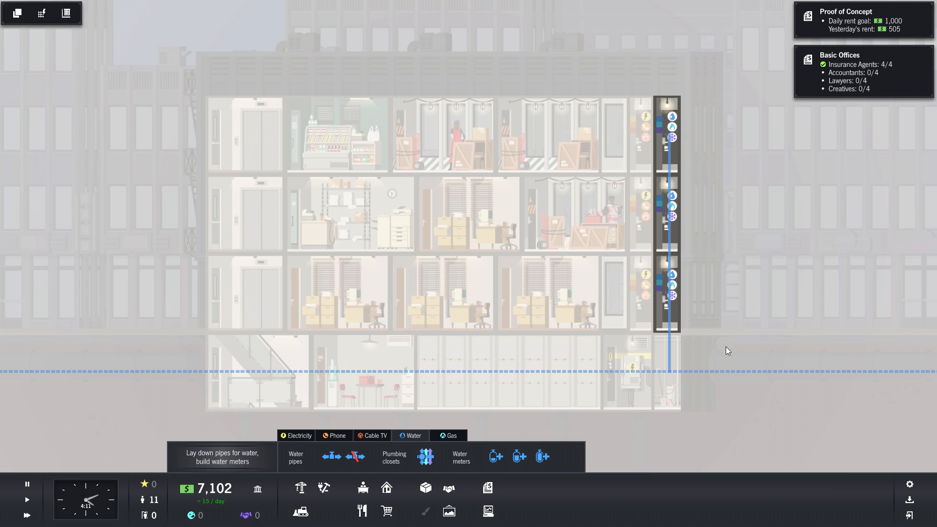
# Check a top-floor restaurant tenant's details and inspect a new plumbing closet.
pyautogui.click(455, 134)
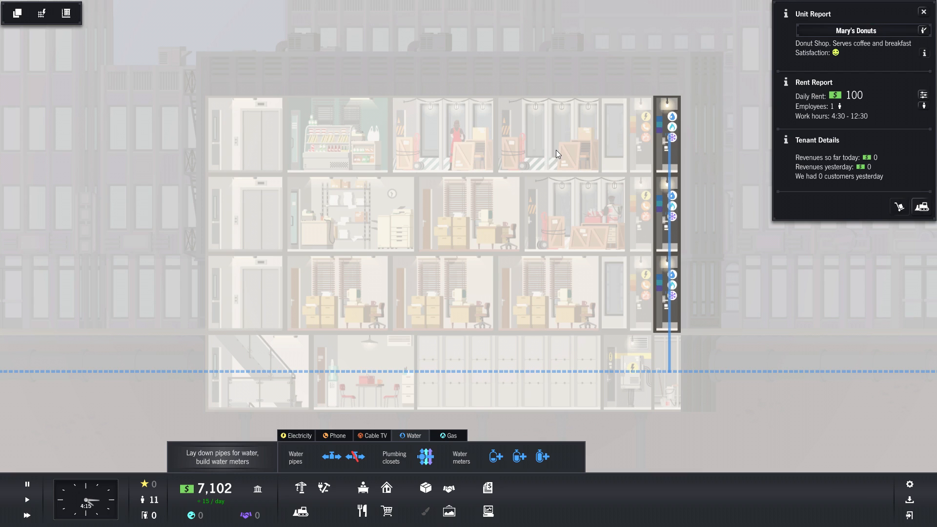
pyautogui.moveTo(329, 457)
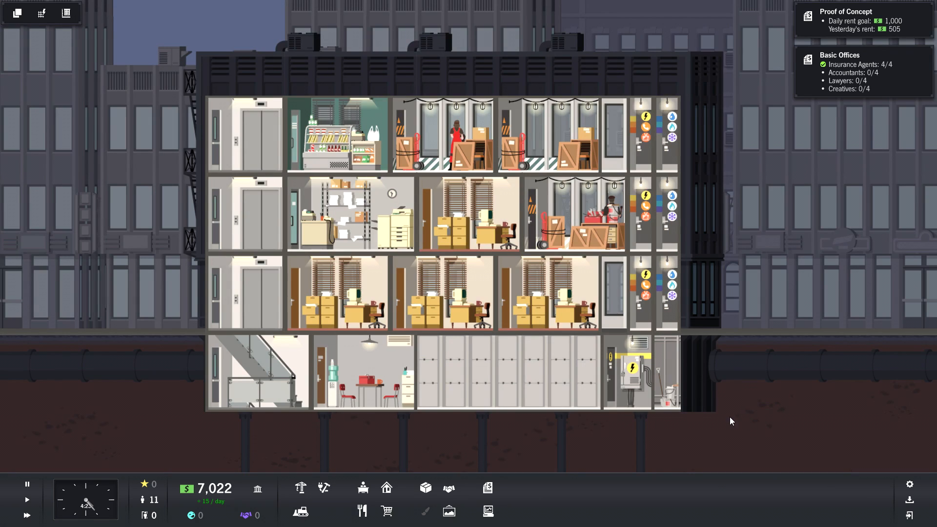
pyautogui.moveTo(726, 429)
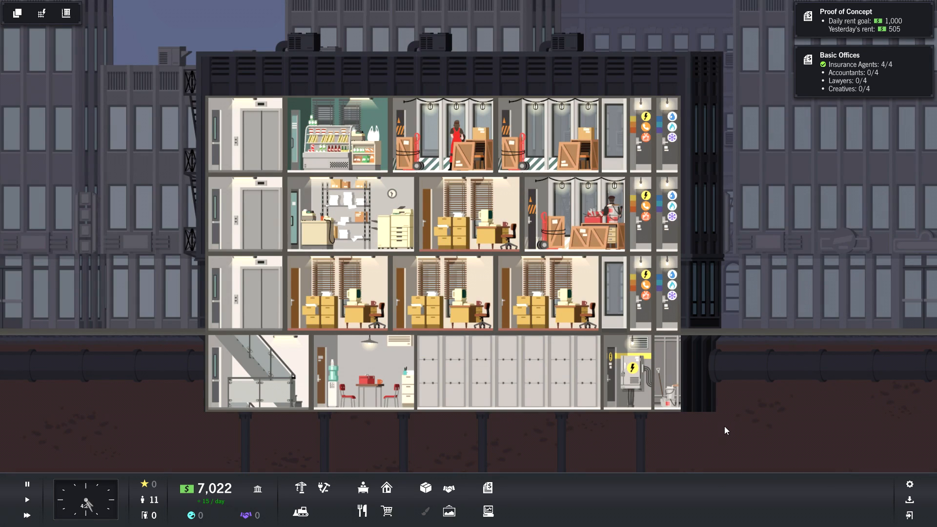
pyautogui.moveTo(898, 319)
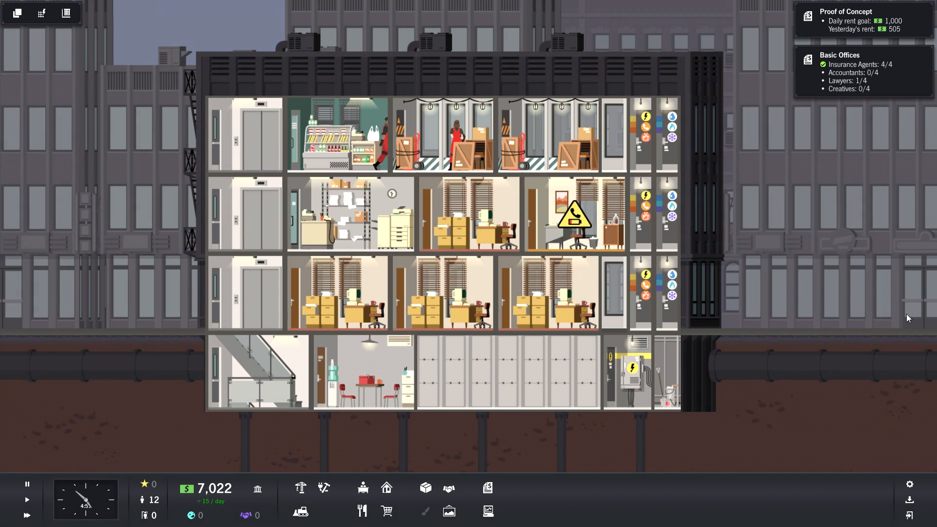
pyautogui.click(574, 215)
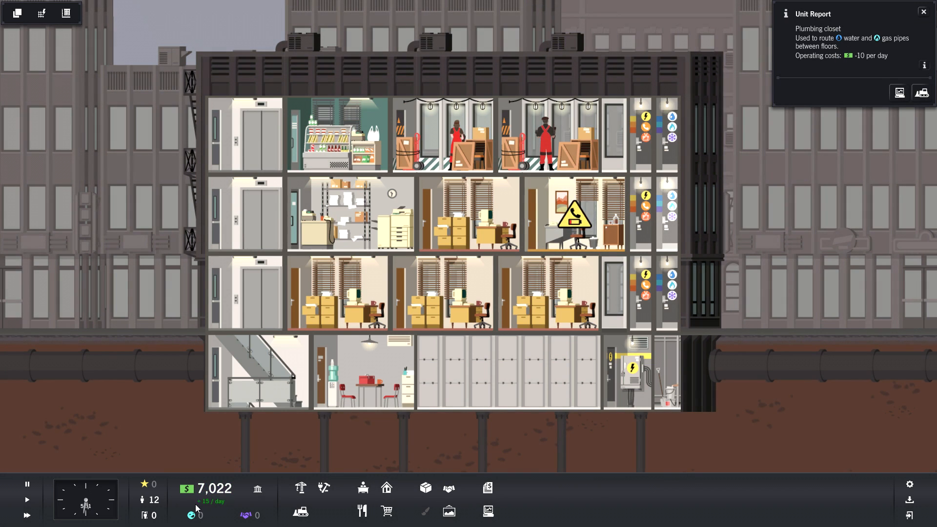
pyautogui.click(324, 487)
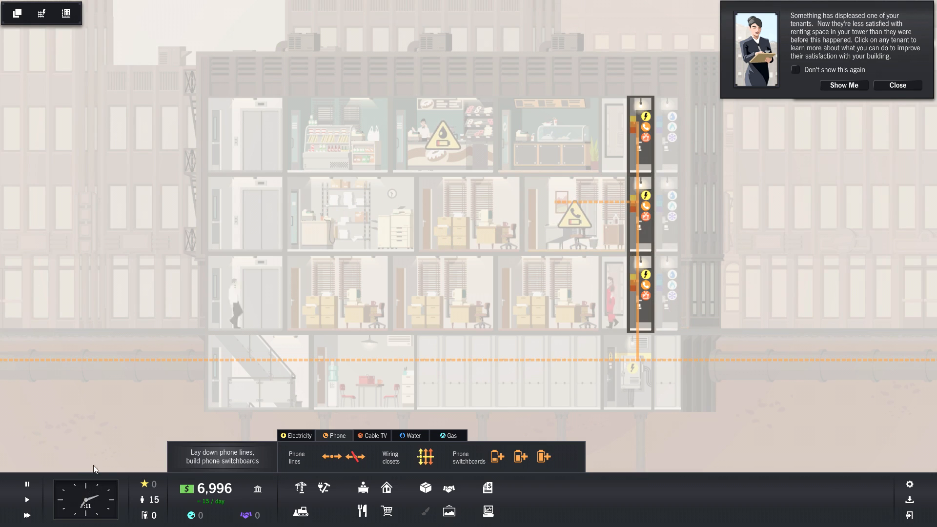
# View the detective office's phone switchboard warning and dismiss the displeasure notice.
pyautogui.click(574, 218)
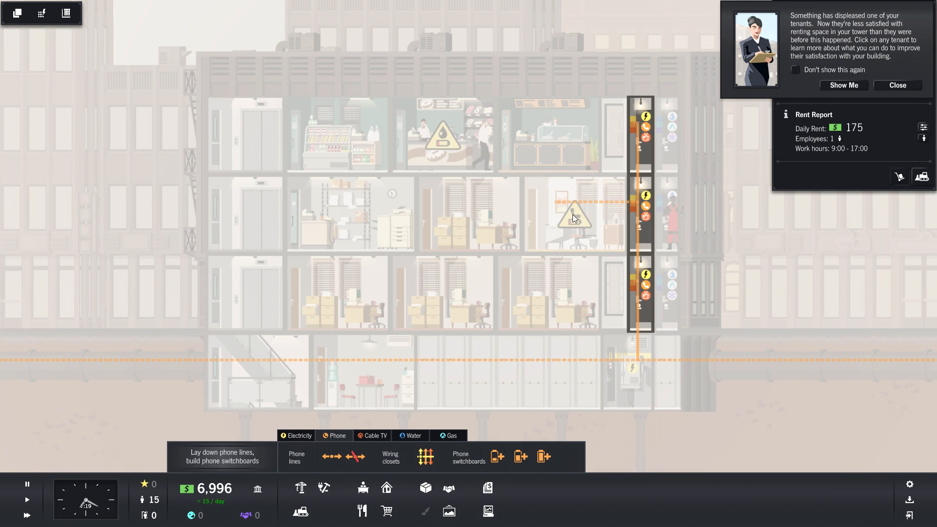
pyautogui.moveTo(853, 110)
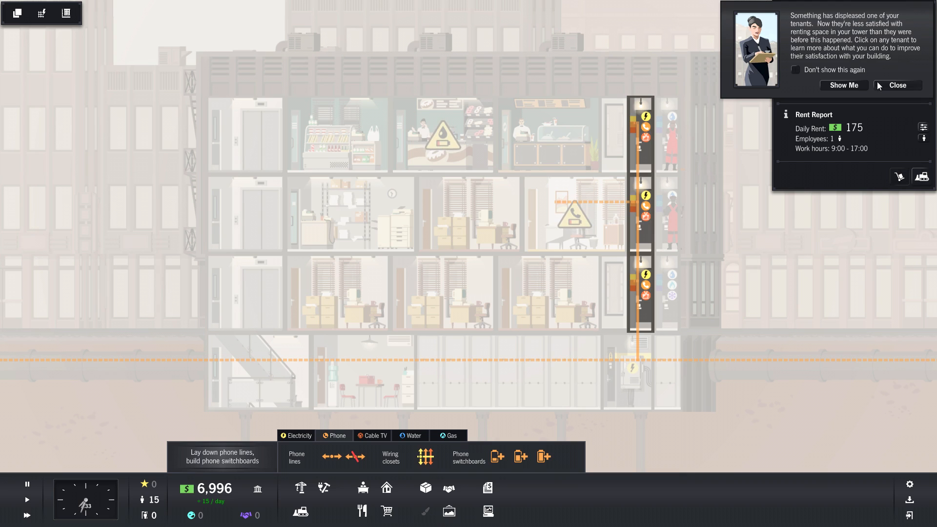
pyautogui.click(897, 85)
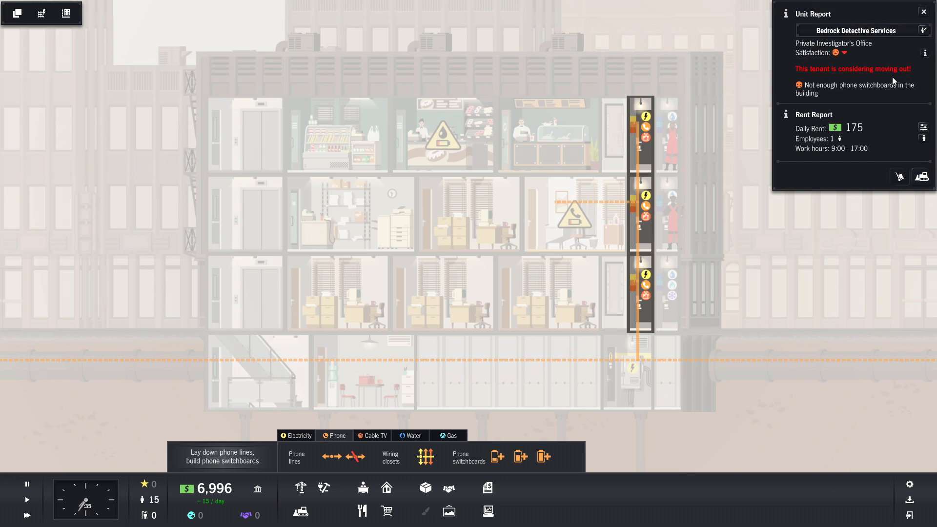
pyautogui.moveTo(871, 97)
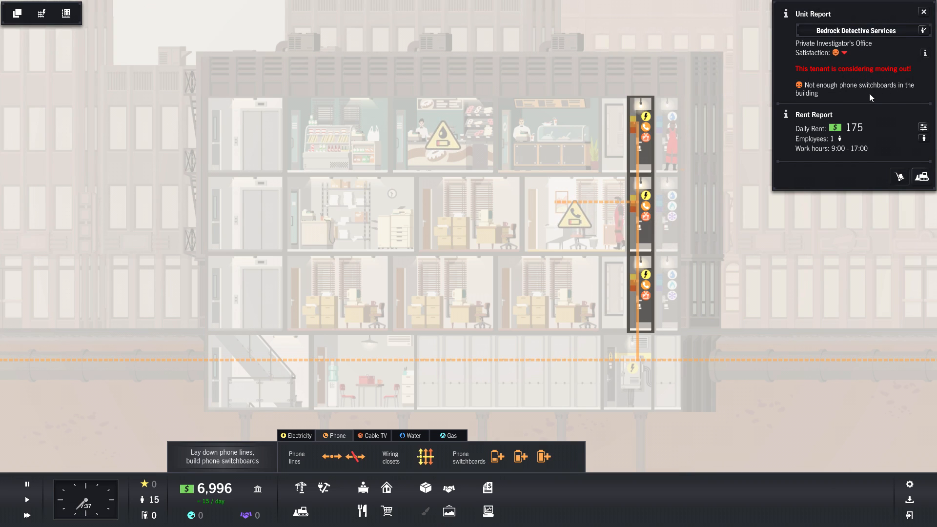
pyautogui.moveTo(674, 341)
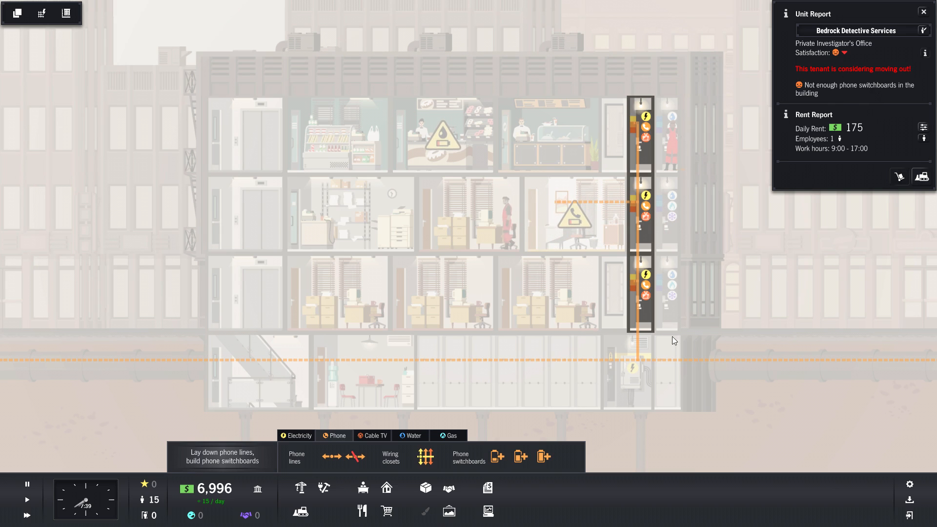
pyautogui.moveTo(543, 455)
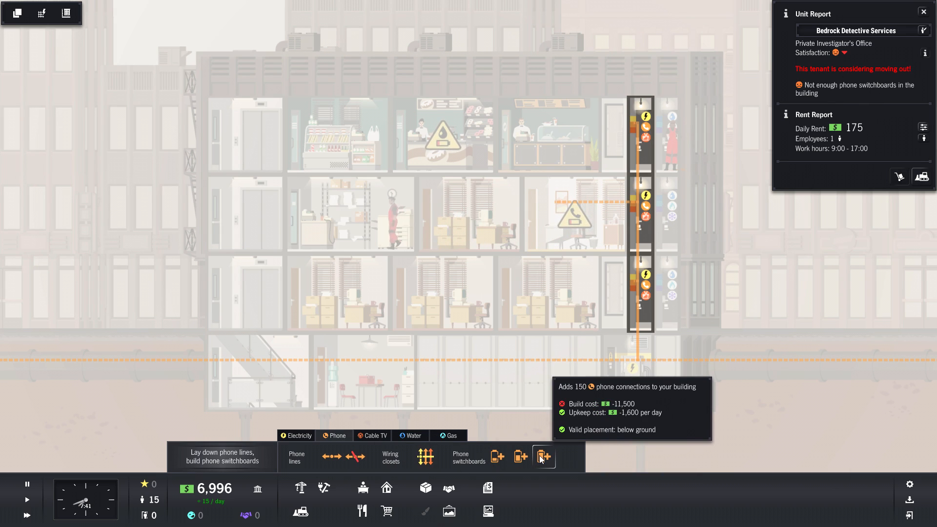
# Swap the large phone switchboard for a small one and place it beside the basement transformer.
pyautogui.click(542, 456)
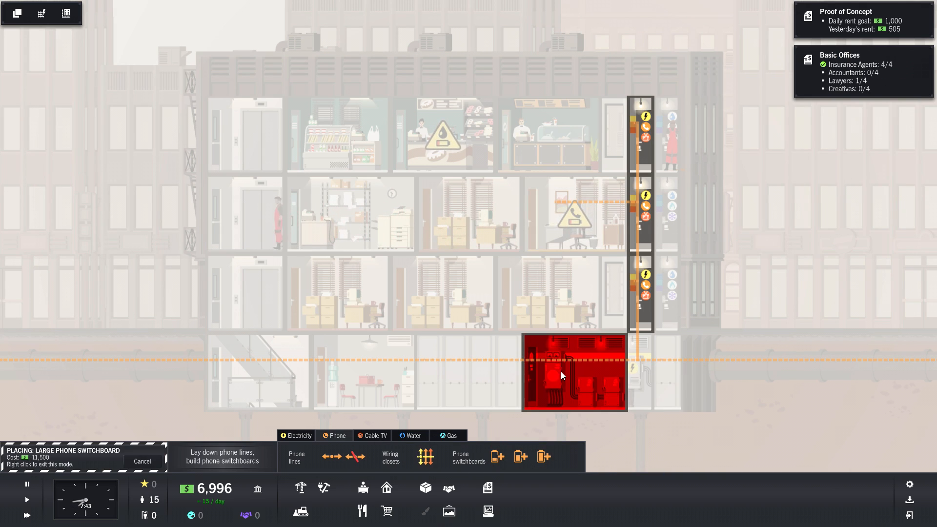
pyautogui.moveTo(499, 369)
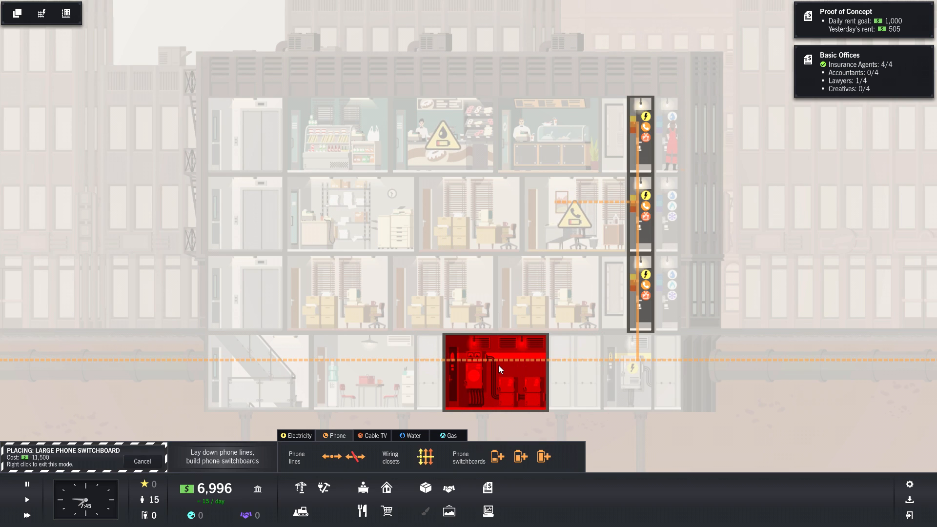
pyautogui.moveTo(442, 375)
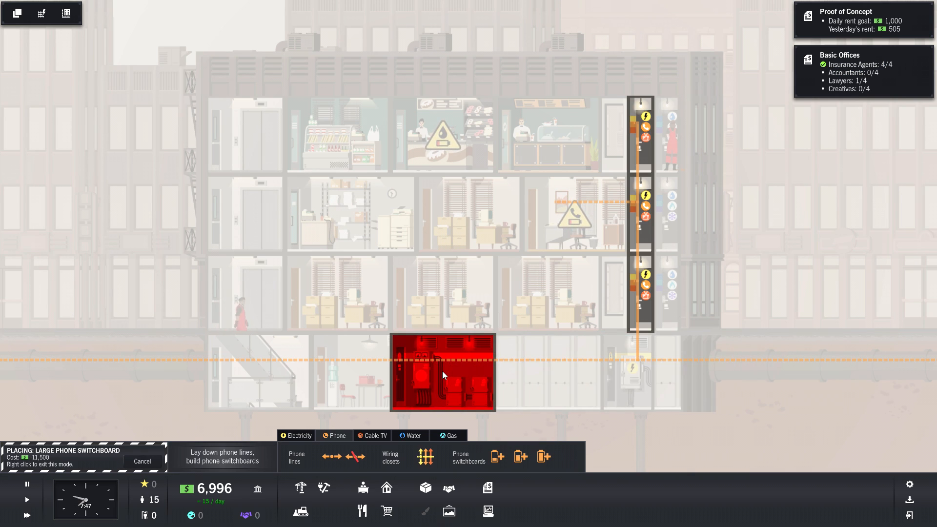
pyautogui.moveTo(538, 371)
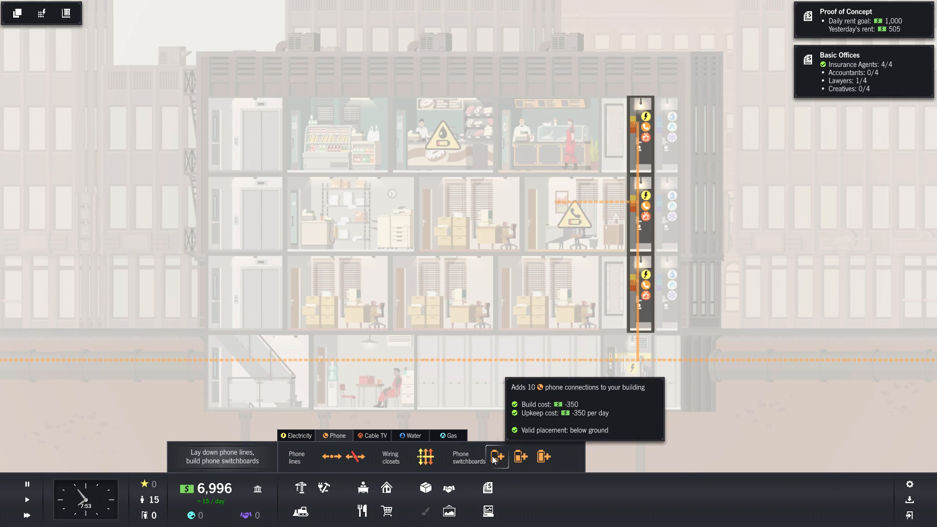
pyautogui.click(497, 457)
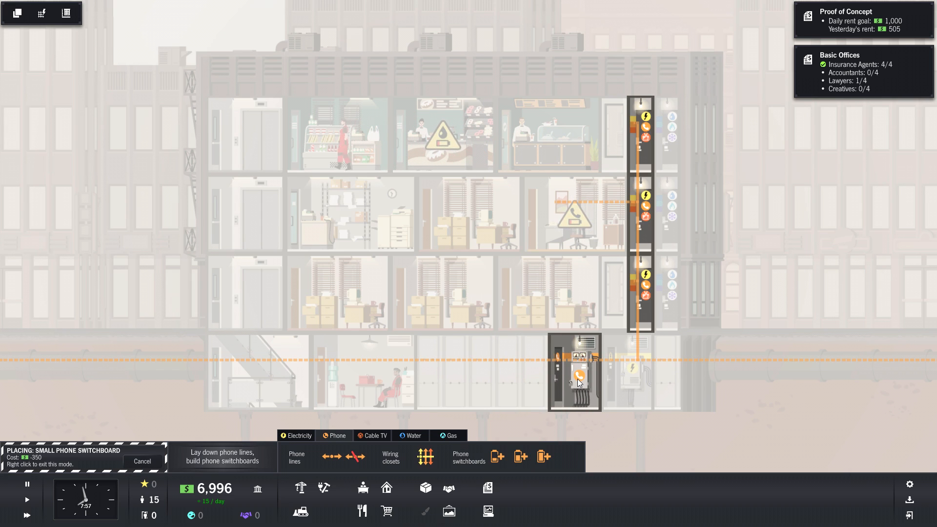
pyautogui.click(577, 380)
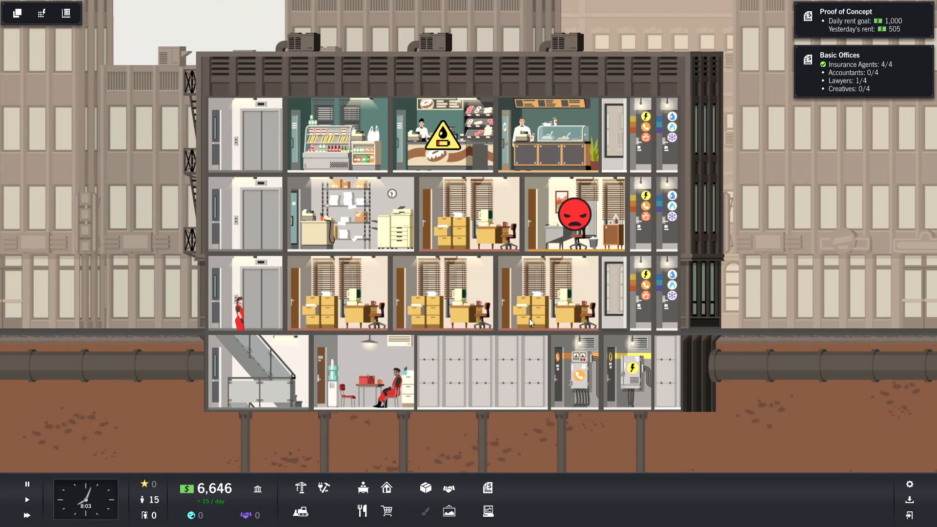
pyautogui.moveTo(524, 339)
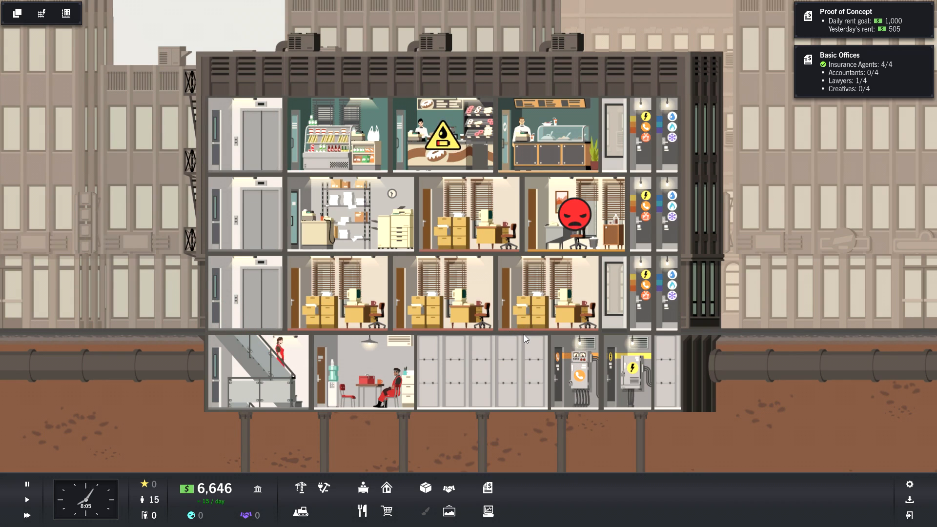
pyautogui.moveTo(469, 492)
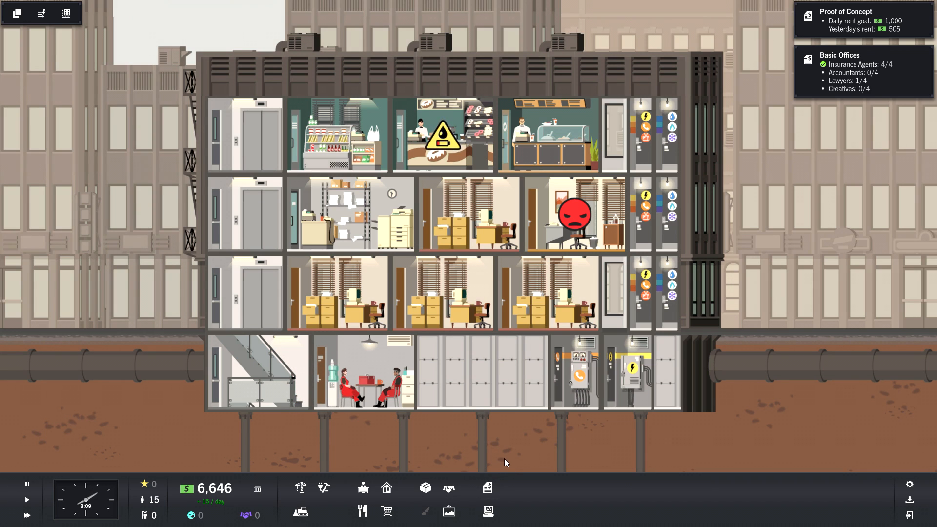
pyautogui.moveTo(323, 489)
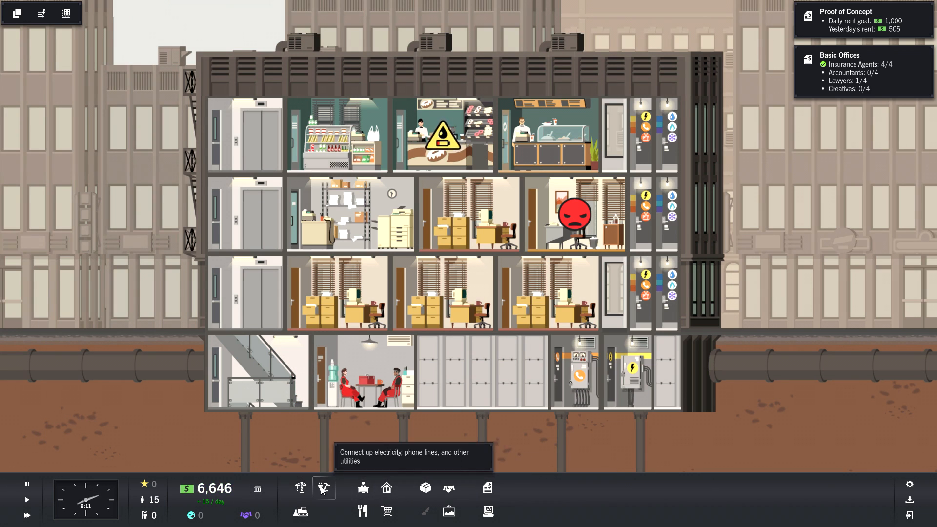
# Build a basement water meter, then inspect the insurance office and Mary's Donuts reports.
pyautogui.click(323, 488)
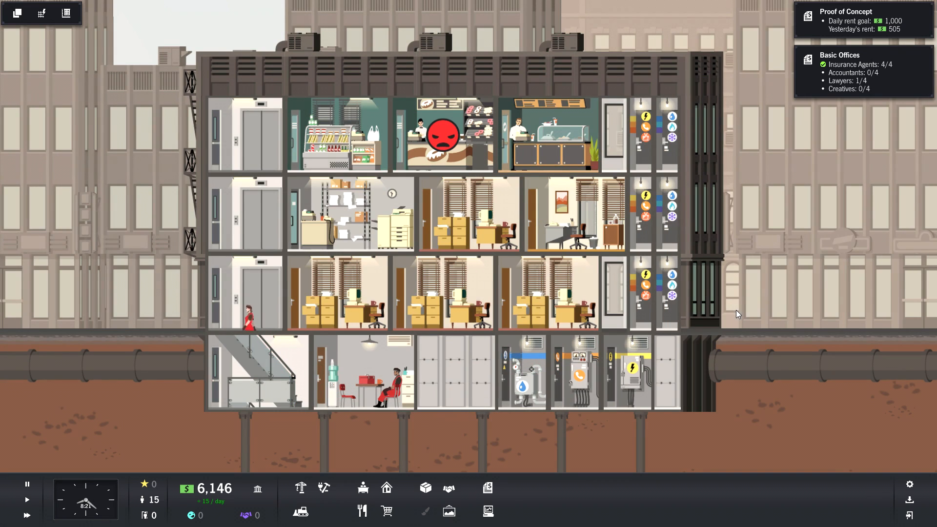
pyautogui.moveTo(443, 133)
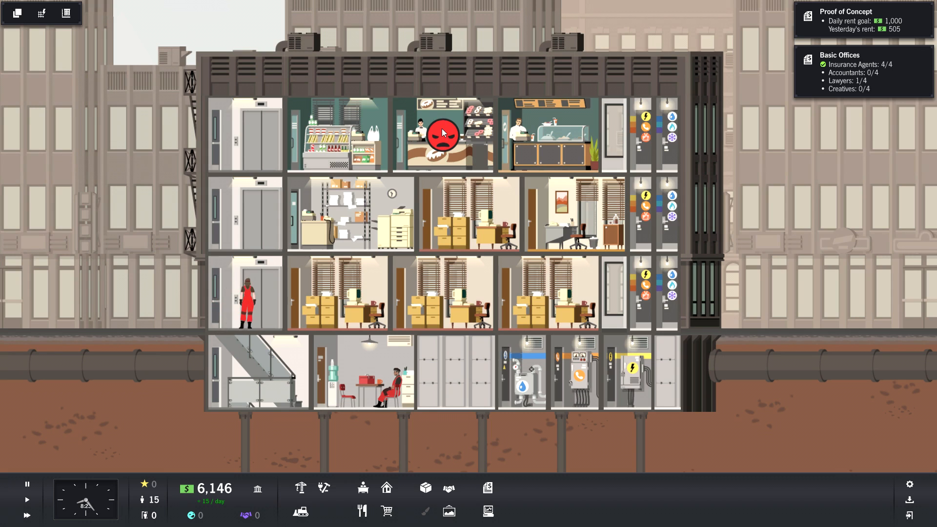
pyautogui.click(469, 213)
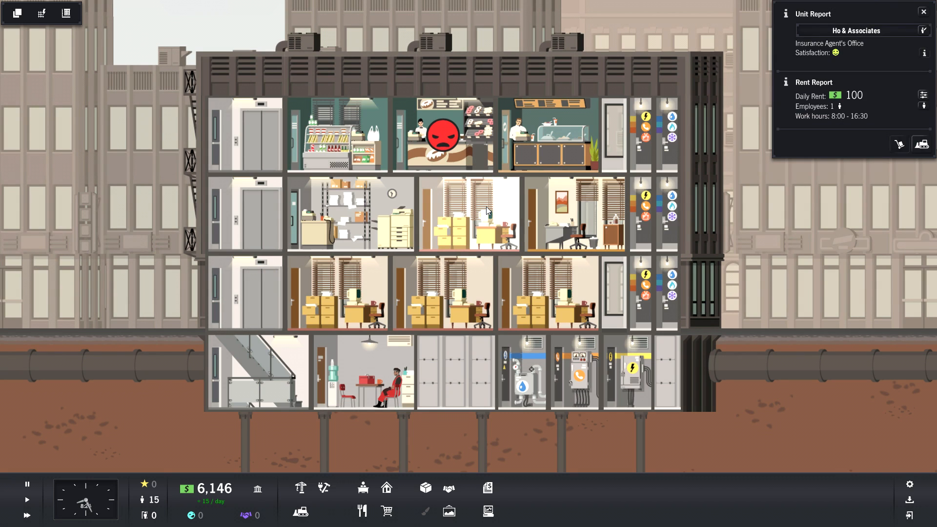
pyautogui.click(443, 135)
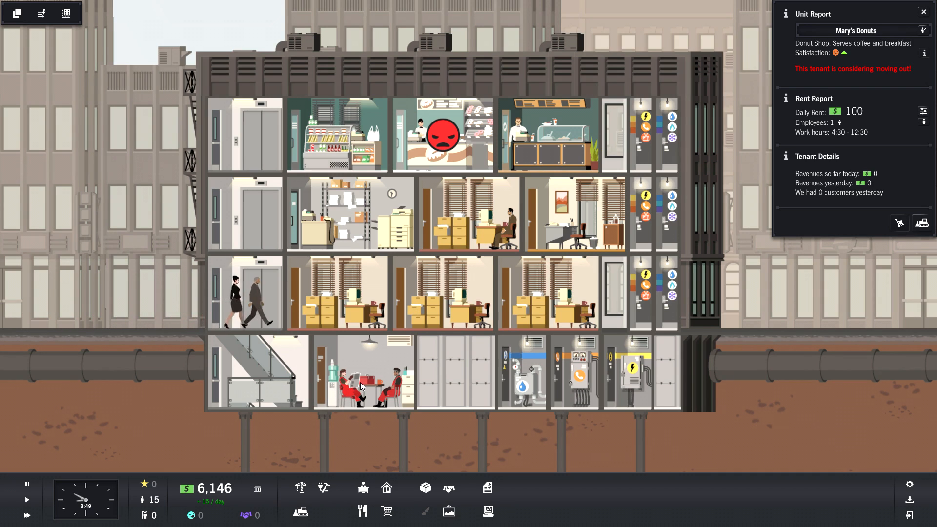
pyautogui.moveTo(911, 73)
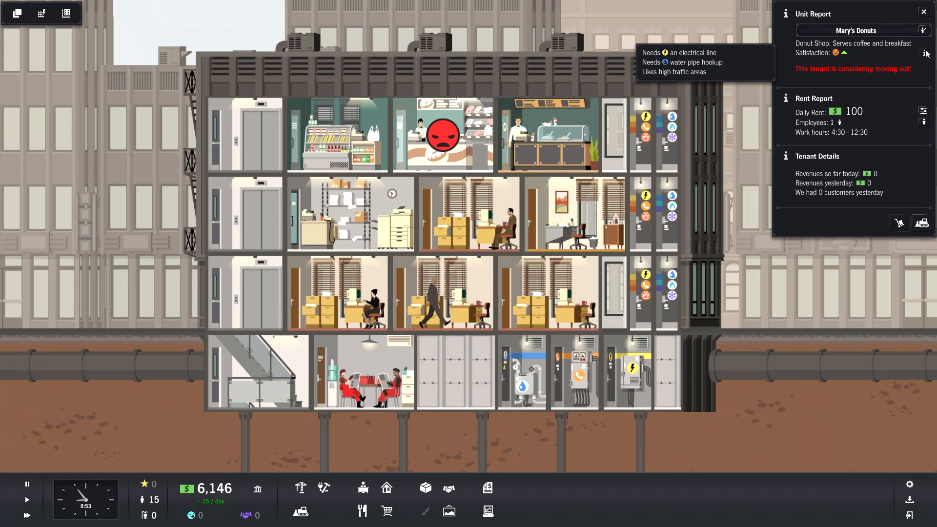
pyautogui.moveTo(906, 54)
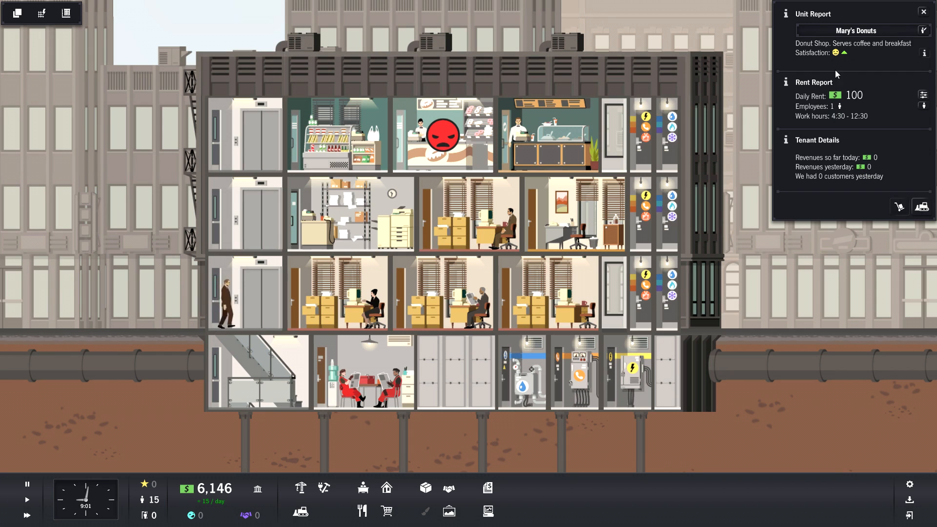
# Close the donut shop report, review the electricity, phone and water layouts, and place a basement gas meter.
pyautogui.click(924, 11)
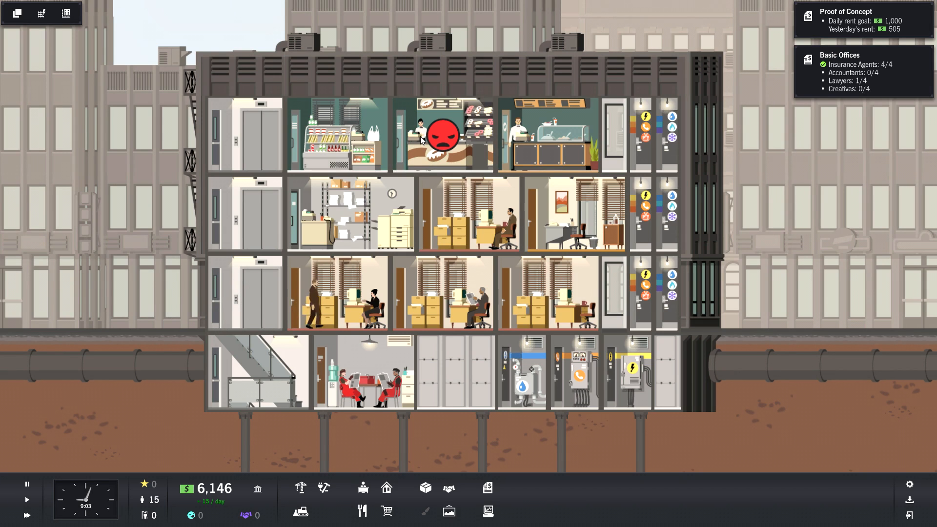
pyautogui.click(323, 488)
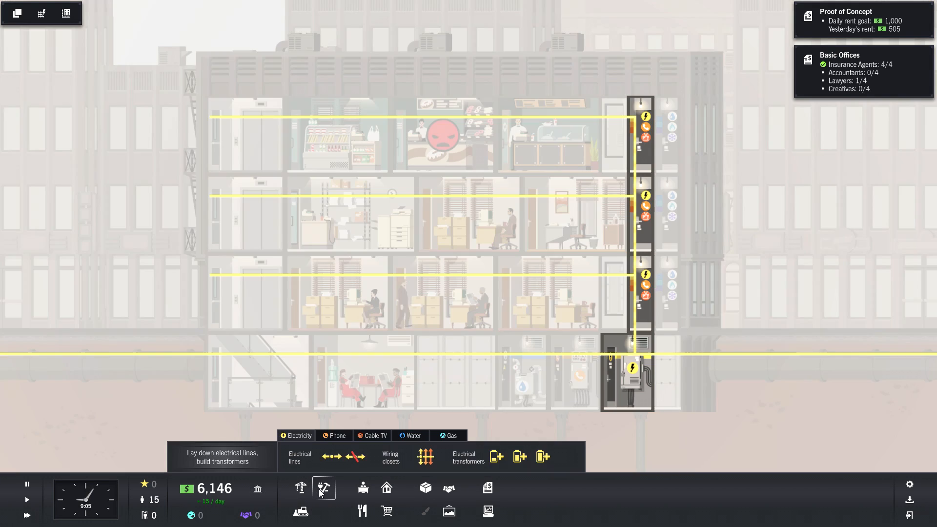
pyautogui.click(336, 434)
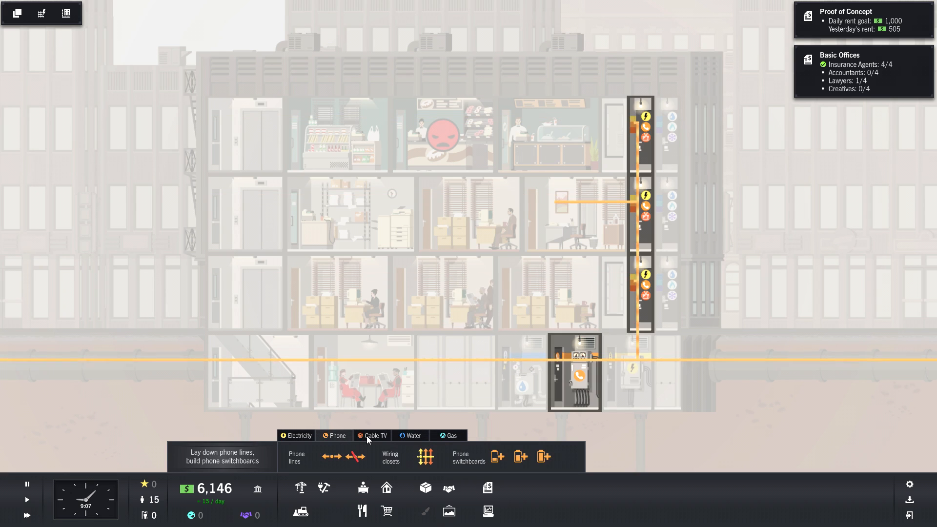
pyautogui.click(413, 435)
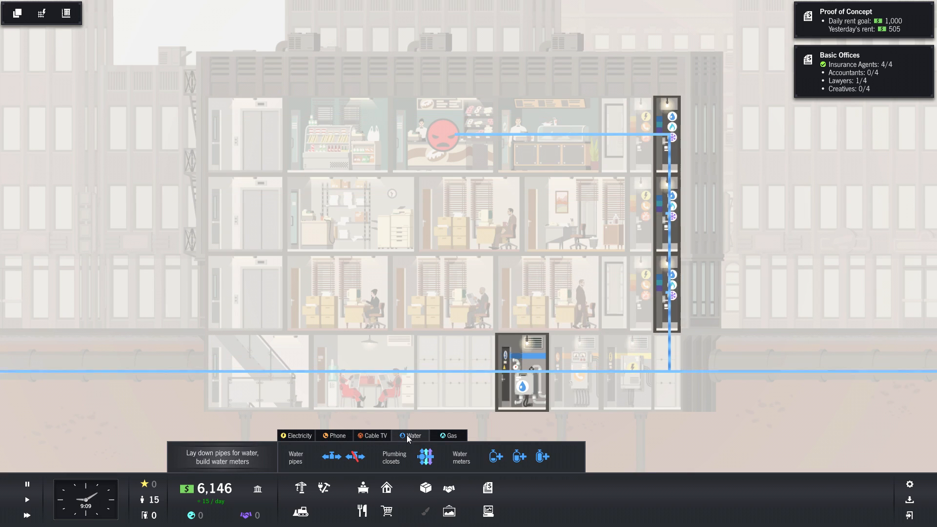
pyautogui.click(450, 435)
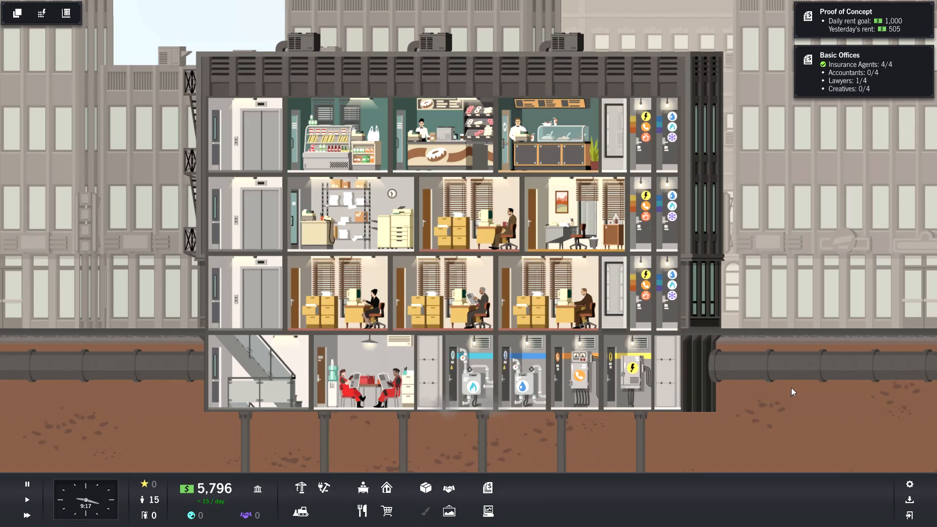
pyautogui.moveTo(719, 198)
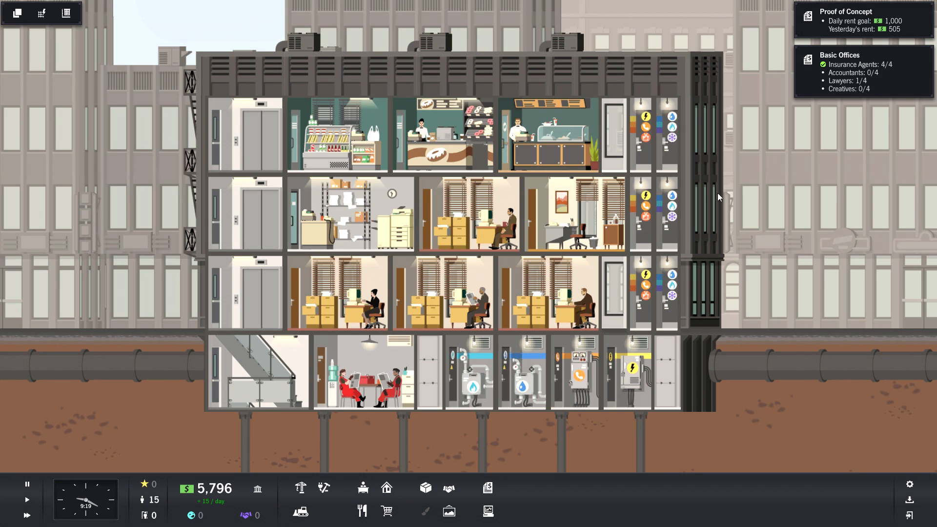
# Build two floors above the third floor and extend the elevator up through them.
pyautogui.click(301, 487)
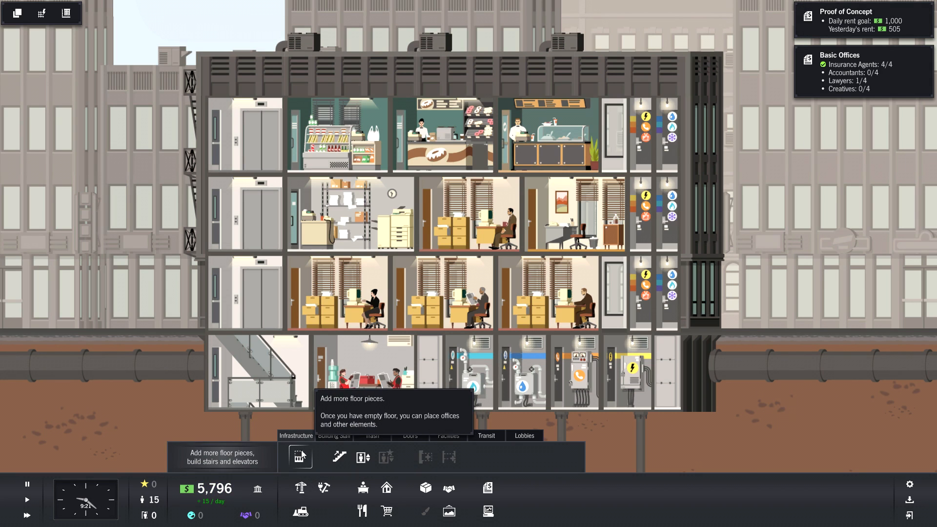
pyautogui.click(300, 457)
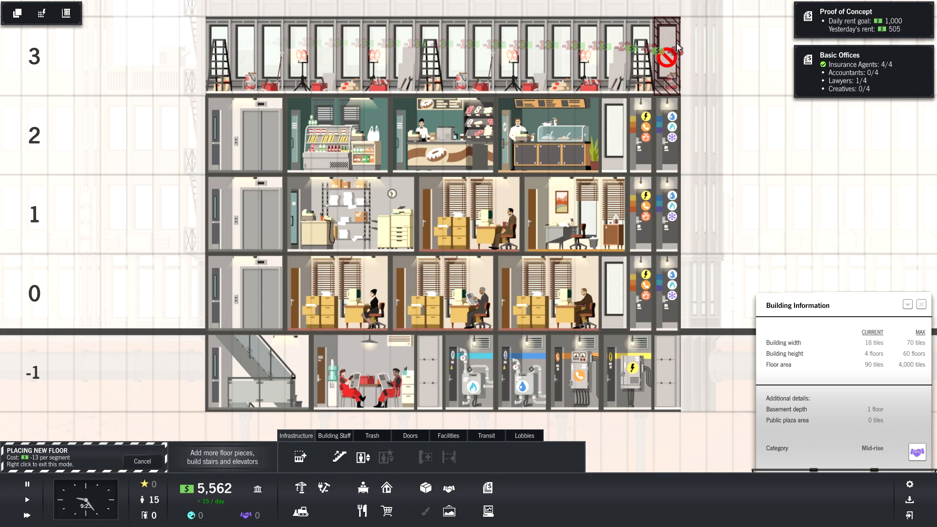
pyautogui.moveTo(720, 215)
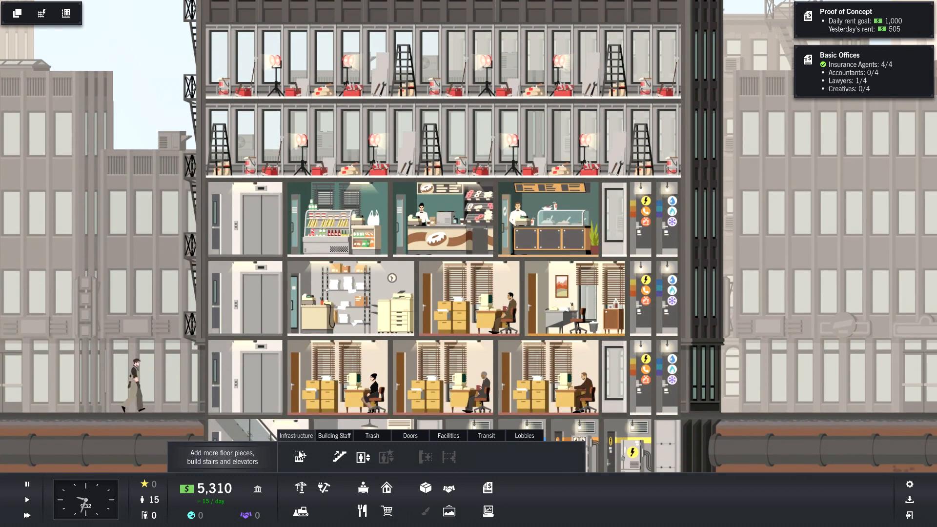
pyautogui.click(426, 457)
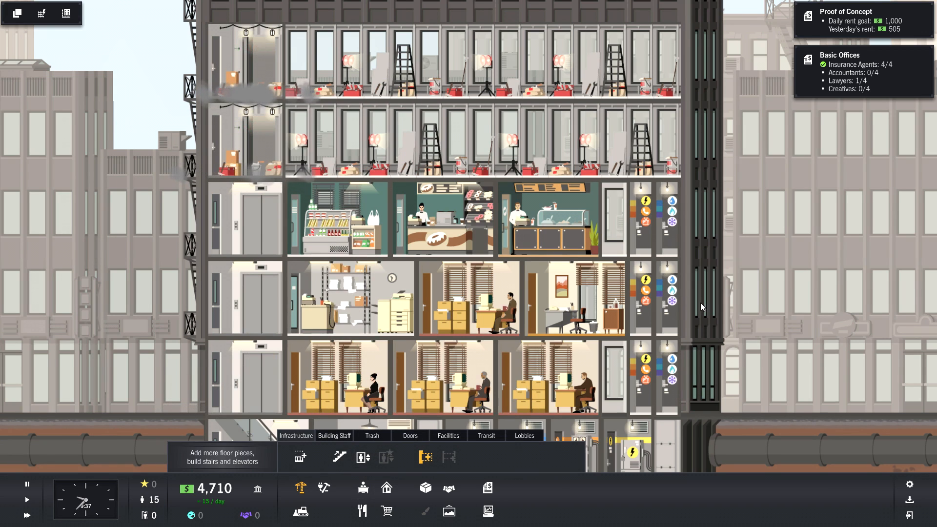
pyautogui.scroll(-3)
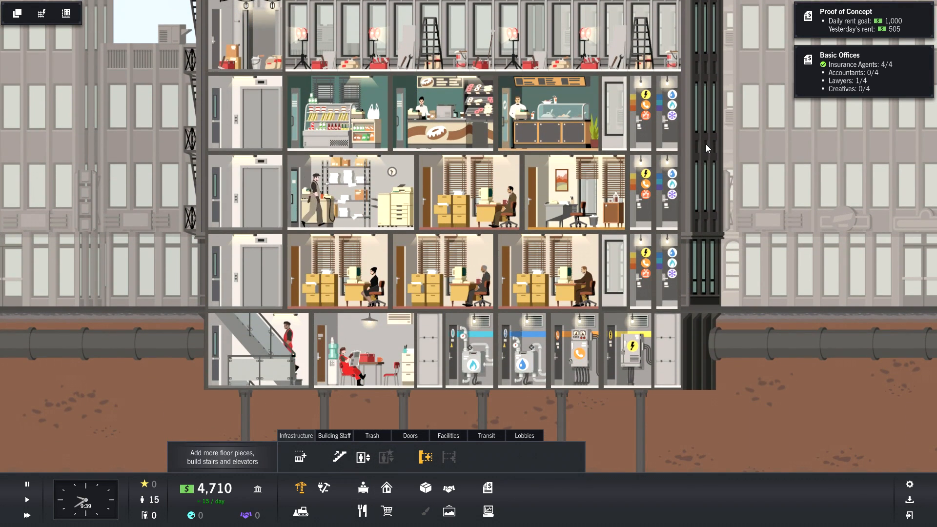
pyautogui.moveTo(618, 118)
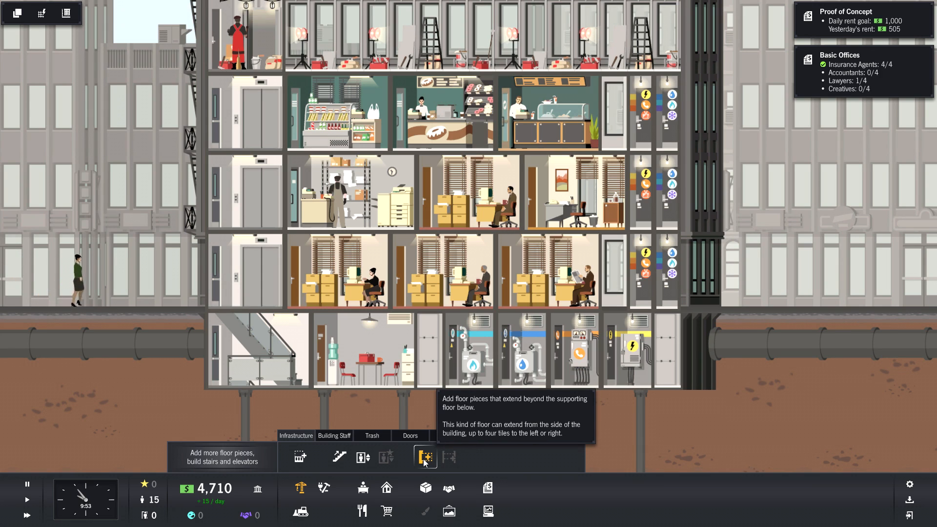
pyautogui.moveTo(363, 457)
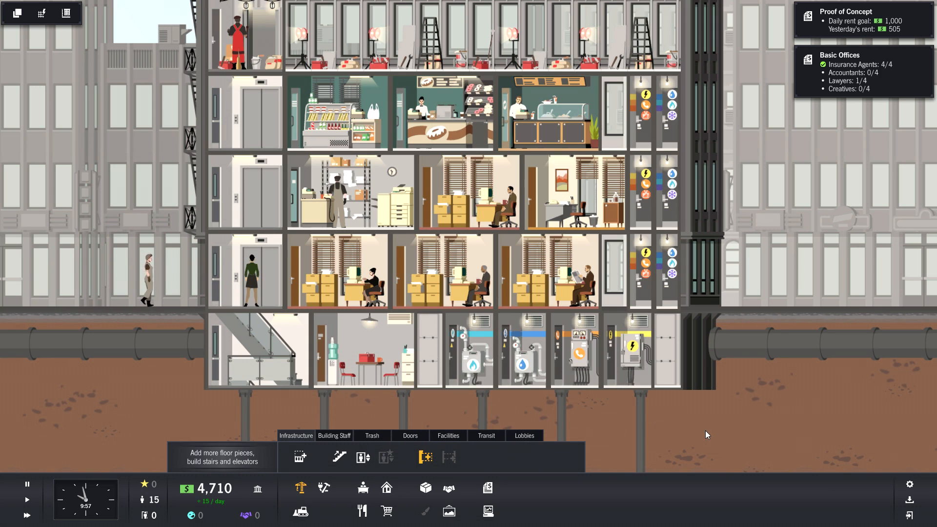
pyautogui.moveTo(701, 428)
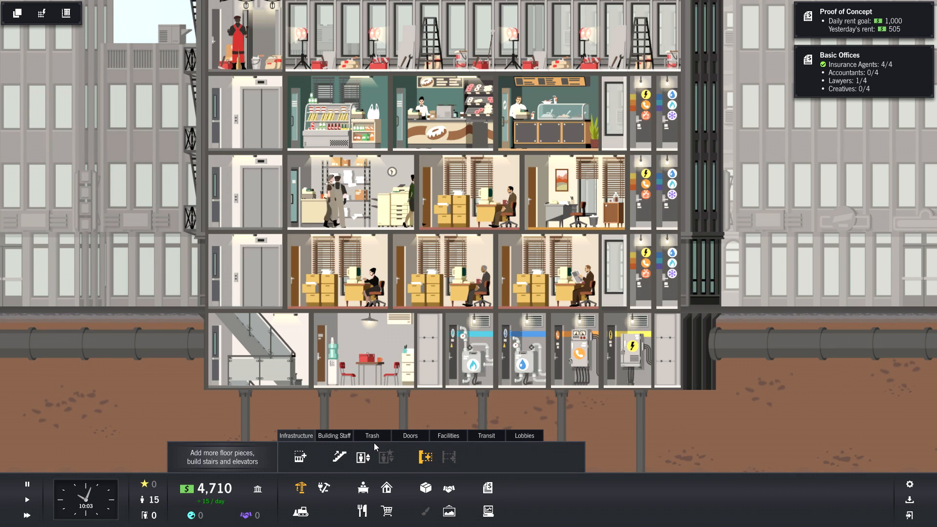
pyautogui.moveTo(339, 457)
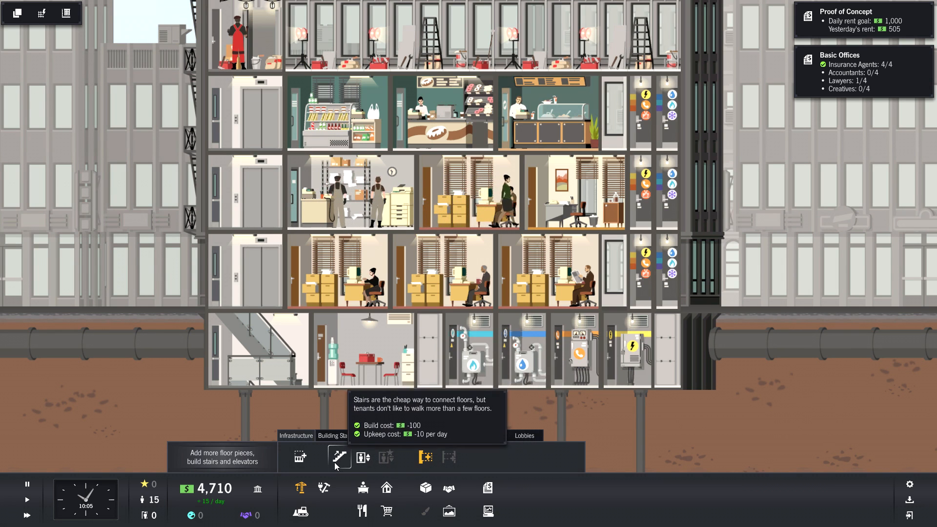
pyautogui.moveTo(363, 458)
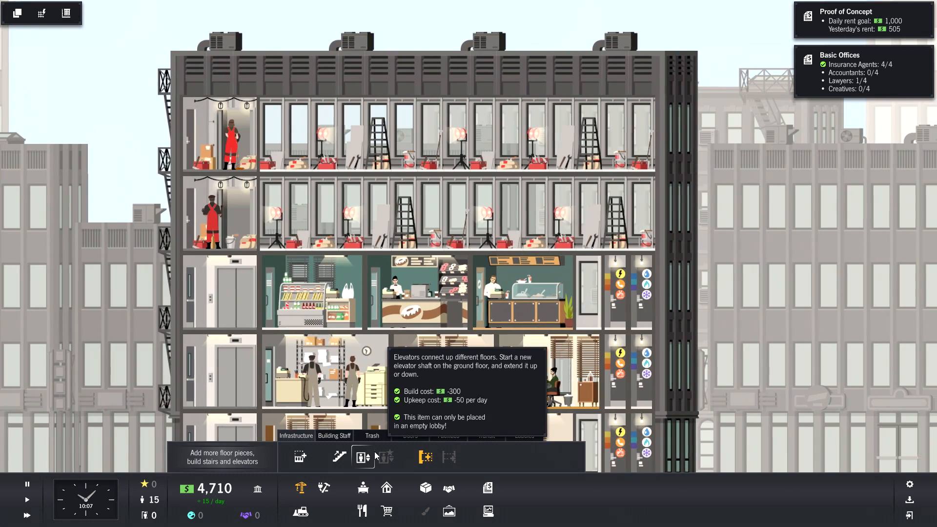
pyautogui.click(371, 437)
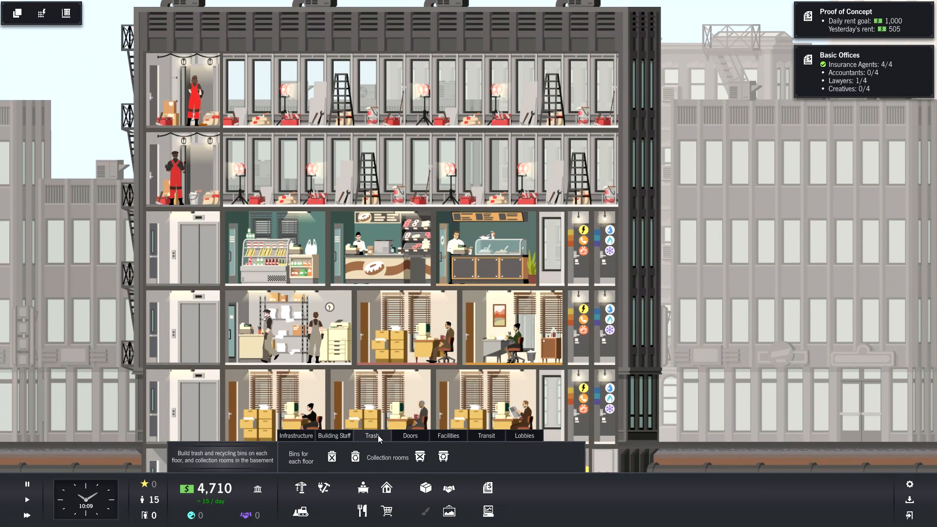
pyautogui.click(334, 435)
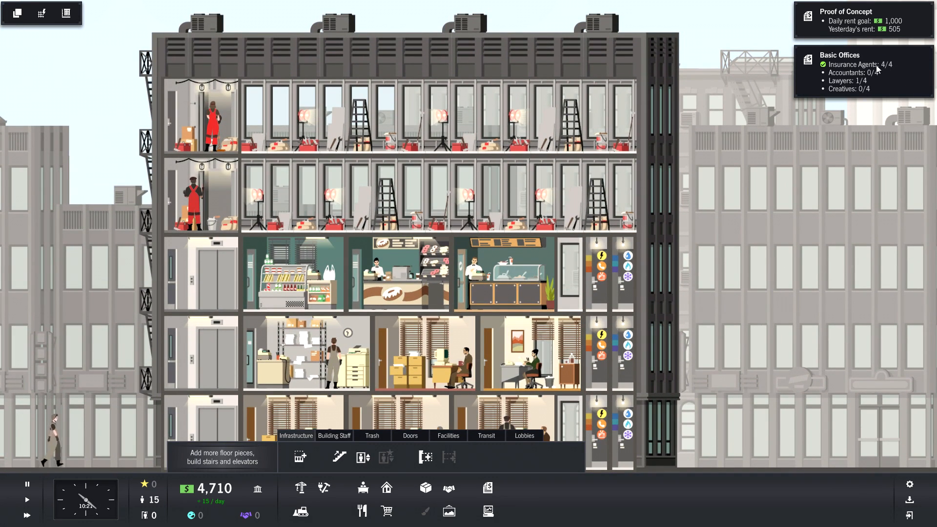
pyautogui.scroll(-3)
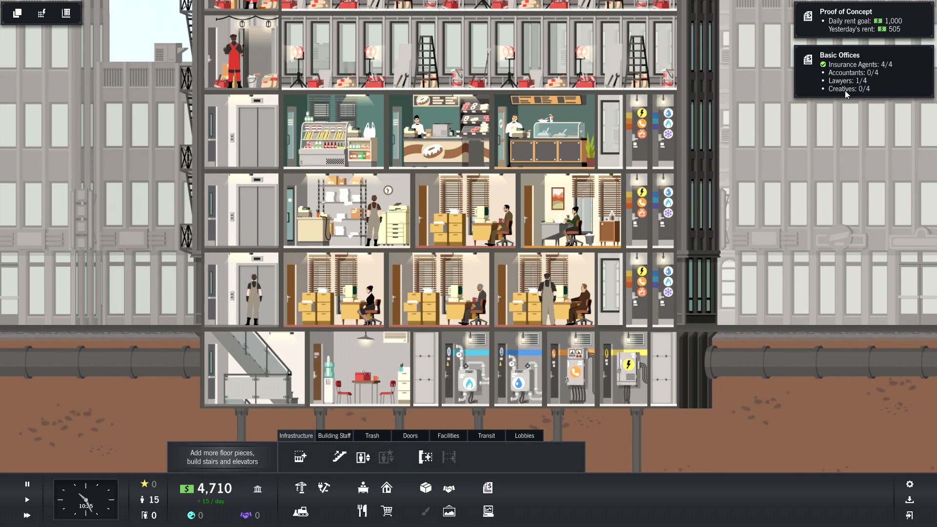
pyautogui.moveTo(550, 217)
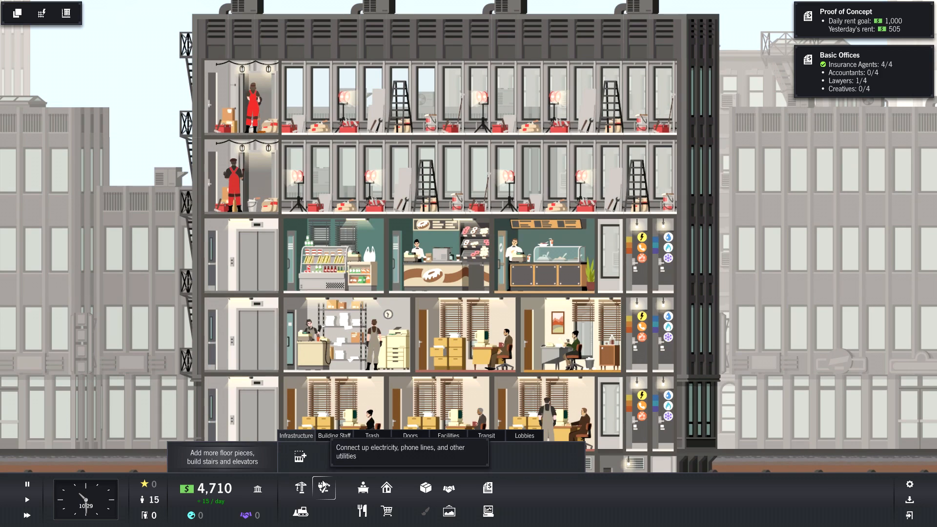
# Pick Empty Office Space and try zoning it on the unfinished fourth floor.
pyautogui.click(363, 488)
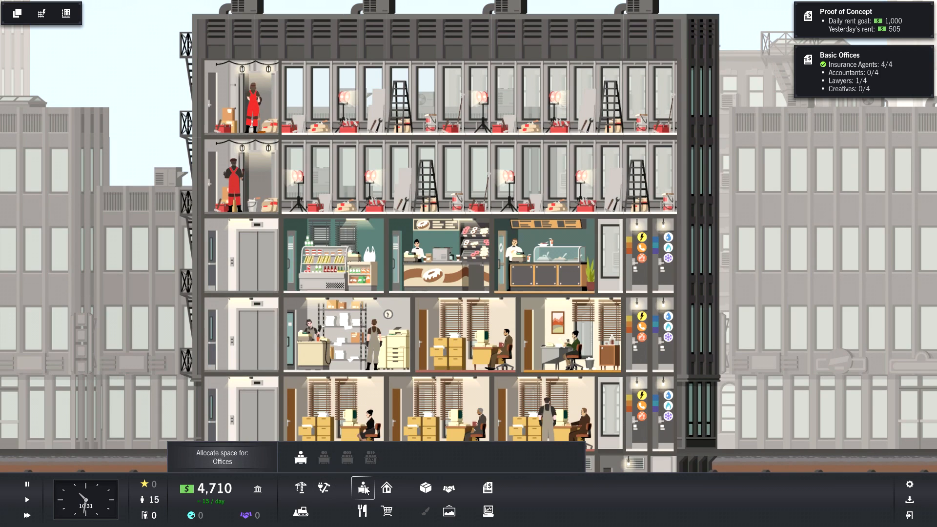
pyautogui.click(363, 487)
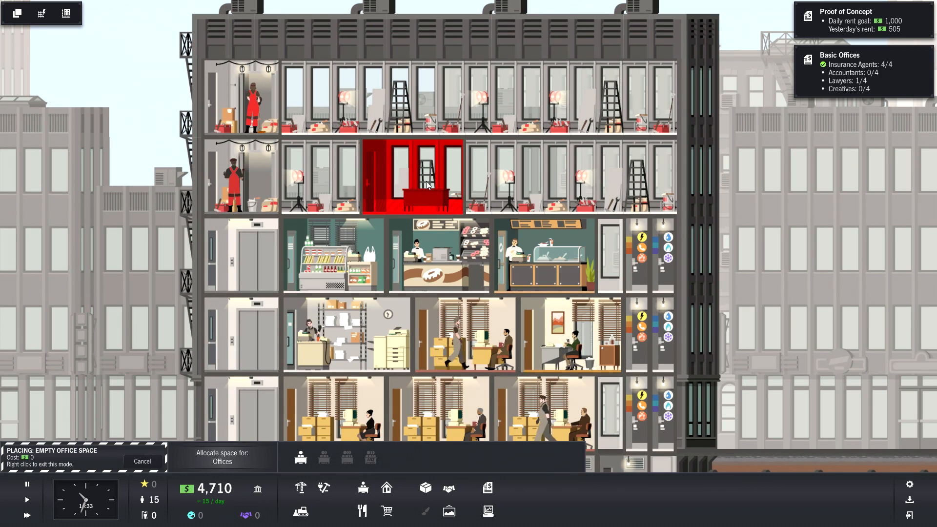
pyautogui.moveTo(343, 188)
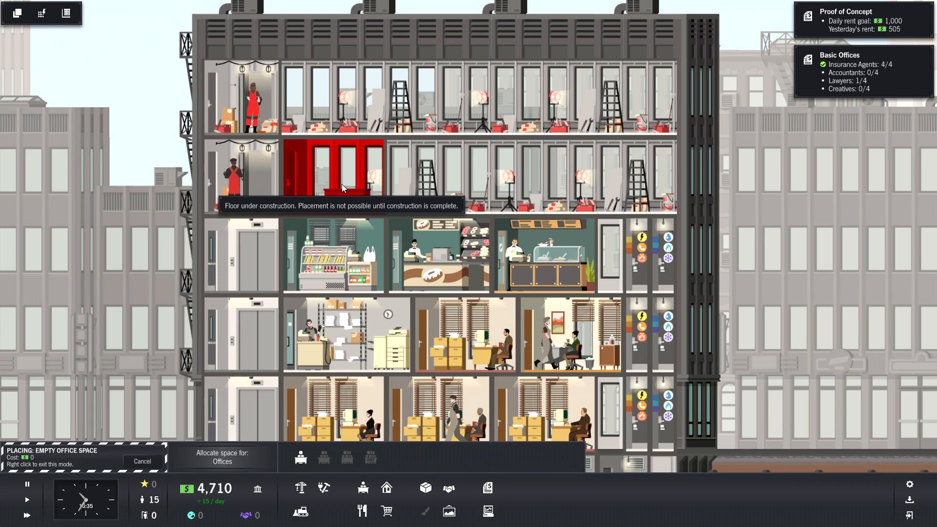
pyautogui.click(142, 461)
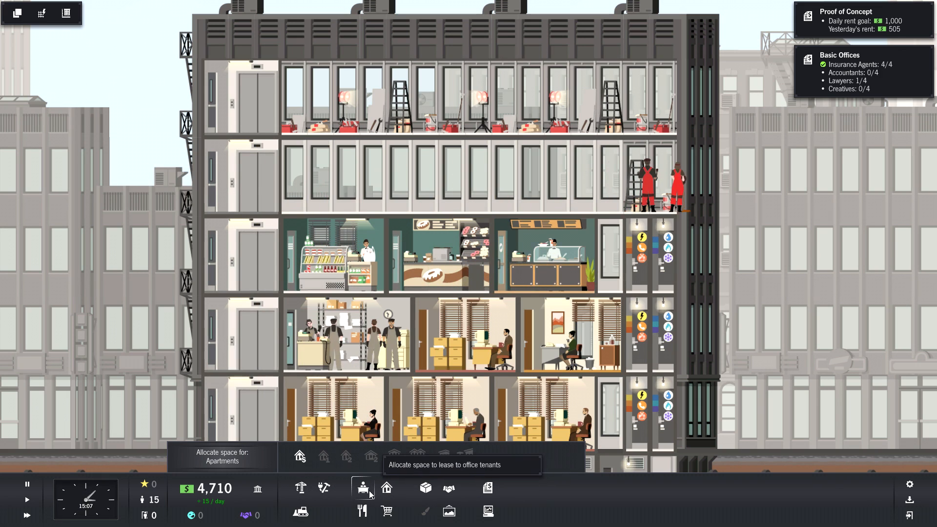
# Zone three empty offices on floor four and lease them, one to an accounting tenant.
pyautogui.click(362, 487)
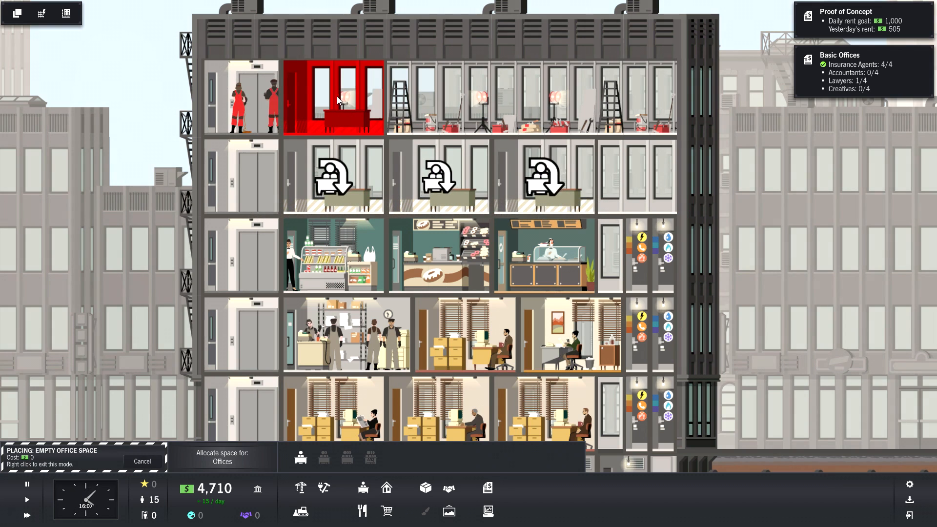
pyautogui.click(333, 99)
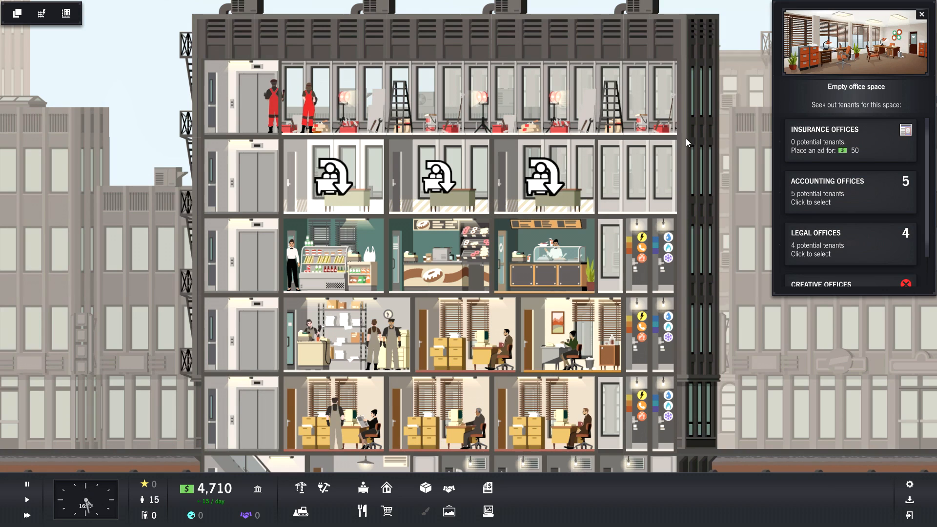
pyautogui.click(848, 192)
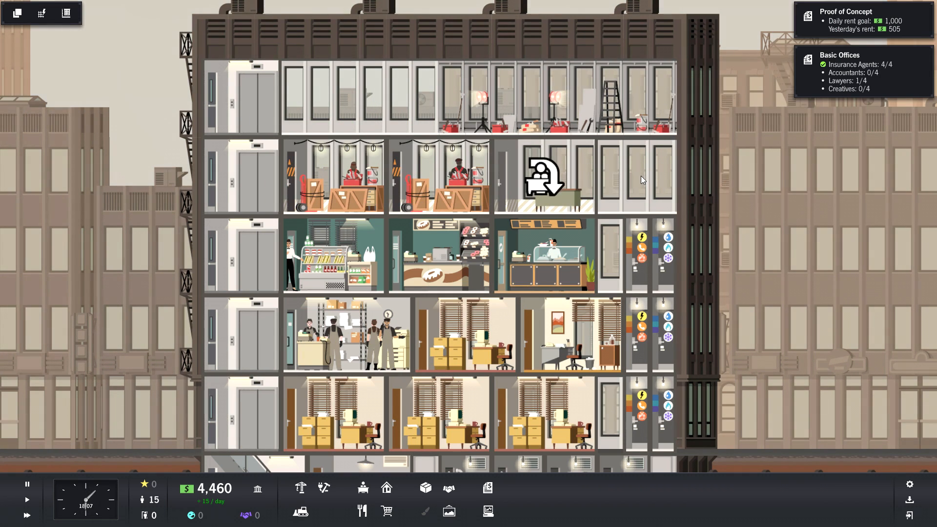
pyautogui.click(543, 176)
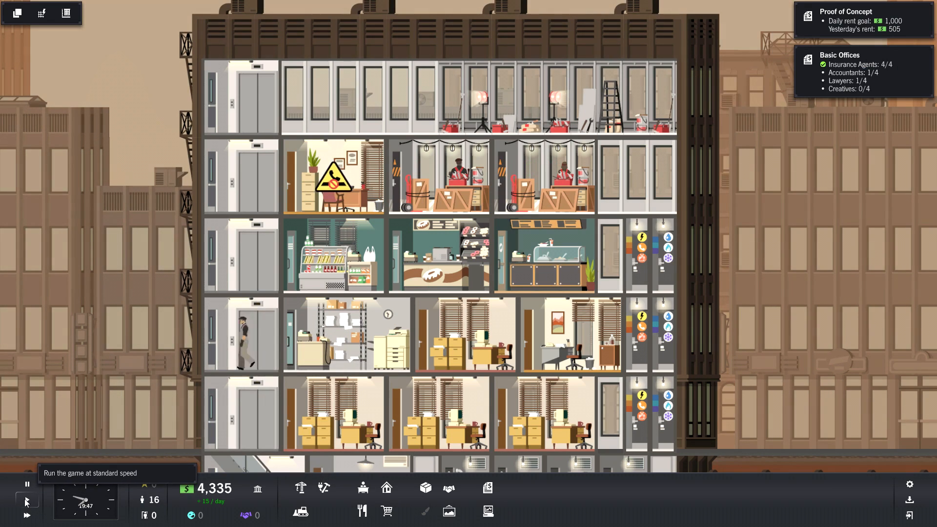
pyautogui.moveTo(448, 487)
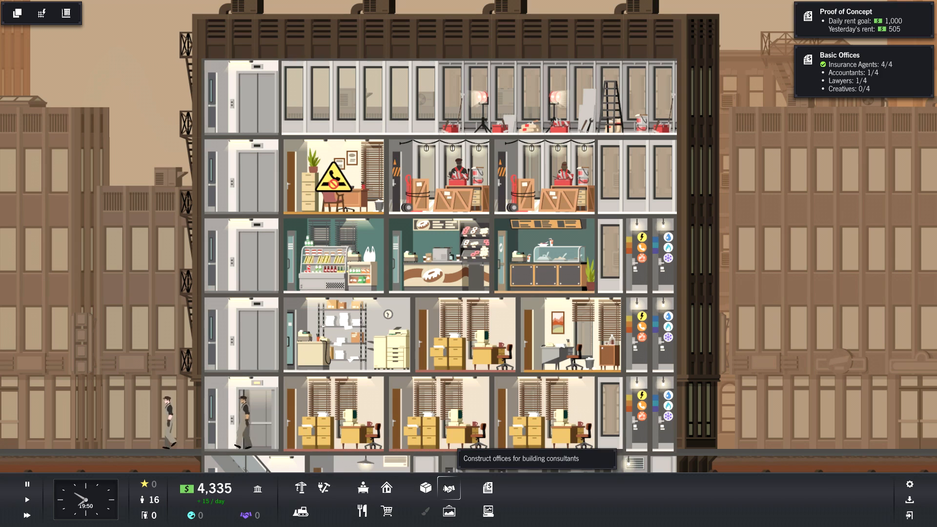
pyautogui.moveTo(324, 490)
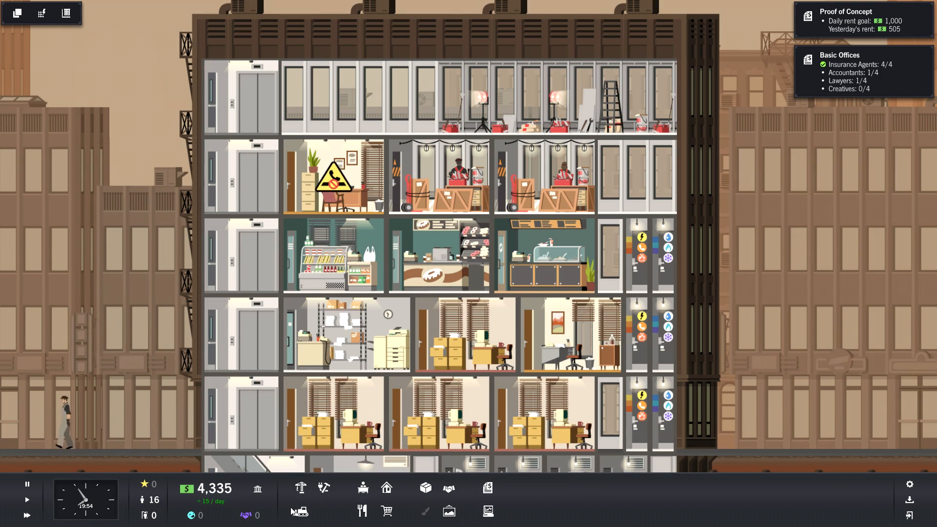
pyautogui.moveTo(324, 489)
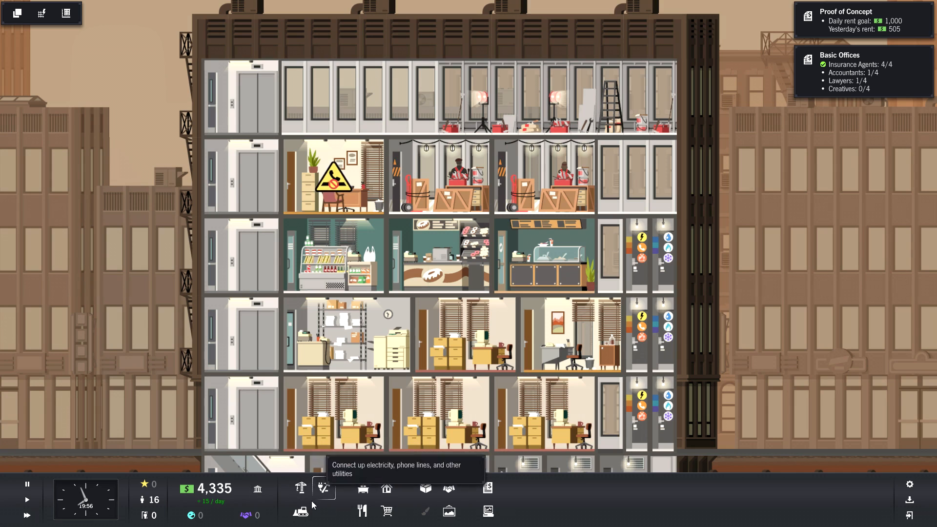
# Check the electricity and phone overlays, then place wiring closets on the fourth and top floors.
pyautogui.click(323, 489)
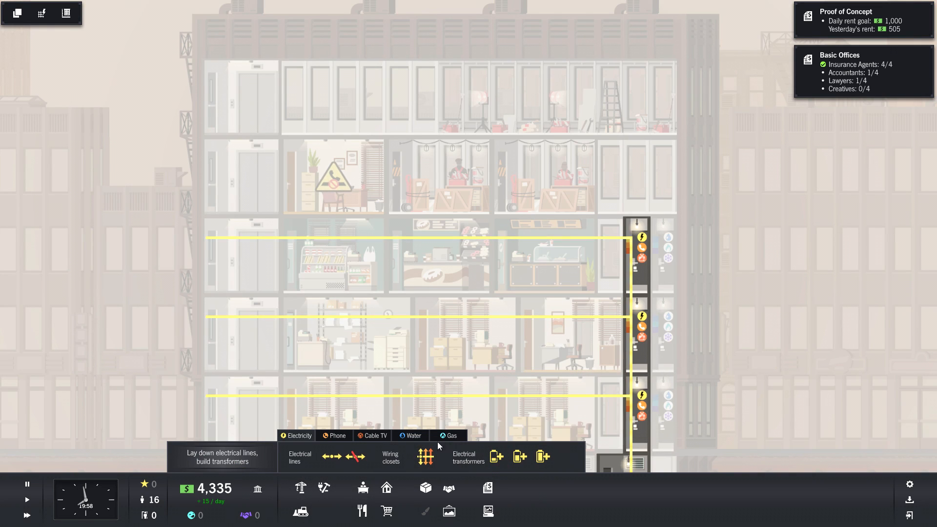
pyautogui.click(336, 434)
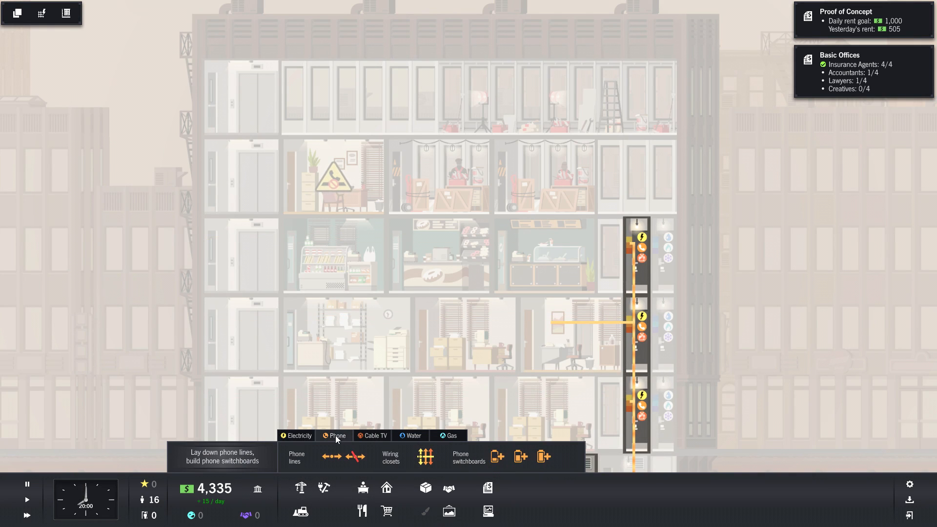
pyautogui.click(390, 458)
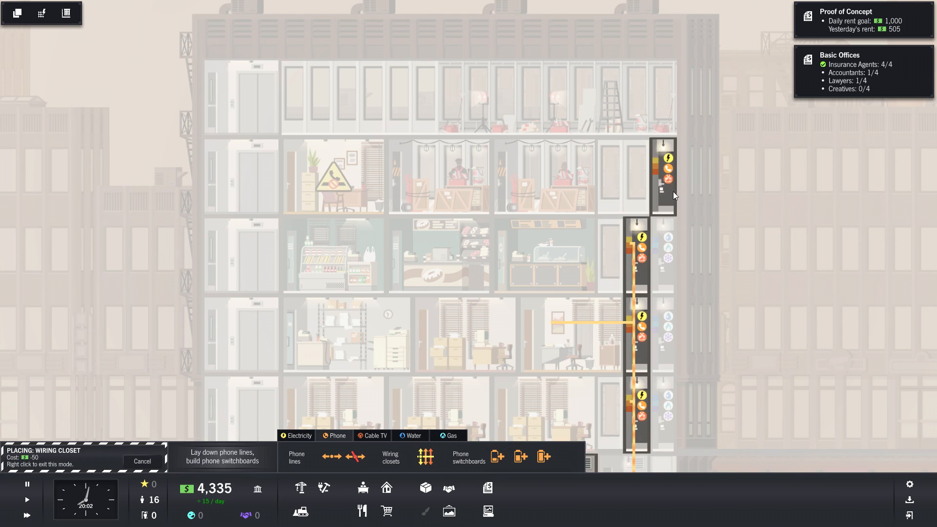
pyautogui.click(663, 173)
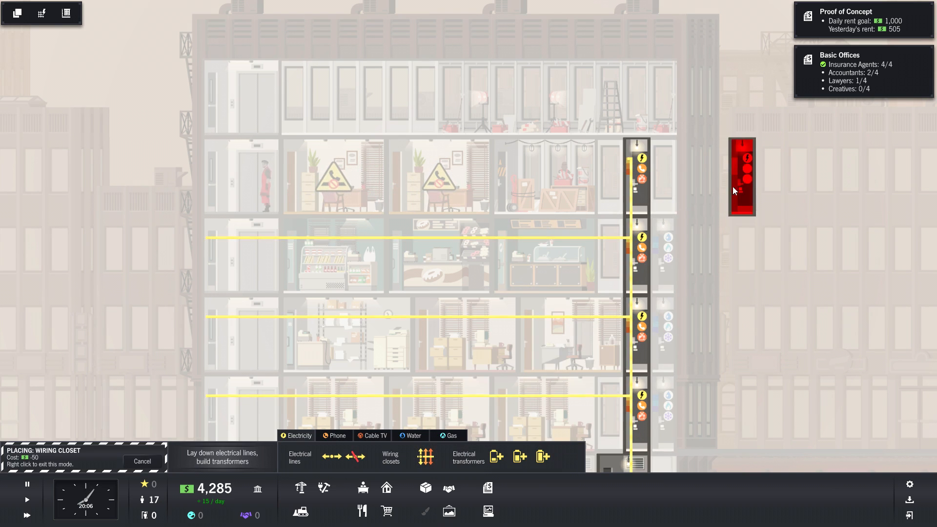
pyautogui.moveTo(425, 459)
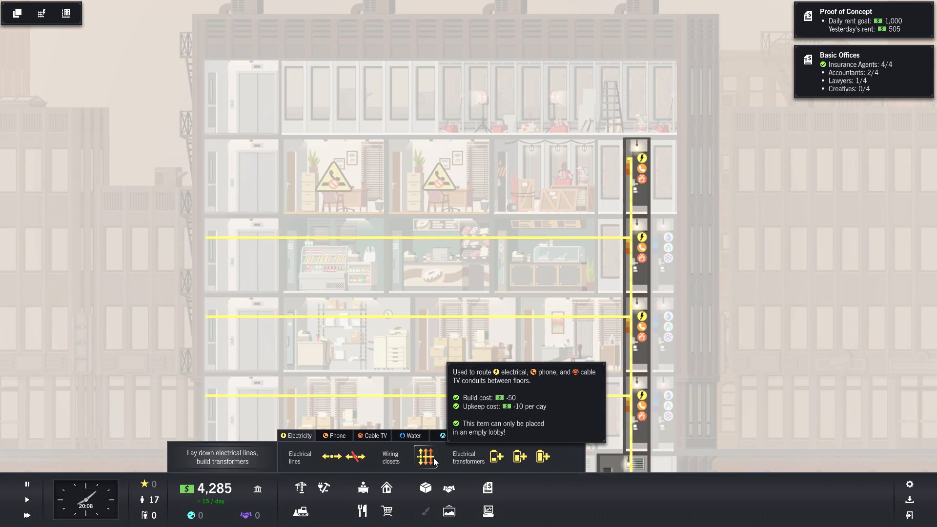
pyautogui.click(426, 457)
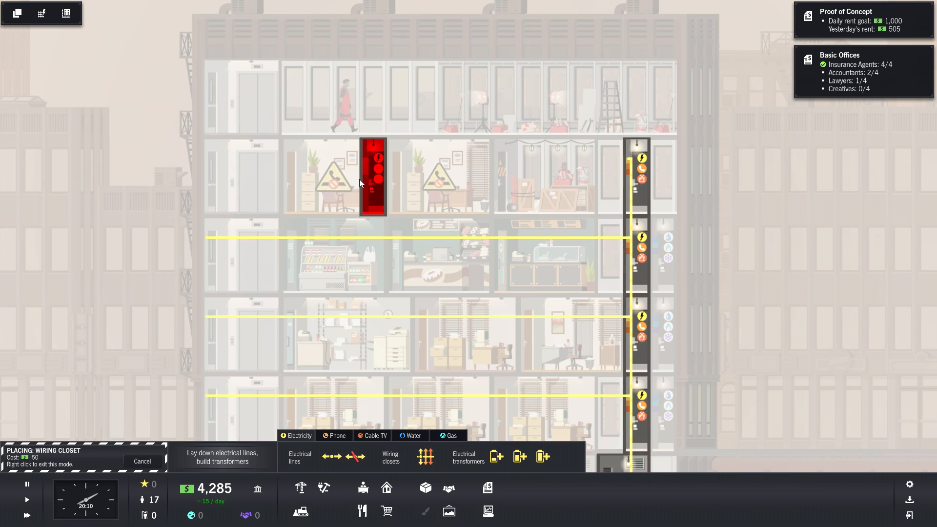
pyautogui.moveTo(628, 167)
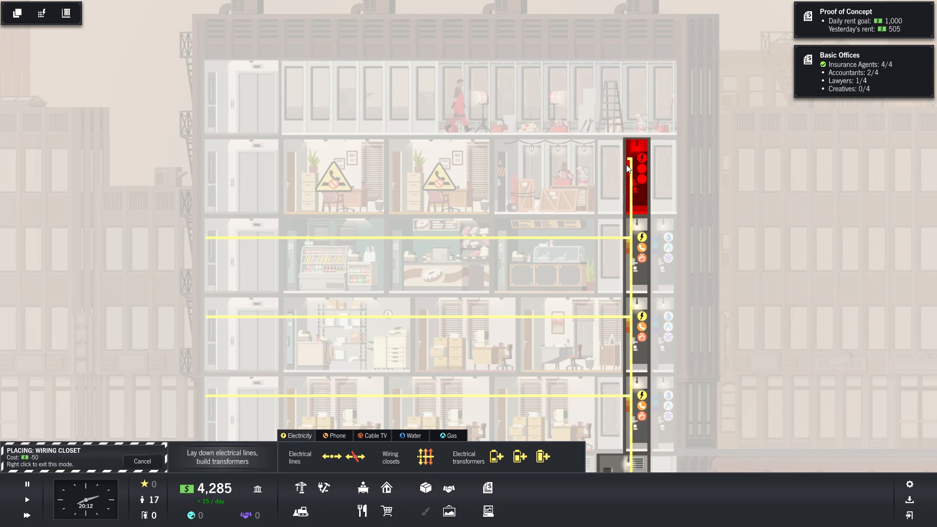
pyautogui.click(637, 173)
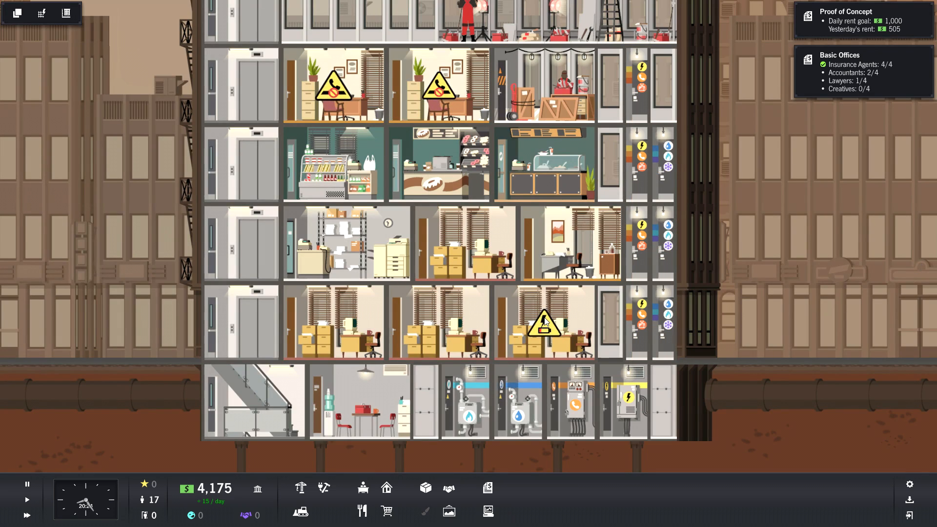
# Open M. O. Sharp Duarte CPA's Unit Report, showing $150 daily rent and one employee.
pyautogui.click(543, 322)
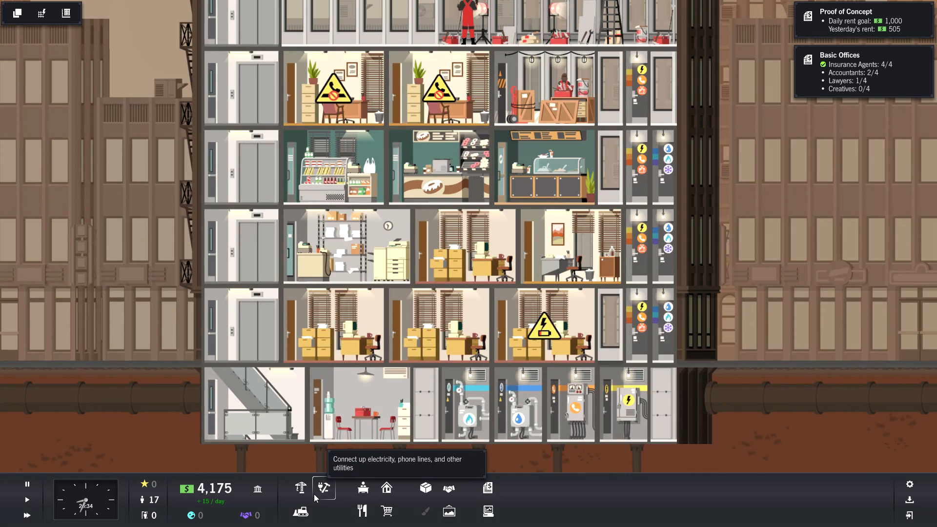
pyautogui.moveTo(453, 493)
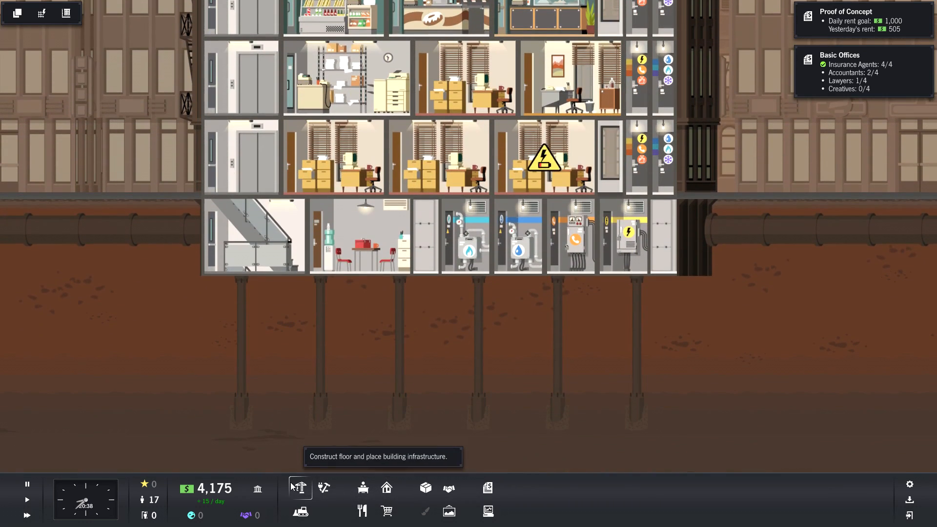
pyautogui.click(300, 487)
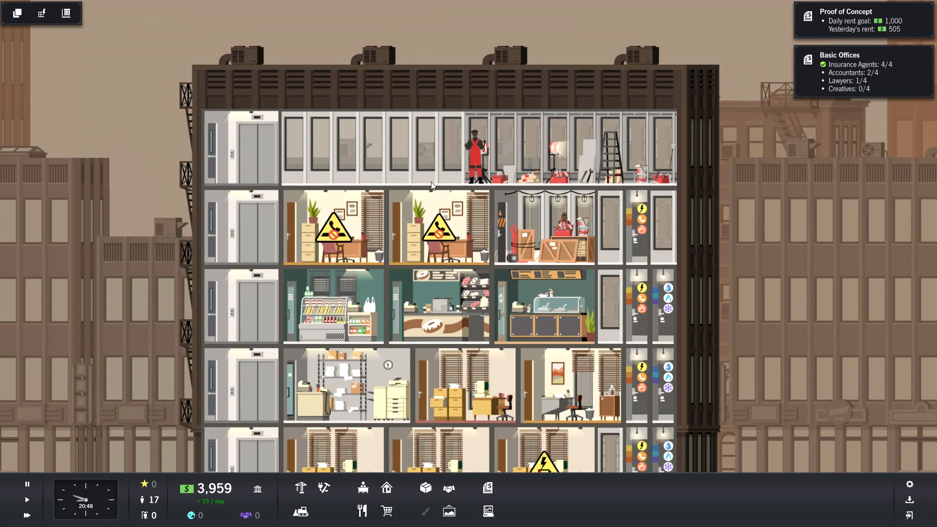
pyautogui.scroll(-3)
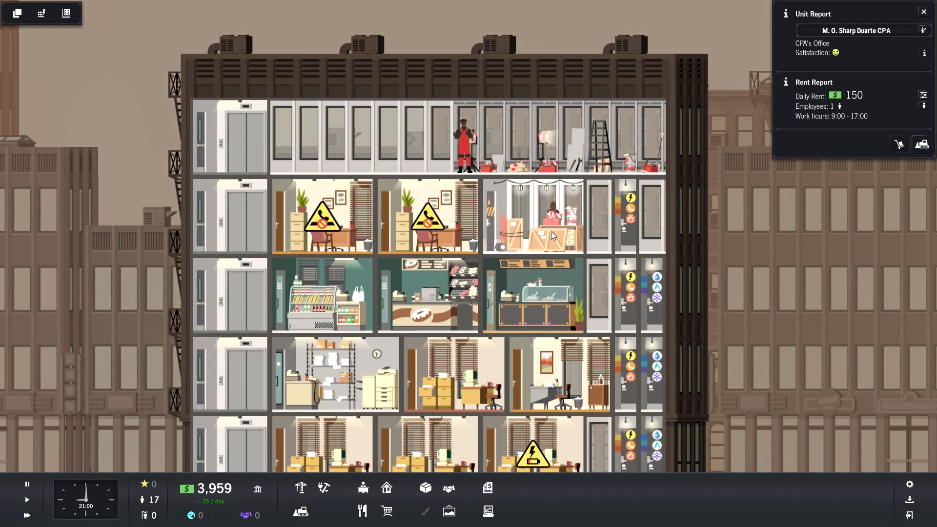
pyautogui.moveTo(361, 511)
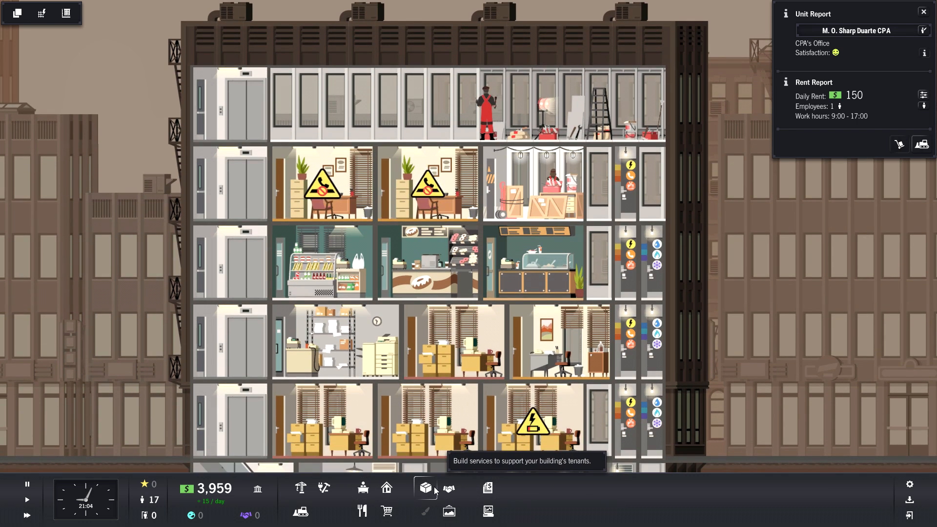
# Move a courier service into the building from the Office Services list.
pyautogui.click(424, 488)
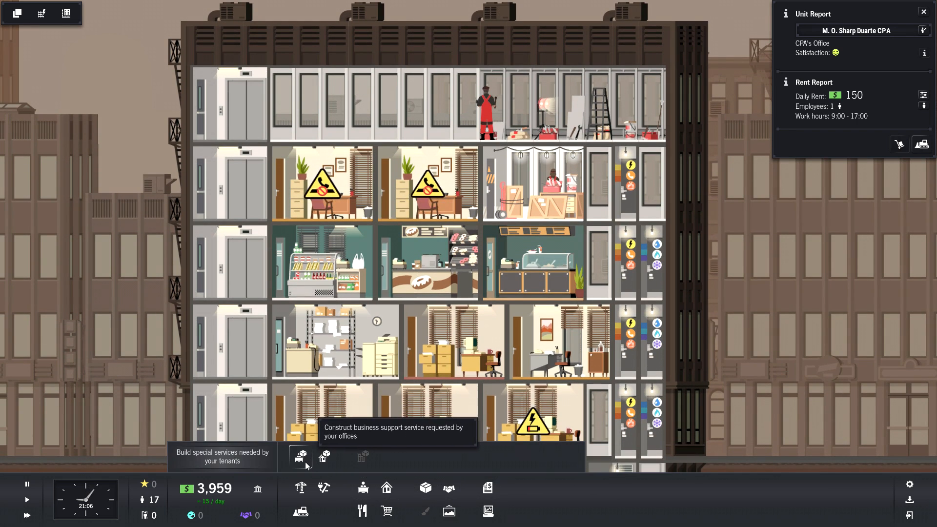
pyautogui.click(301, 457)
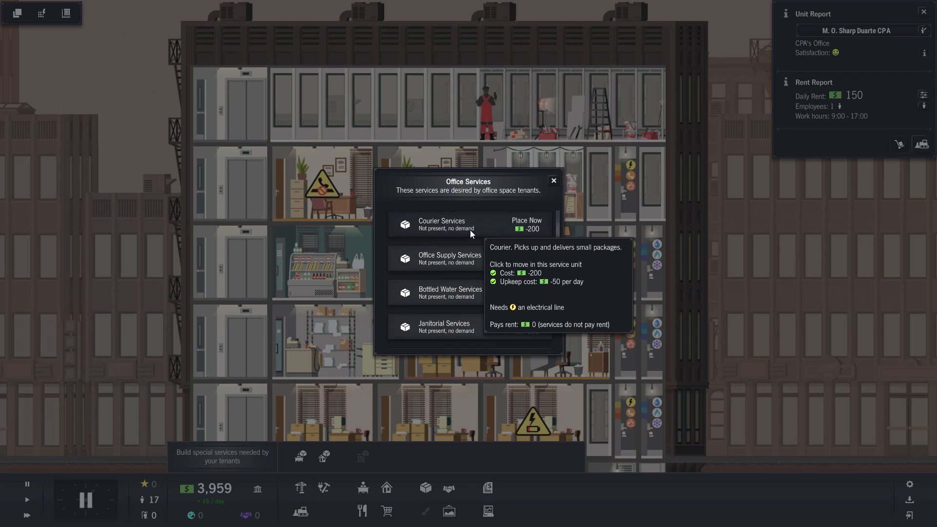
pyautogui.click(527, 224)
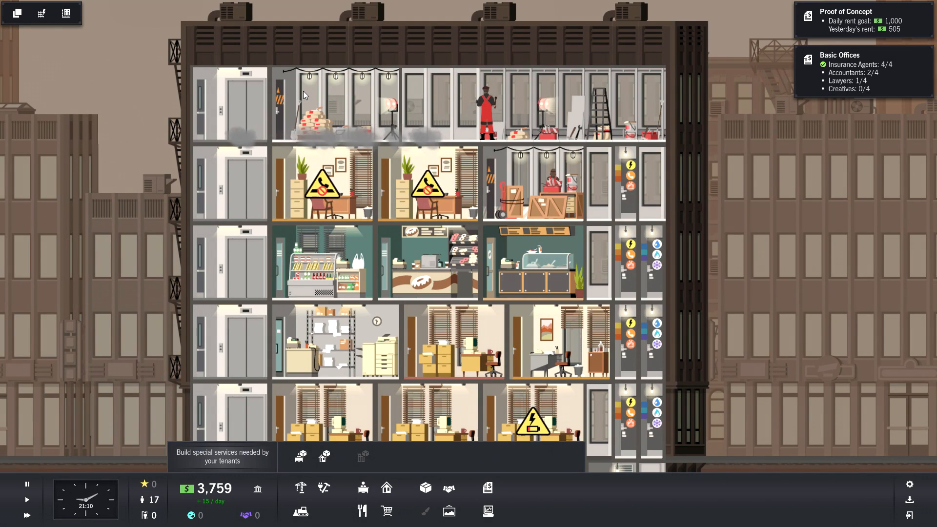
pyautogui.click(323, 108)
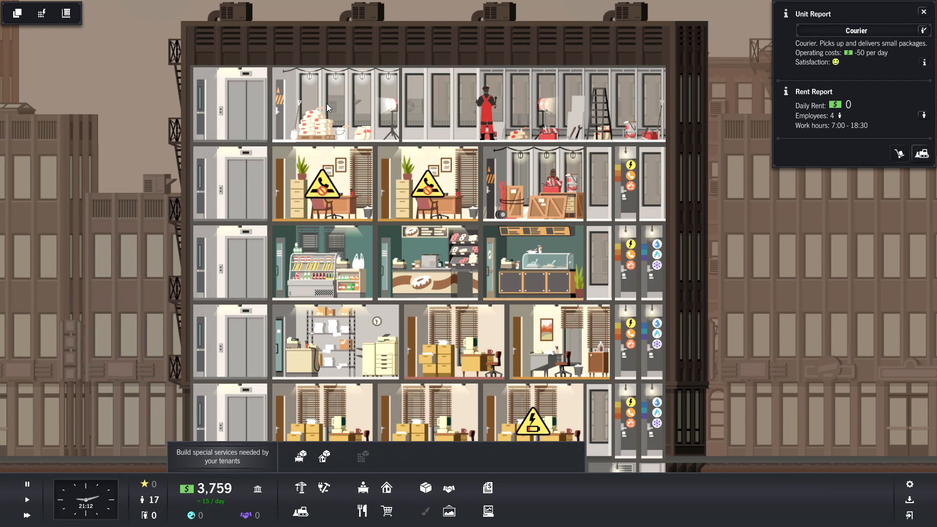
pyautogui.moveTo(426, 487)
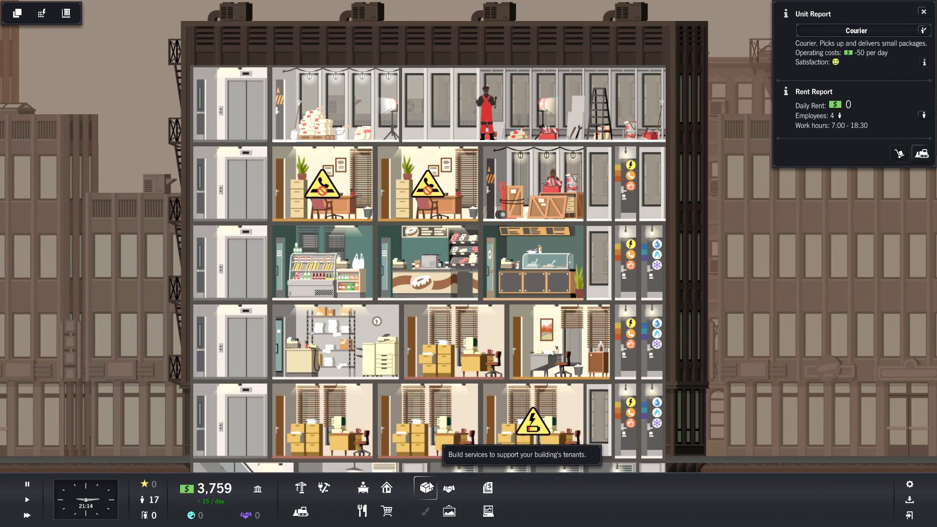
# Recheck and close the office services list, then show the electrical line layout.
pyautogui.click(426, 487)
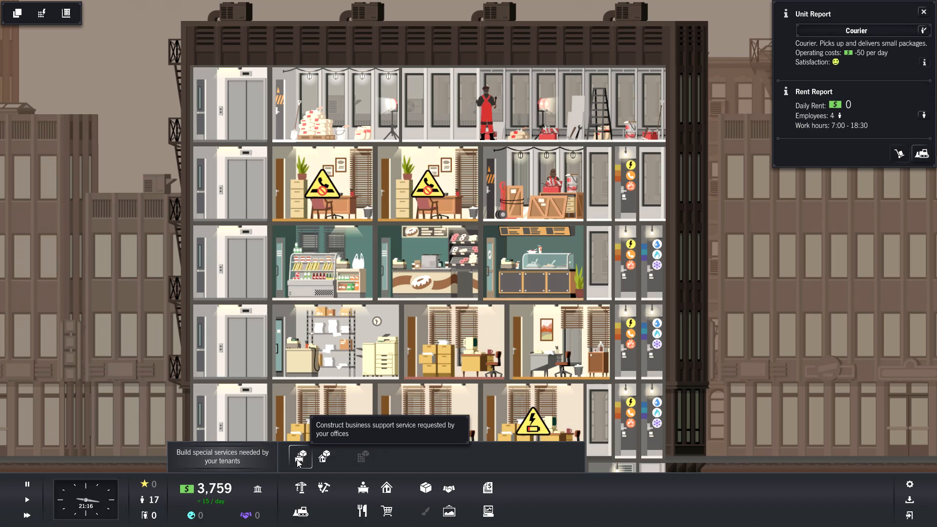
pyautogui.click(300, 457)
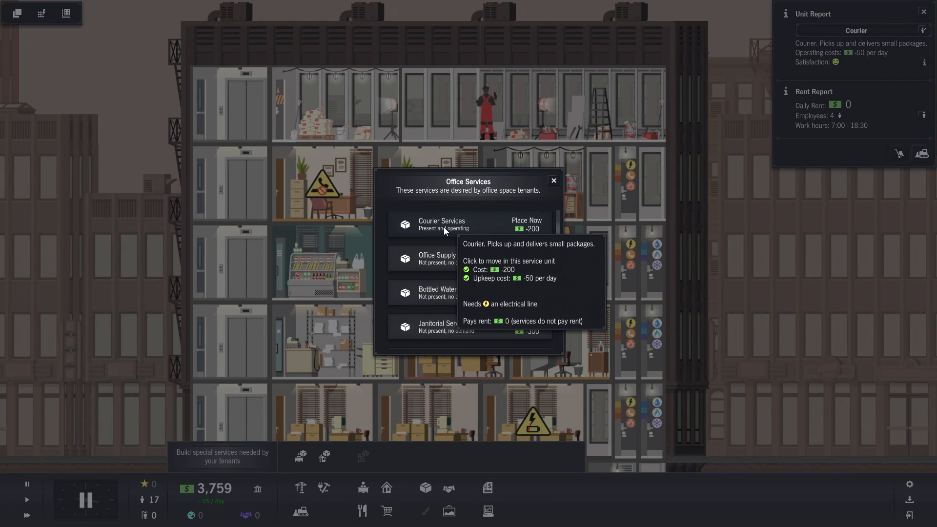
pyautogui.click(553, 181)
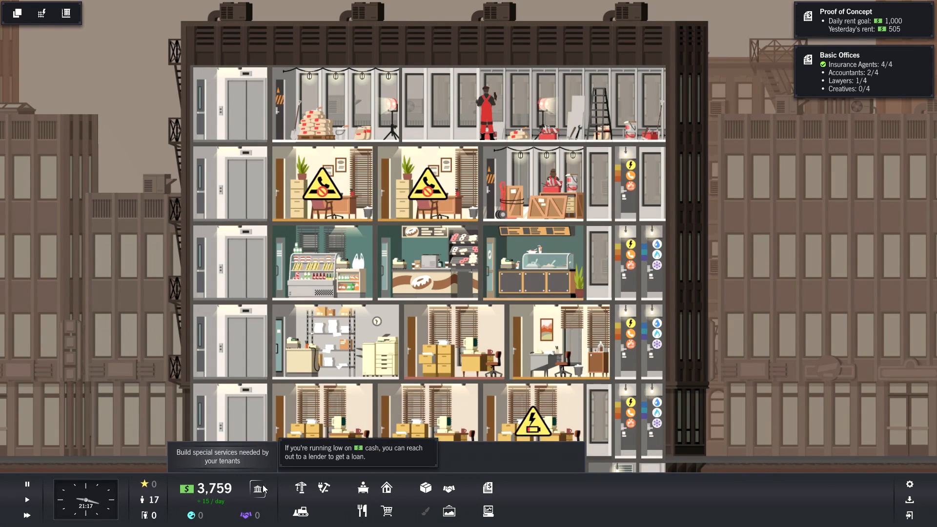
pyautogui.moveTo(300, 487)
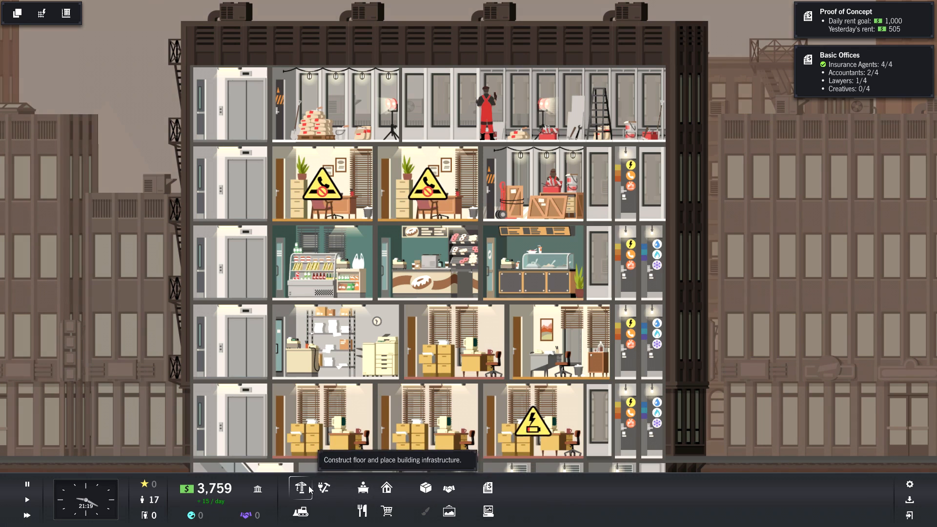
pyautogui.click(299, 489)
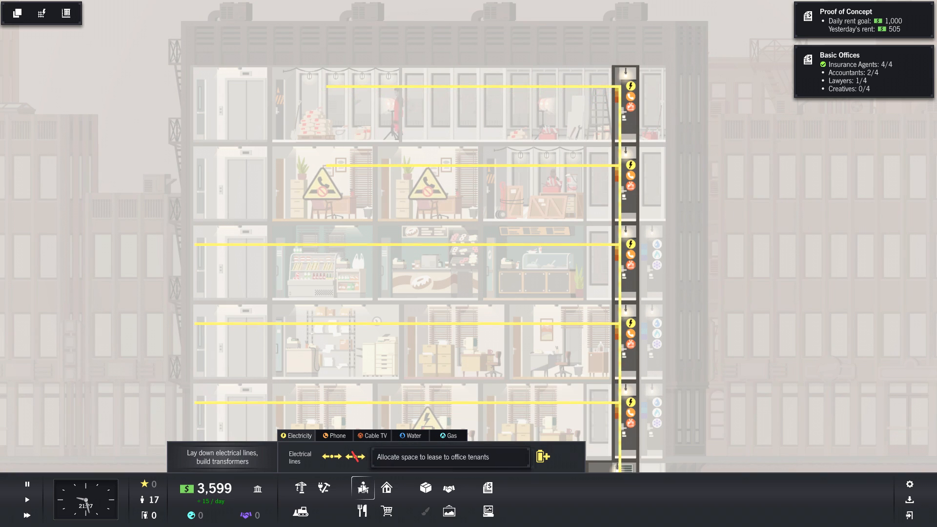
# Zone an empty top-floor space as offices and lease it to an accounting tenant.
pyautogui.click(362, 487)
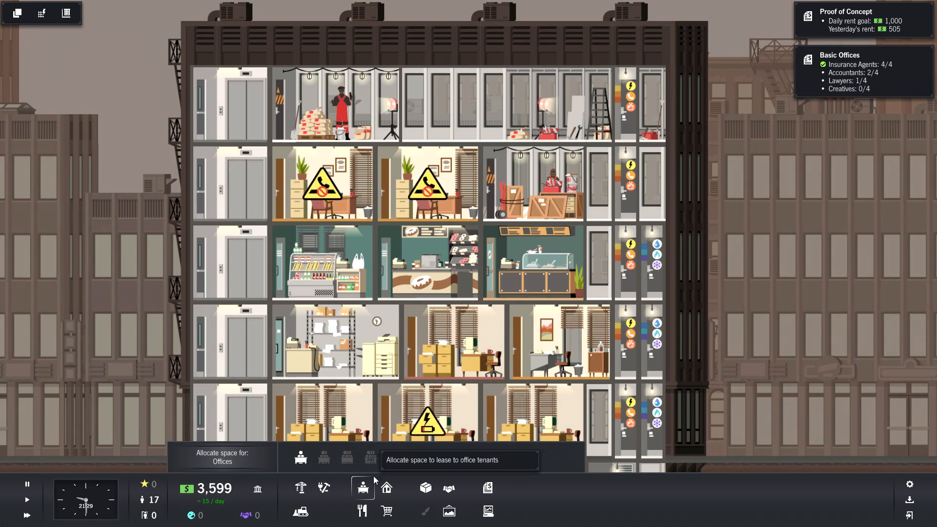
pyautogui.click(362, 487)
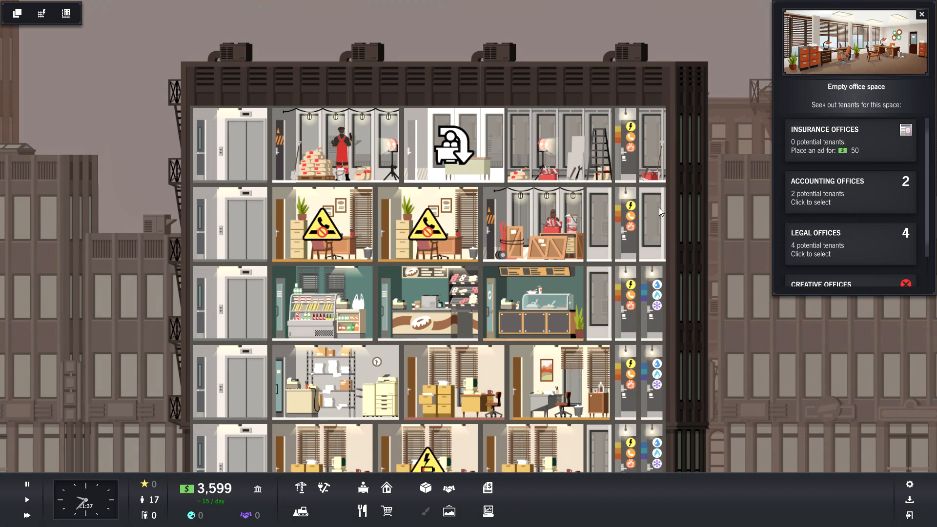
pyautogui.moveTo(844, 247)
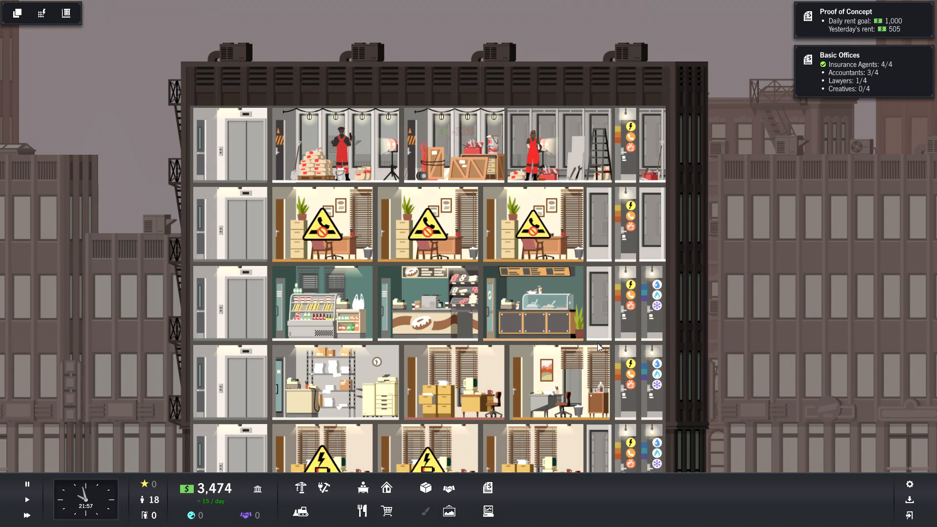
pyautogui.click(323, 488)
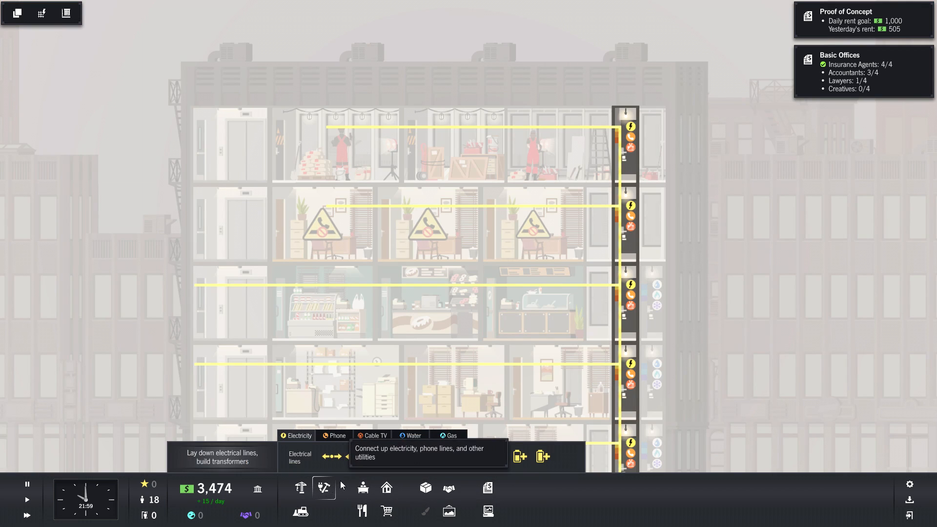
# Lay phone lines across the accountants' floor and dismiss the 1-star prestige notice.
pyautogui.click(333, 435)
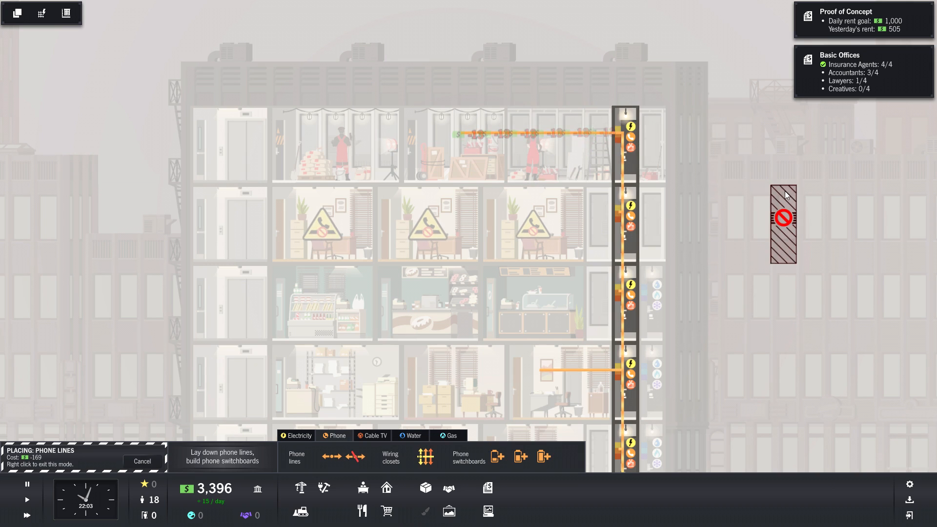
pyautogui.moveTo(741, 355)
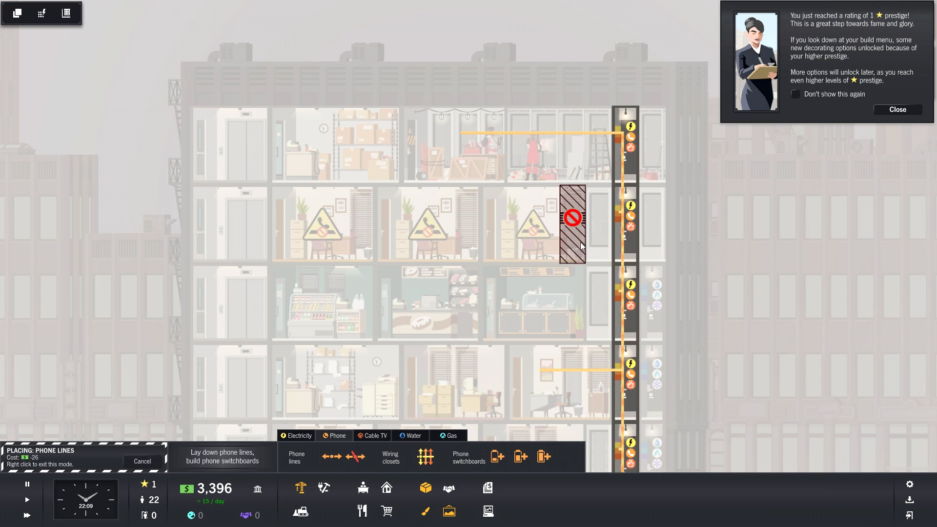
pyautogui.click(897, 110)
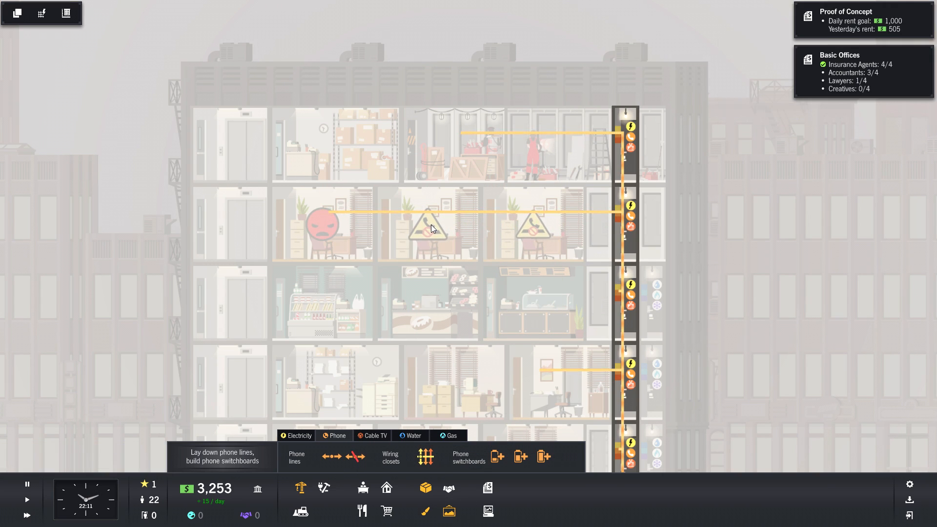
pyautogui.click(321, 224)
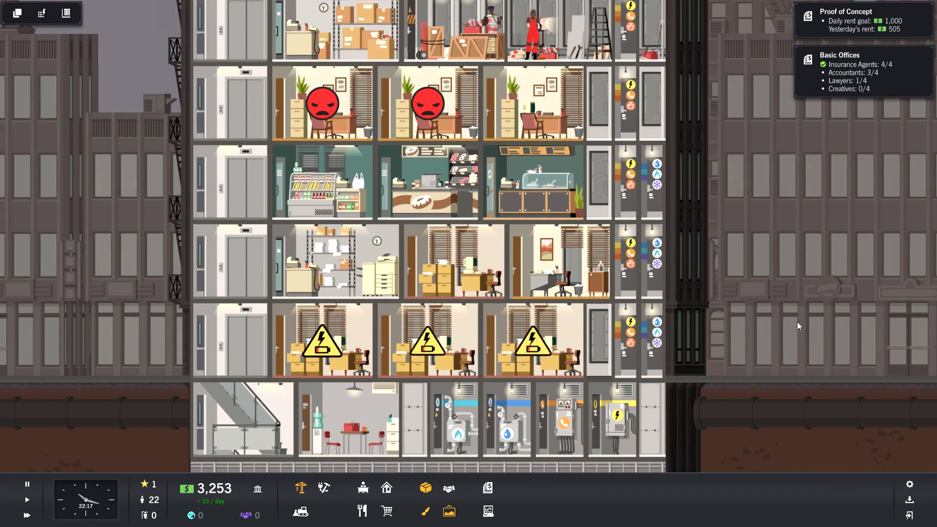
# Browse the building amenities catalogue, including vending machines and shoe shine, then close it.
pyautogui.click(428, 340)
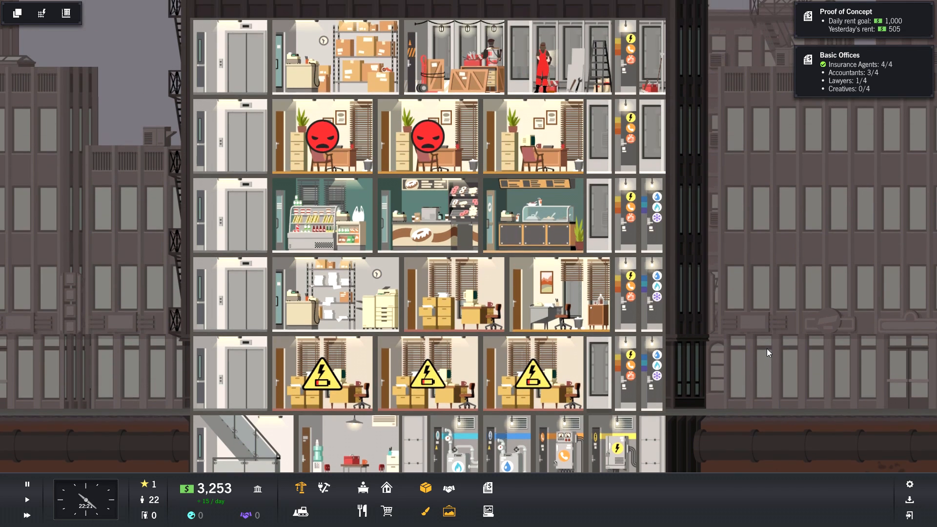
pyautogui.scroll(-3)
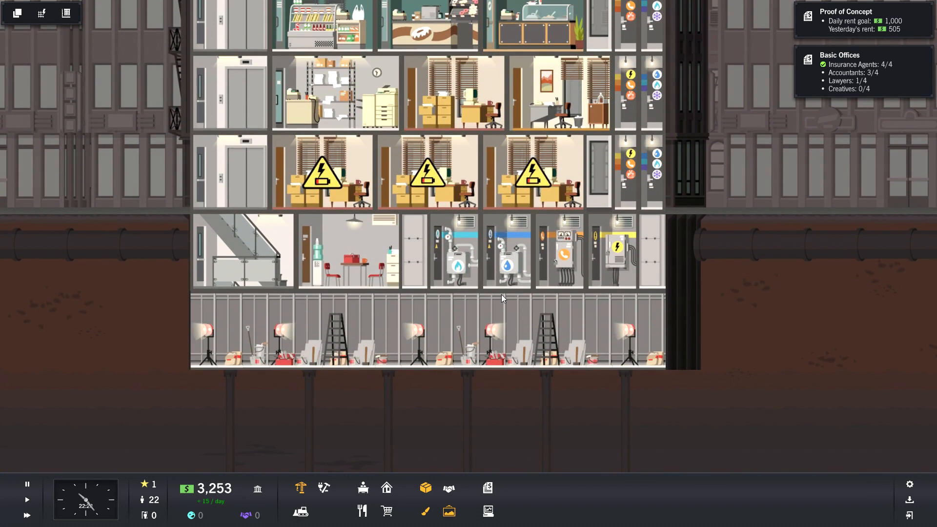
pyautogui.moveTo(300, 488)
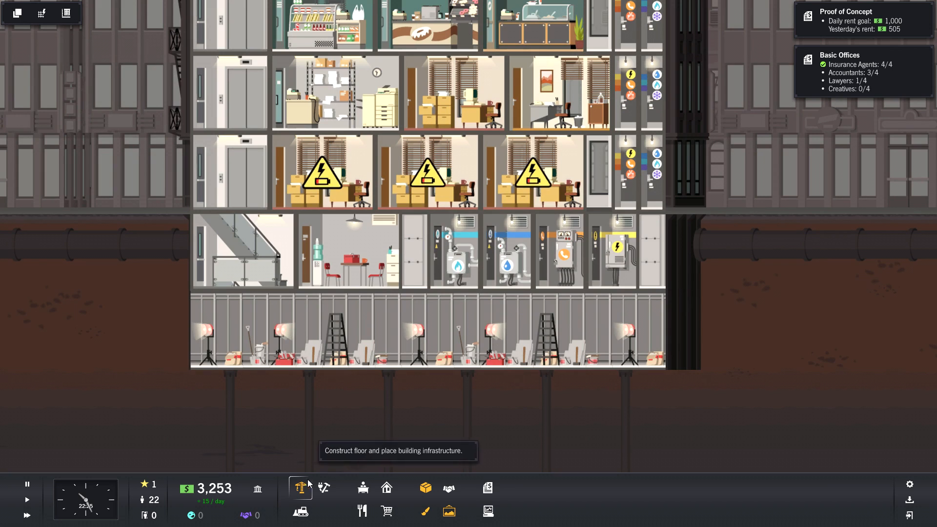
pyautogui.moveTo(426, 488)
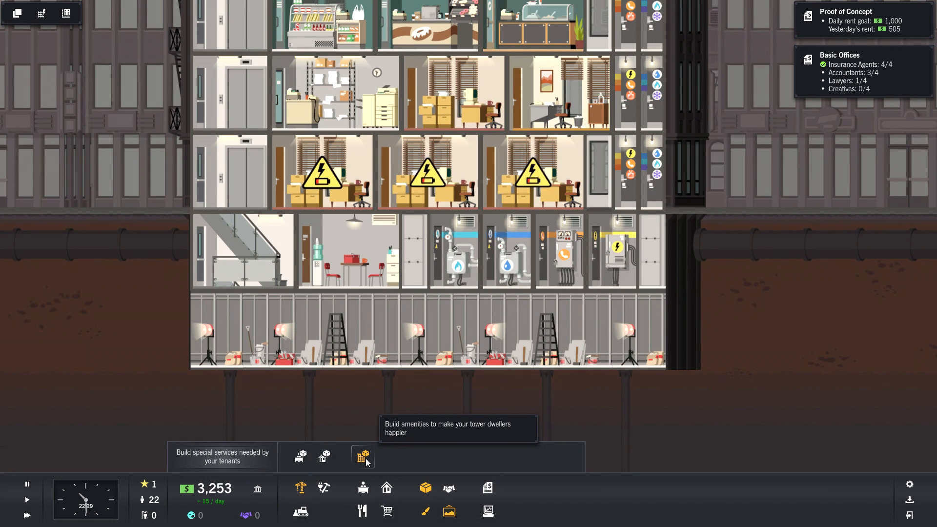
pyautogui.click(363, 457)
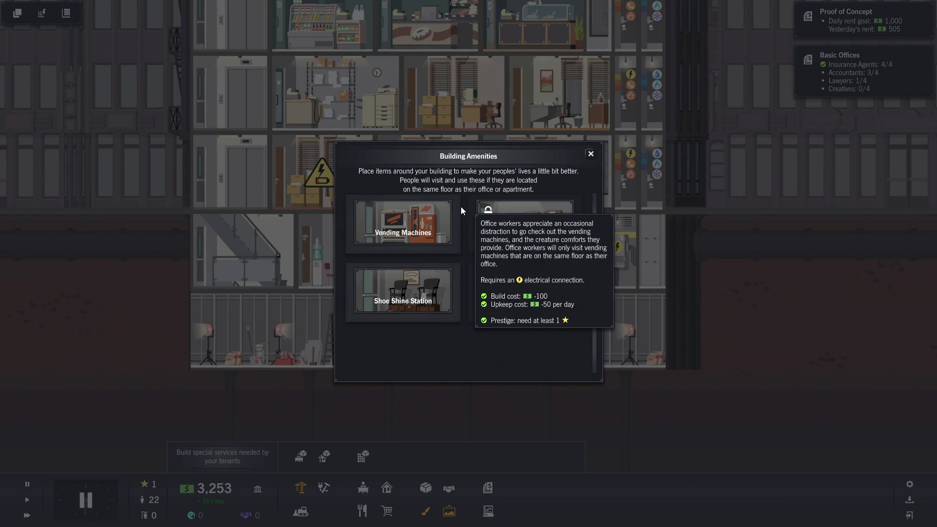
pyautogui.moveTo(455, 218)
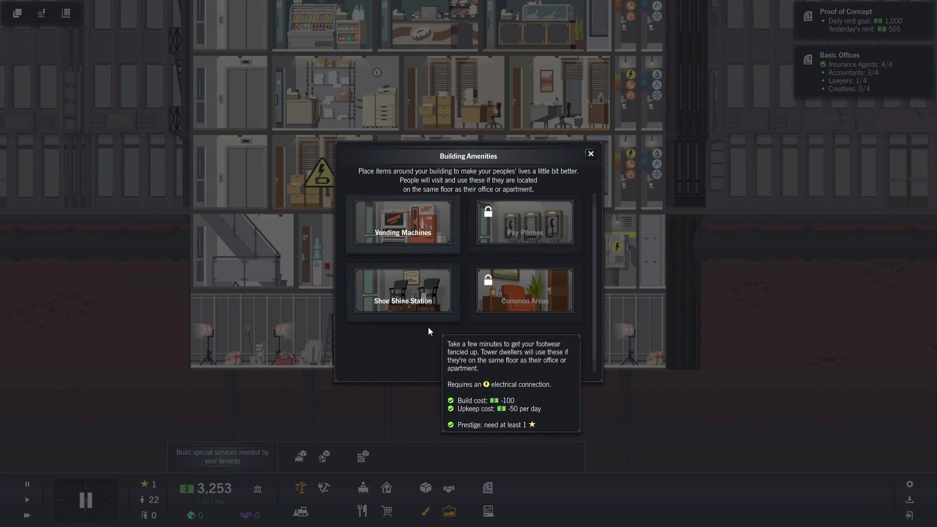
pyautogui.moveTo(434, 335)
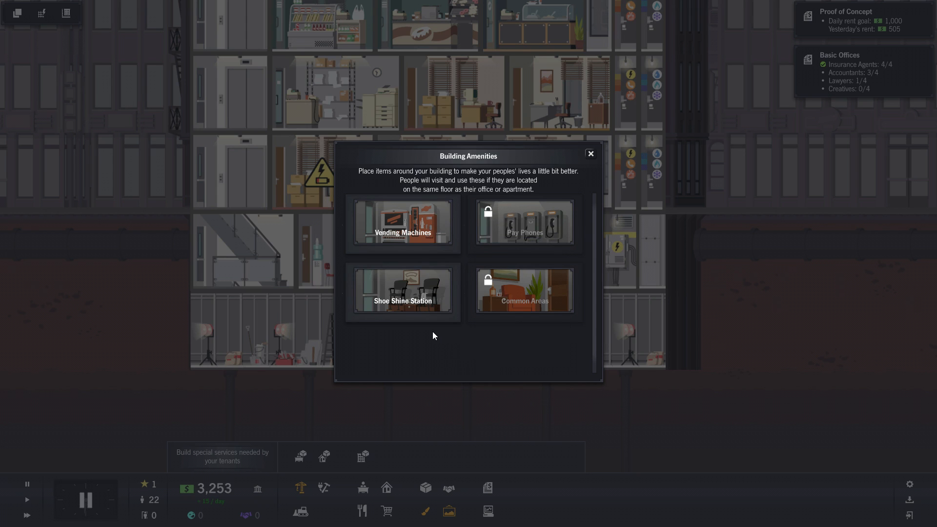
pyautogui.moveTo(439, 335)
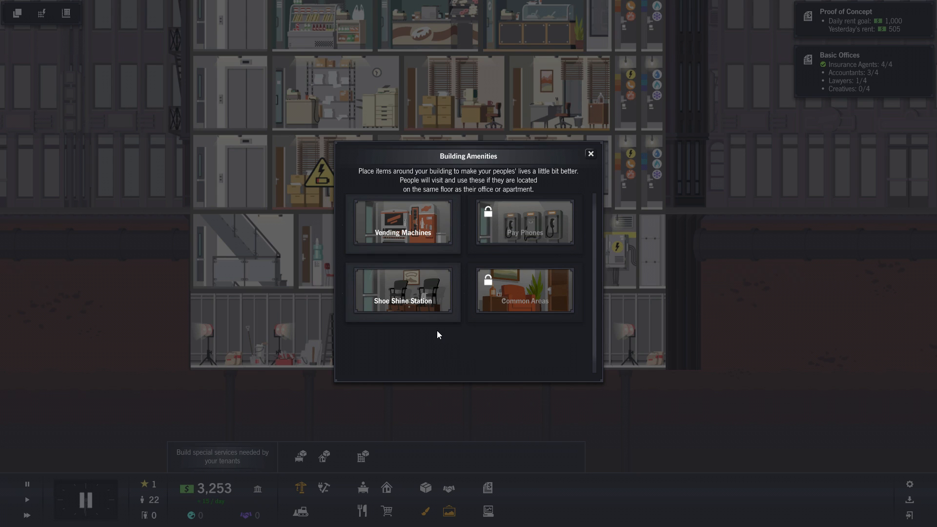
pyautogui.moveTo(514, 376)
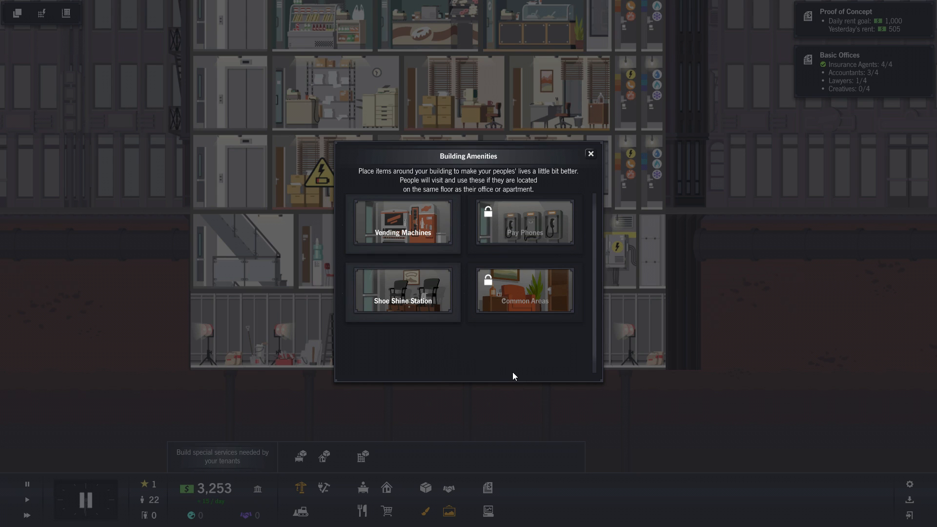
pyautogui.moveTo(484, 362)
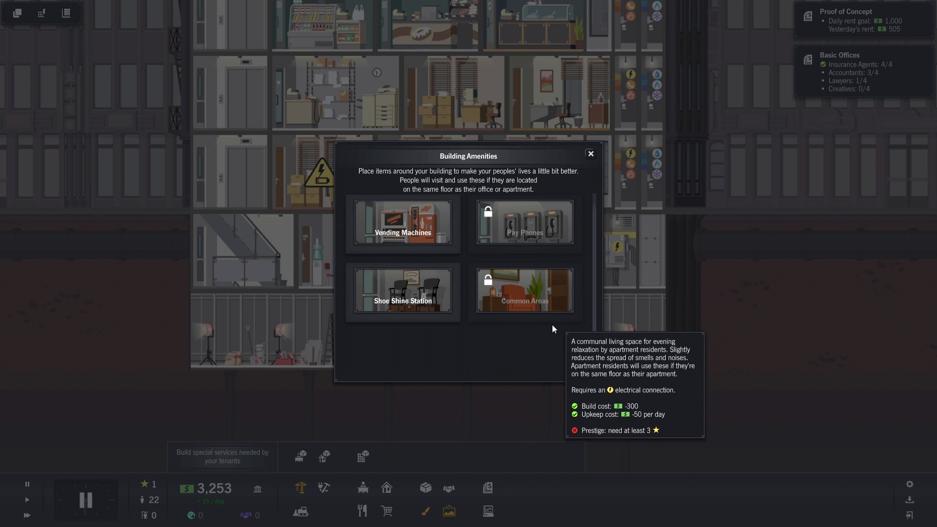
pyautogui.moveTo(588, 332)
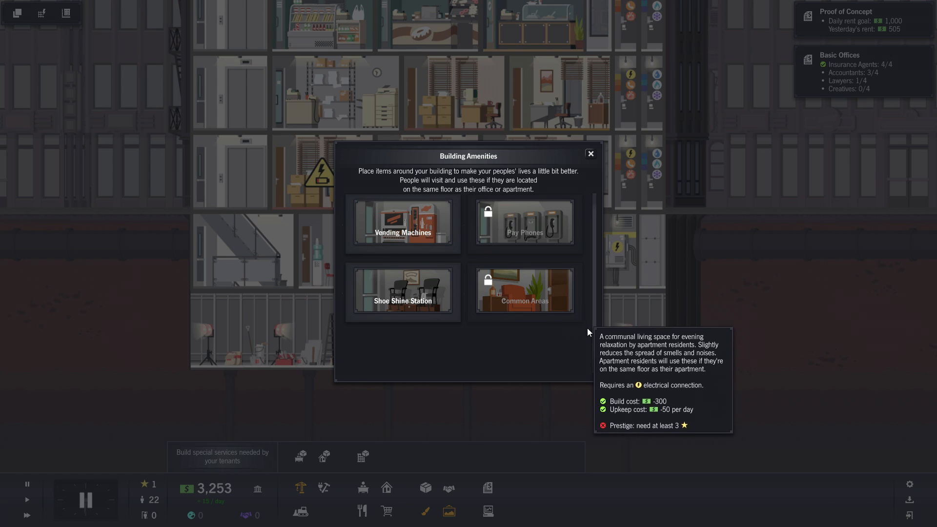
pyautogui.click(449, 512)
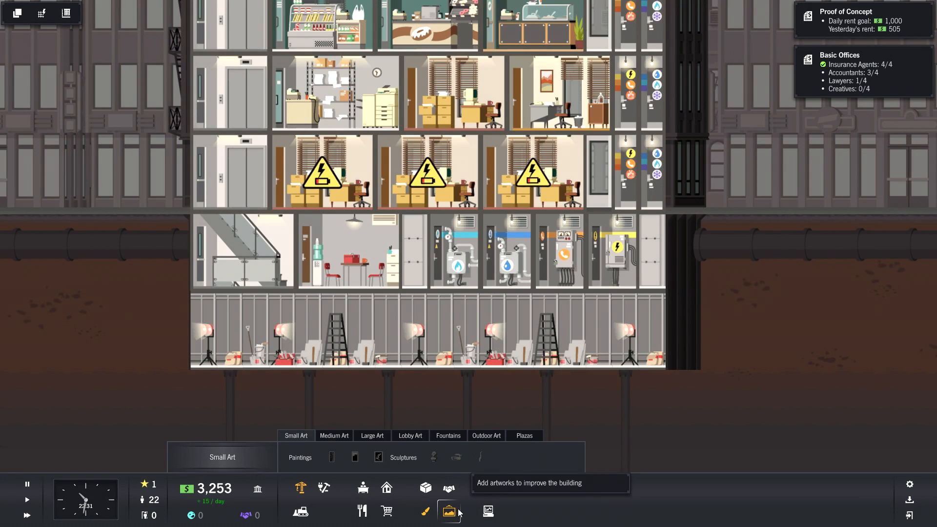
# Place a medium electrical transformer on the lowest basement floor, then run the game at high speed.
pyautogui.click(362, 511)
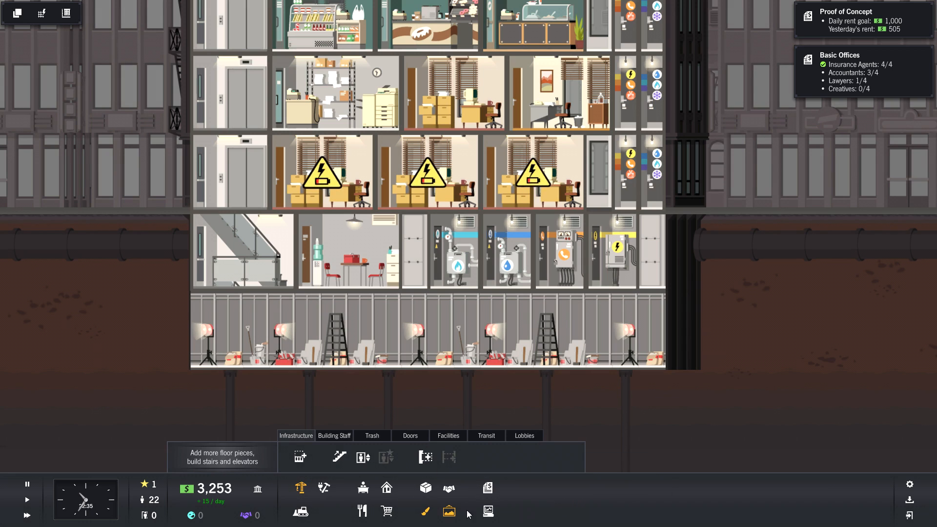
pyautogui.moveTo(300, 488)
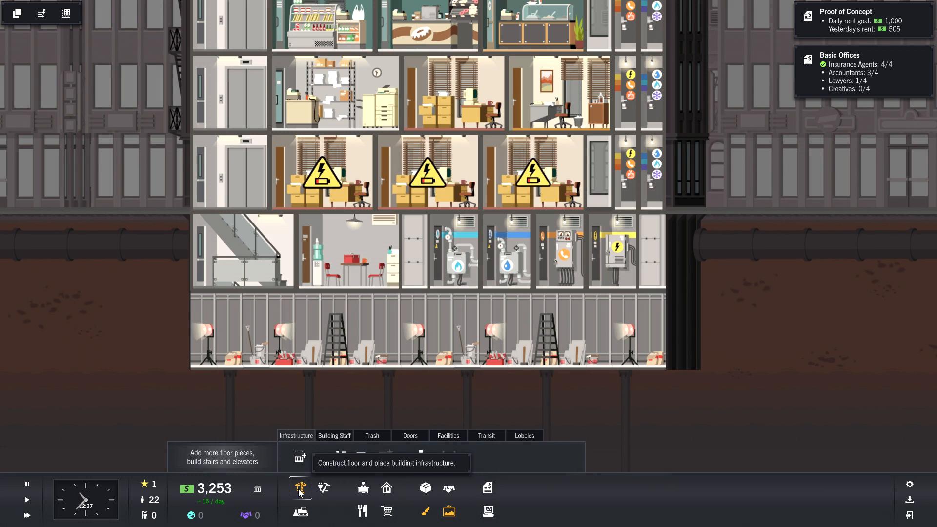
pyautogui.moveTo(526, 462)
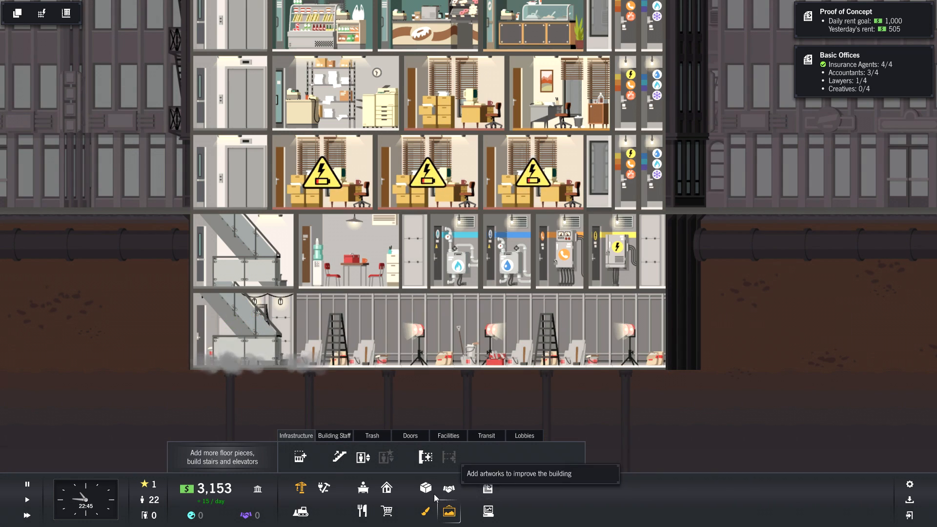
pyautogui.moveTo(716, 387)
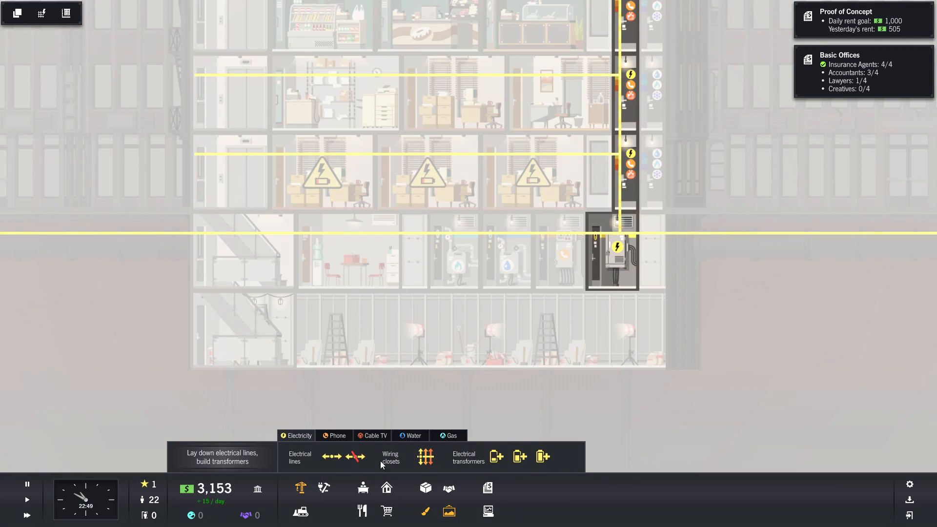
pyautogui.moveTo(519, 456)
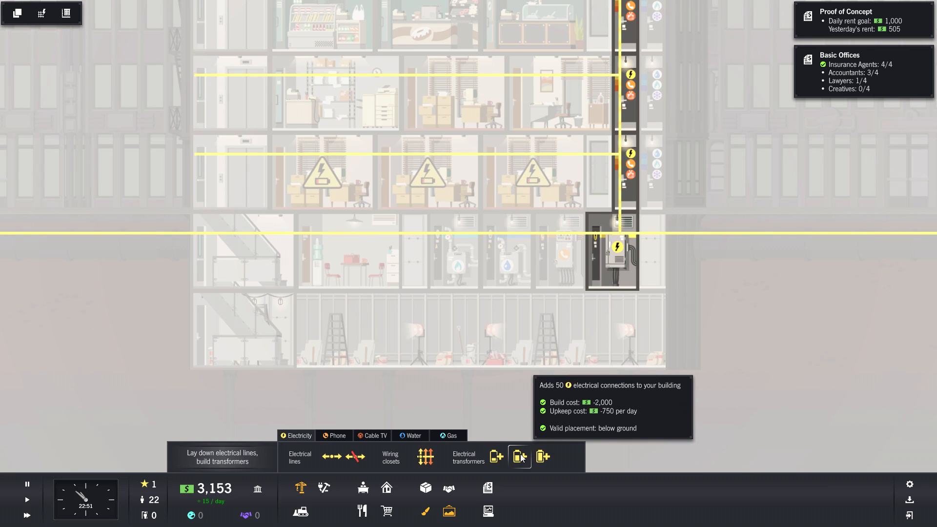
pyautogui.click(519, 456)
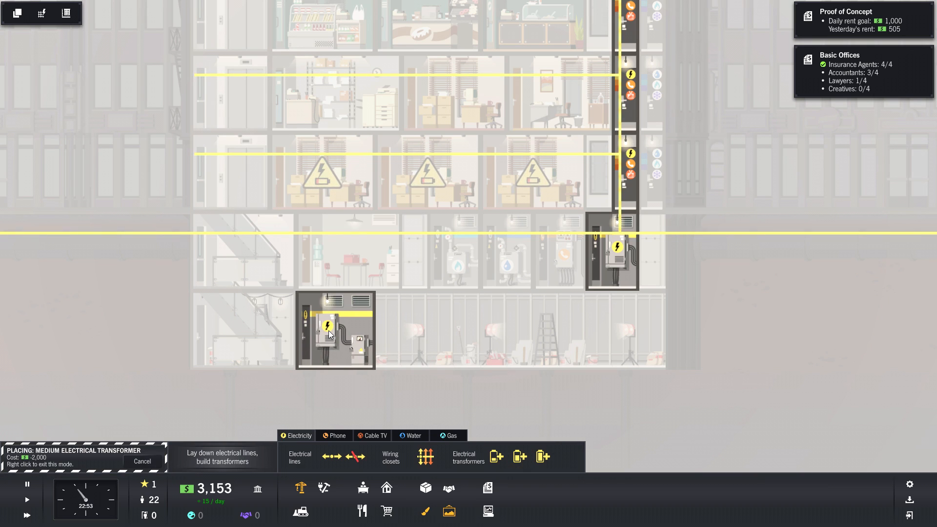
pyautogui.click(327, 327)
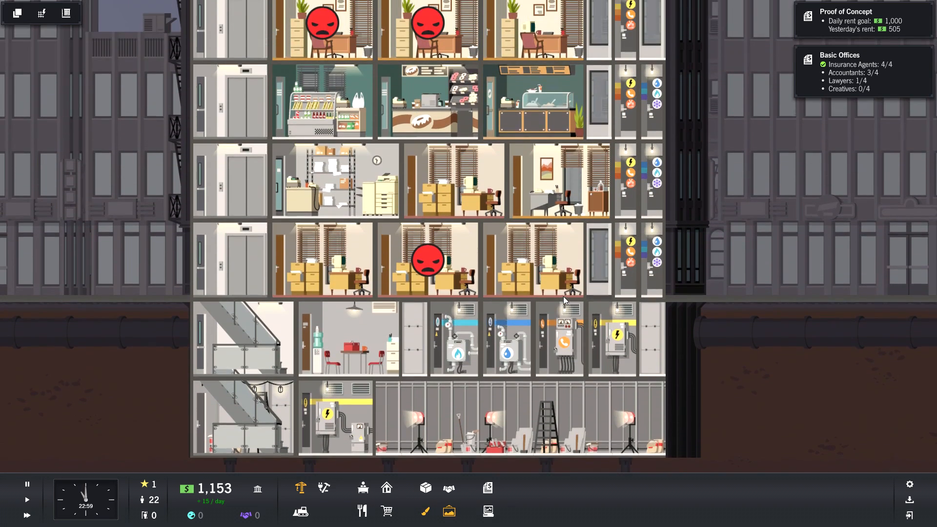
pyautogui.scroll(3)
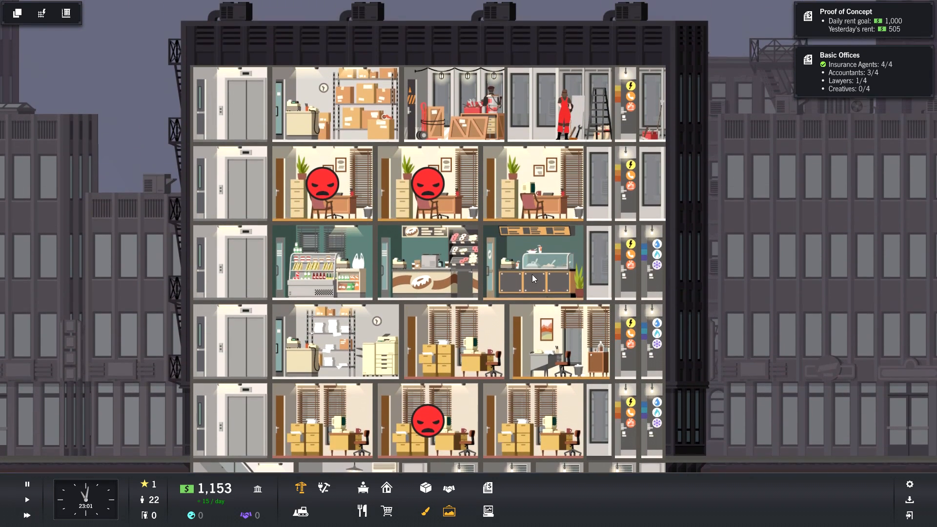
pyautogui.moveTo(26, 515)
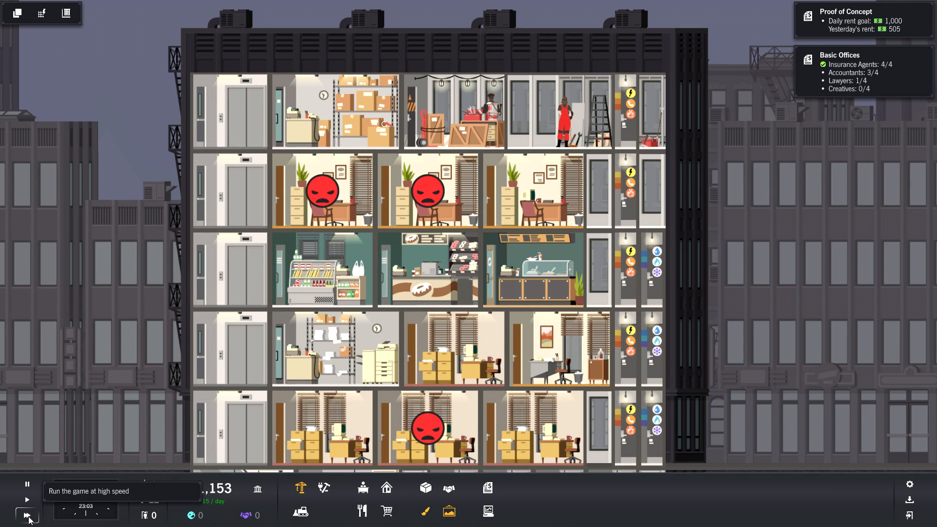
pyautogui.click(26, 501)
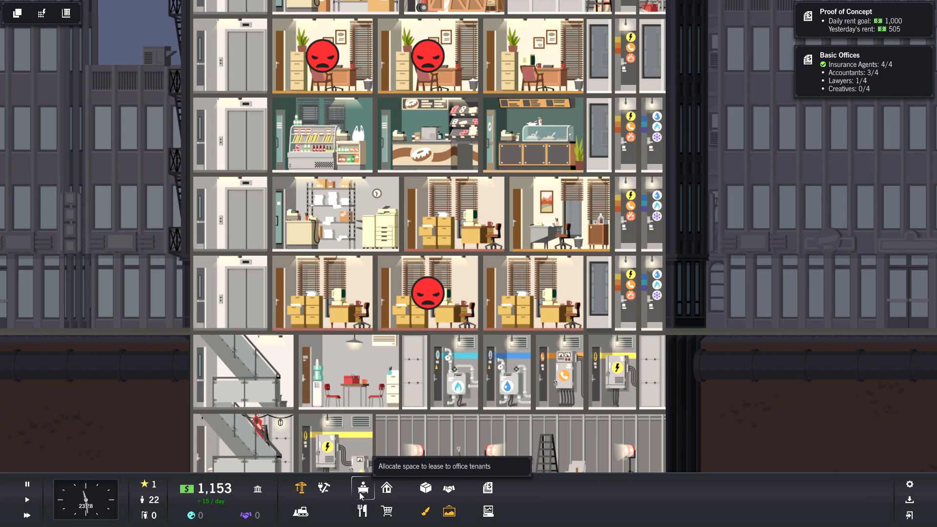
pyautogui.moveTo(448, 493)
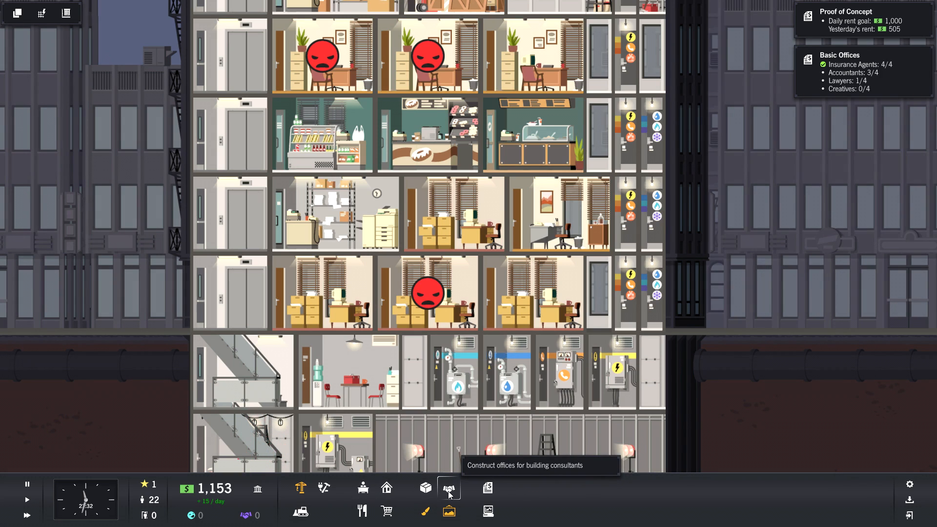
# Browse the consultant office and facilities options, such as the 10-influence interior decorator.
pyautogui.click(449, 488)
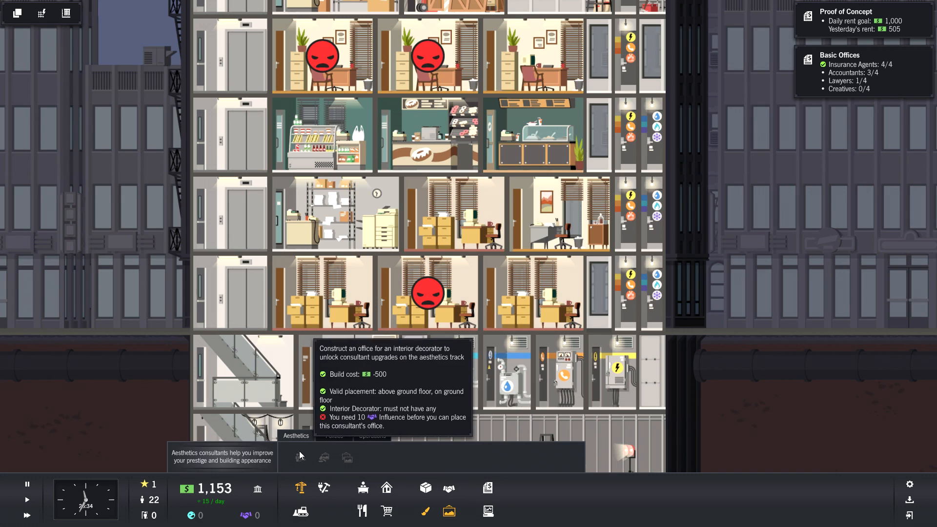
pyautogui.click(372, 436)
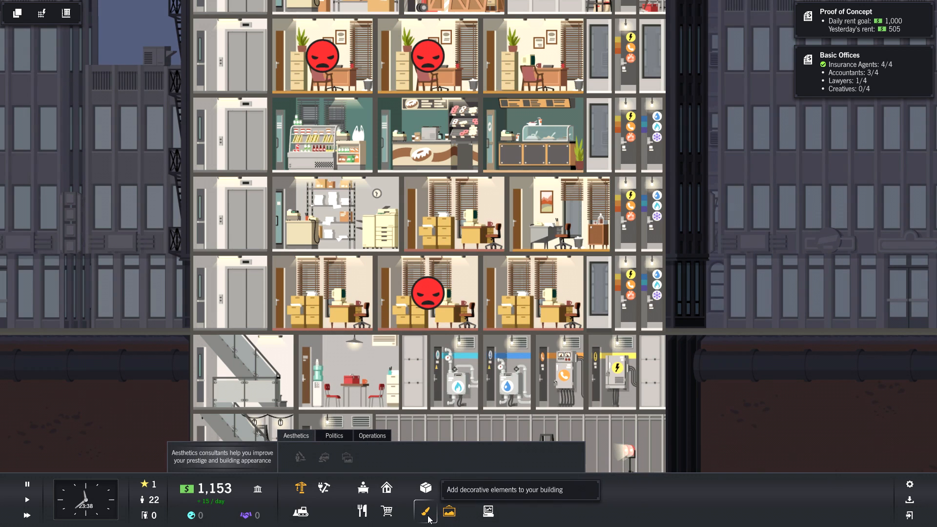
pyautogui.moveTo(487, 490)
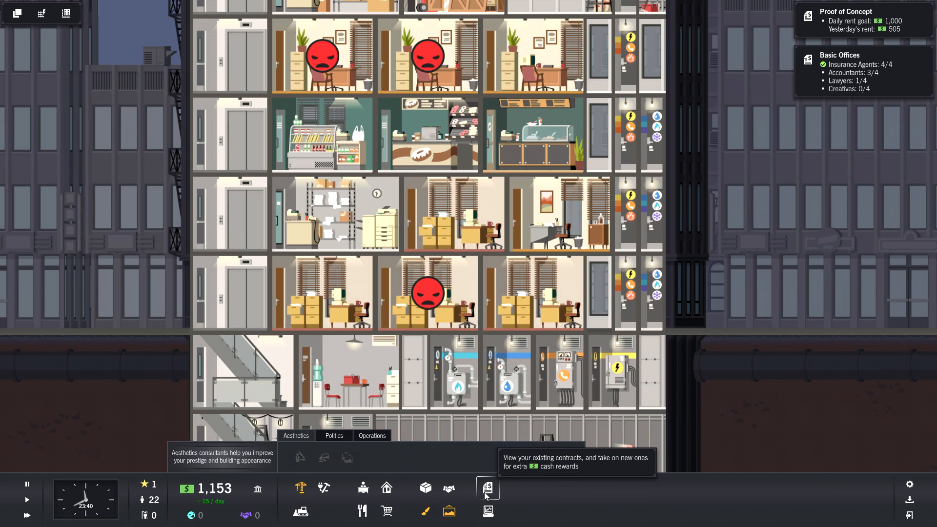
pyautogui.moveTo(302, 513)
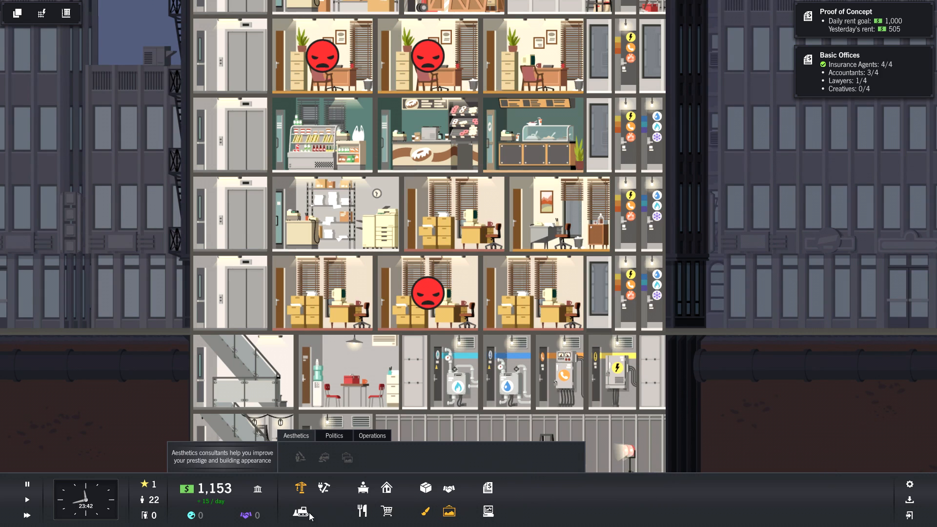
pyautogui.moveTo(323, 487)
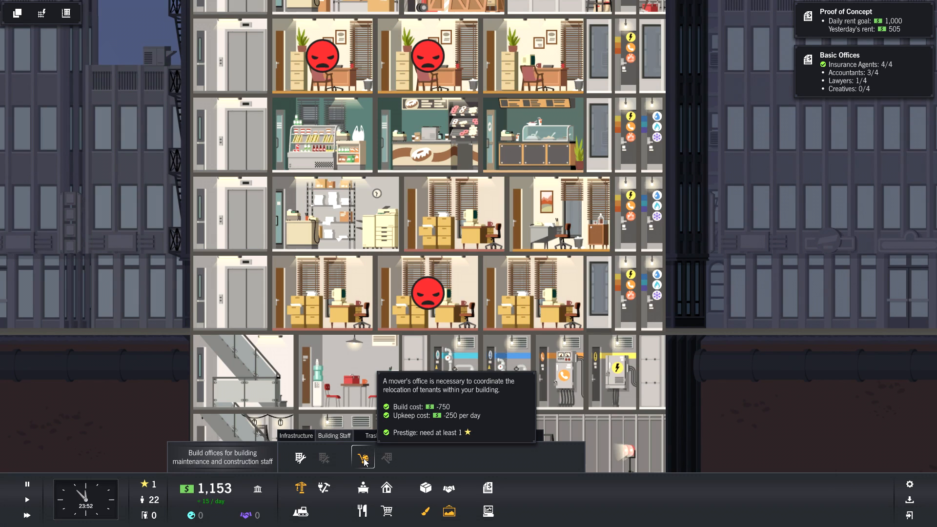
pyautogui.moveTo(299, 458)
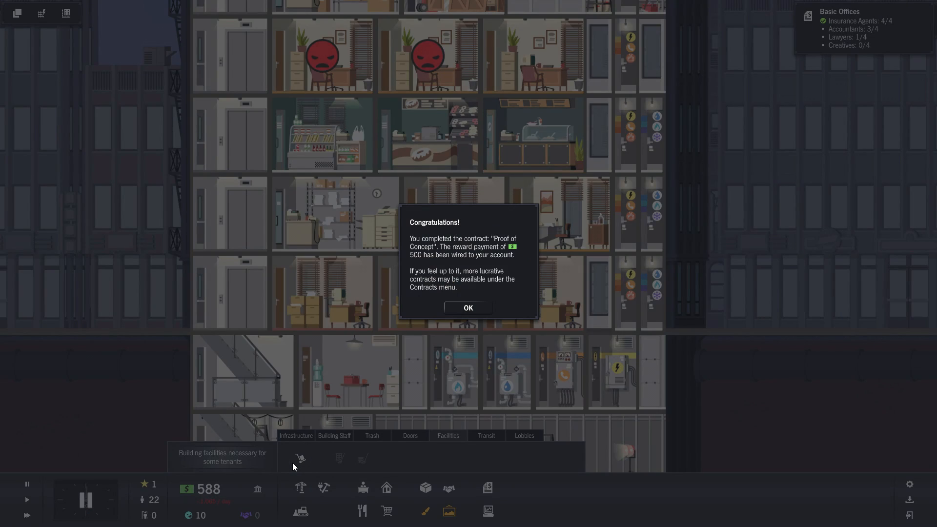
pyautogui.moveTo(405, 372)
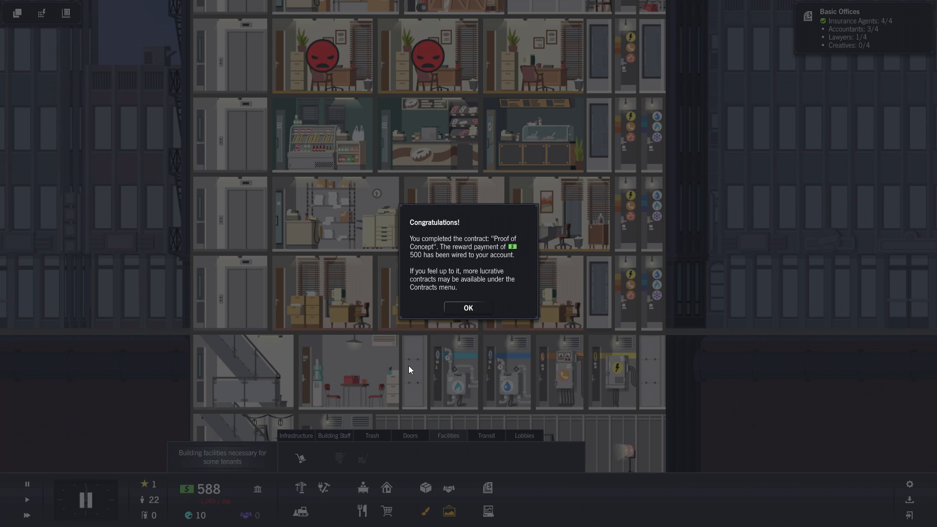
pyautogui.moveTo(404, 370)
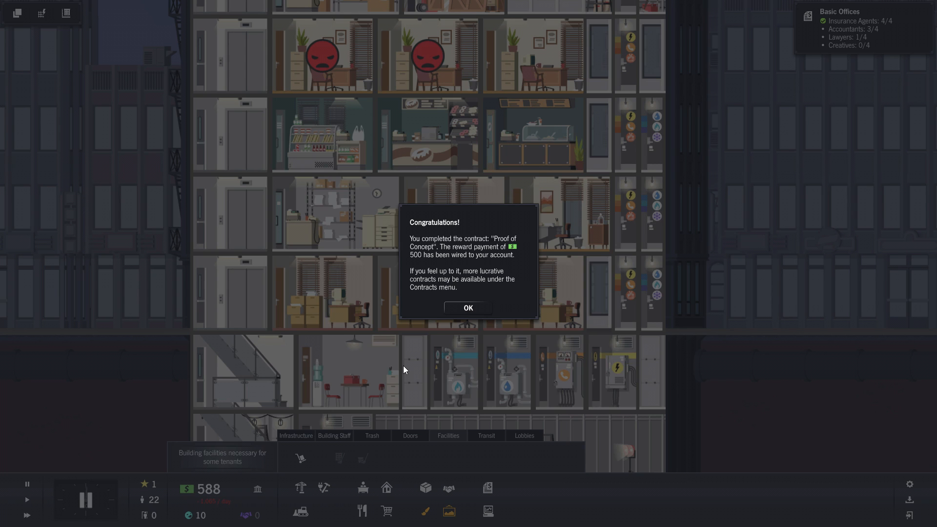
pyautogui.moveTo(545, 413)
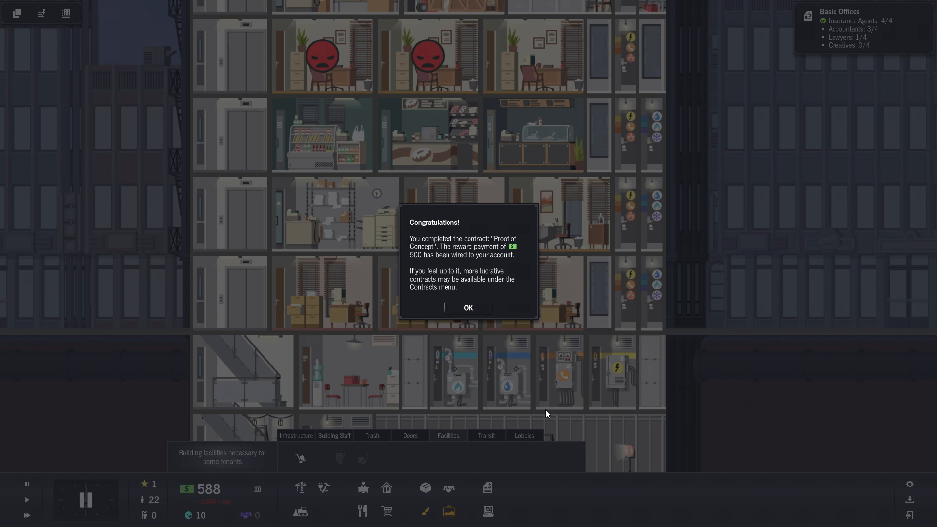
pyautogui.moveTo(466, 344)
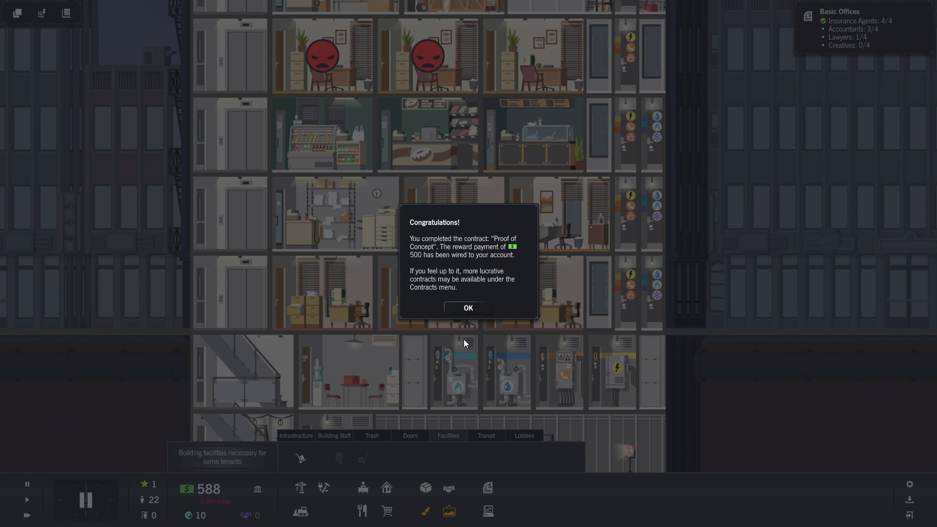
# Dismiss the Proof of Concept congratulations notice and close the Daily Budget Summary.
pyautogui.click(468, 308)
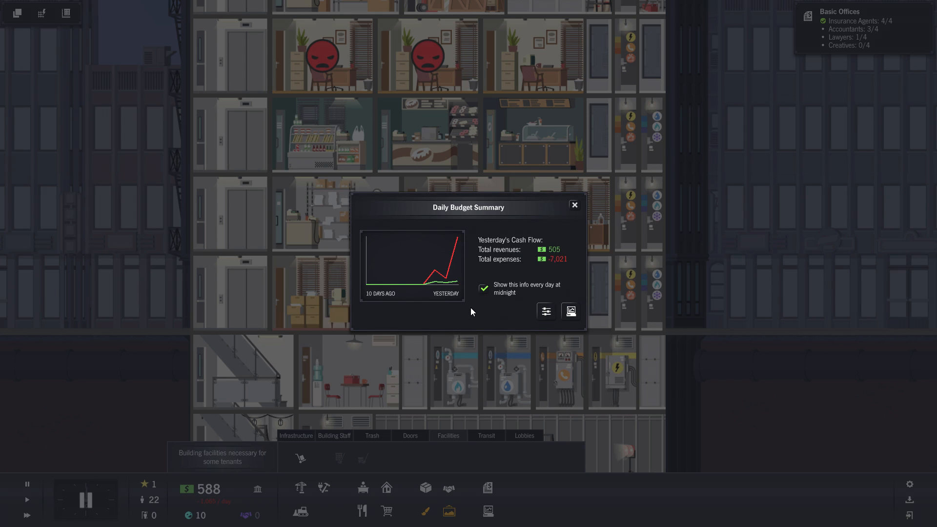
pyautogui.moveTo(457, 312)
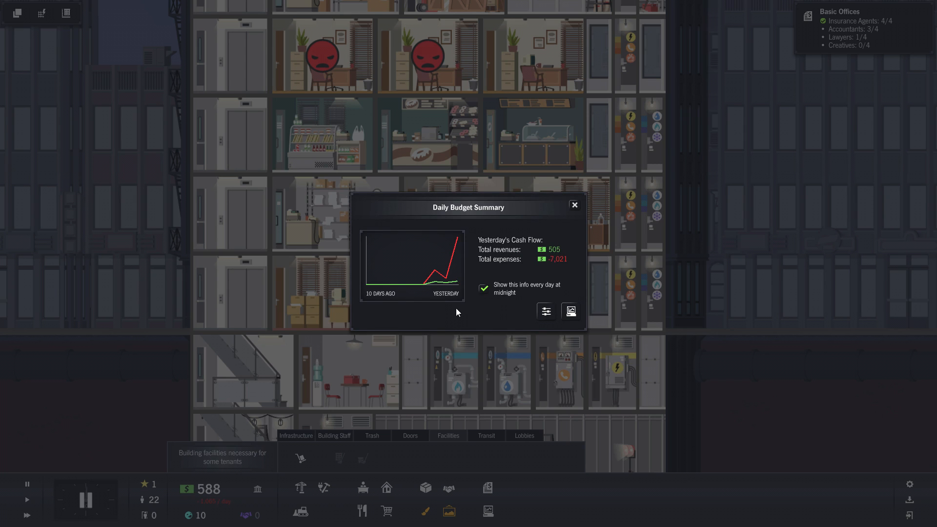
pyautogui.moveTo(588, 220)
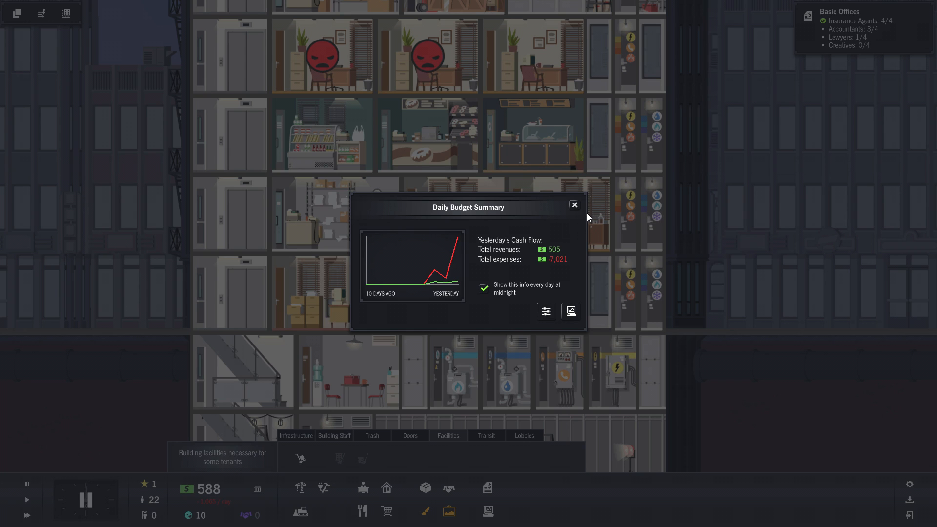
pyautogui.moveTo(550, 240)
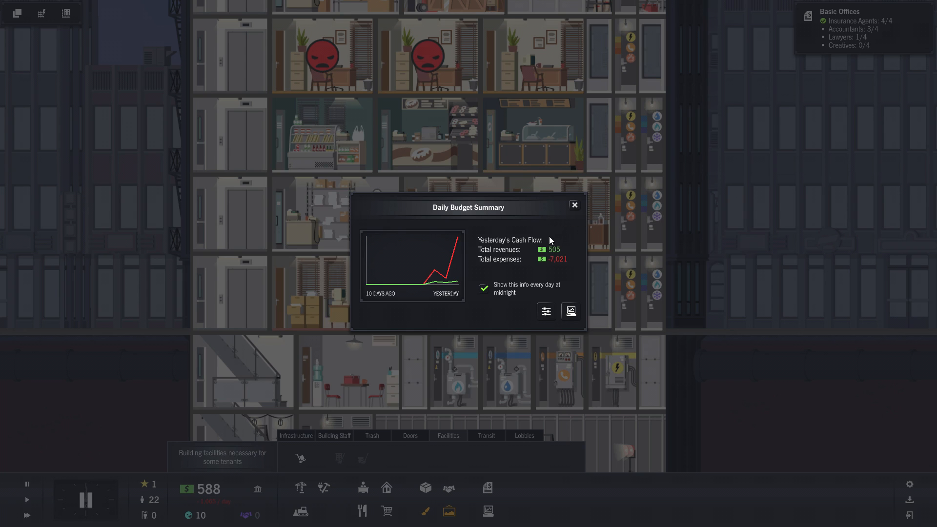
pyautogui.moveTo(554, 240)
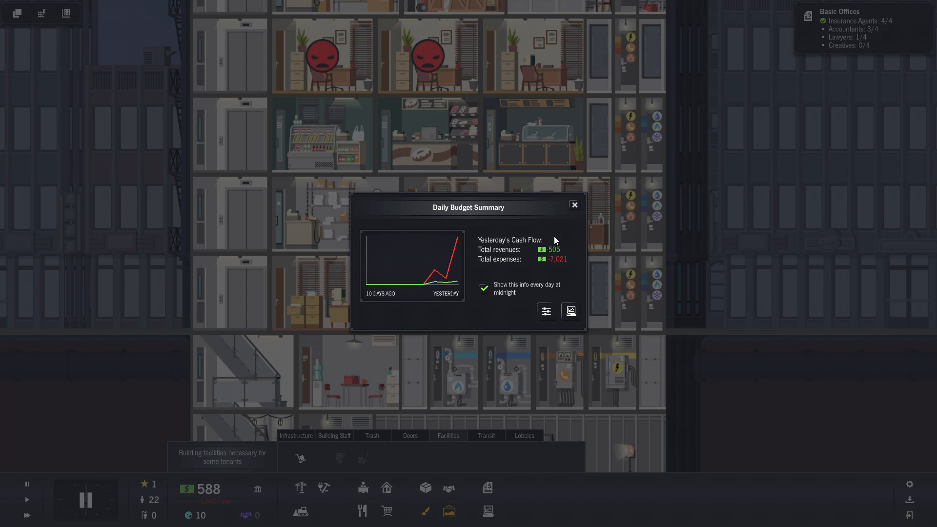
pyautogui.click(573, 205)
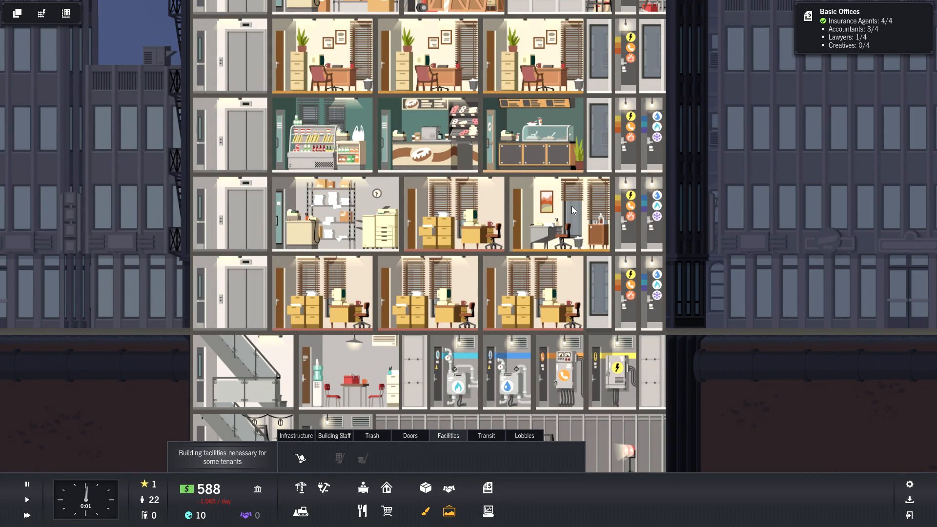
pyautogui.moveTo(561, 216)
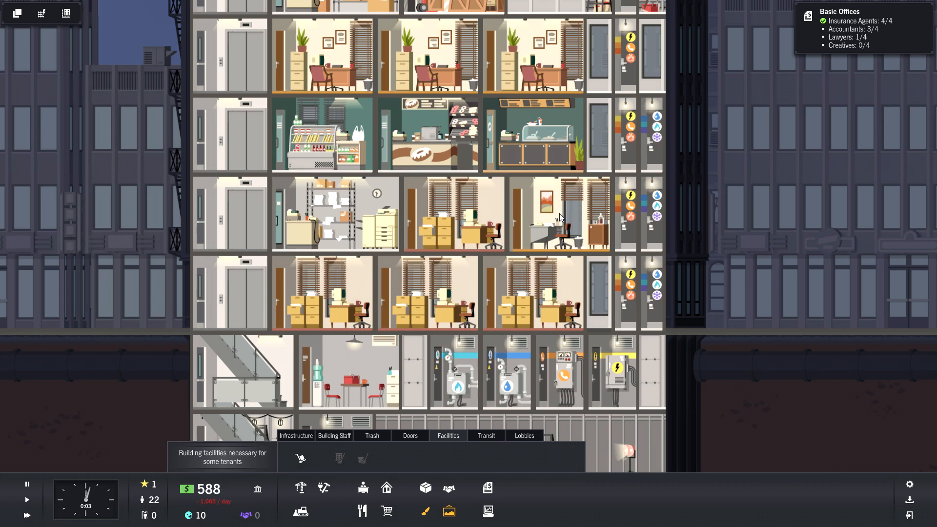
pyautogui.moveTo(538, 213)
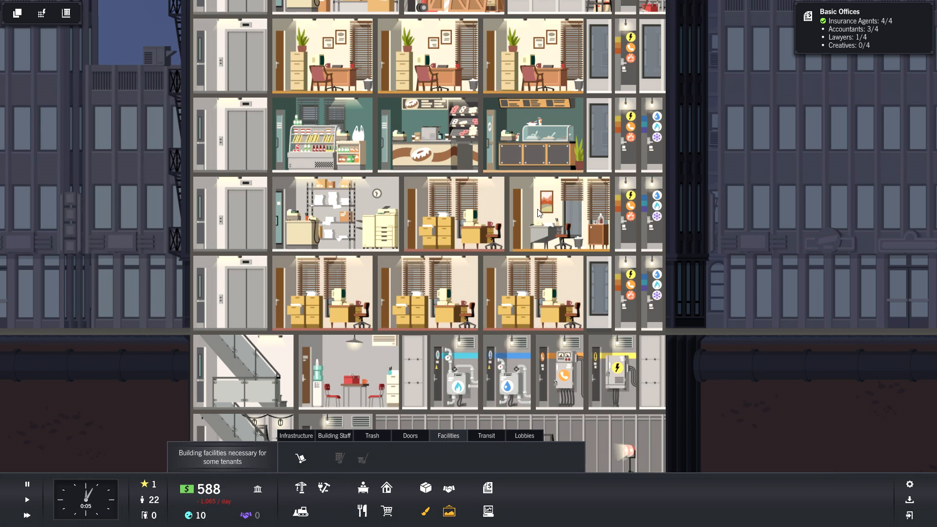
pyautogui.moveTo(208, 489)
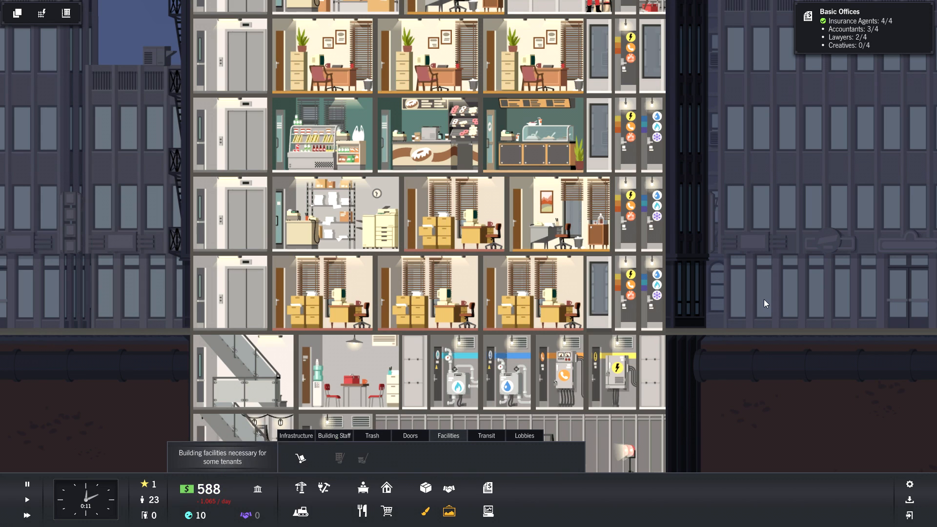
# View the Unit Reports for City View Easy Rolls and the Bedrock Inc. insurance office.
pyautogui.click(428, 56)
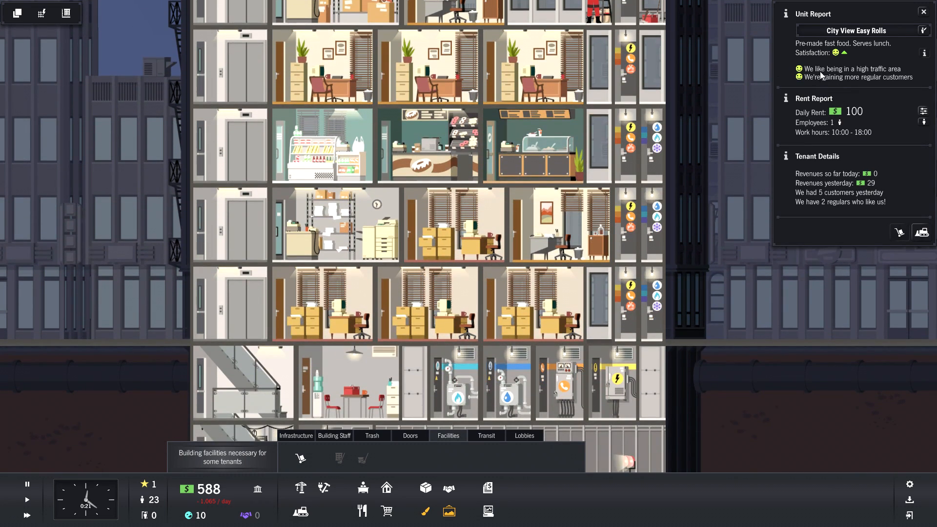
pyautogui.moveTo(878, 85)
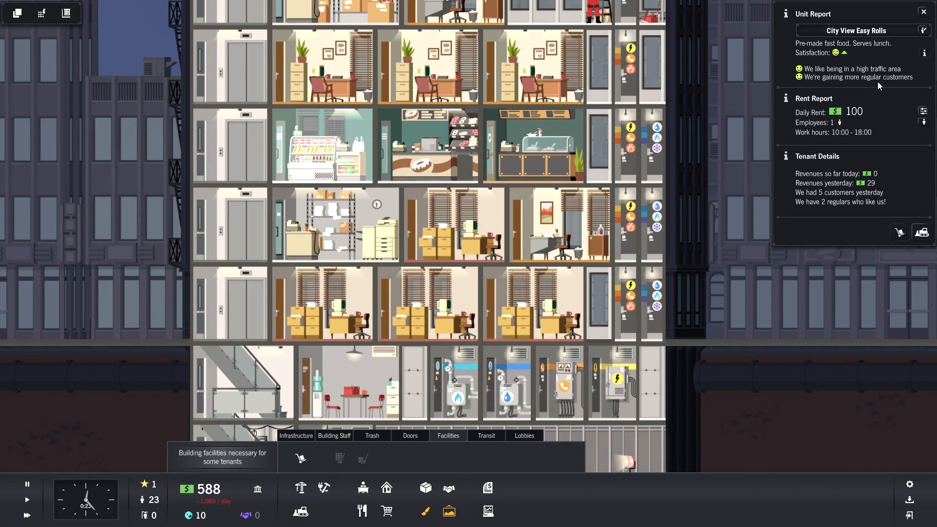
pyautogui.click(445, 224)
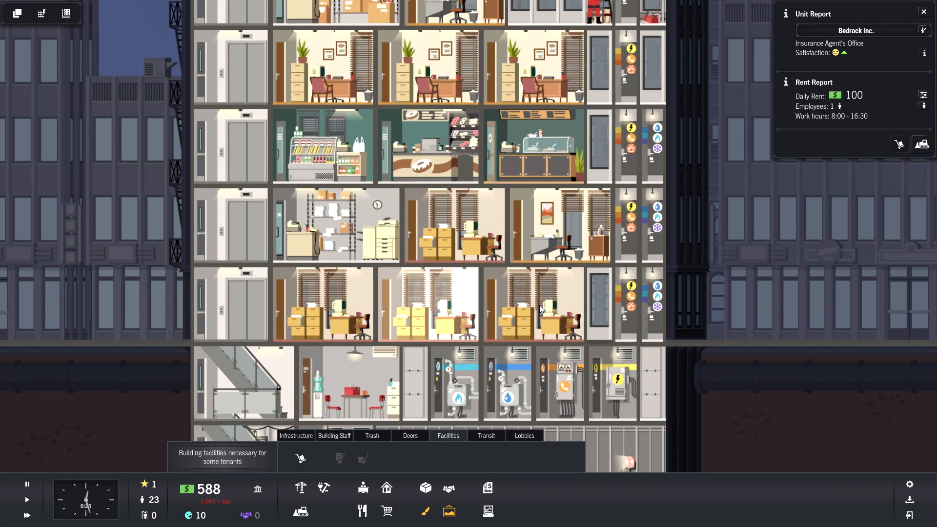
pyautogui.scroll(-3)
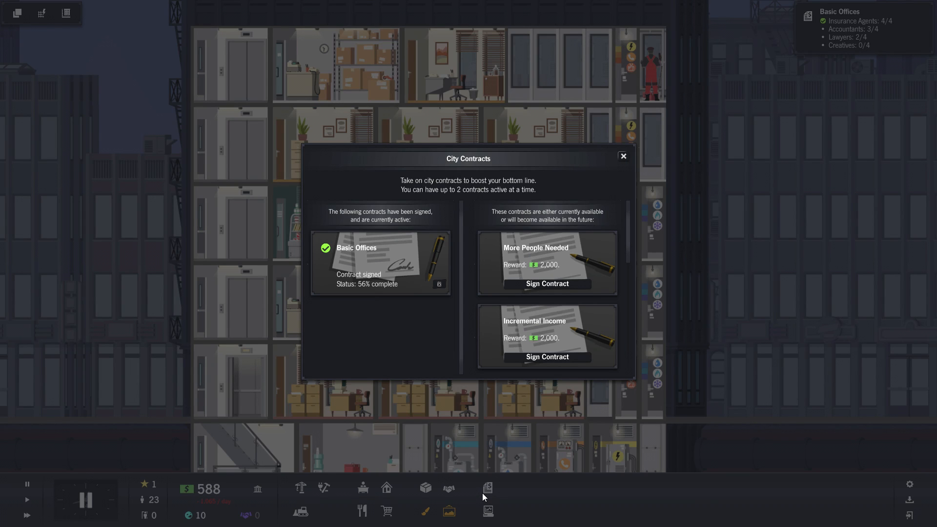
pyautogui.moveTo(531, 269)
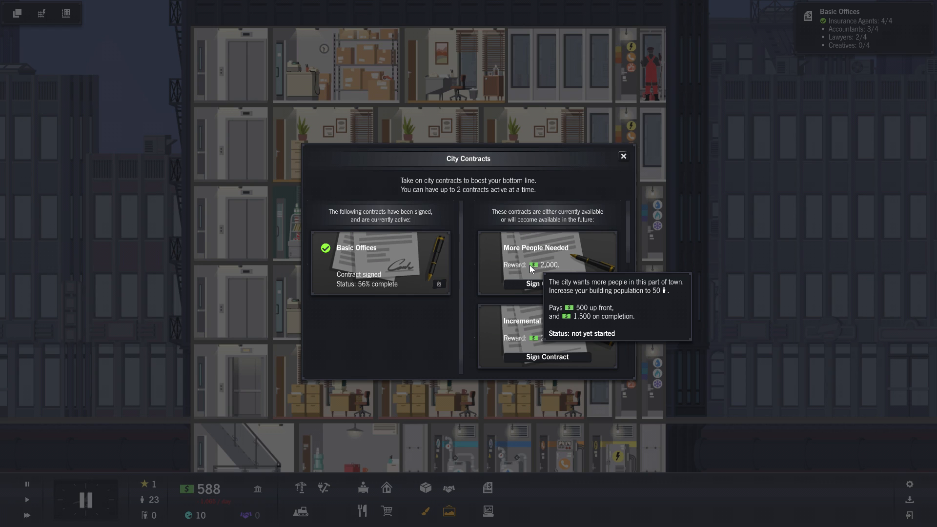
pyautogui.moveTo(542, 285)
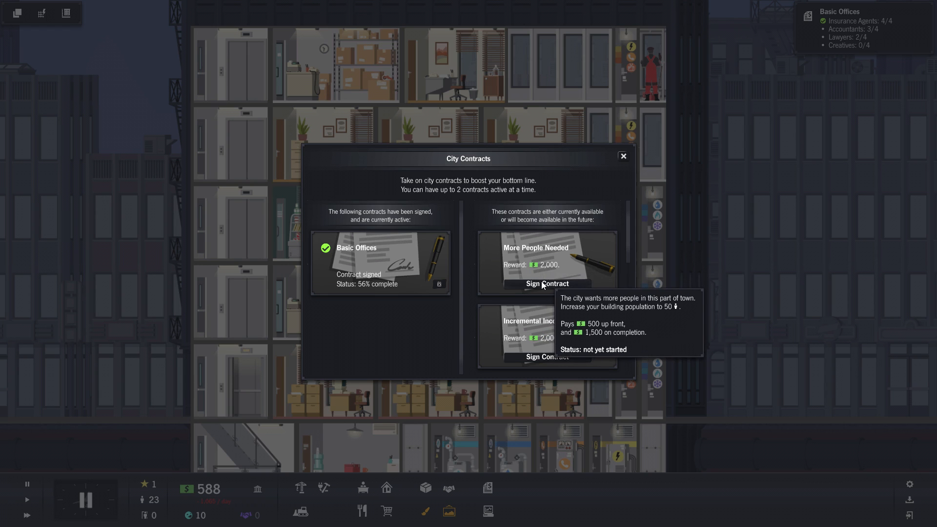
pyautogui.moveTo(365, 272)
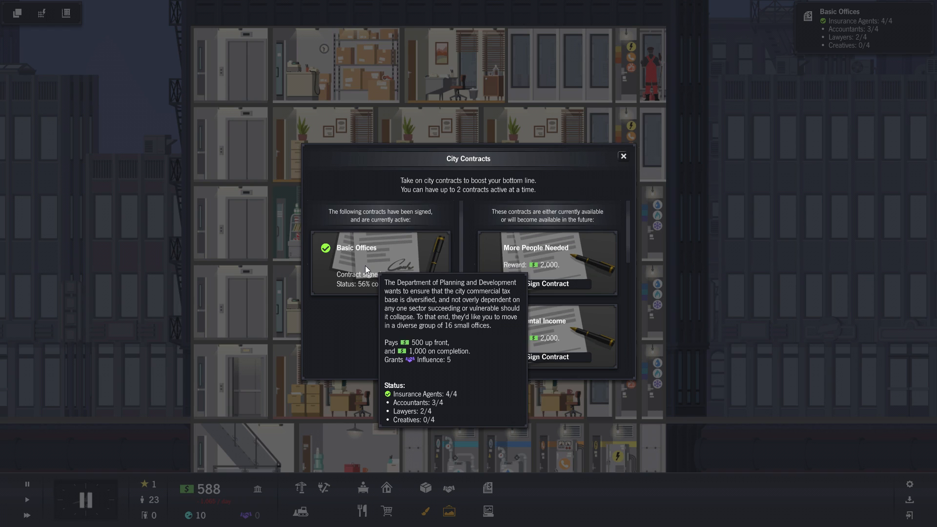
pyautogui.moveTo(530, 251)
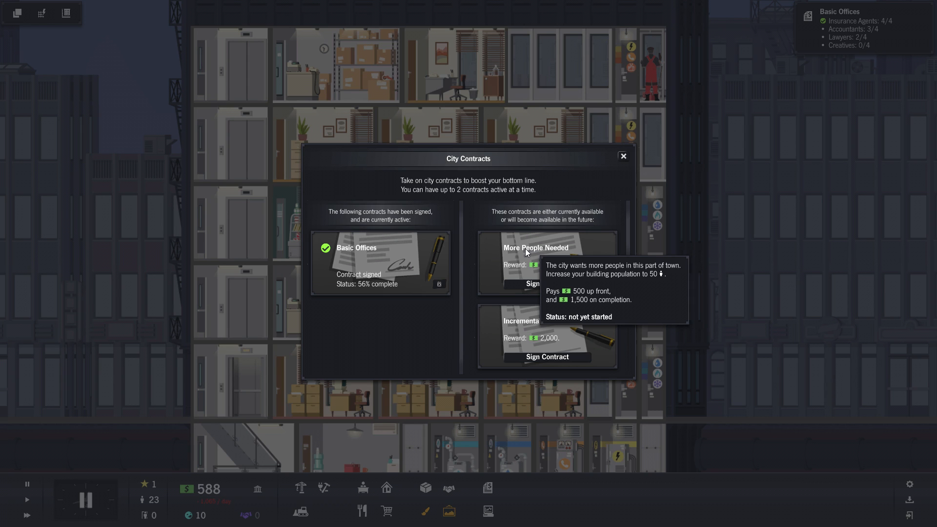
pyautogui.moveTo(562, 349)
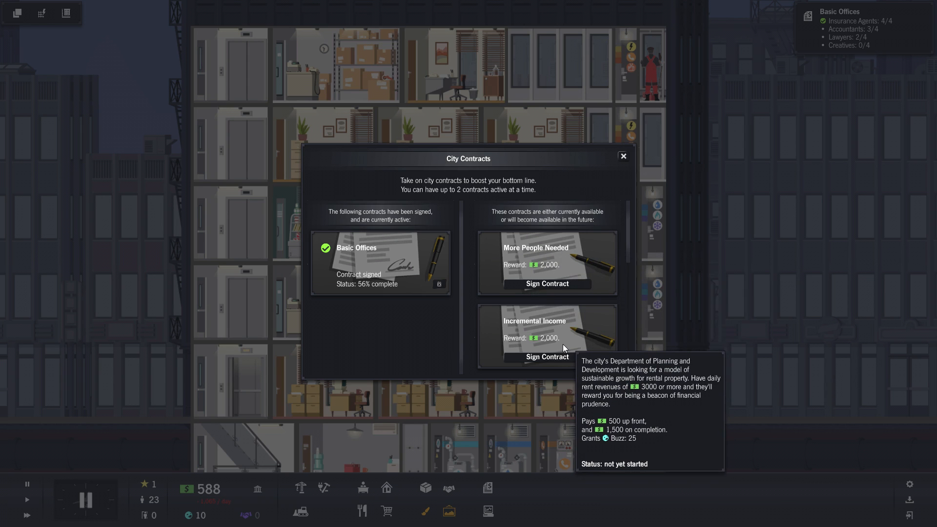
# Sign the More People Needed contract for its $500 advance and close City Contracts.
pyautogui.click(546, 283)
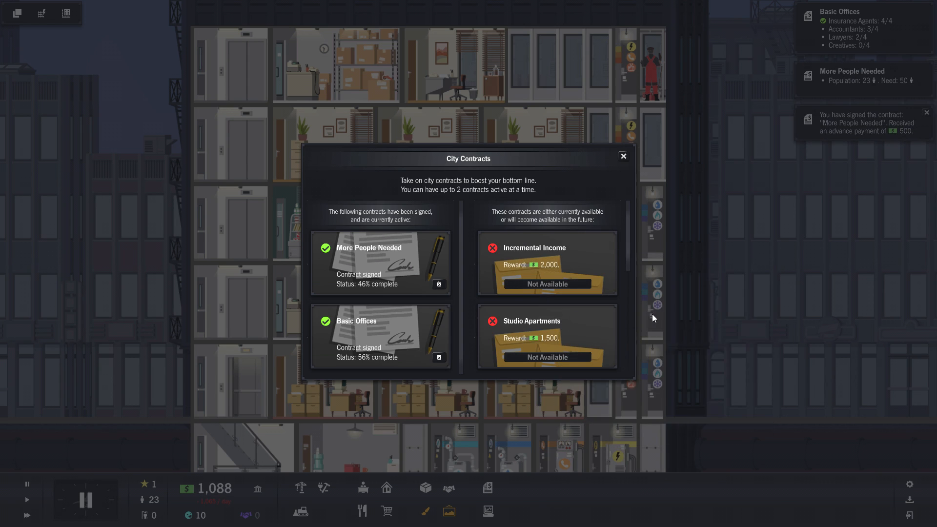
pyautogui.click(623, 156)
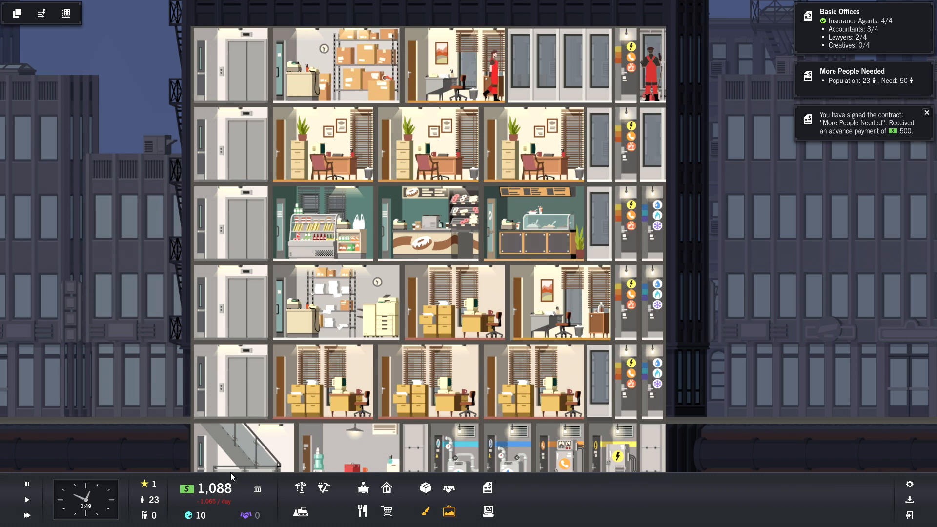
# Set the global office rent rate to 120% and close the daily budget report.
pyautogui.scroll(-3)
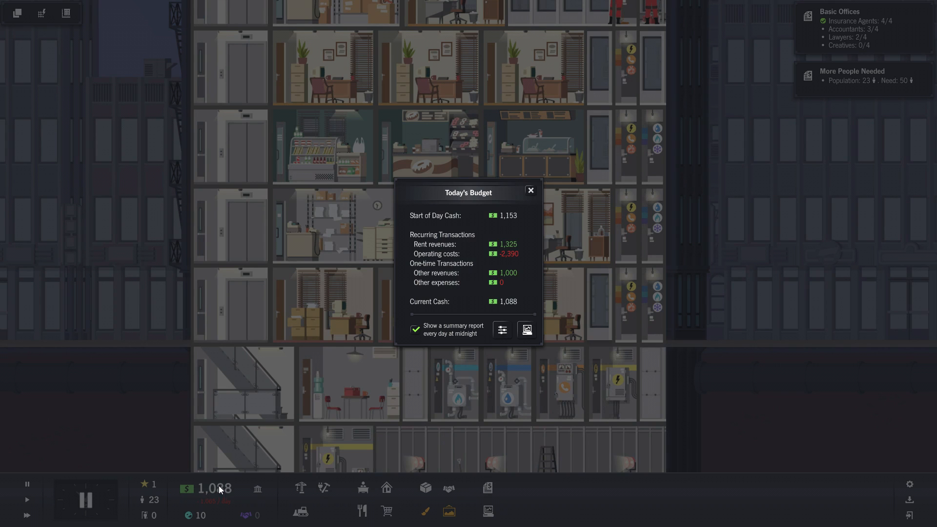
pyautogui.moveTo(511, 259)
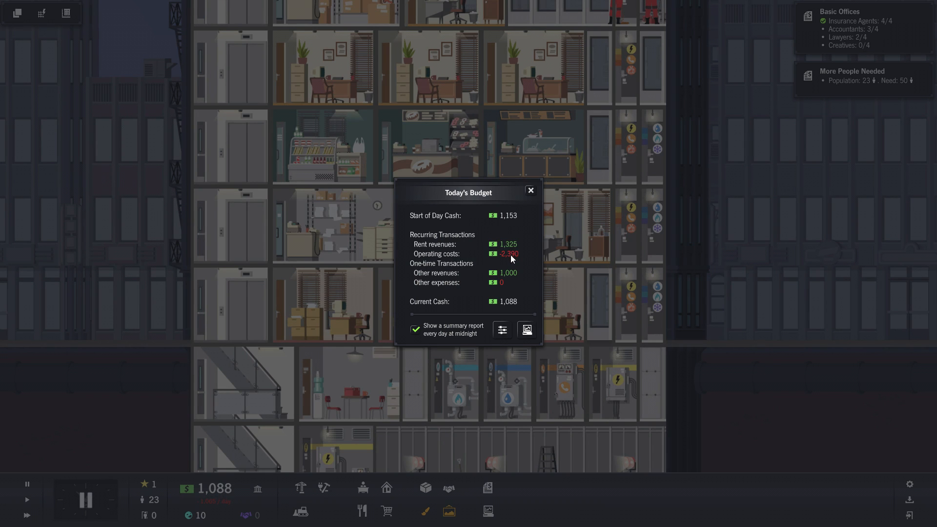
pyautogui.moveTo(511, 258)
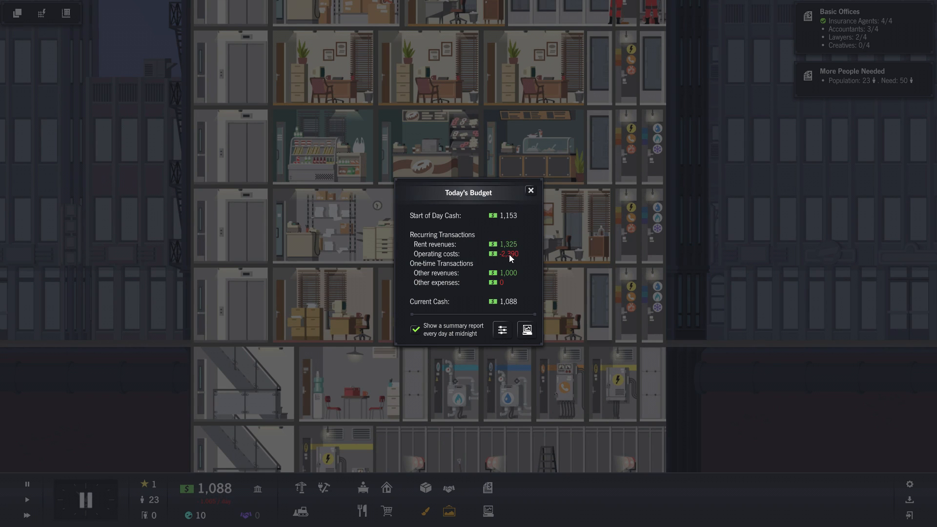
pyautogui.moveTo(522, 260)
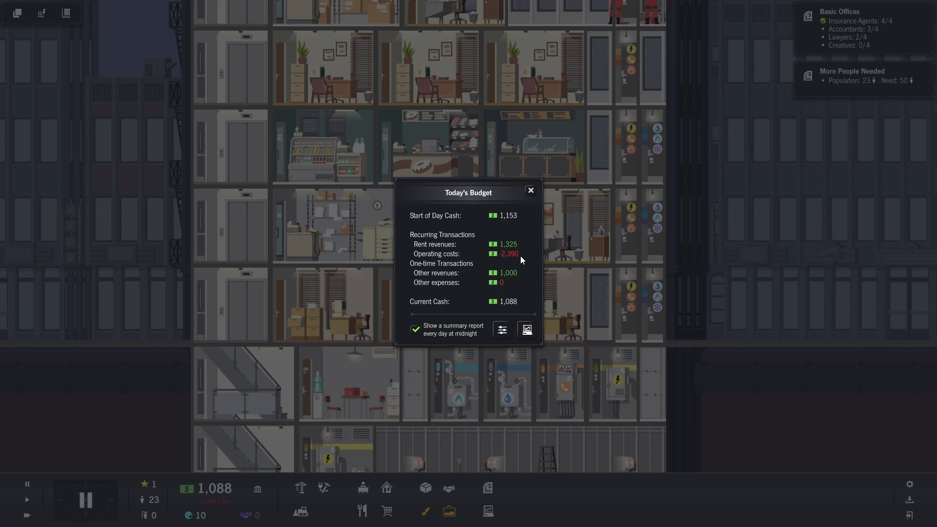
pyautogui.moveTo(502, 330)
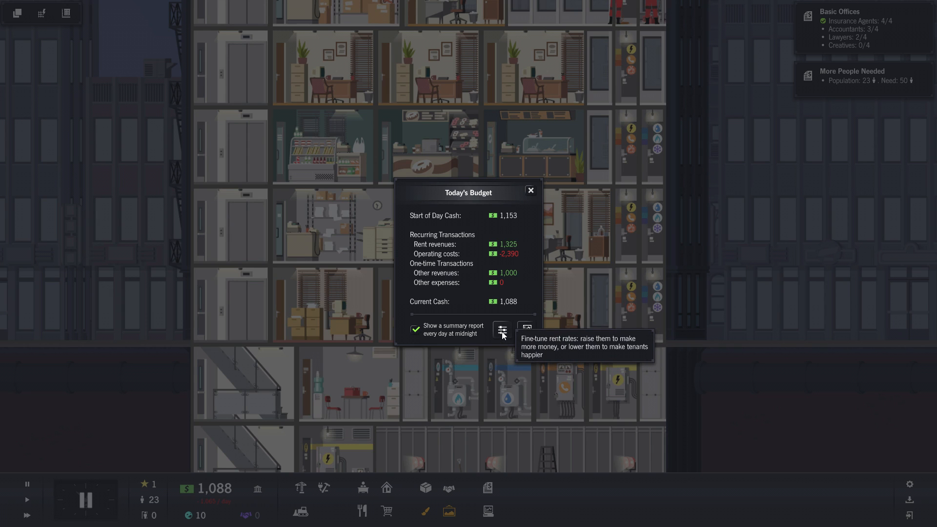
pyautogui.click(502, 330)
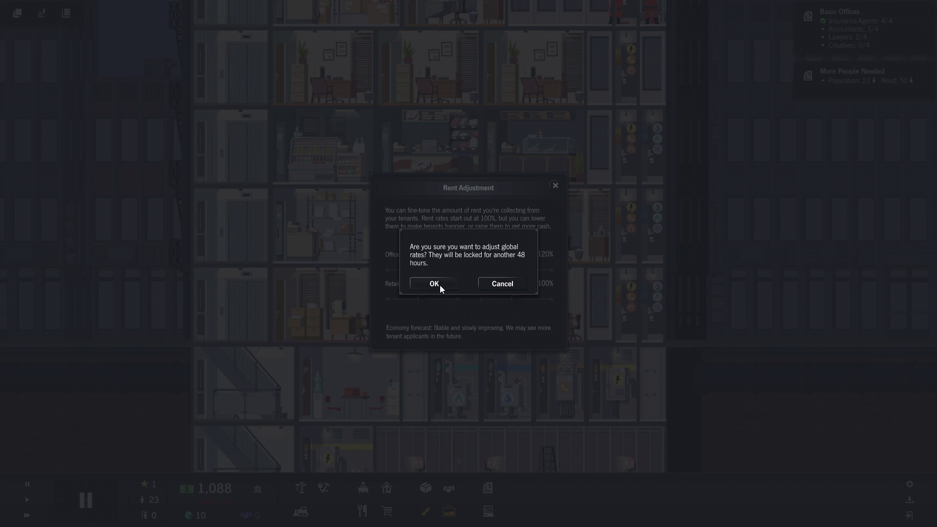
pyautogui.click(433, 283)
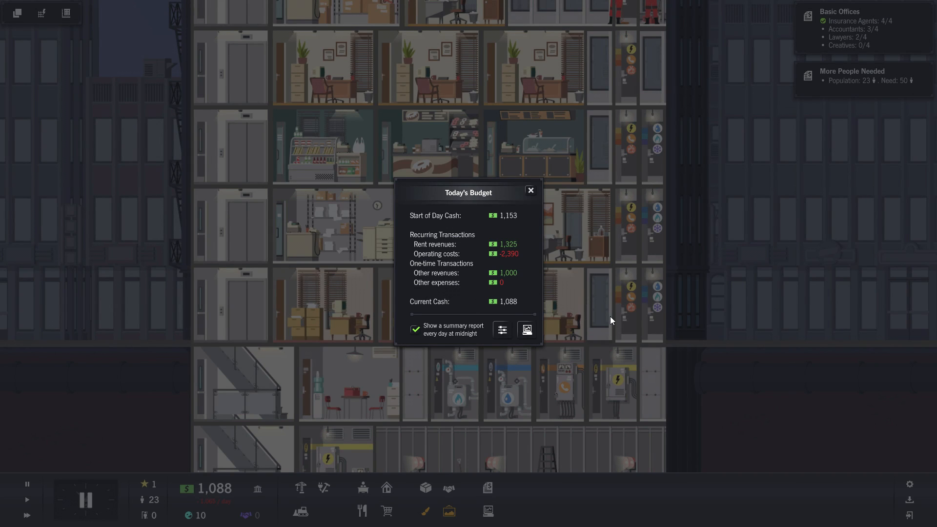
pyautogui.moveTo(532, 203)
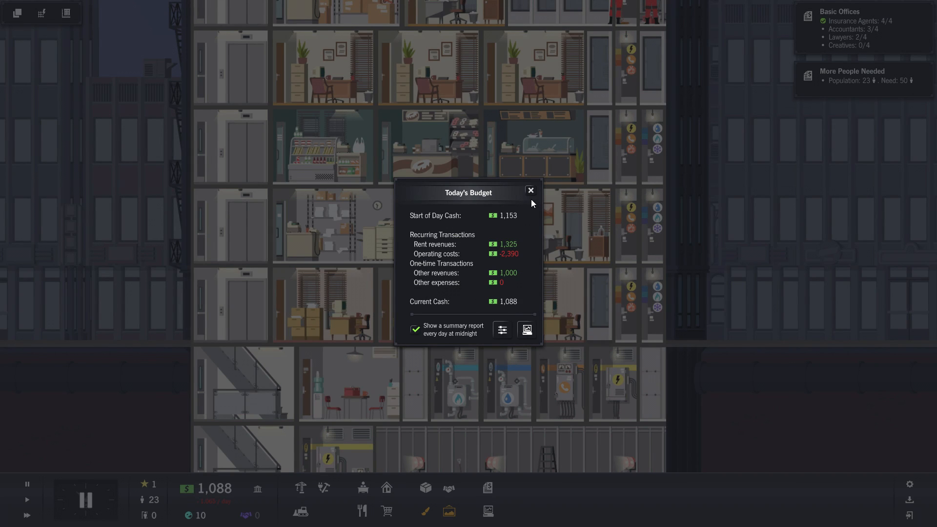
pyautogui.click(530, 190)
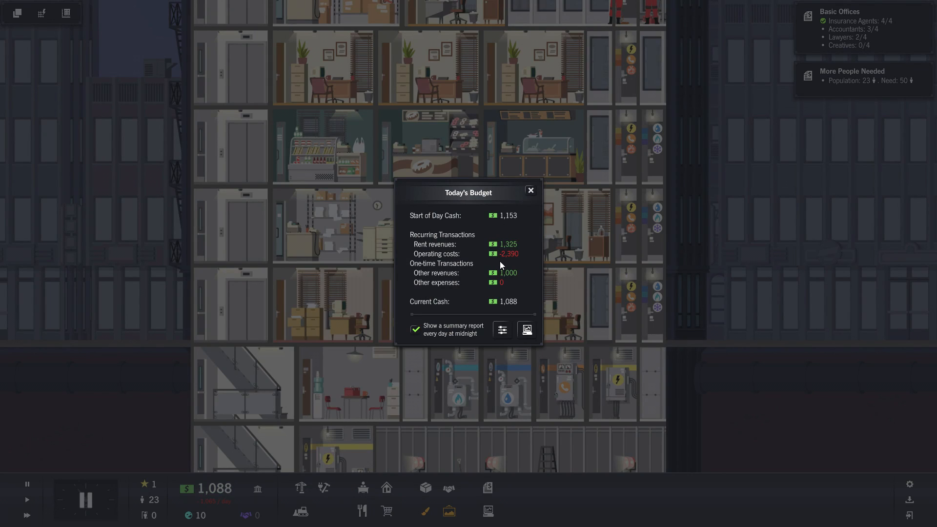
pyautogui.moveTo(537, 195)
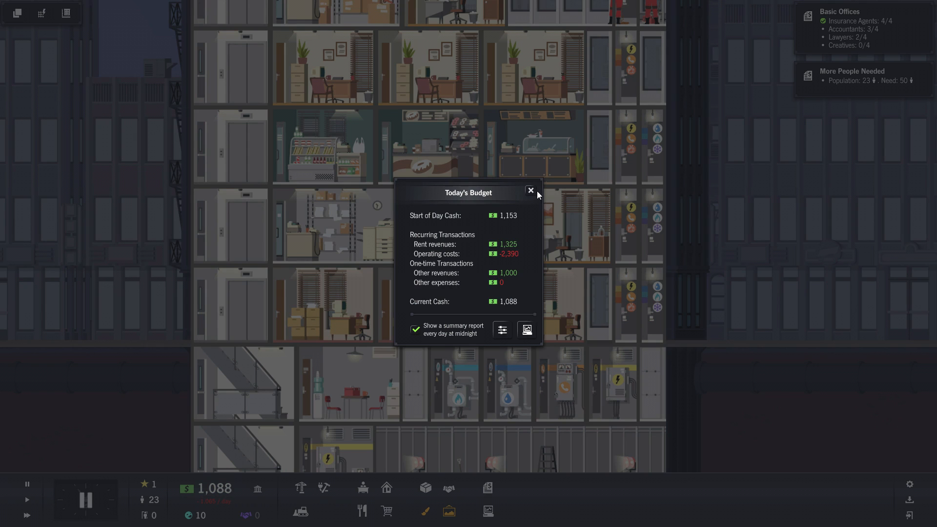
pyautogui.click(529, 190)
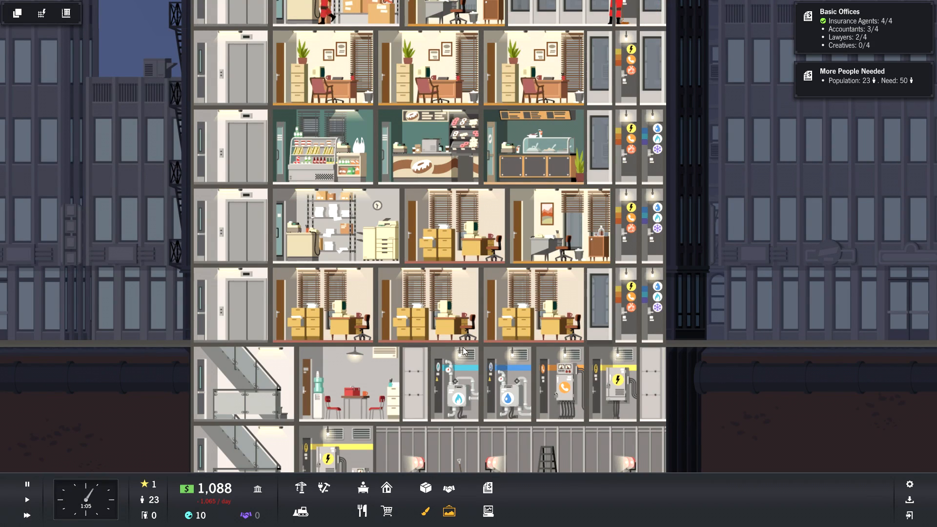
pyautogui.moveTo(626, 447)
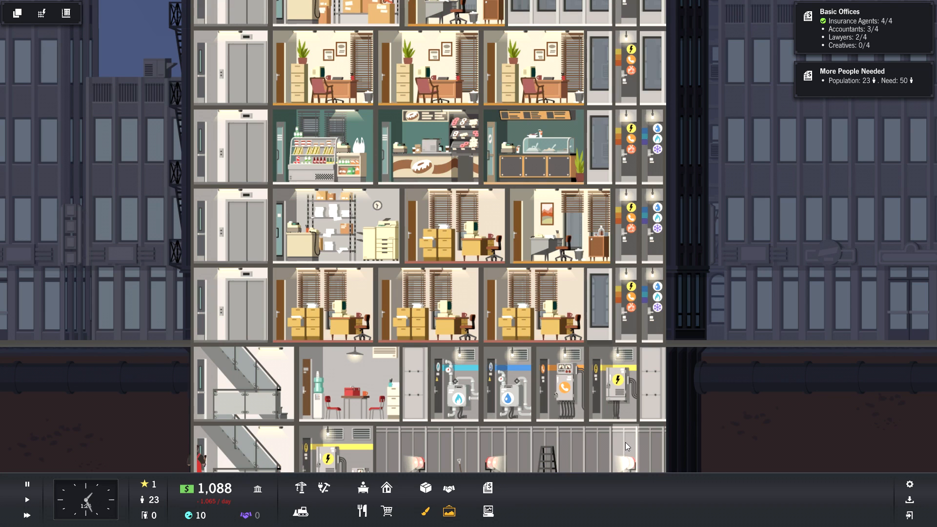
pyautogui.scroll(3)
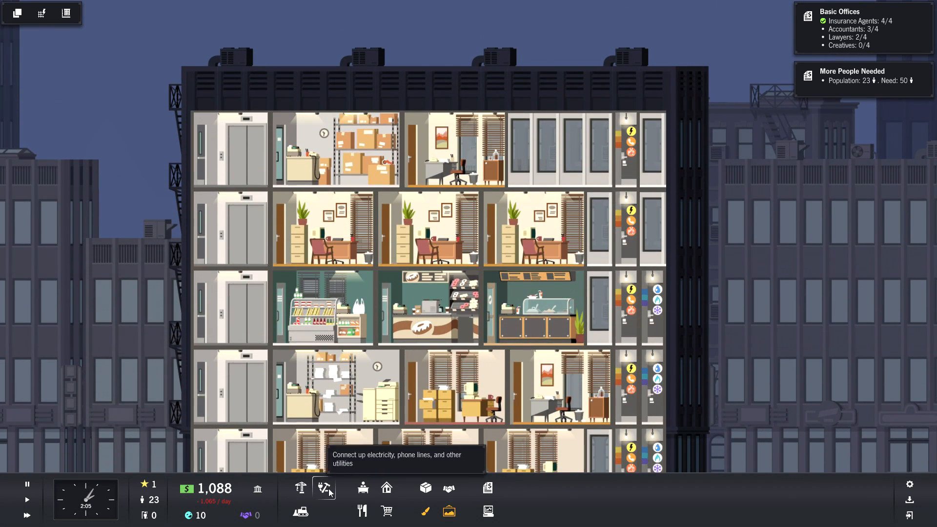
pyautogui.moveTo(104, 508)
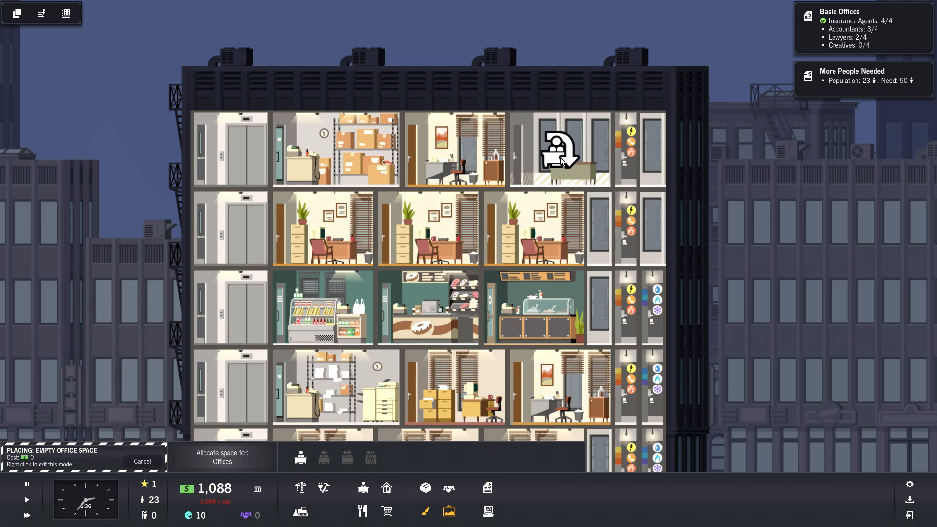
pyautogui.moveTo(552, 152)
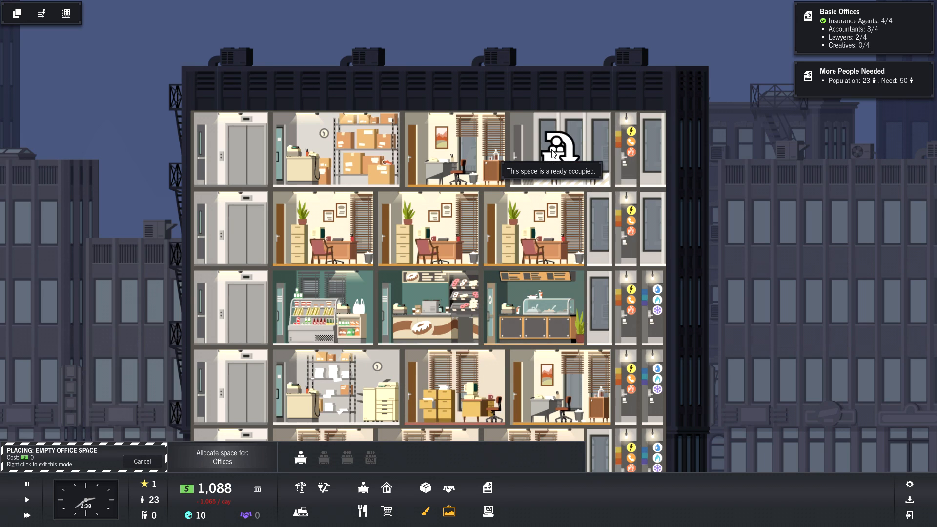
# Lease the empty top-floor office to a law office and lay an electrical line to it.
pyautogui.click(559, 149)
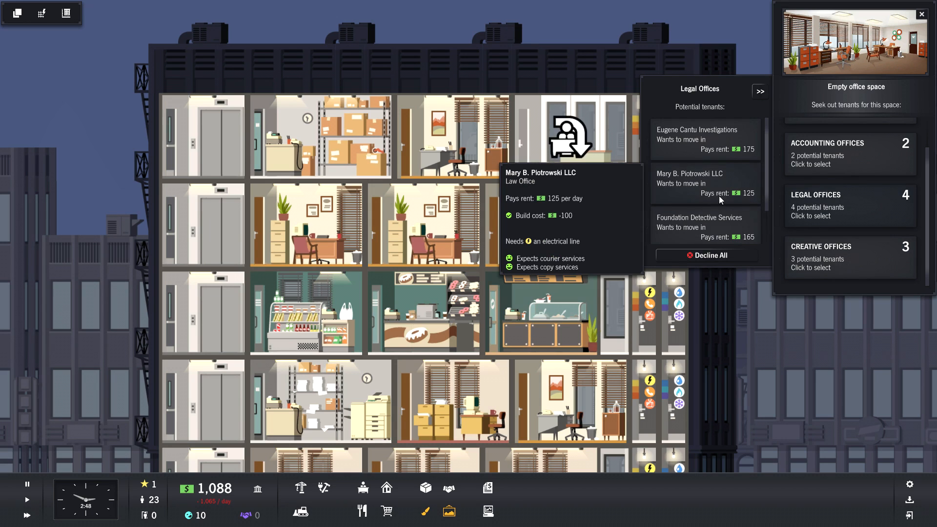
pyautogui.click(824, 153)
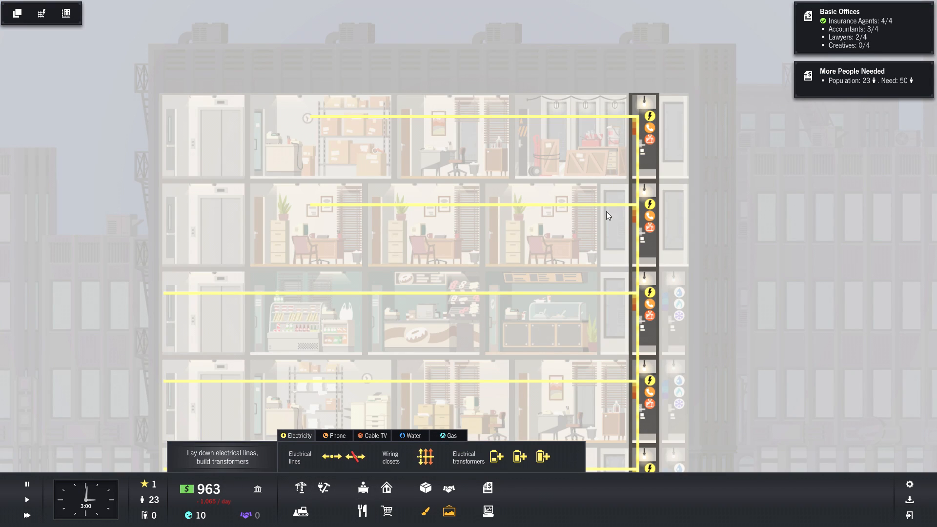
pyautogui.click(337, 435)
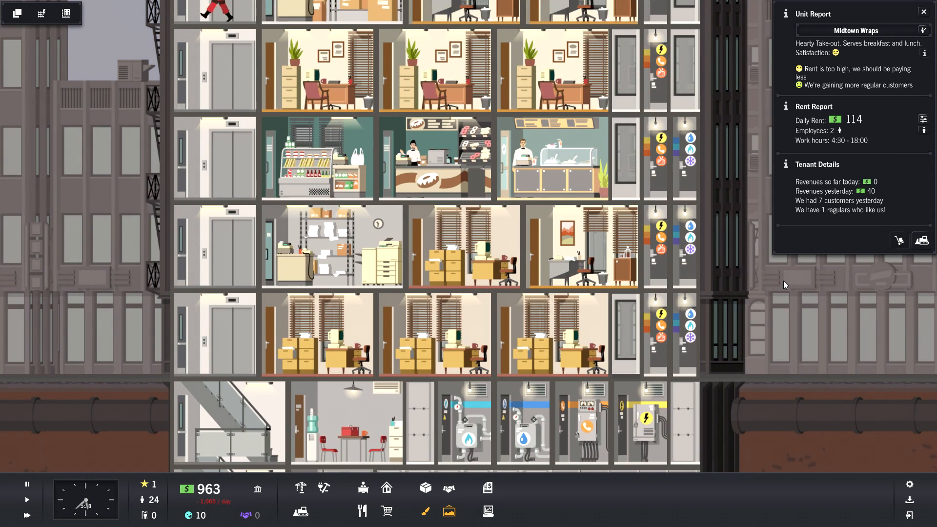
# Check the two accountant and insurance office reports, then a break-room worker's info card.
pyautogui.click(434, 158)
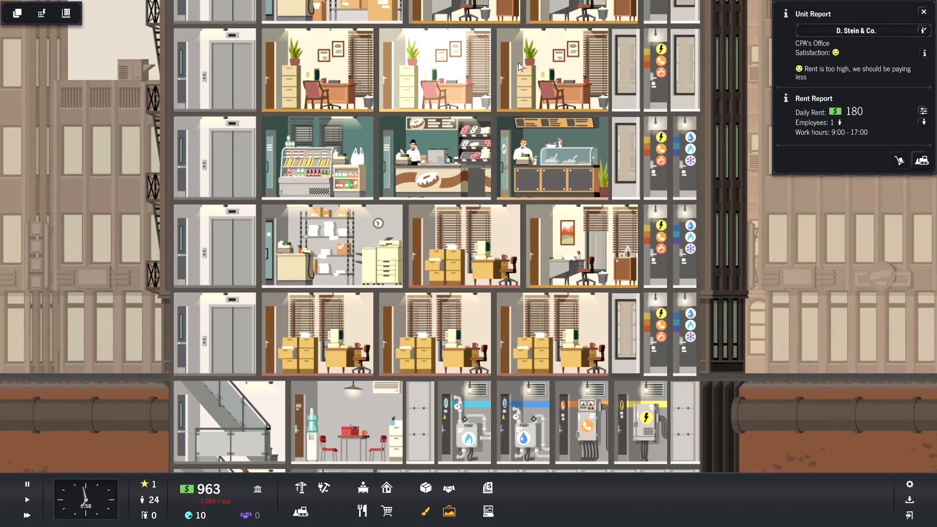
pyautogui.click(553, 69)
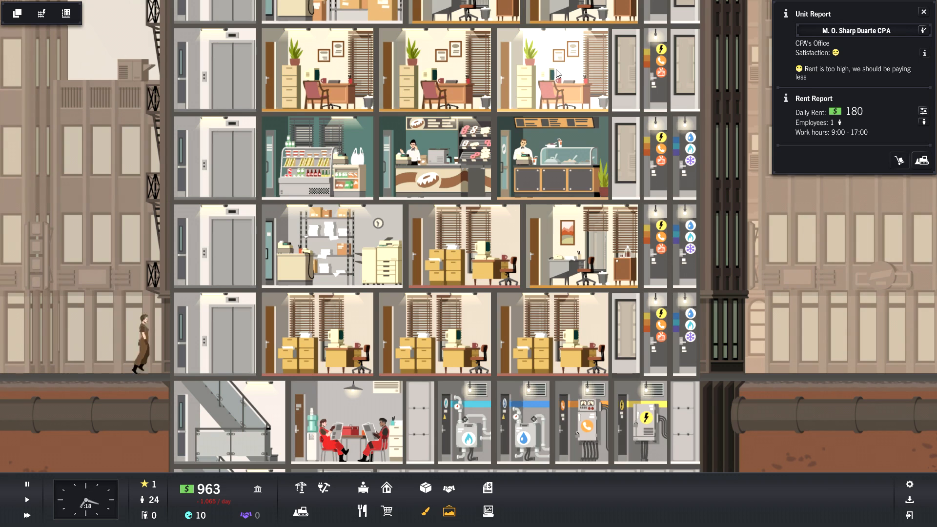
pyautogui.click(538, 335)
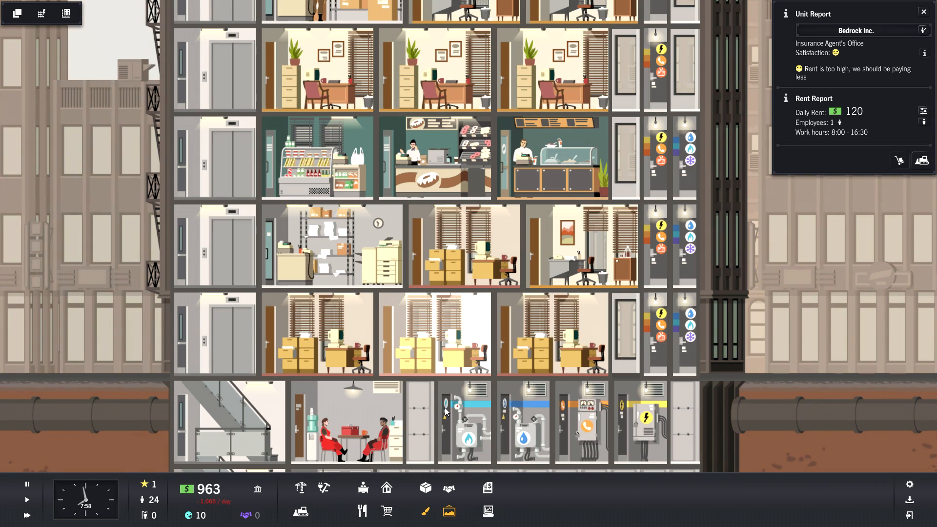
pyautogui.click(350, 439)
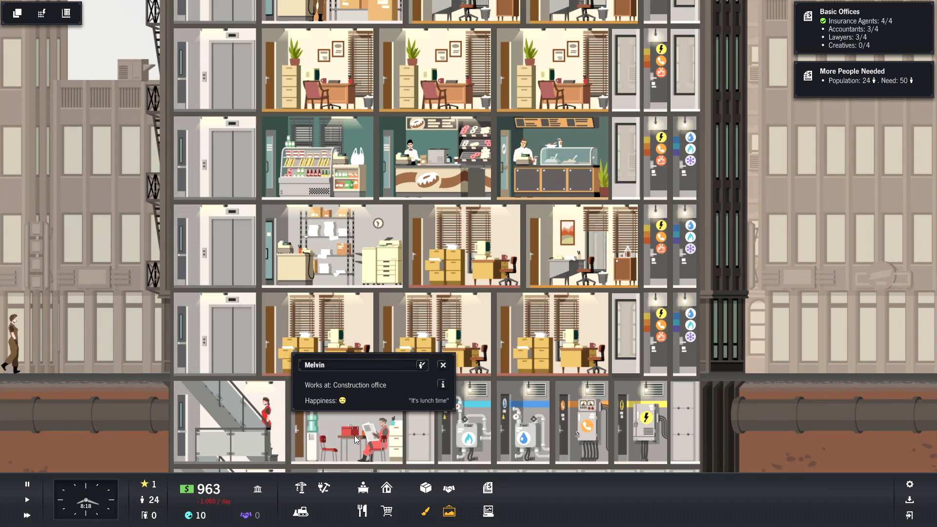
pyautogui.moveTo(853, 375)
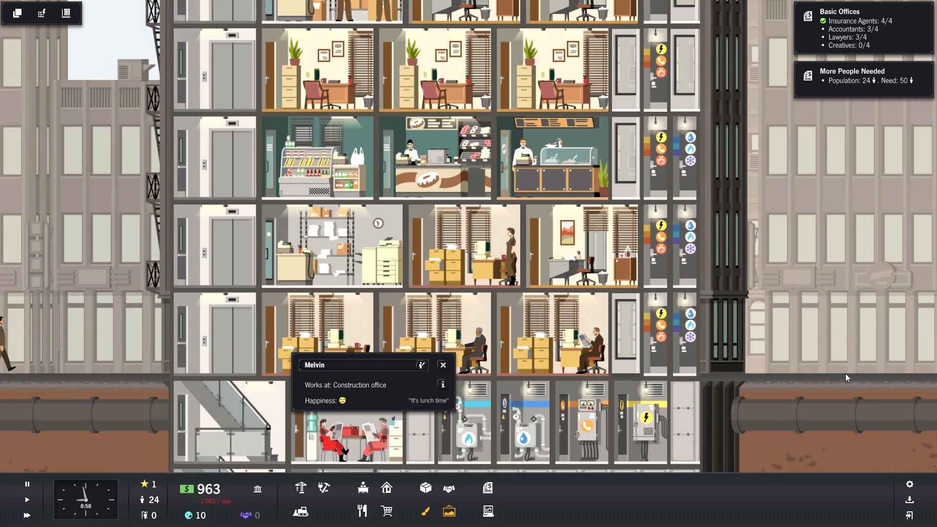
pyautogui.scroll(-3)
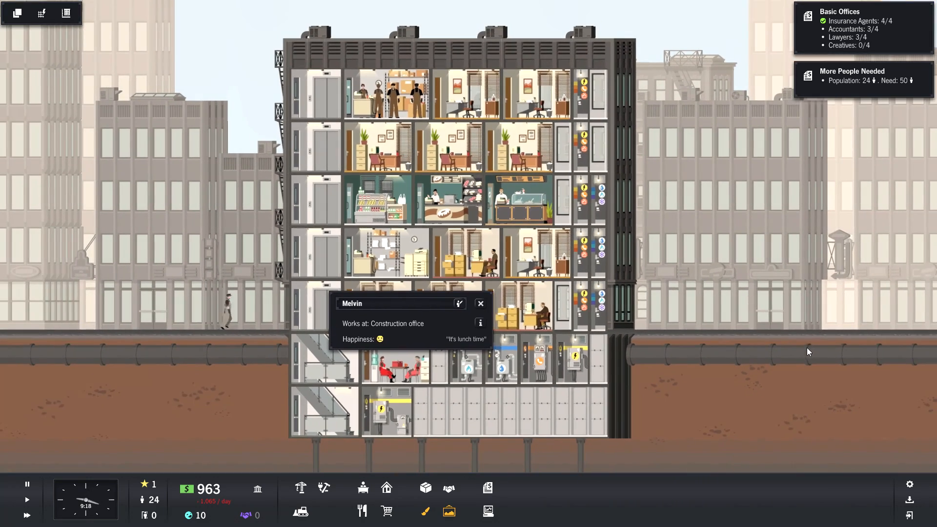
pyautogui.scroll(-3)
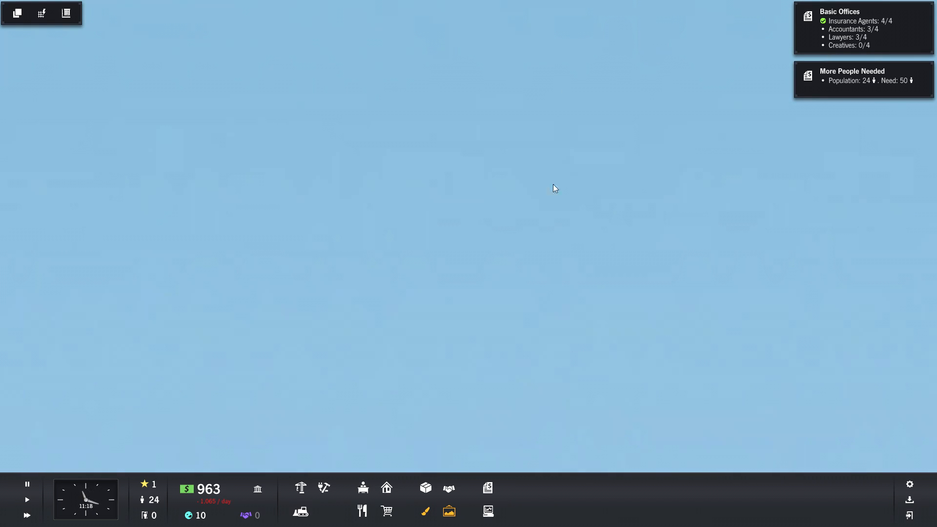
pyautogui.moveTo(569, 276)
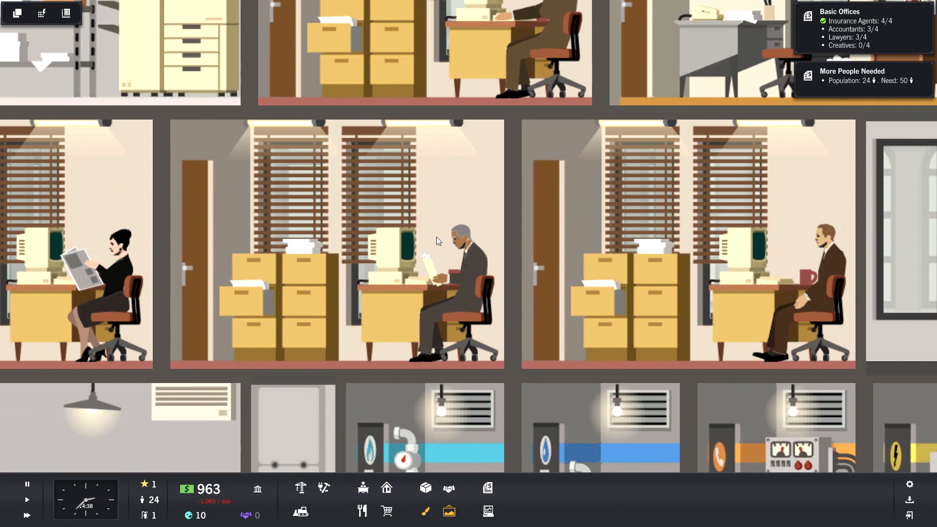
pyautogui.moveTo(586, 197)
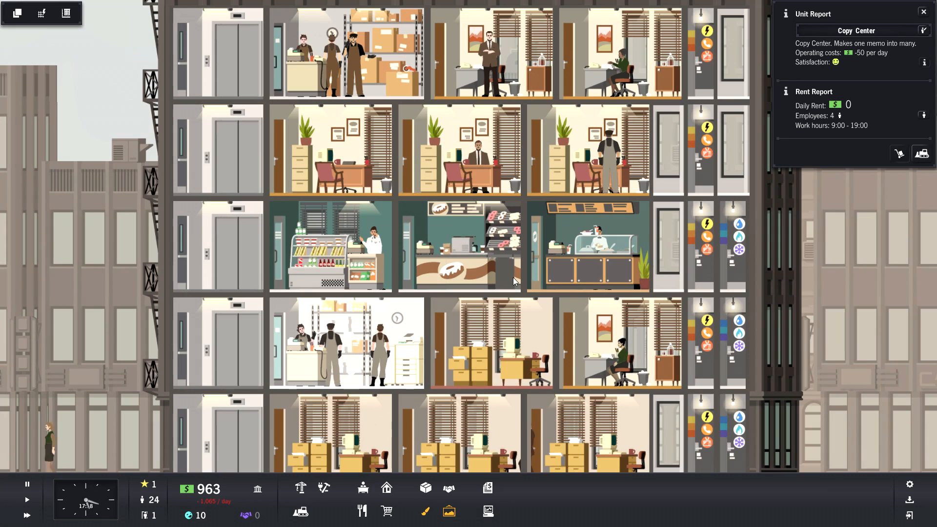
# Open the top-floor courier tenant's Unit Report and zoom out over the tower.
pyautogui.scroll(-3)
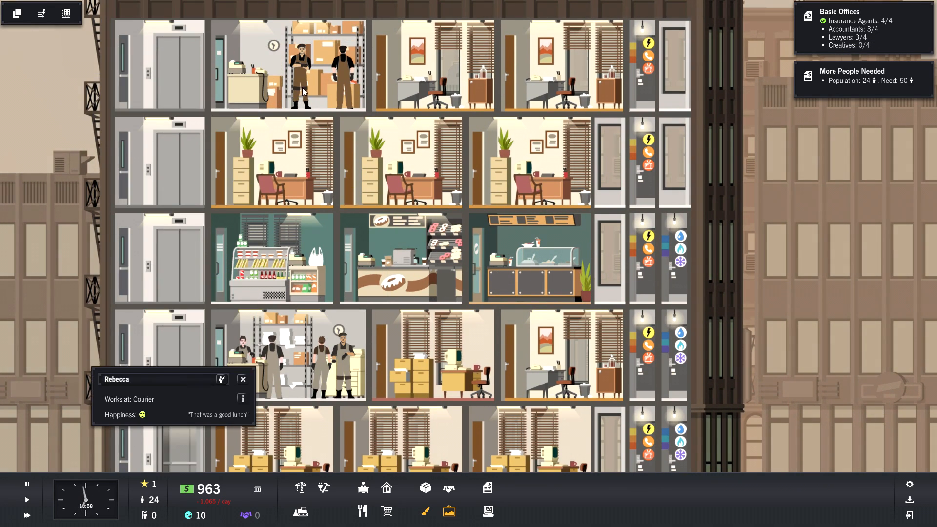
pyautogui.click(242, 379)
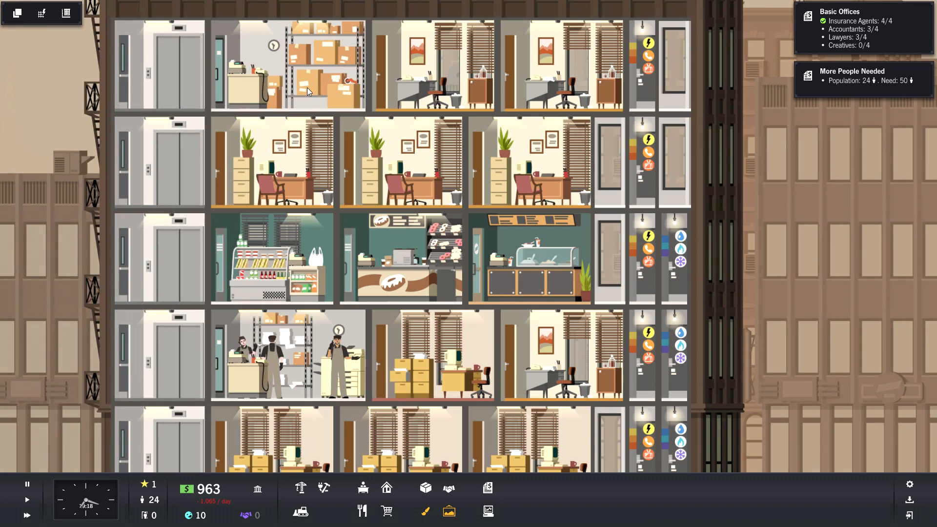
pyautogui.click(288, 66)
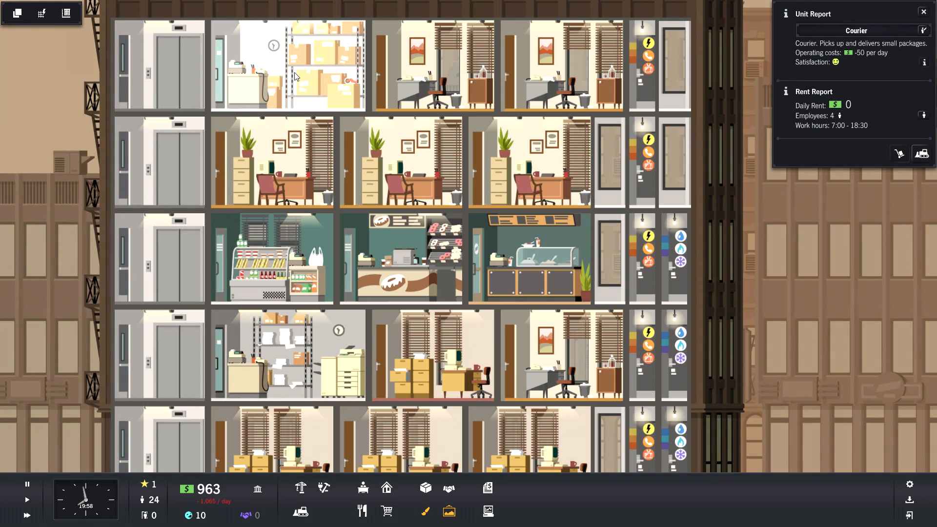
pyautogui.moveTo(455, 321)
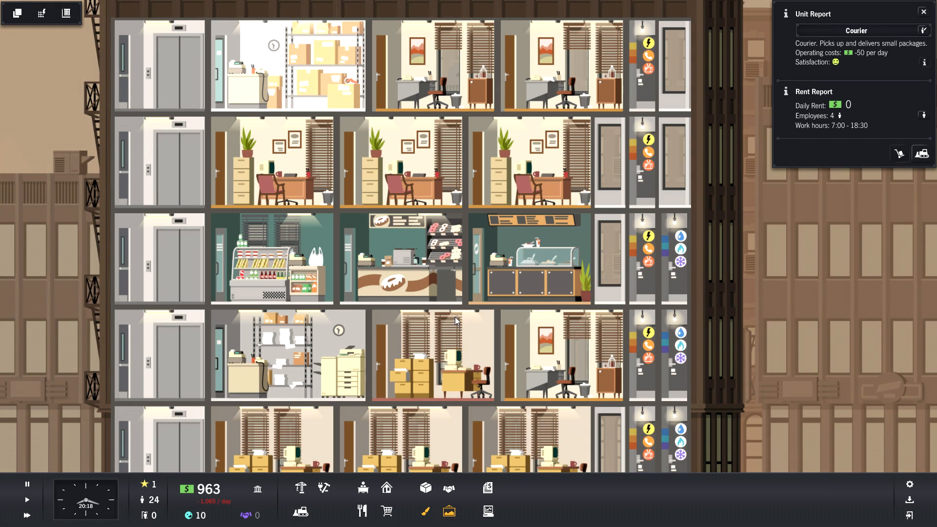
pyautogui.scroll(-3)
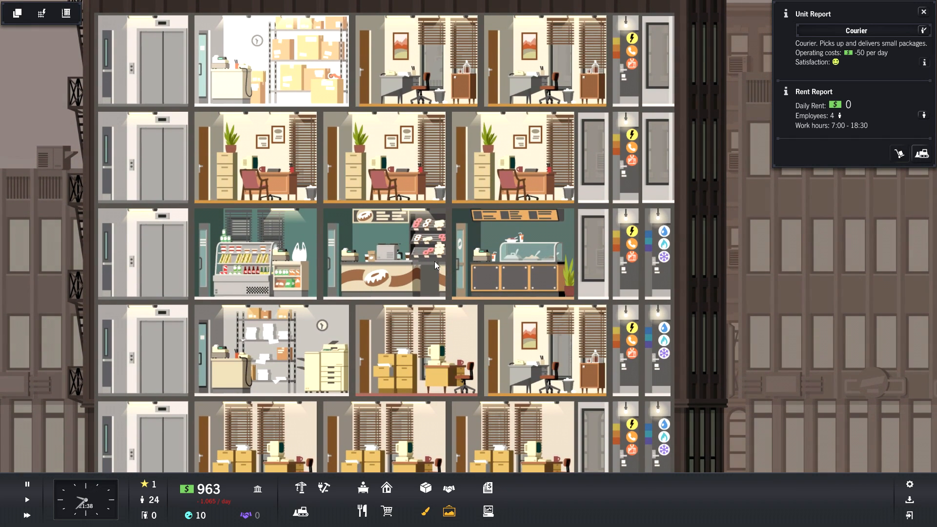
pyautogui.scroll(-3)
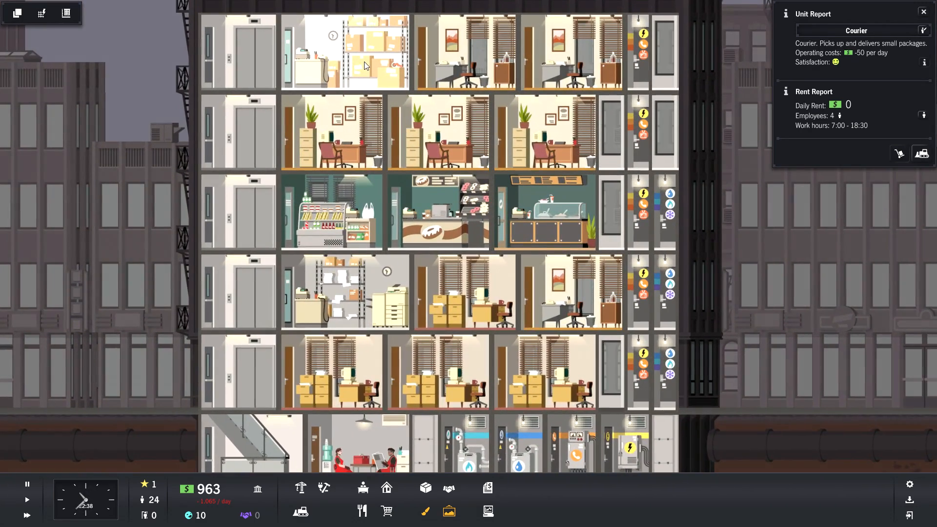
pyautogui.click(571, 53)
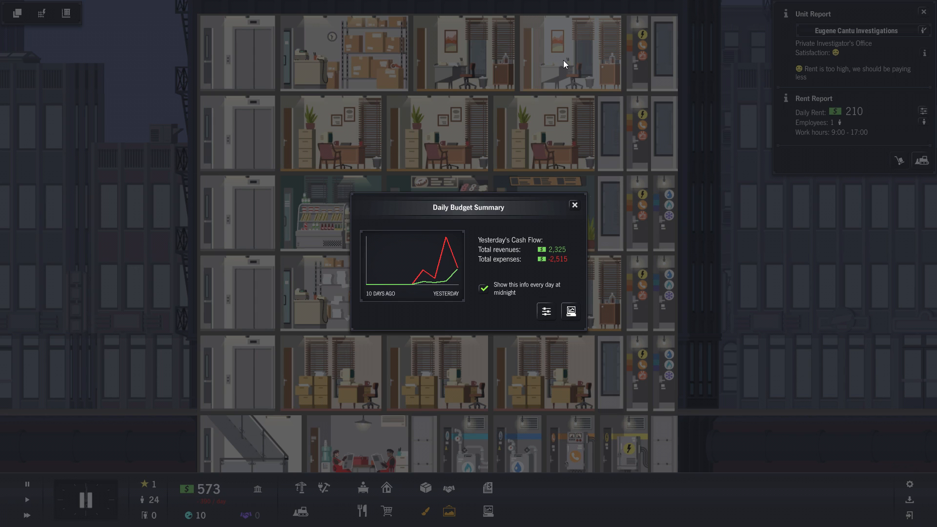
pyautogui.moveTo(568, 251)
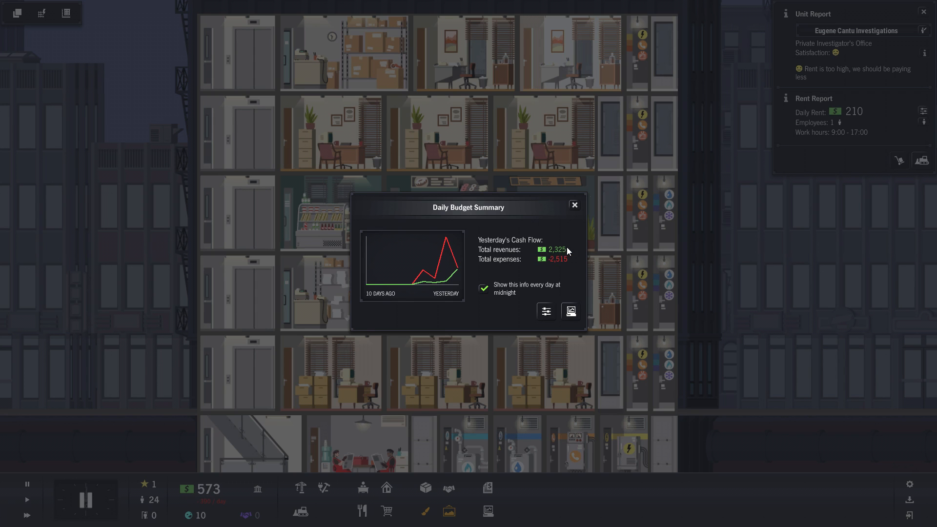
pyautogui.moveTo(556, 282)
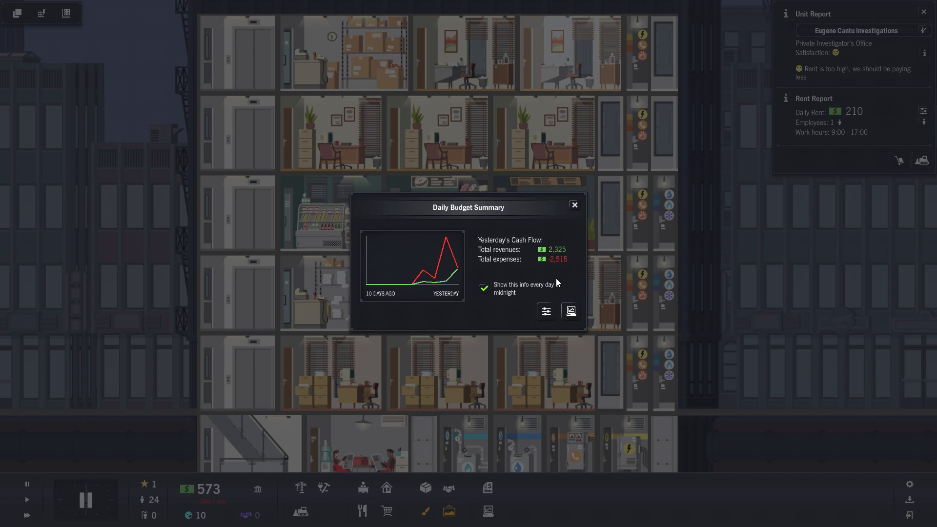
# Close the Daily Budget Summary showing $2,325 revenues against $2,515 expenses.
pyautogui.click(573, 205)
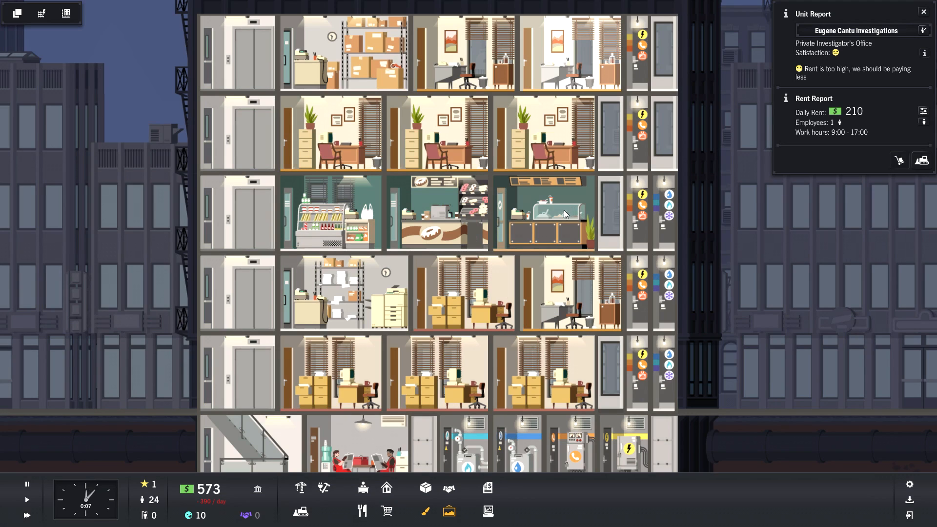
pyautogui.moveTo(489, 239)
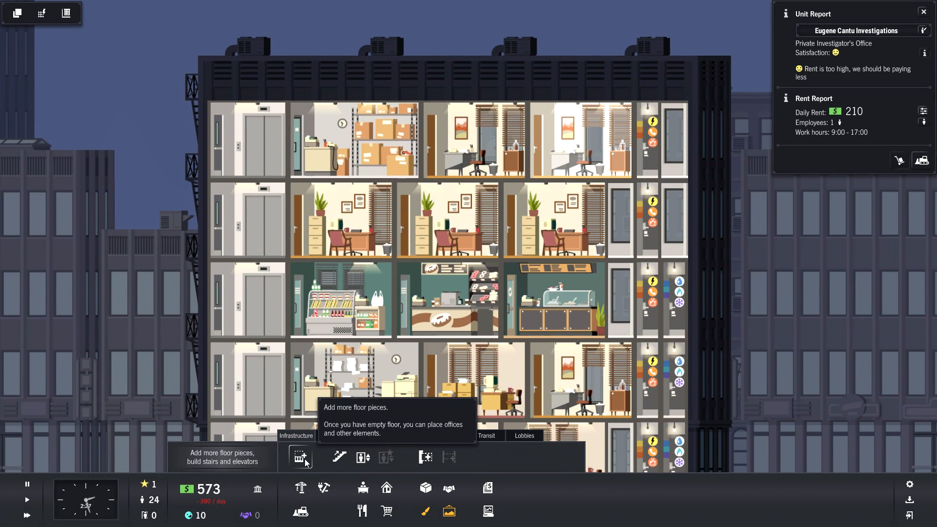
pyautogui.click(300, 457)
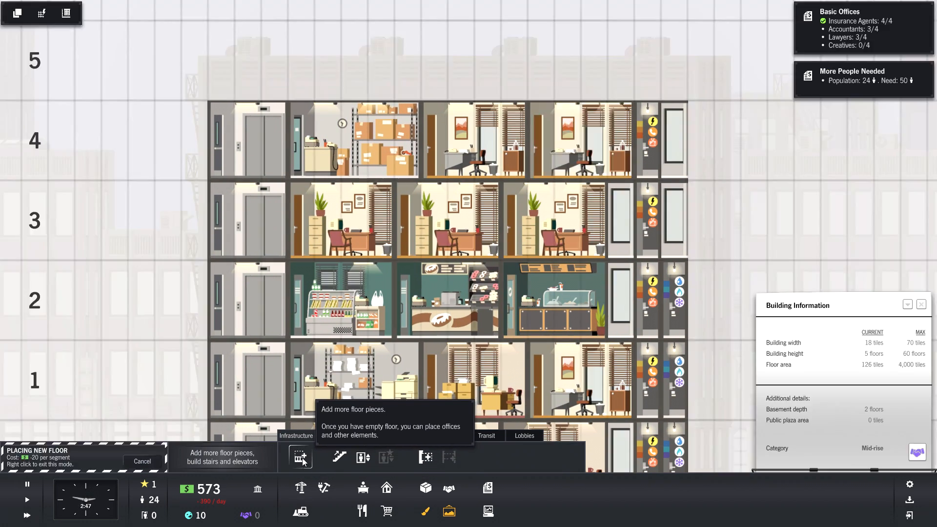
pyautogui.moveTo(514, 57)
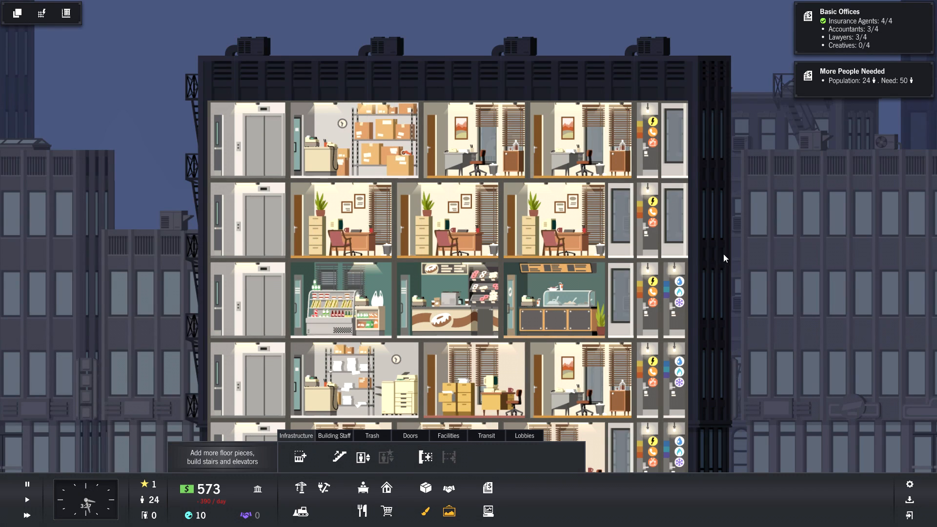
pyautogui.scroll(-3)
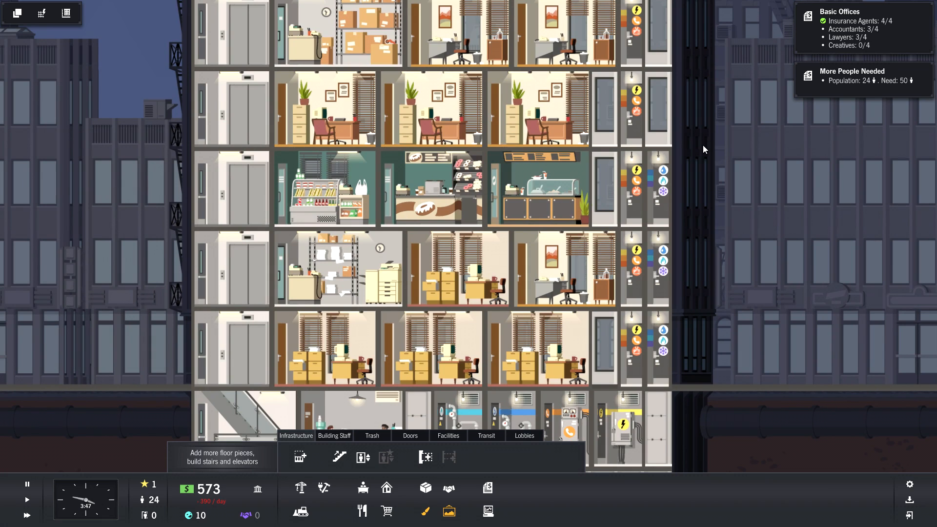
pyautogui.moveTo(714, 170)
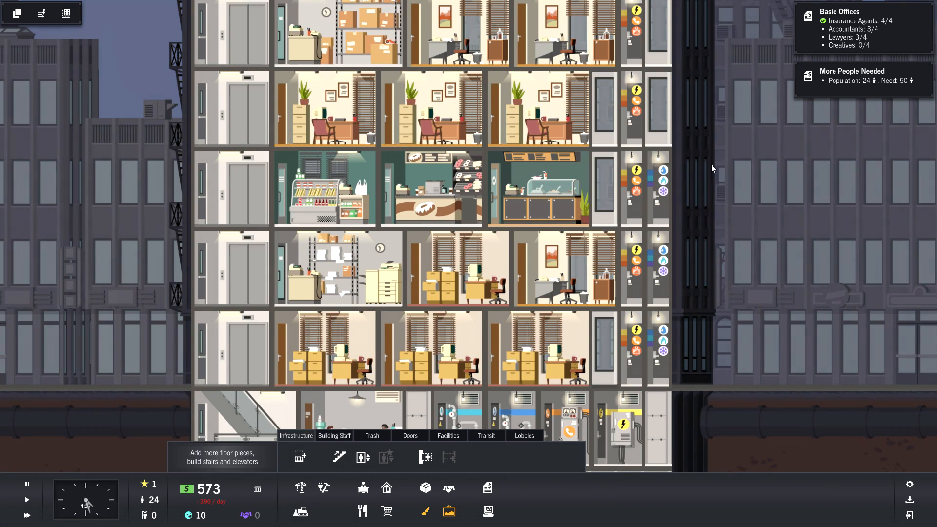
pyautogui.moveTo(26, 515)
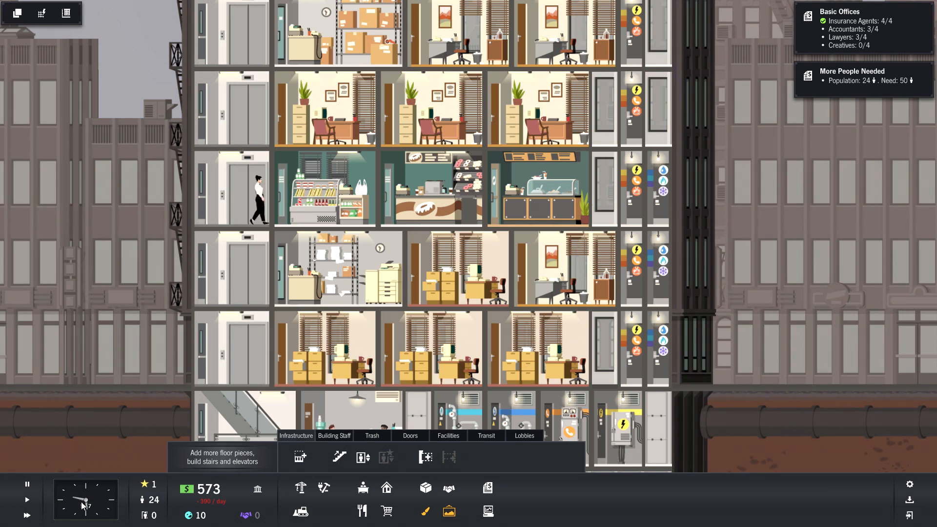
pyautogui.moveTo(776, 263)
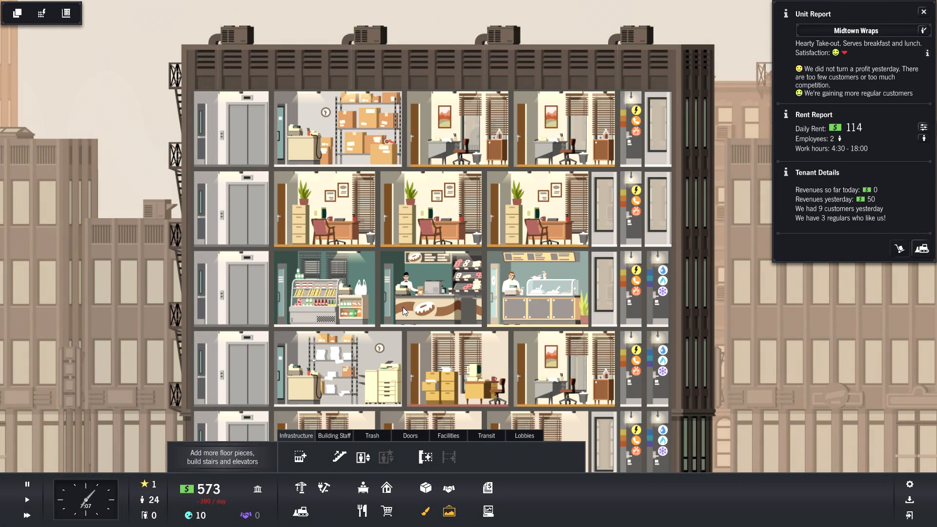
pyautogui.moveTo(404, 286)
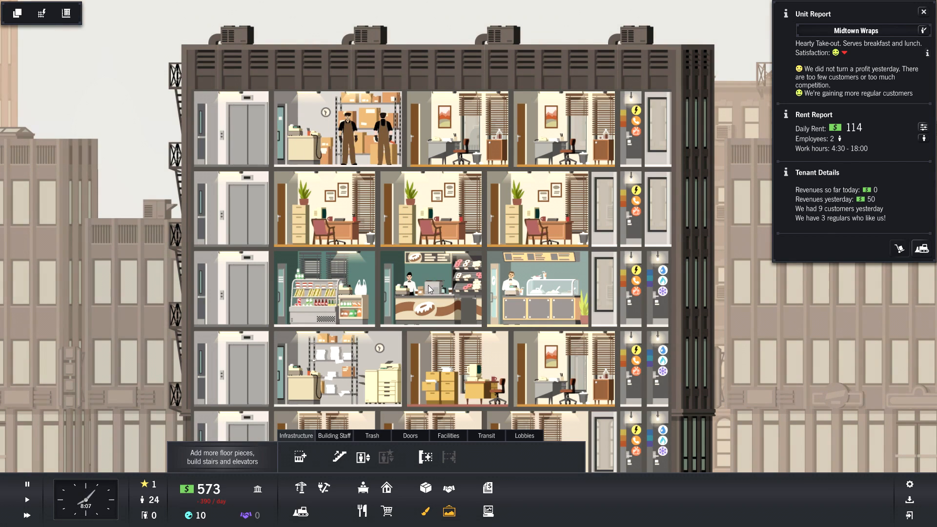
pyautogui.click(430, 287)
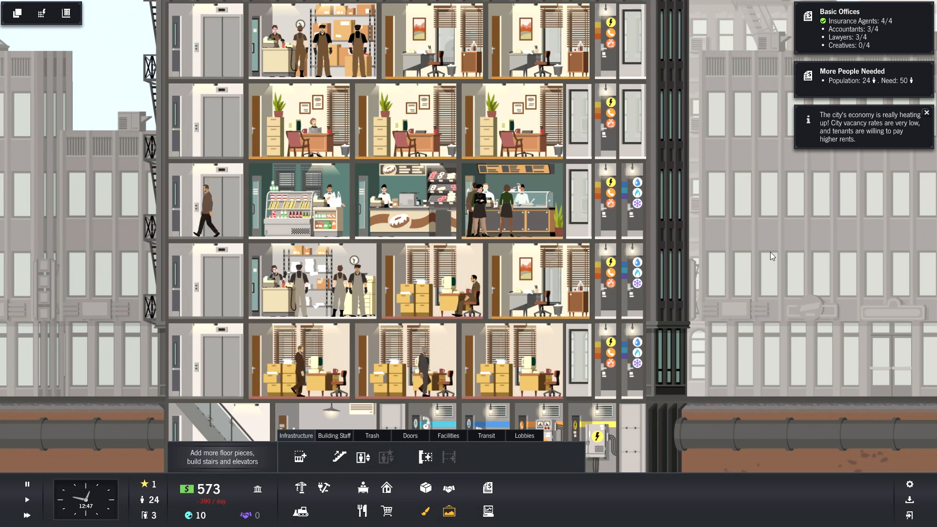
pyautogui.scroll(-3)
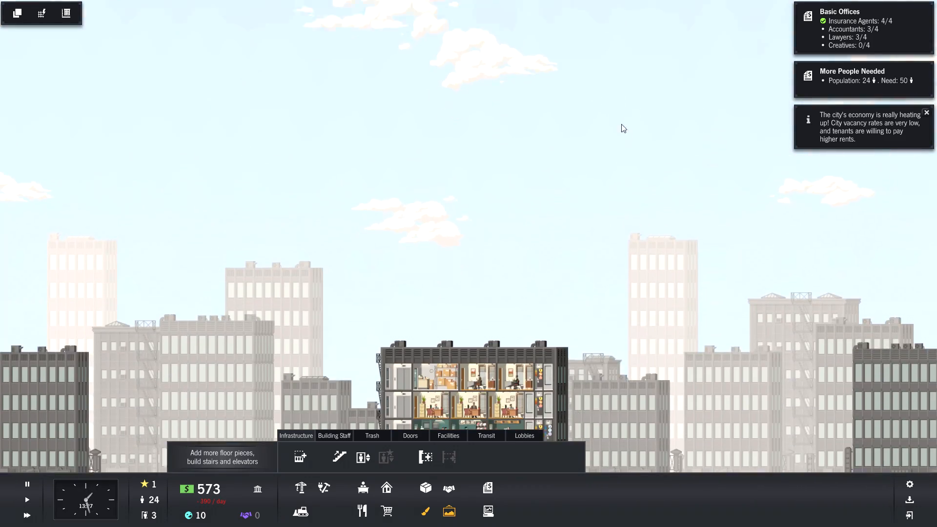
pyautogui.scroll(3)
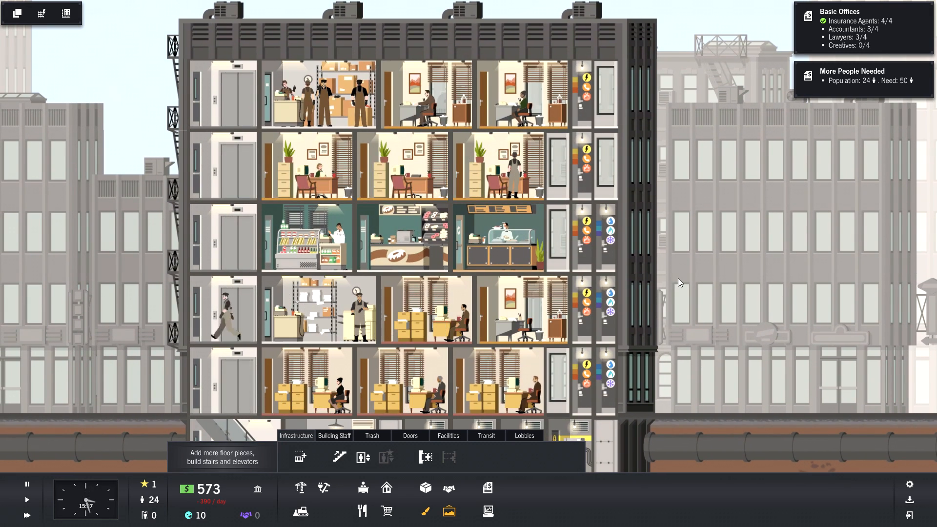
pyautogui.moveTo(629, 274)
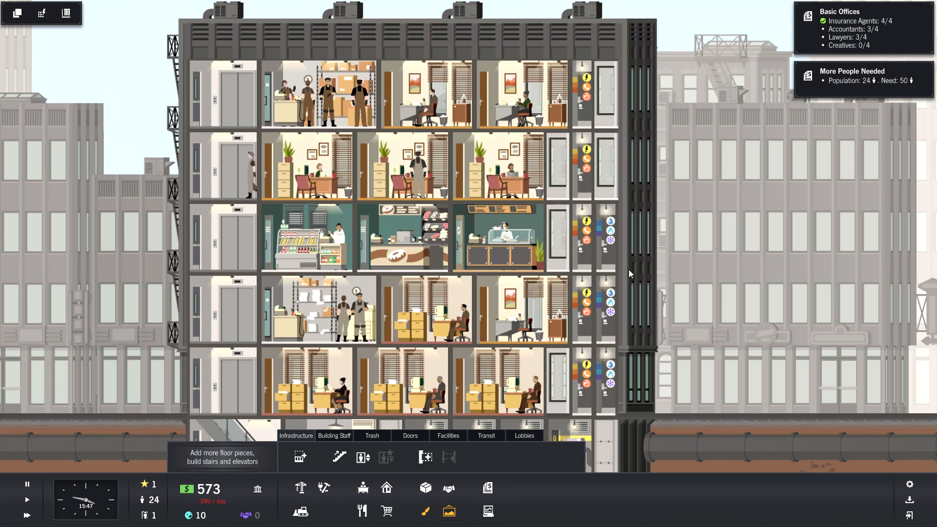